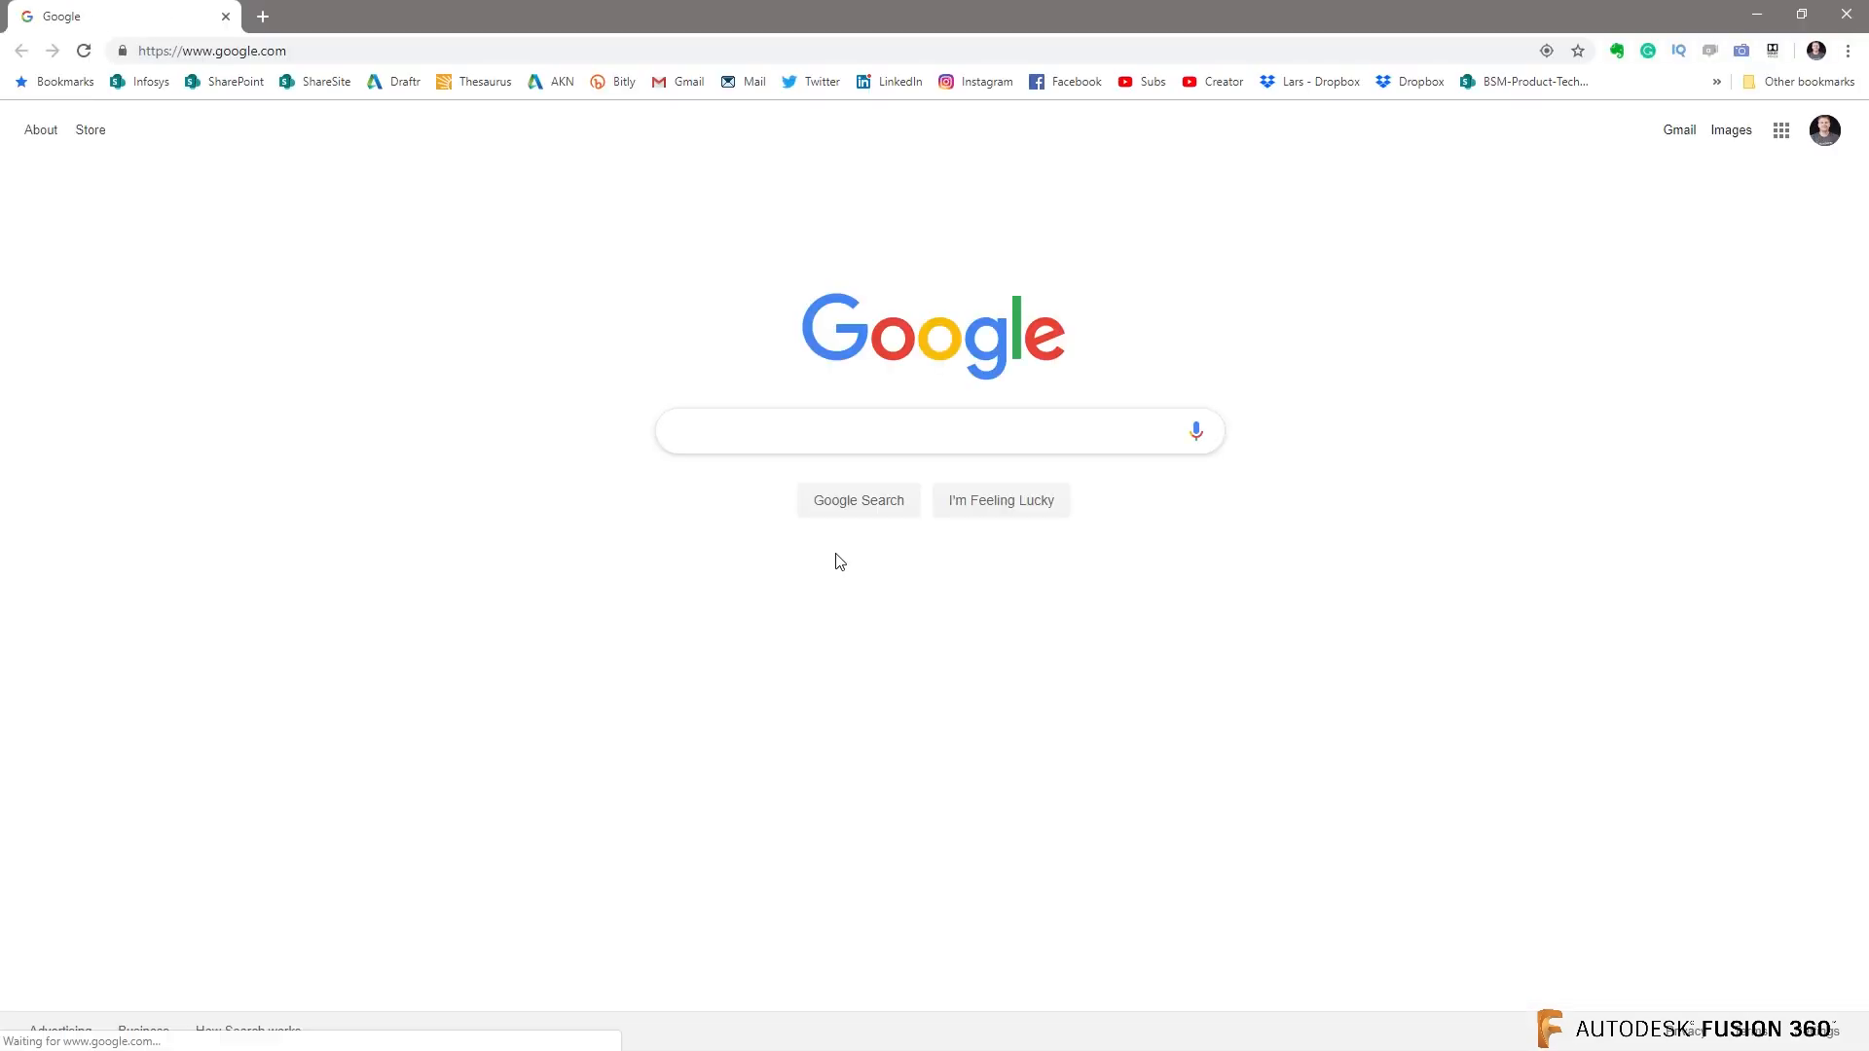
{"action": "mouse_move", "coordinate": [1152, 81]}
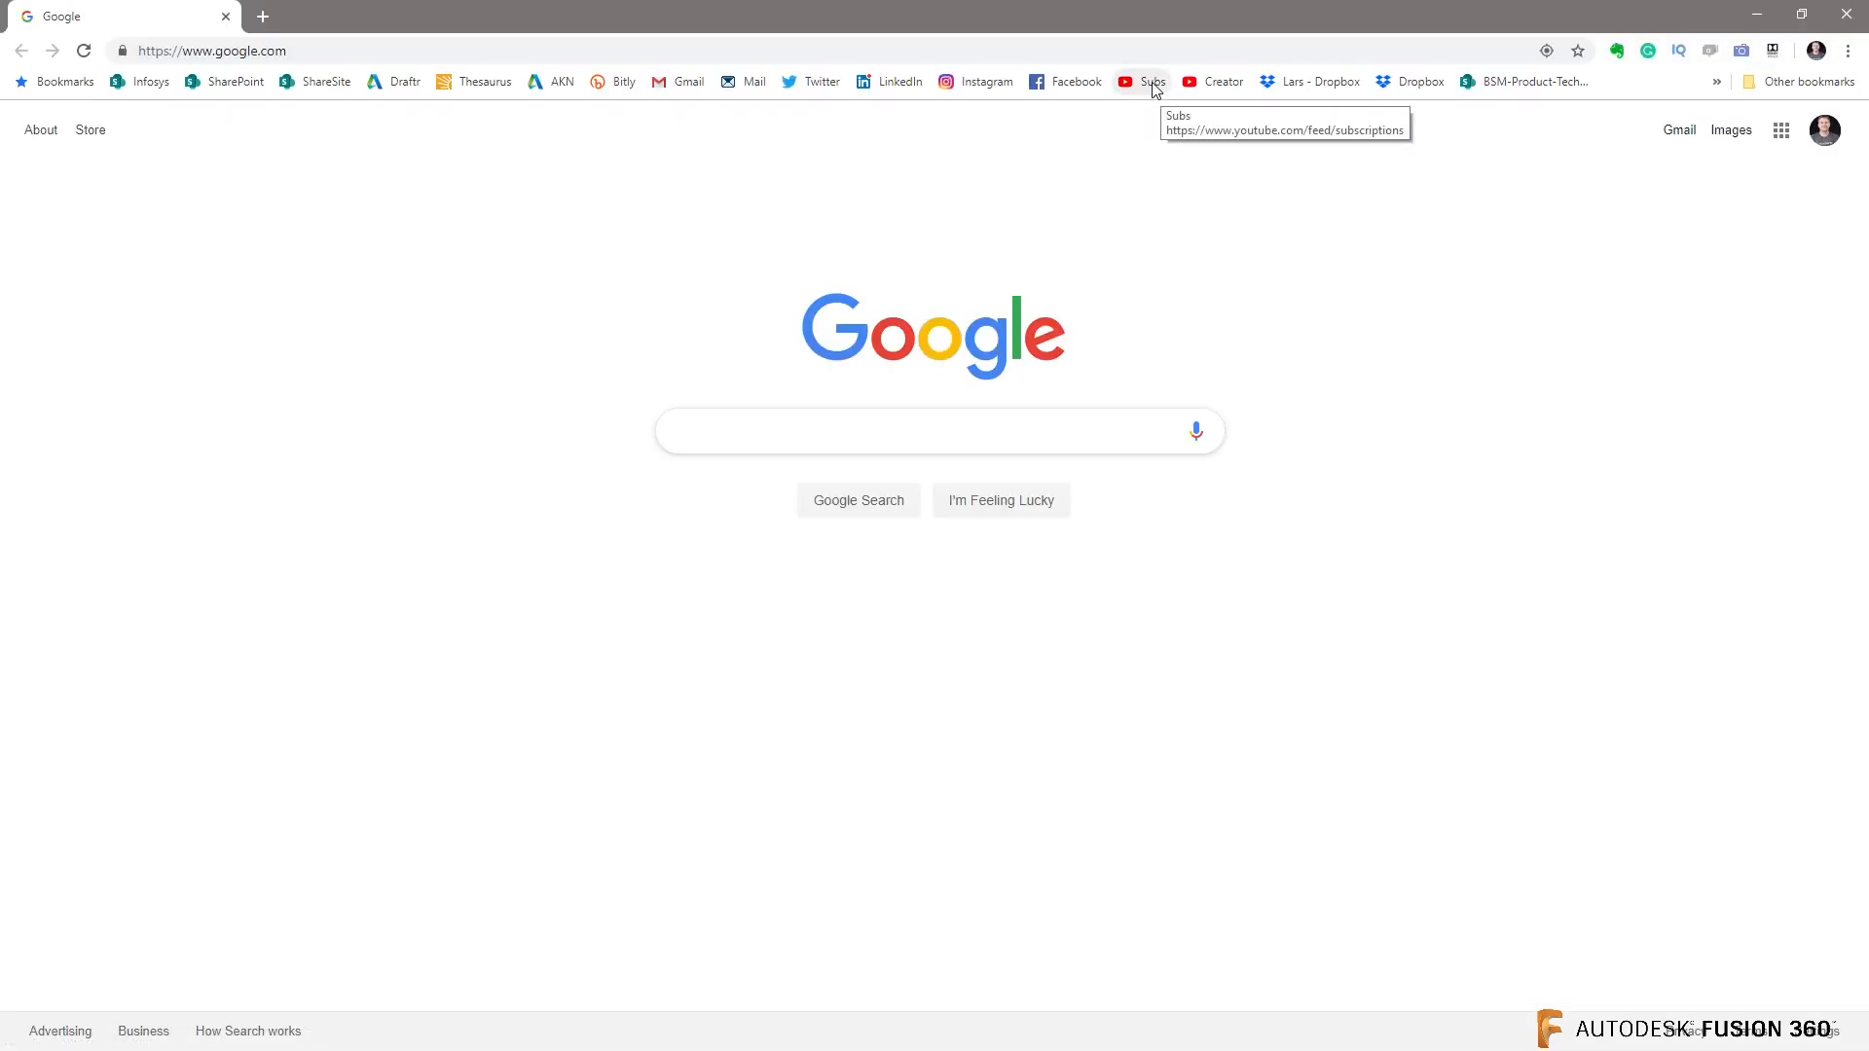
Search YouTube for Lars Christensen and open his '3D Sweep for Bike Frame' video.
{"action": "left_click", "coordinate": [1149, 81]}
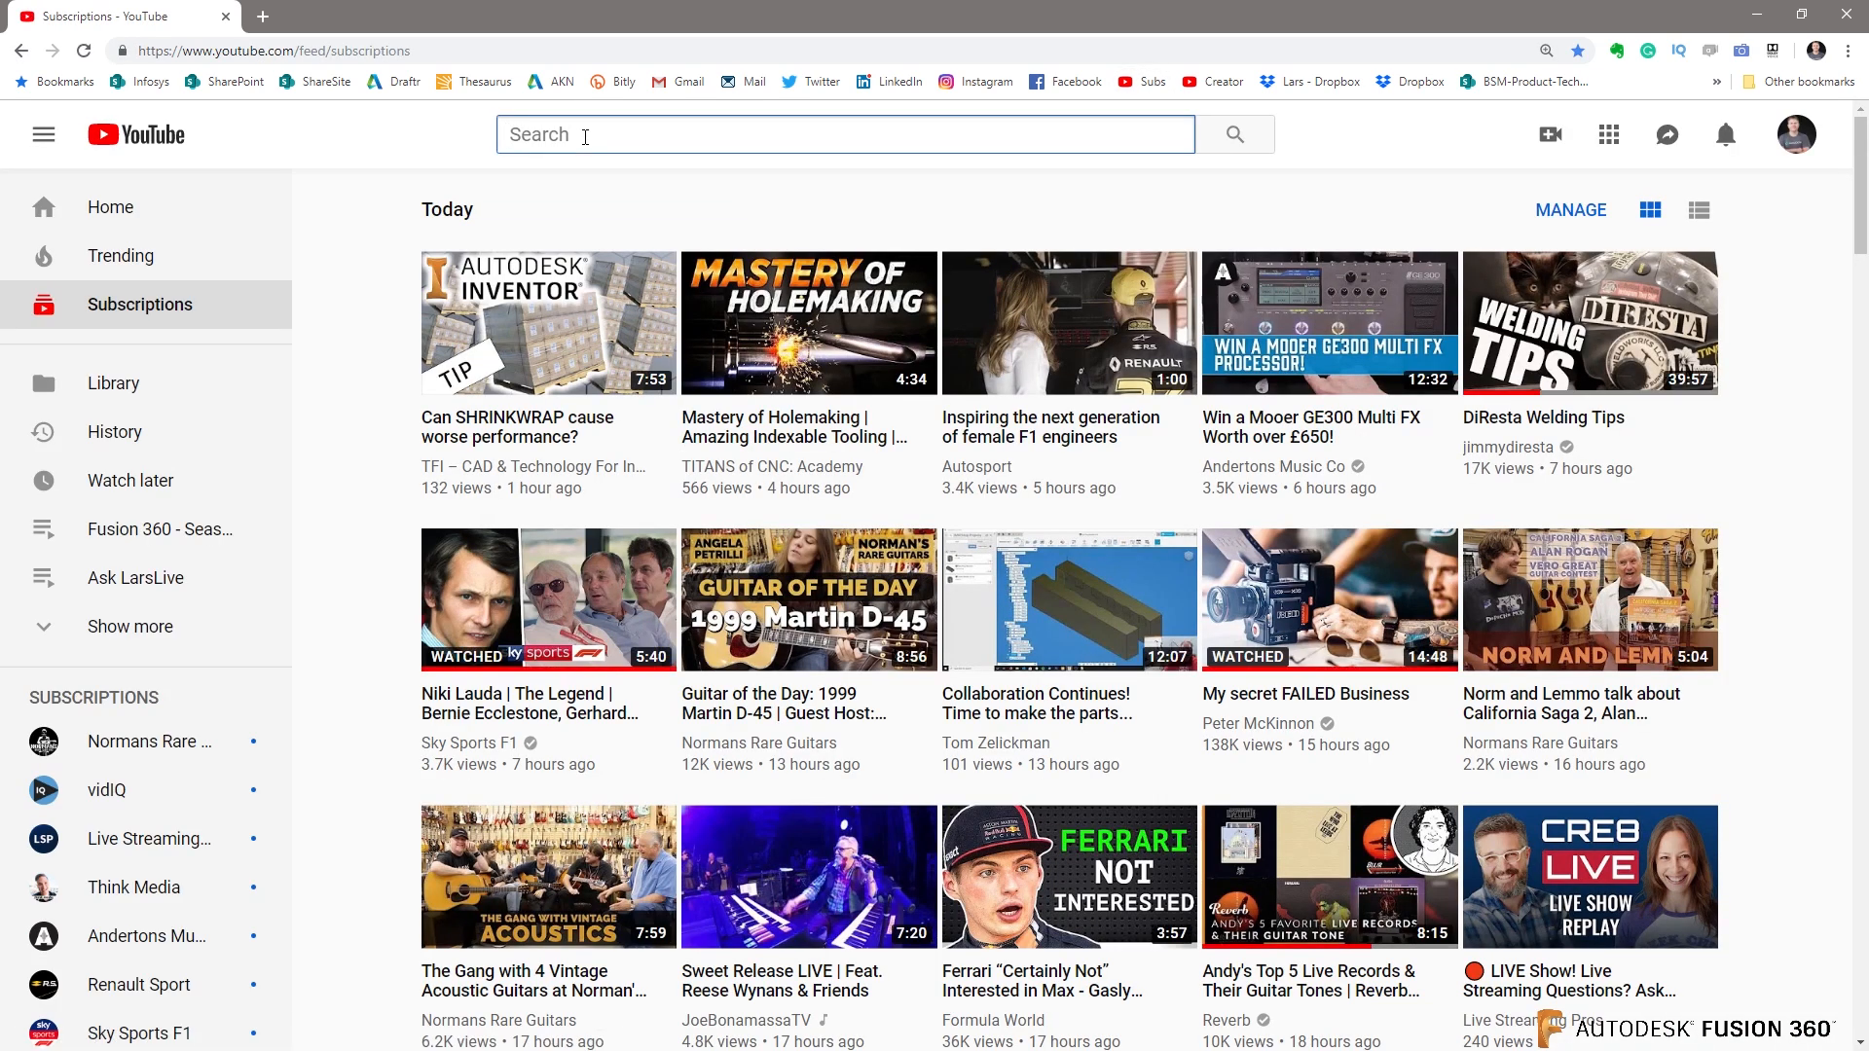
{"action": "type", "text": "Lars"}
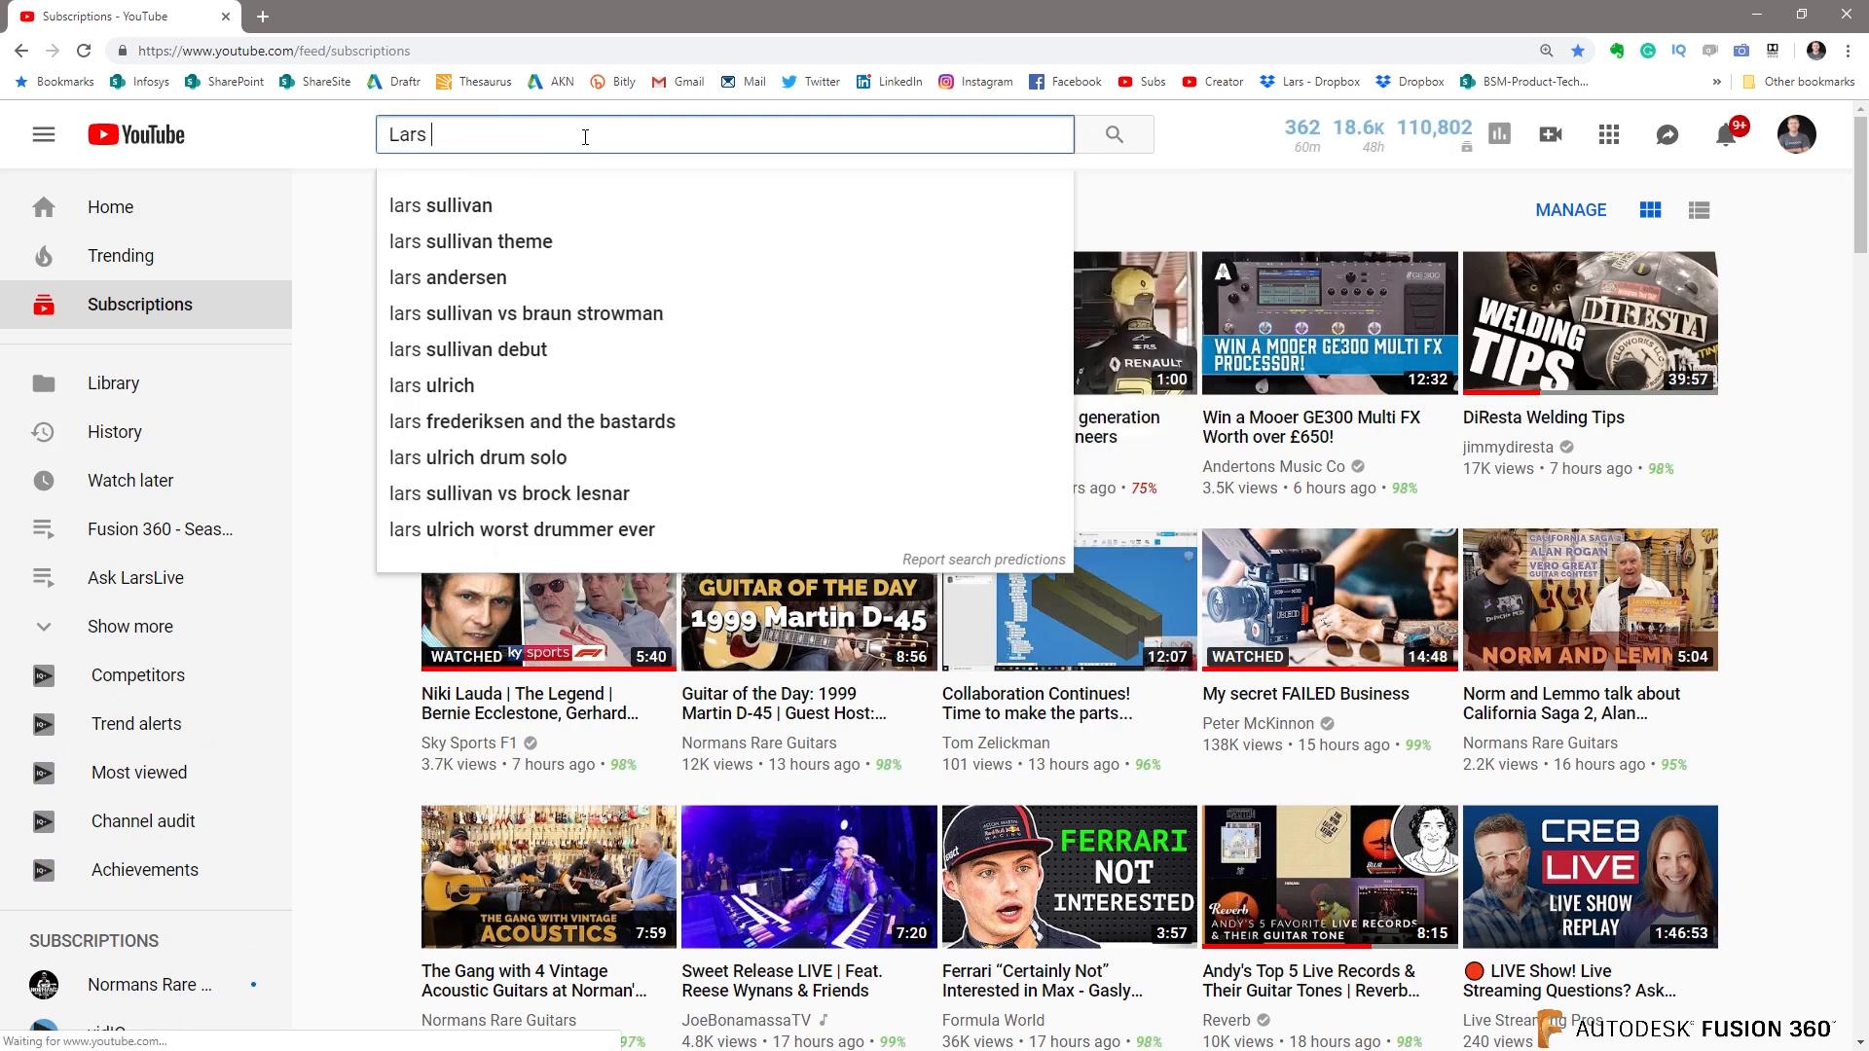
{"action": "type", "text": "christensen fusion 360"}
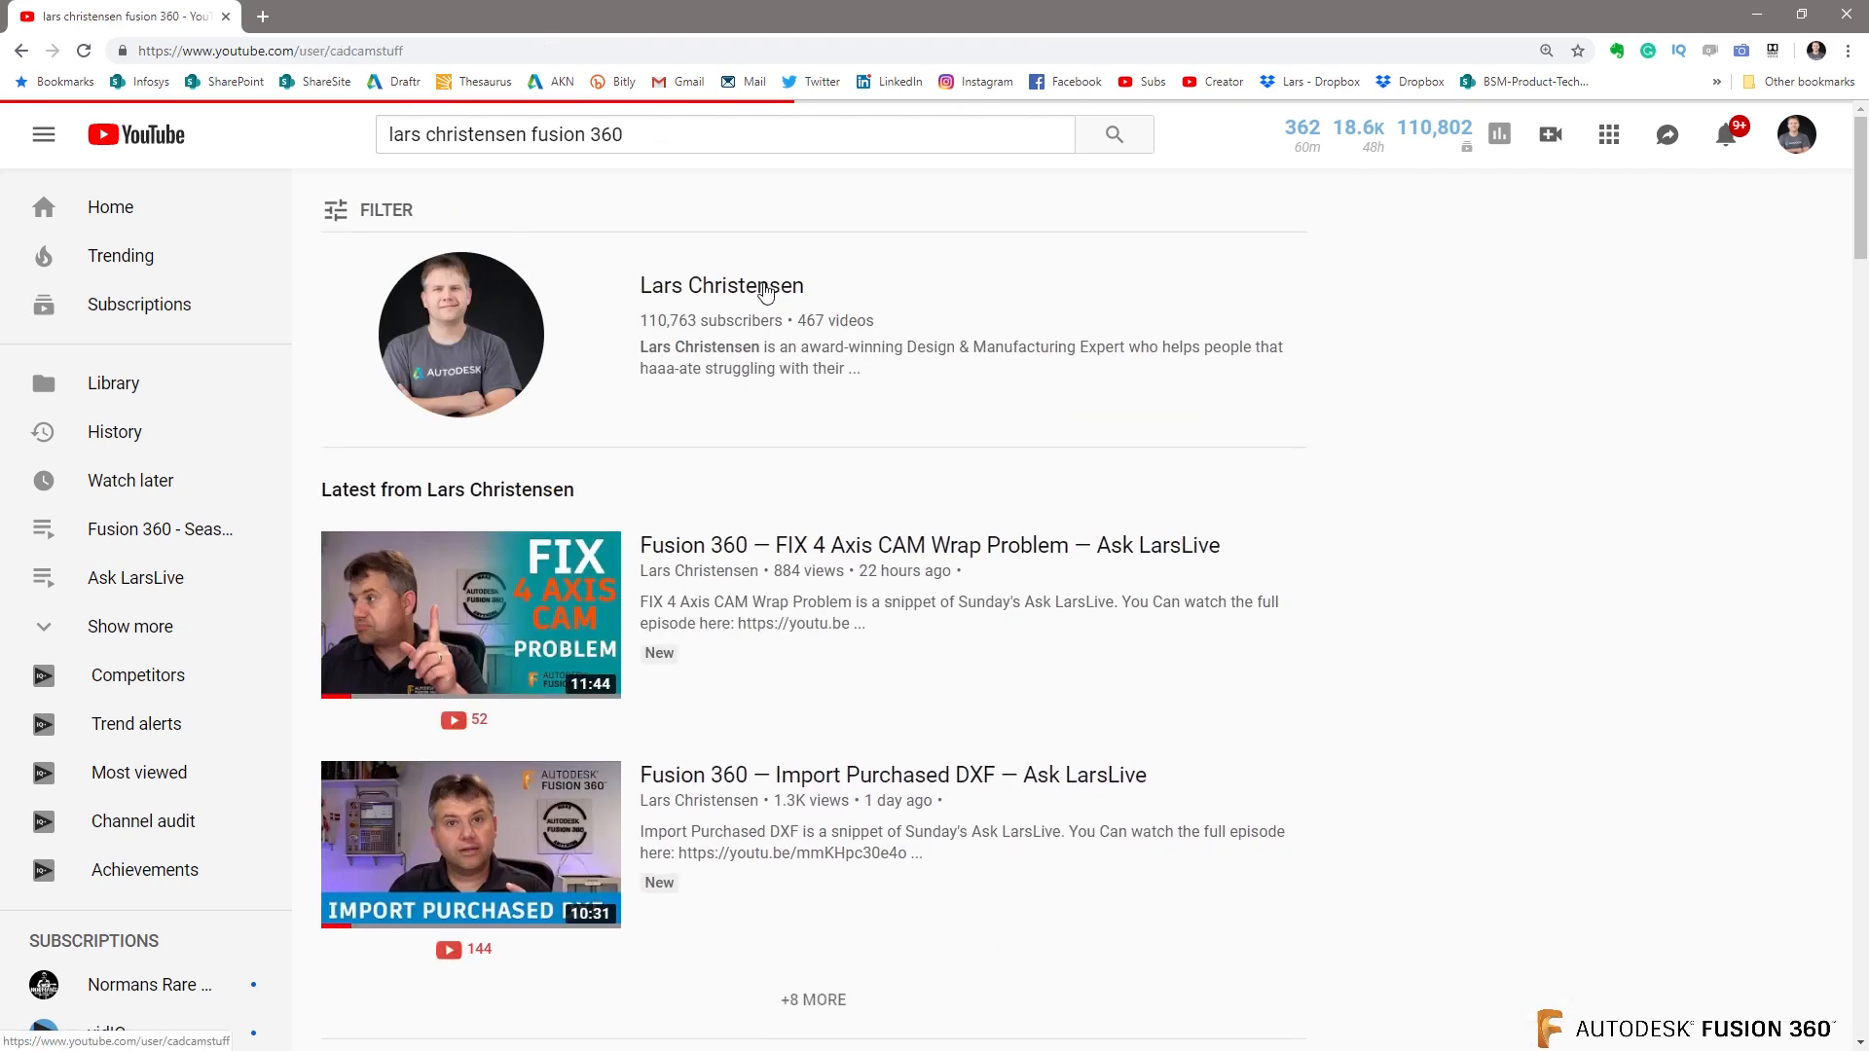
{"action": "left_click", "coordinate": [721, 285]}
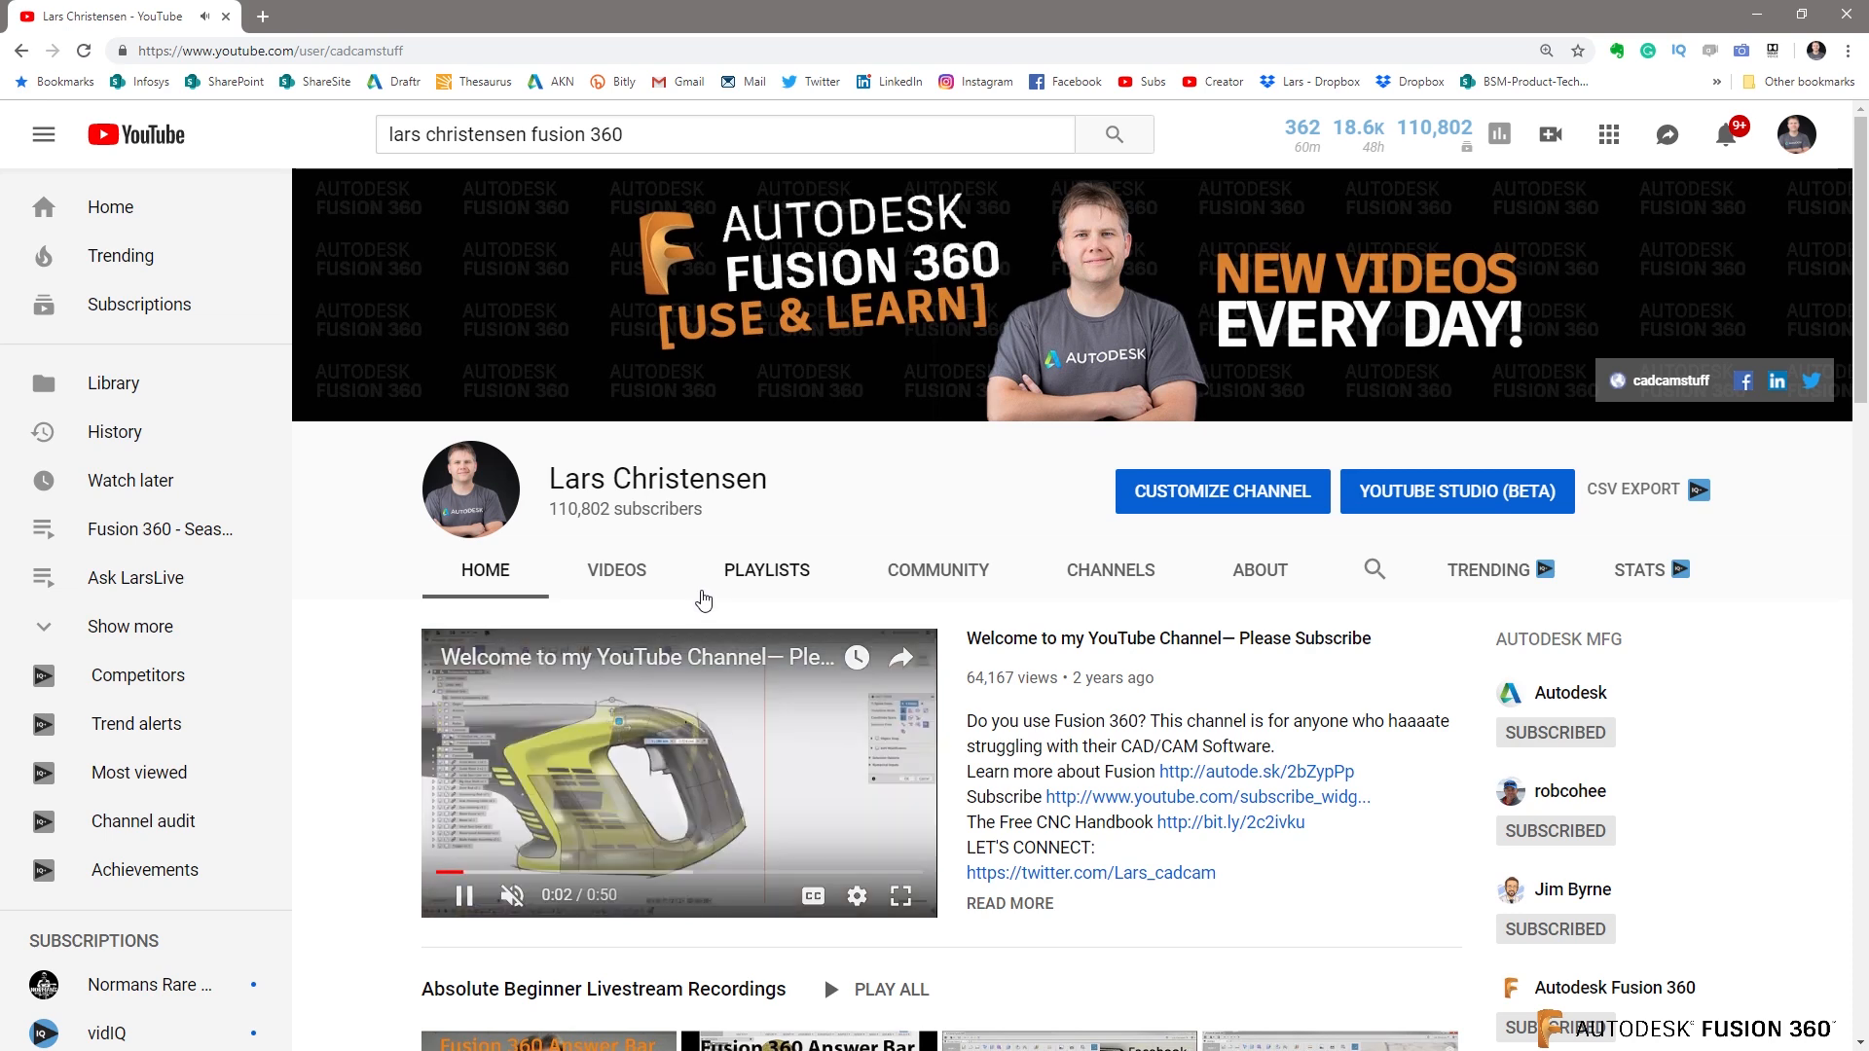
{"action": "left_click", "coordinate": [616, 569]}
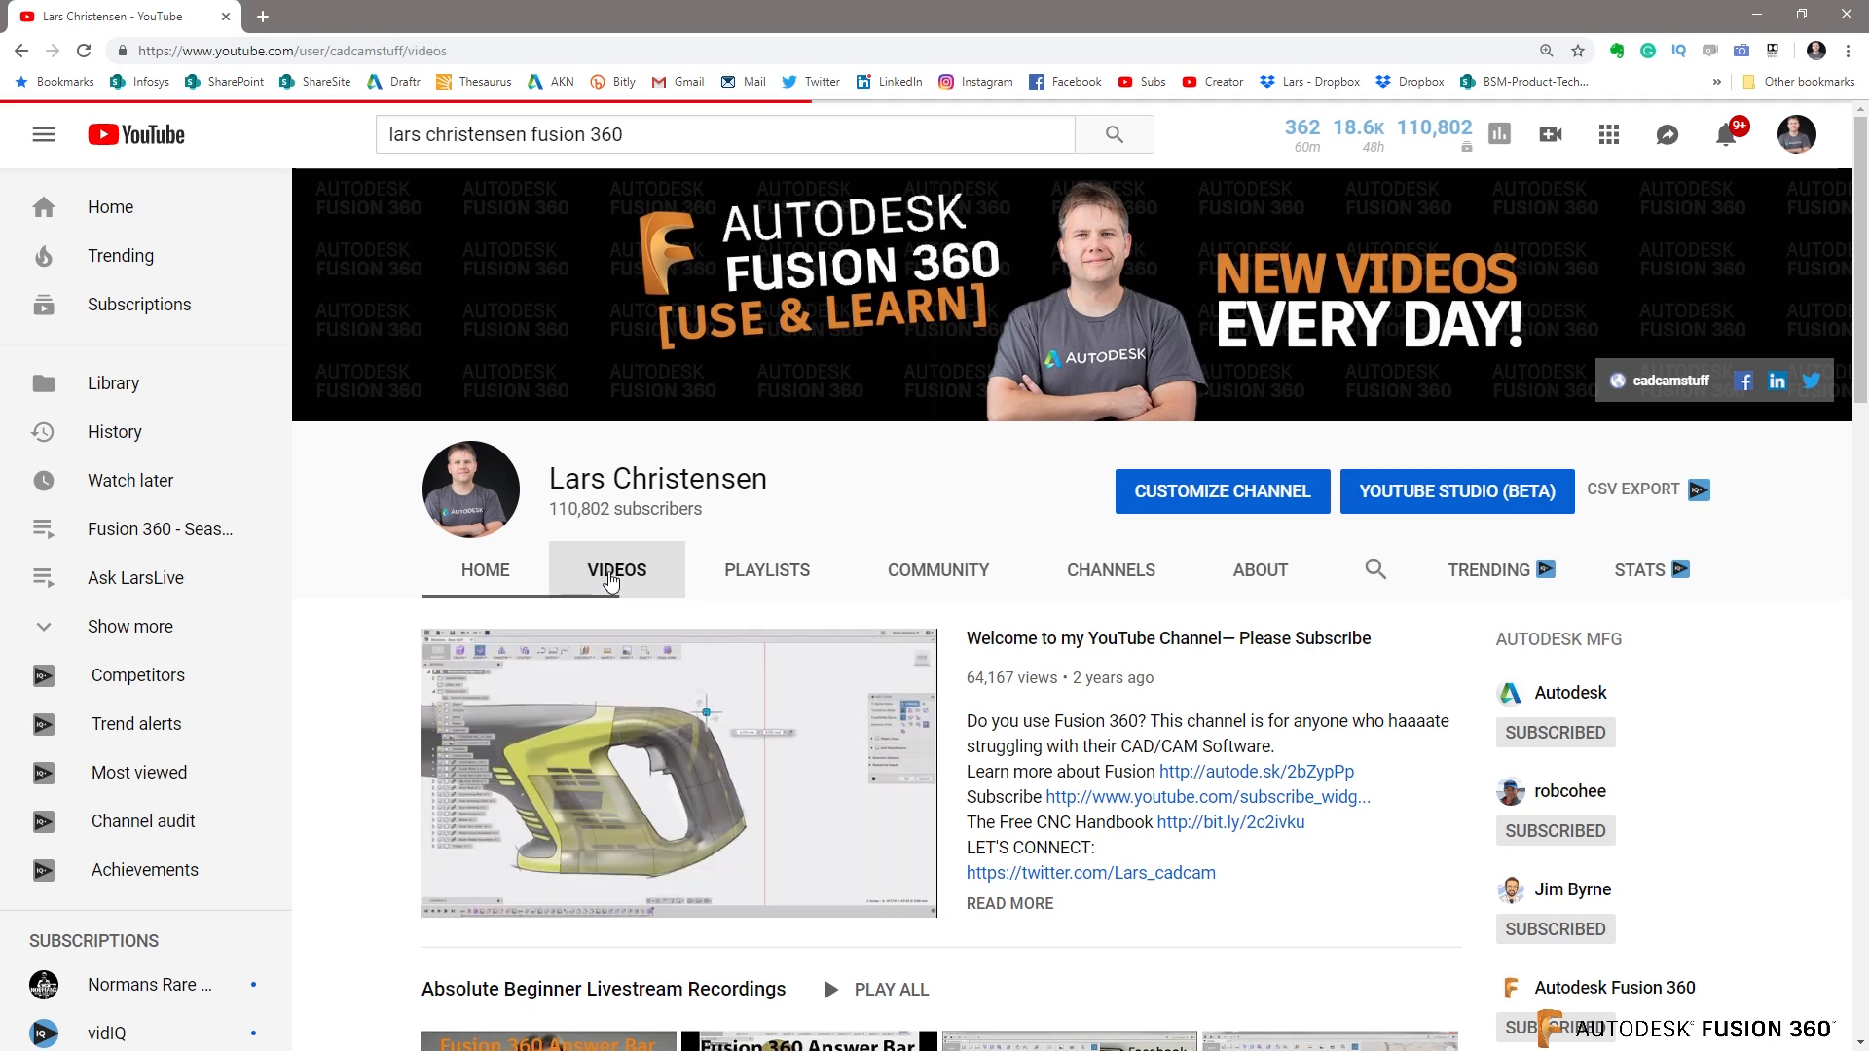
{"action": "scroll", "scroll_direction": "down", "scroll_amount": 3}
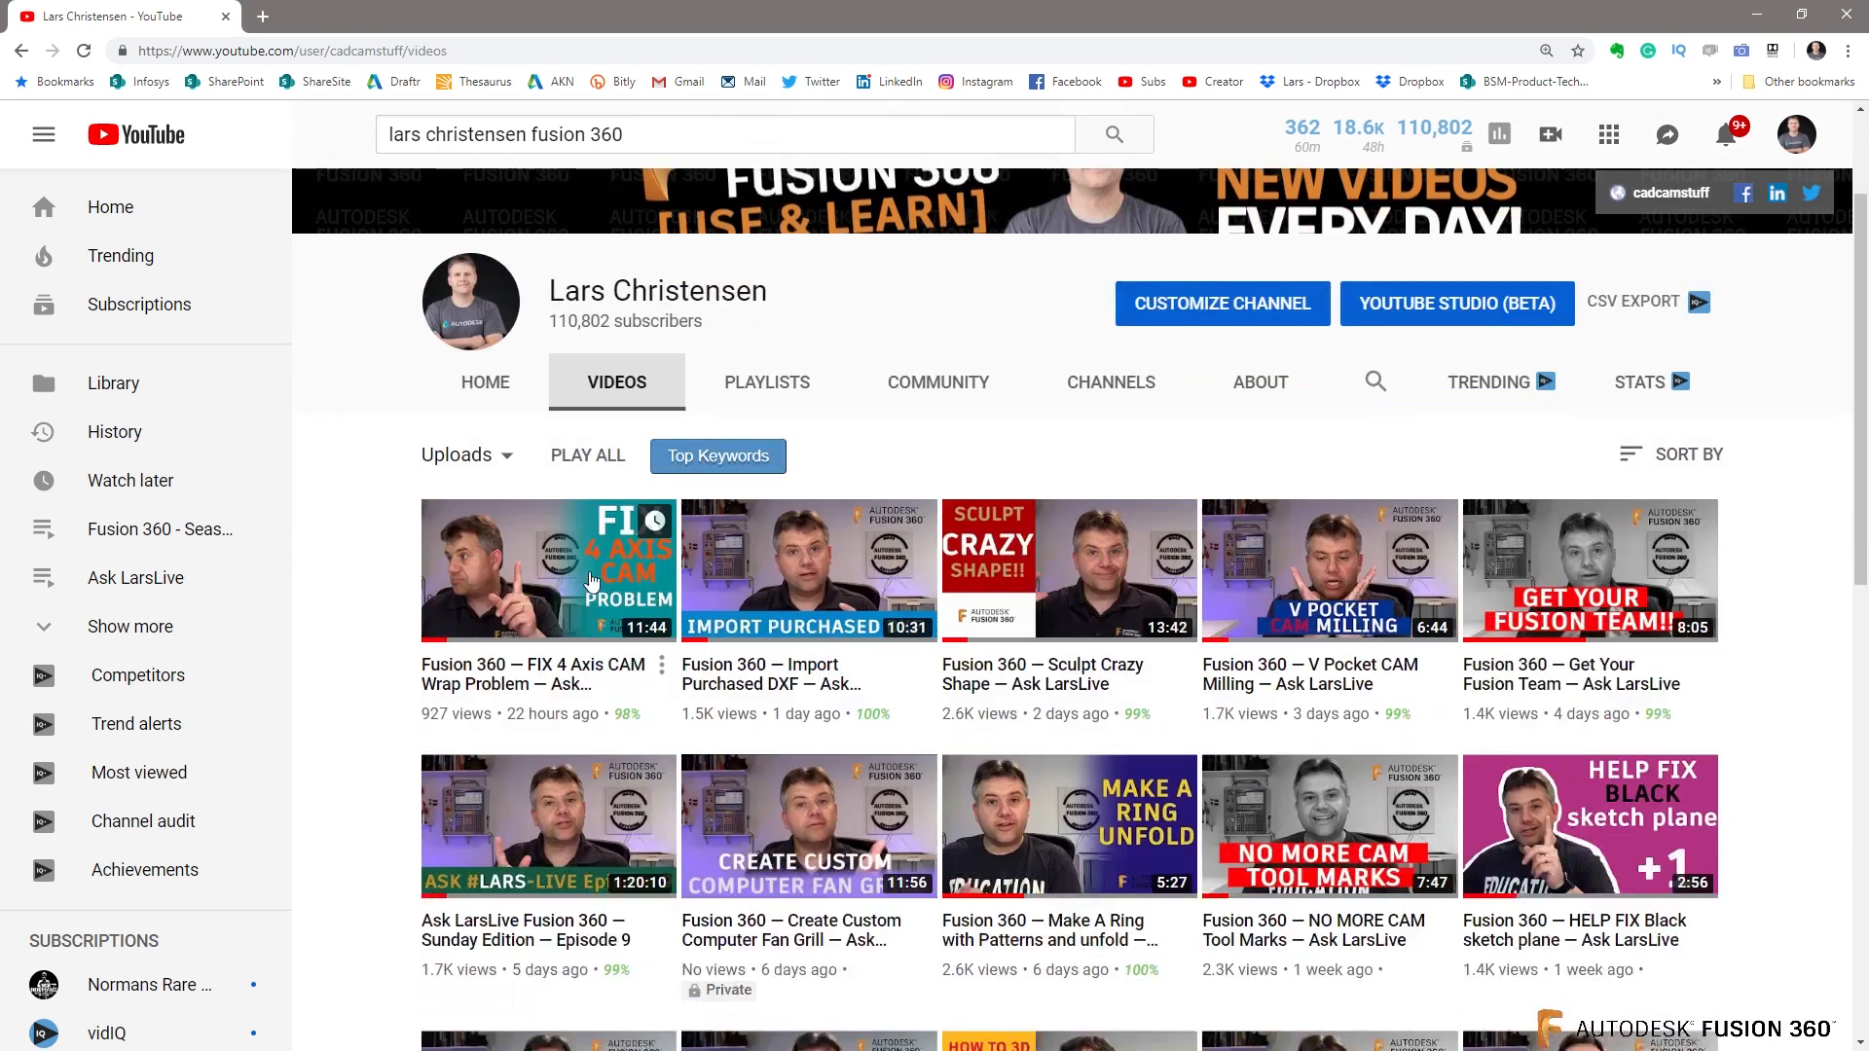
{"action": "scroll", "scroll_direction": "down", "scroll_amount": 3}
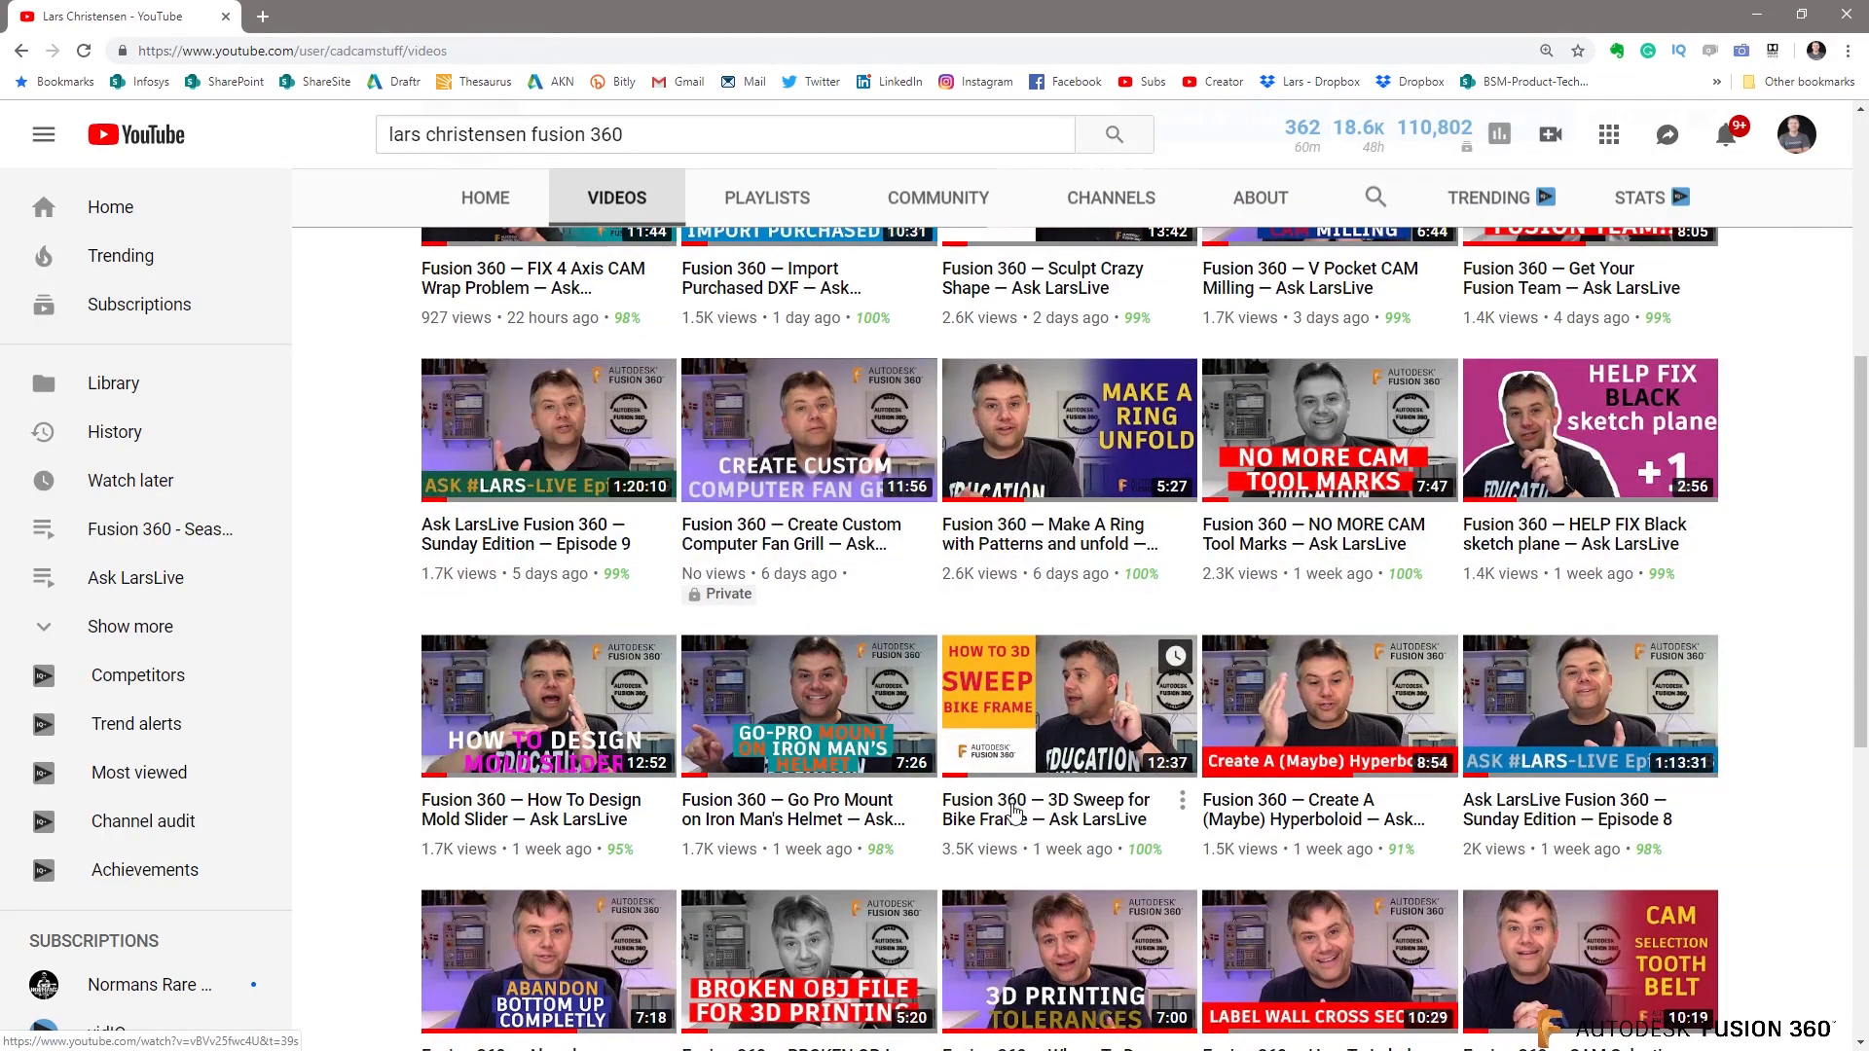
{"action": "left_click", "coordinate": [1068, 705]}
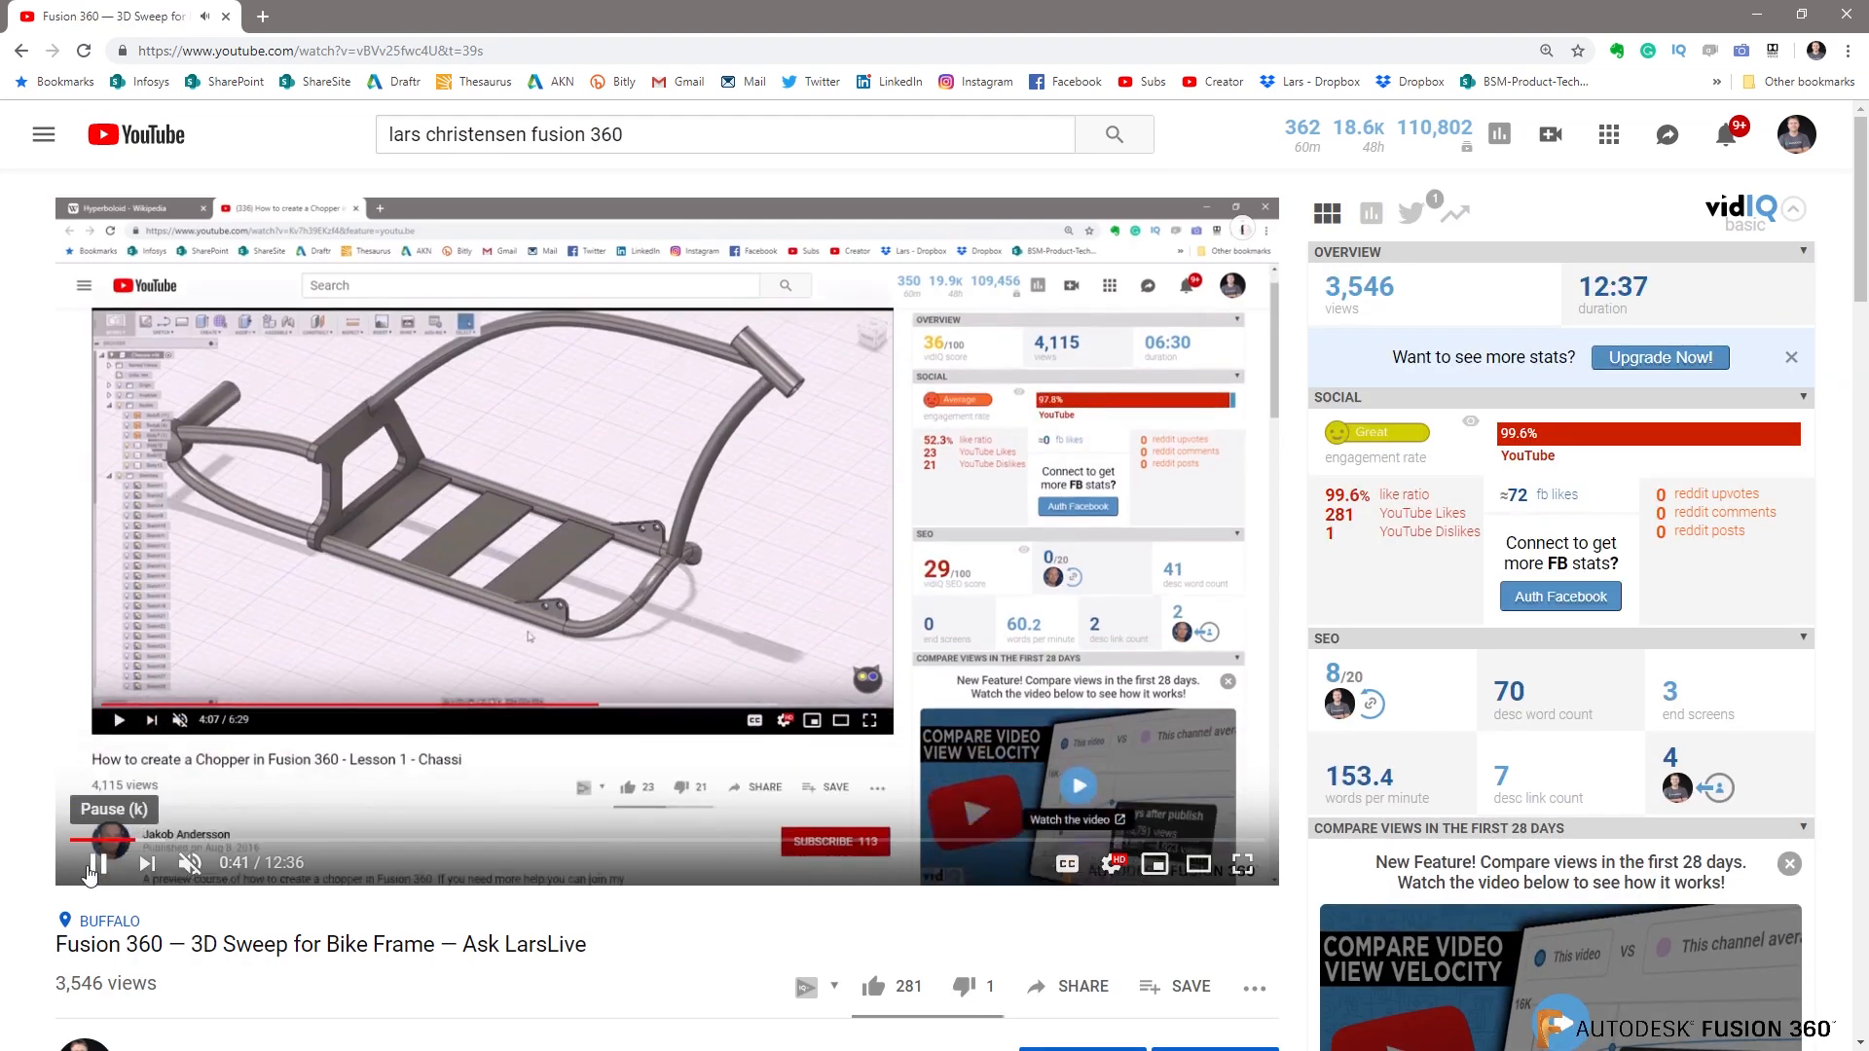
Play the bike frame video, pause, and scrub ahead to around 10:52.
{"action": "scroll", "scroll_direction": "down", "scroll_amount": 3}
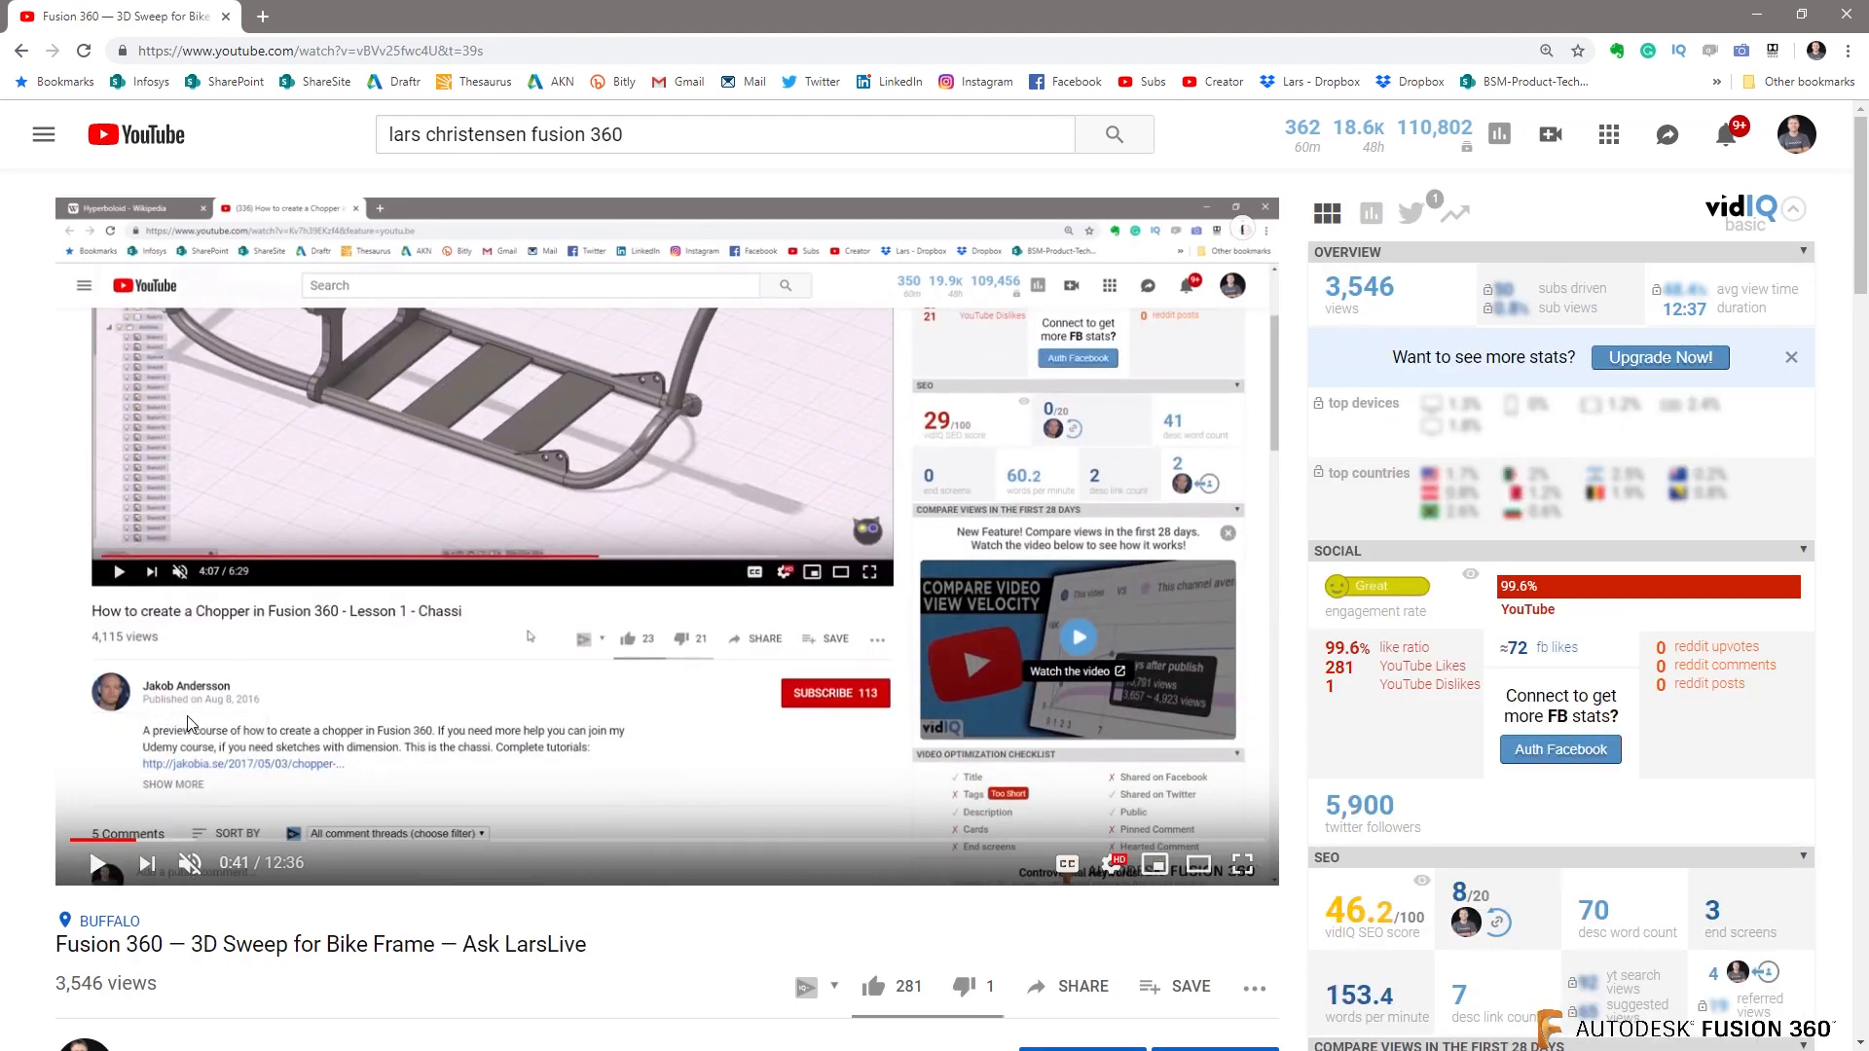
{"action": "mouse_move", "coordinate": [125, 840]}
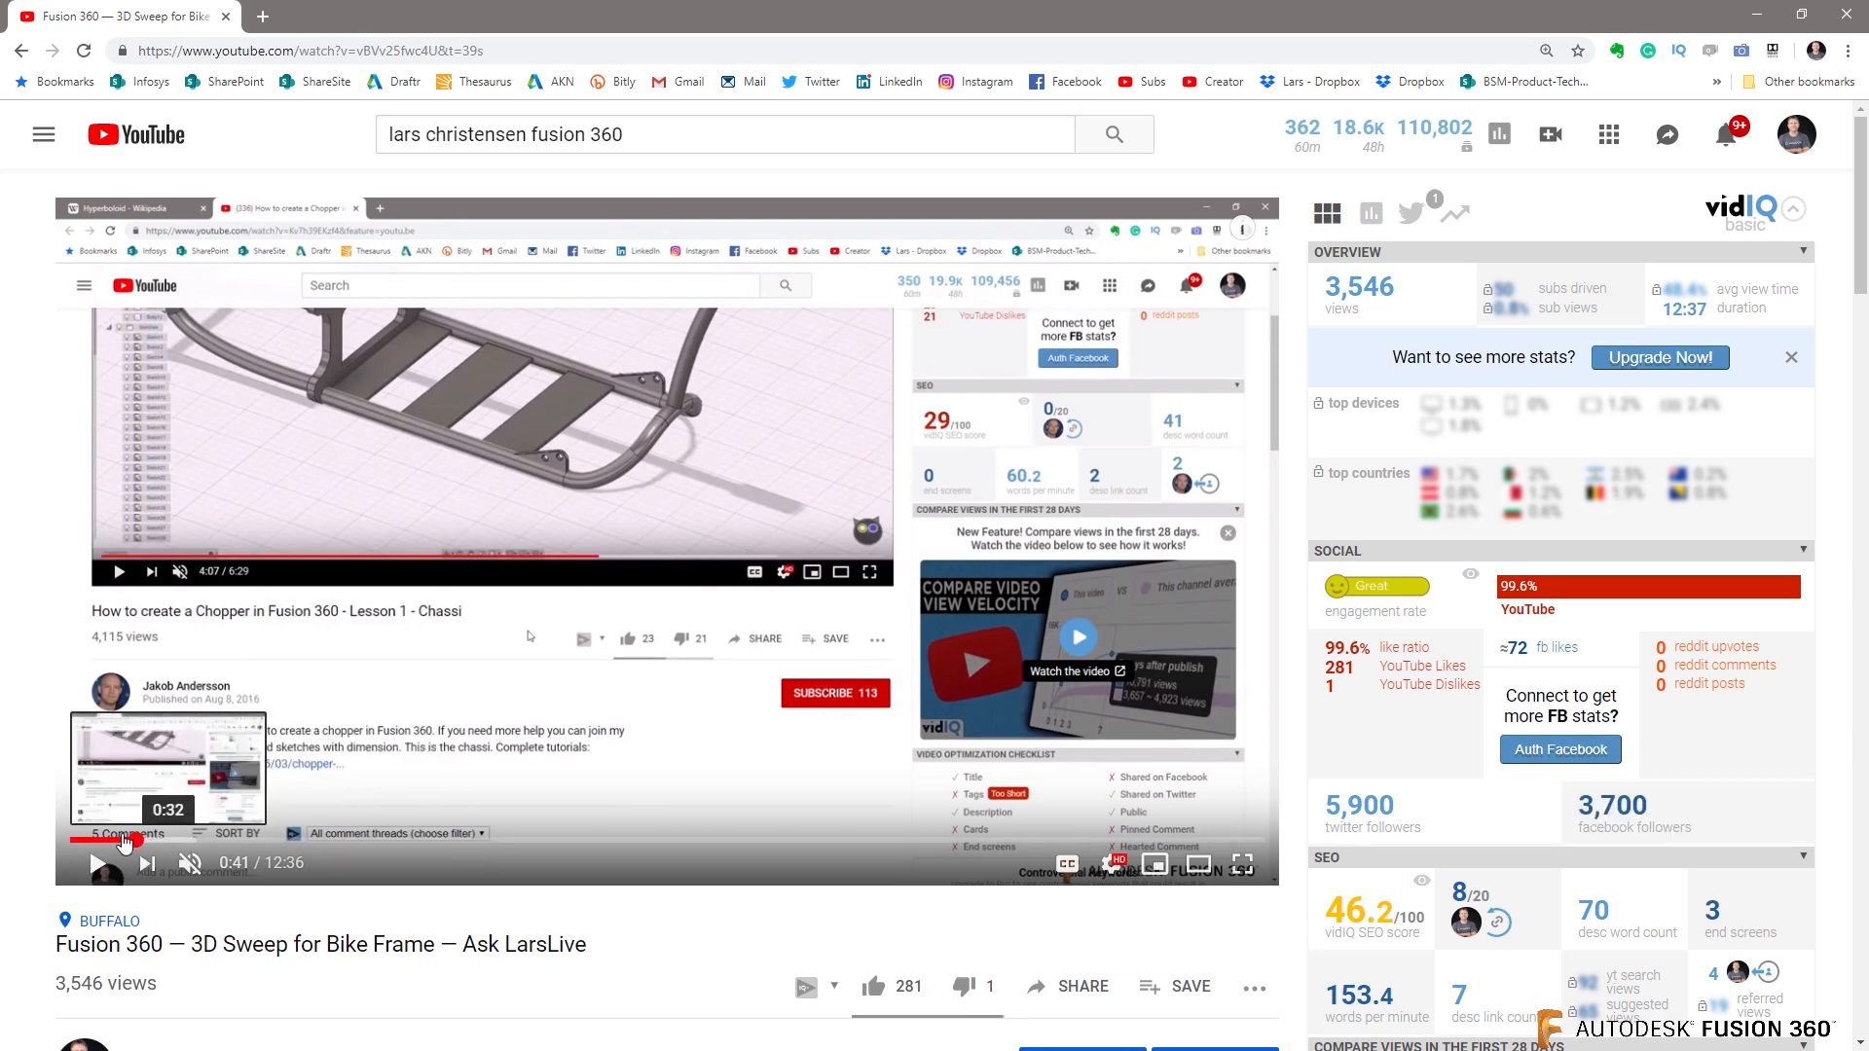
{"action": "left_click", "coordinate": [131, 206]}
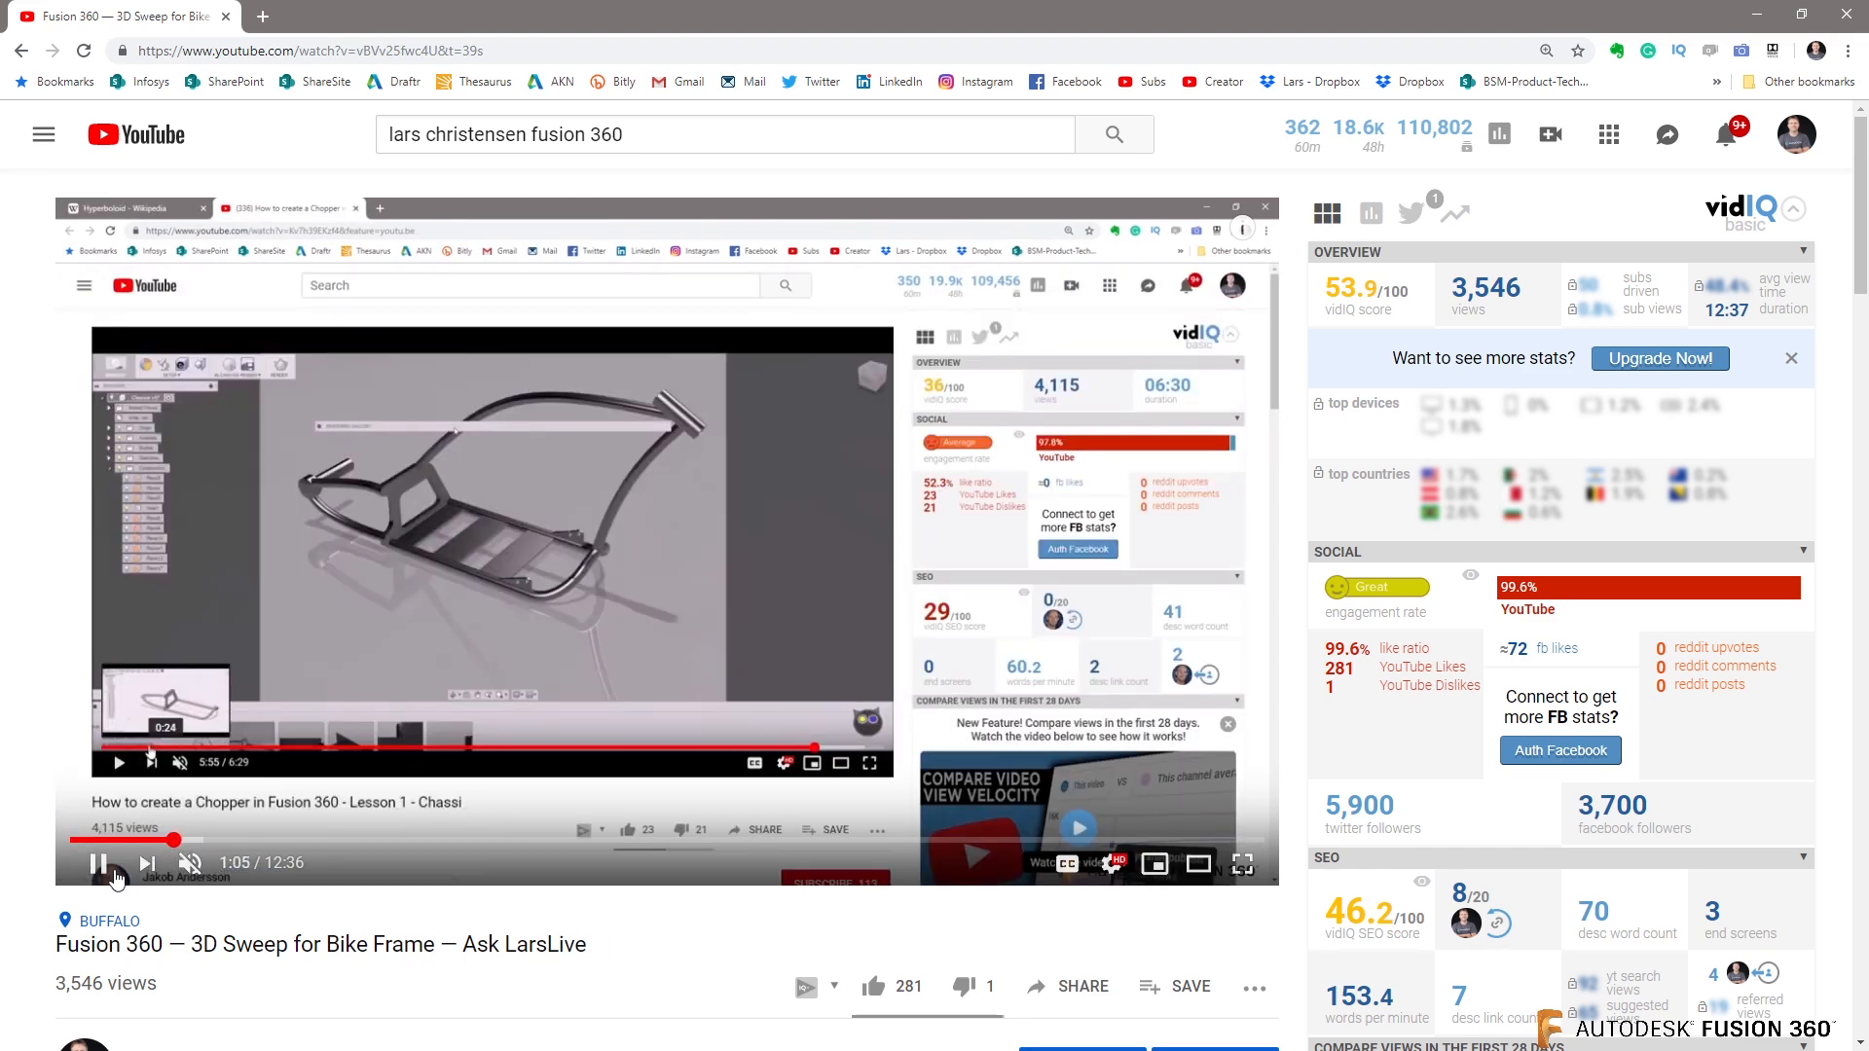
{"action": "left_click", "coordinate": [100, 862]}
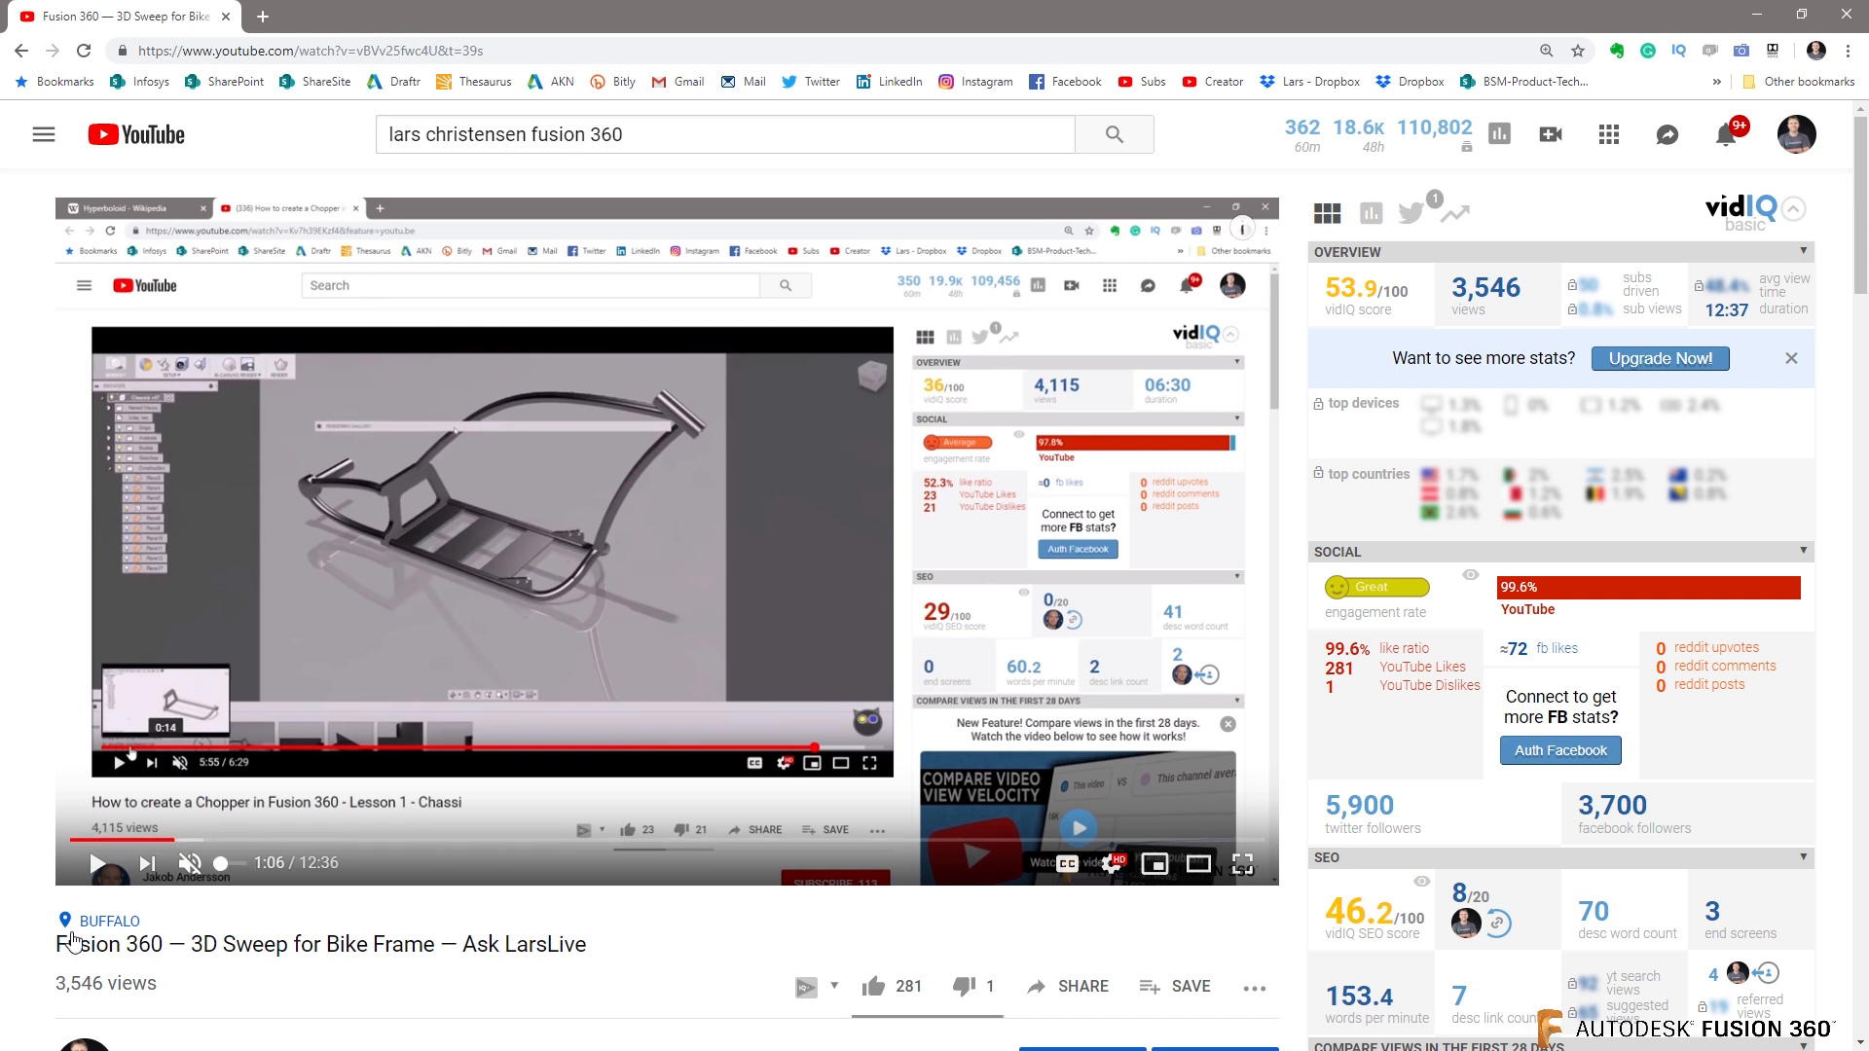
{"action": "mouse_move", "coordinate": [354, 984]}
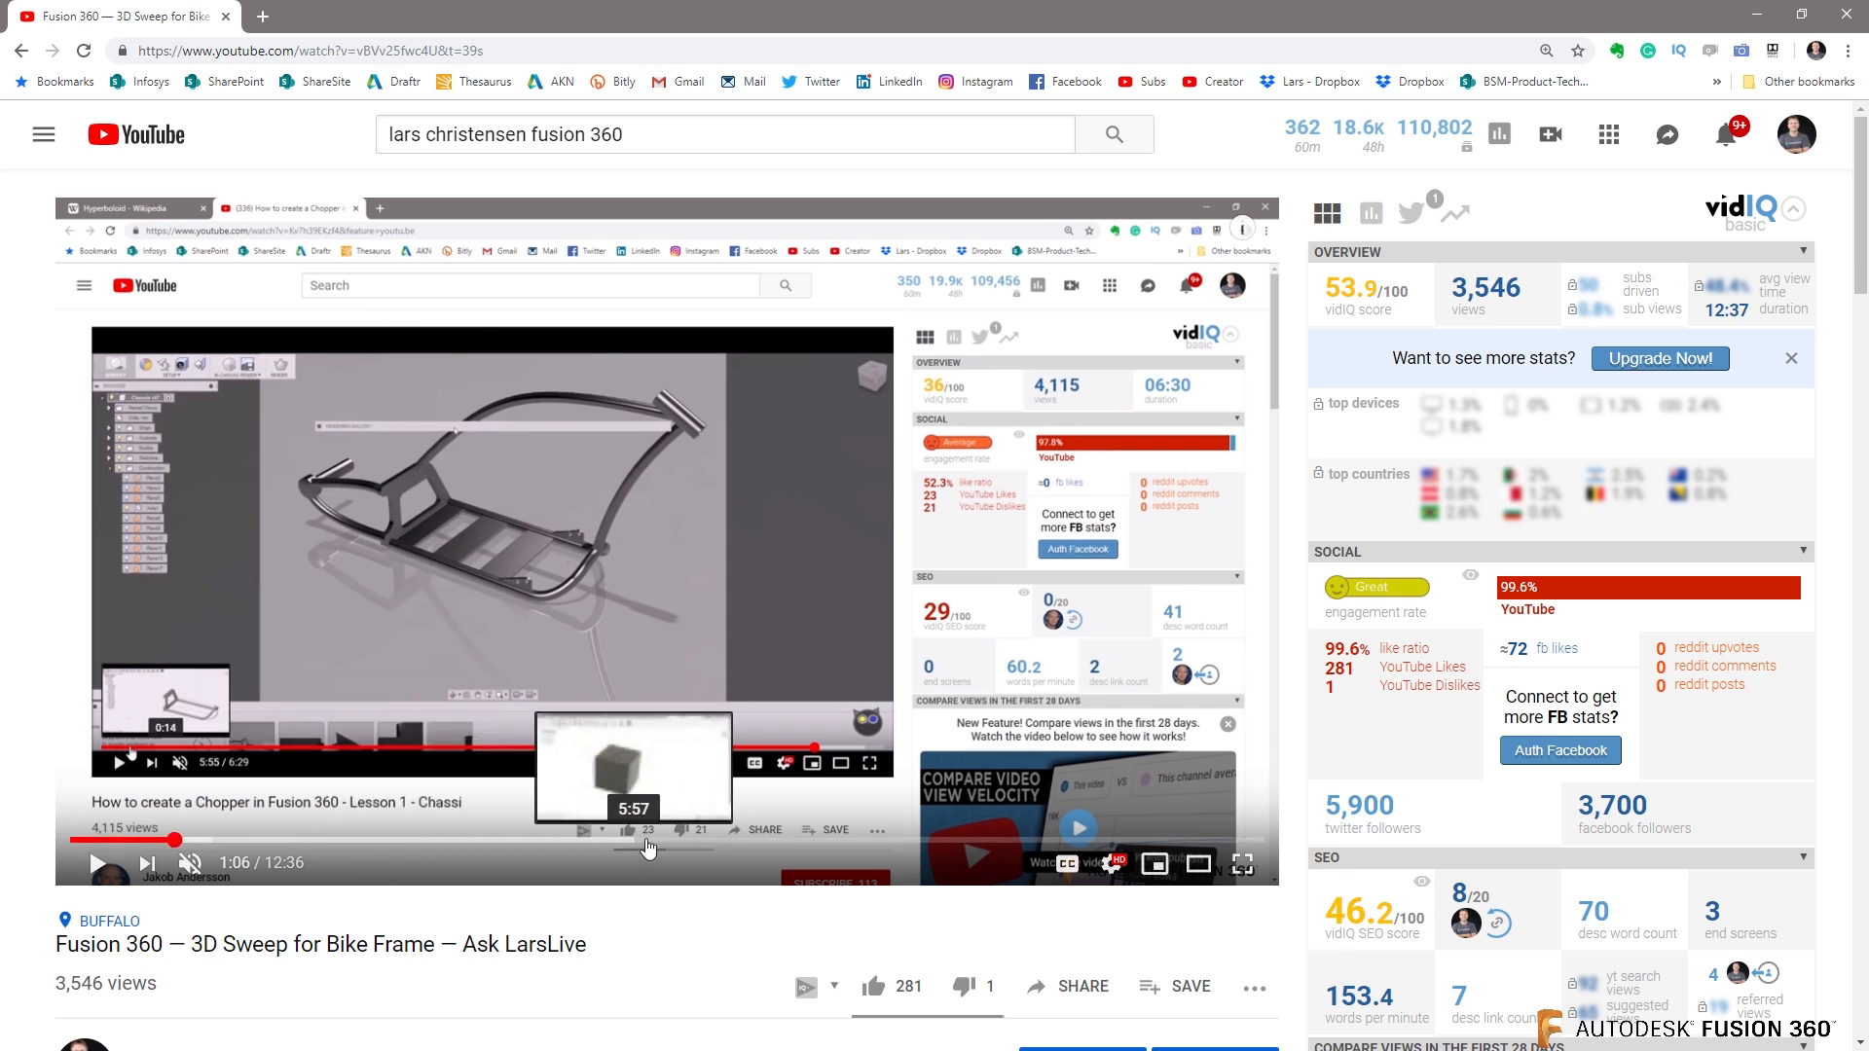
{"action": "mouse_move", "coordinate": [868, 854]}
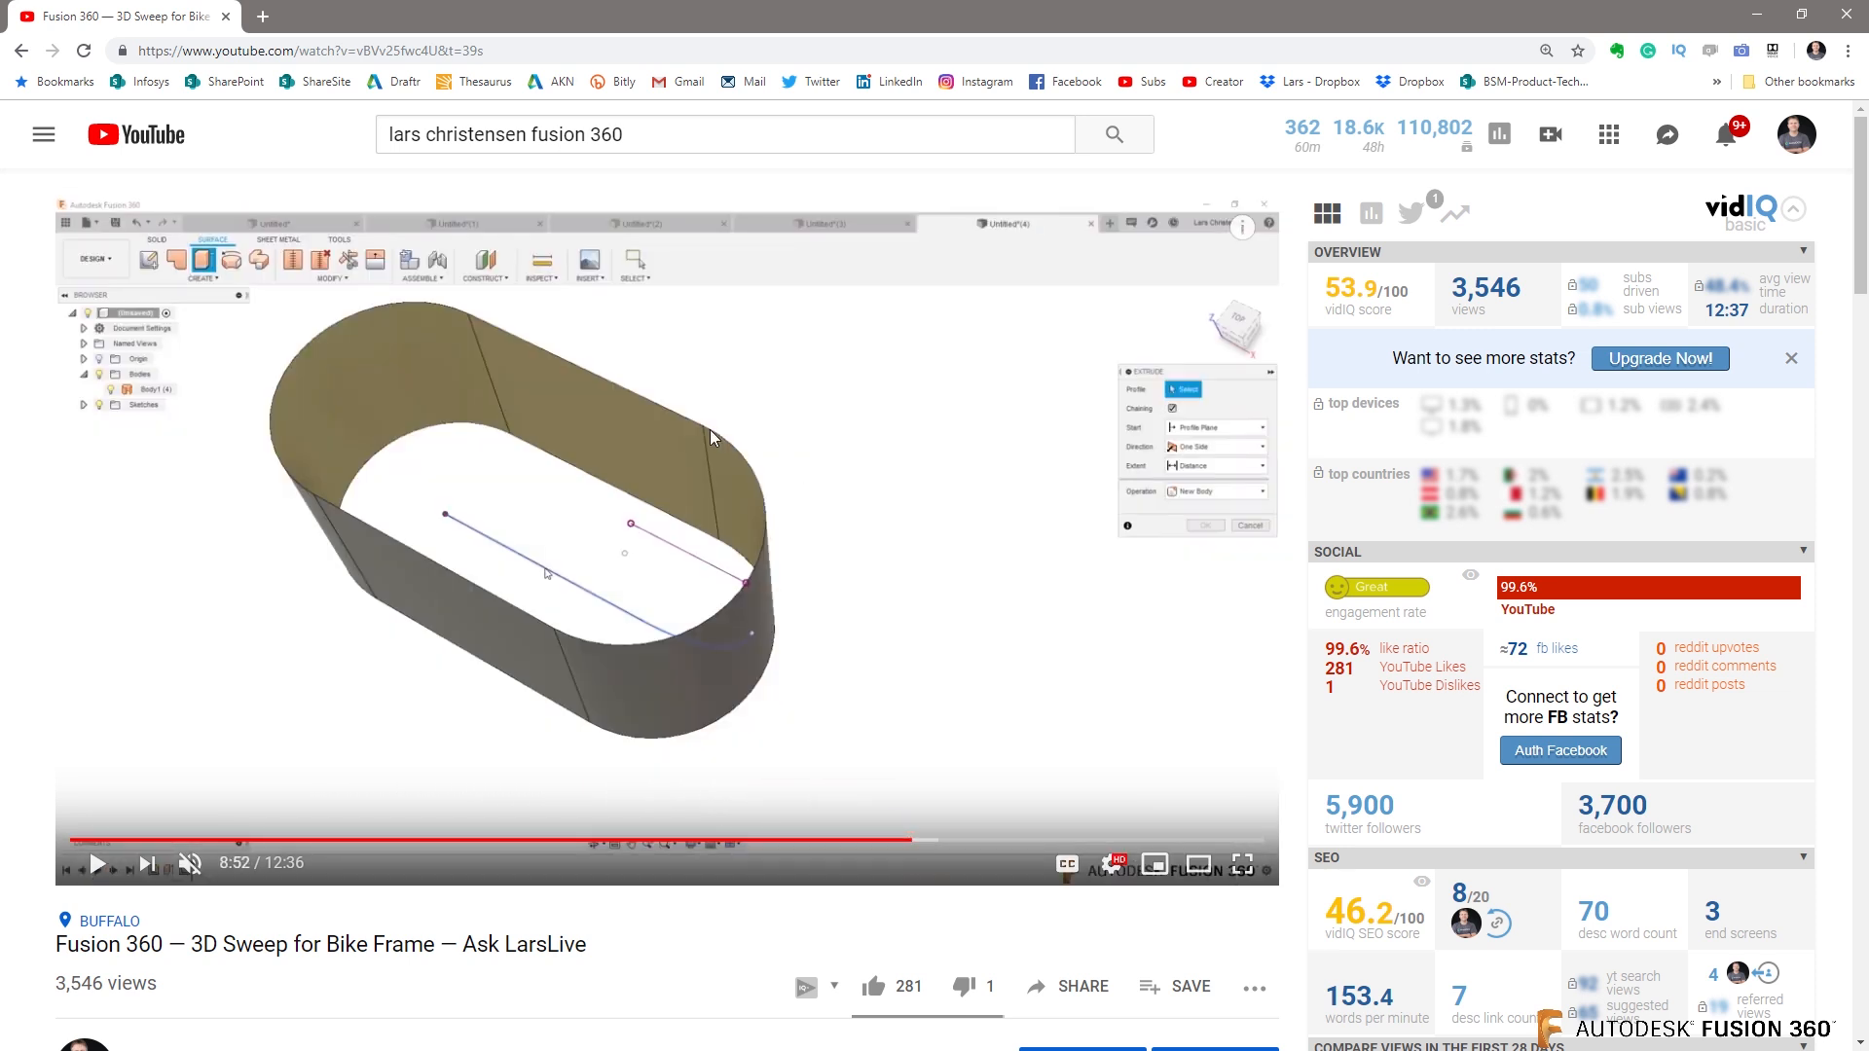
{"action": "mouse_move", "coordinate": [1068, 840]}
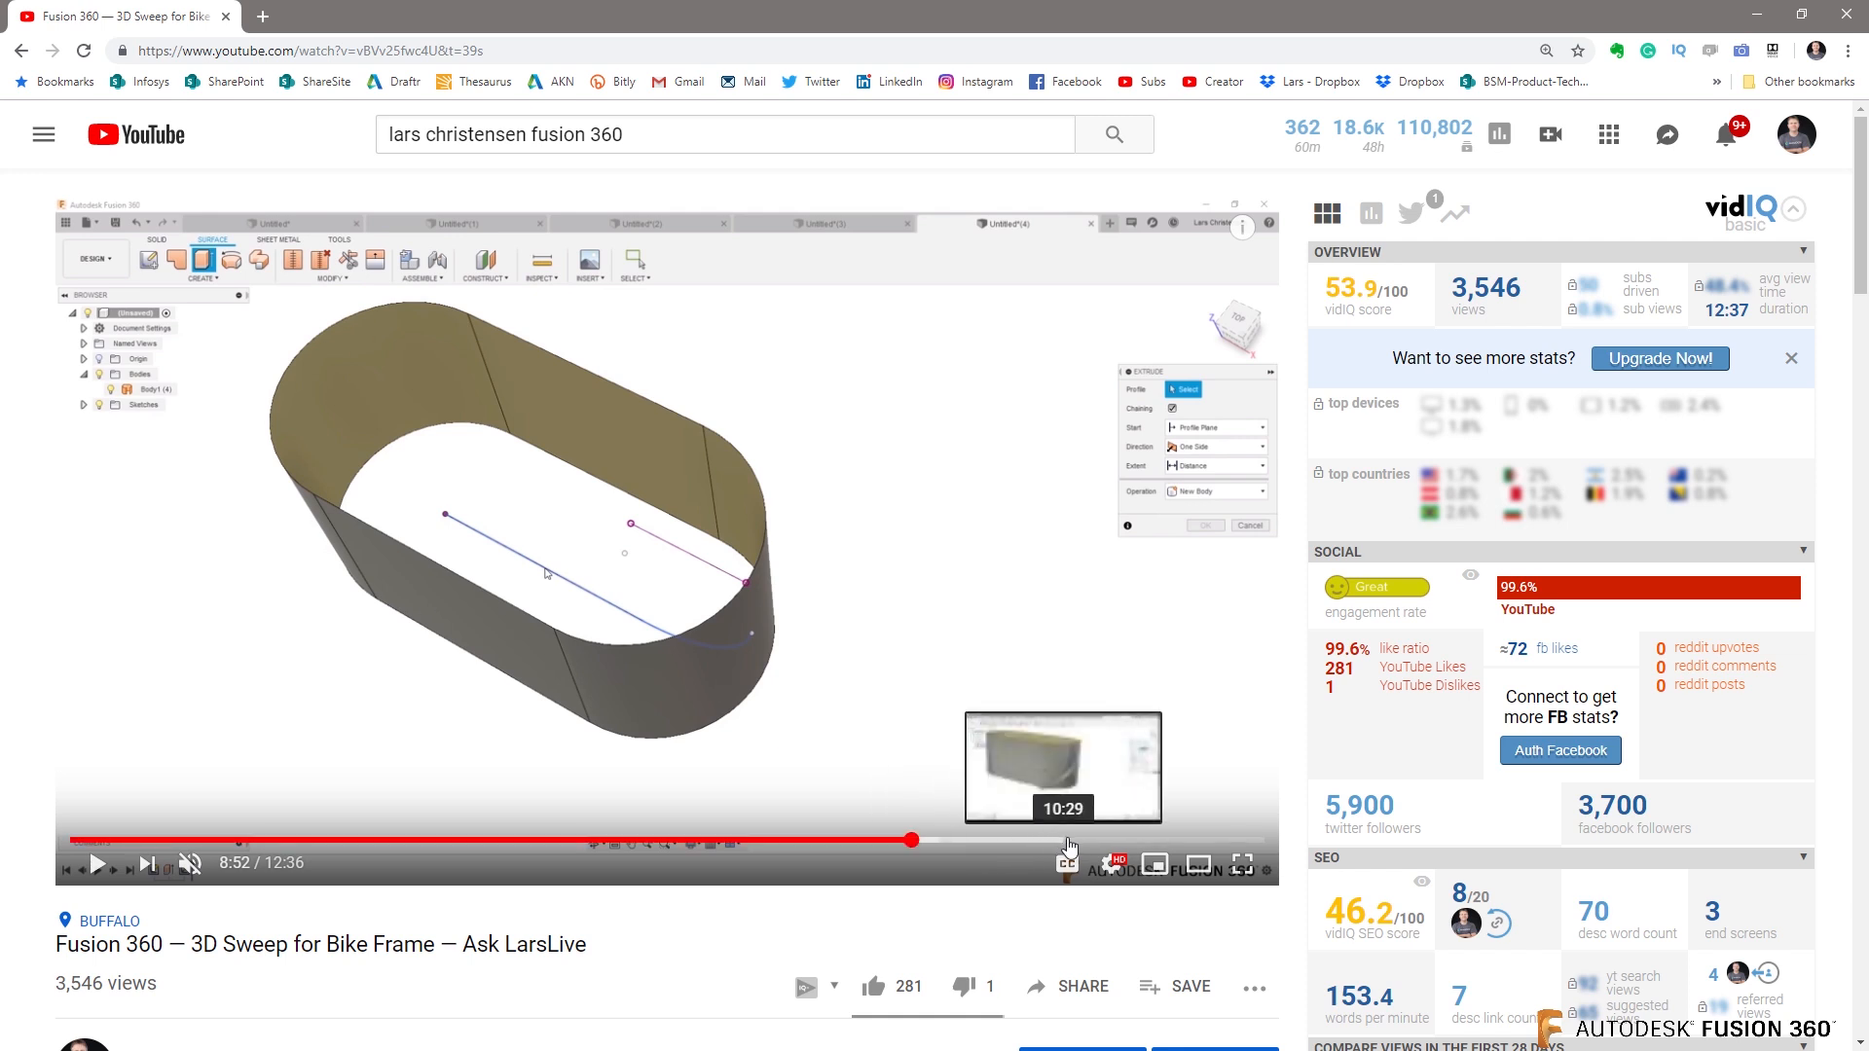
{"action": "left_click_drag", "start_coordinate": [912, 841], "coordinate": [1099, 841]}
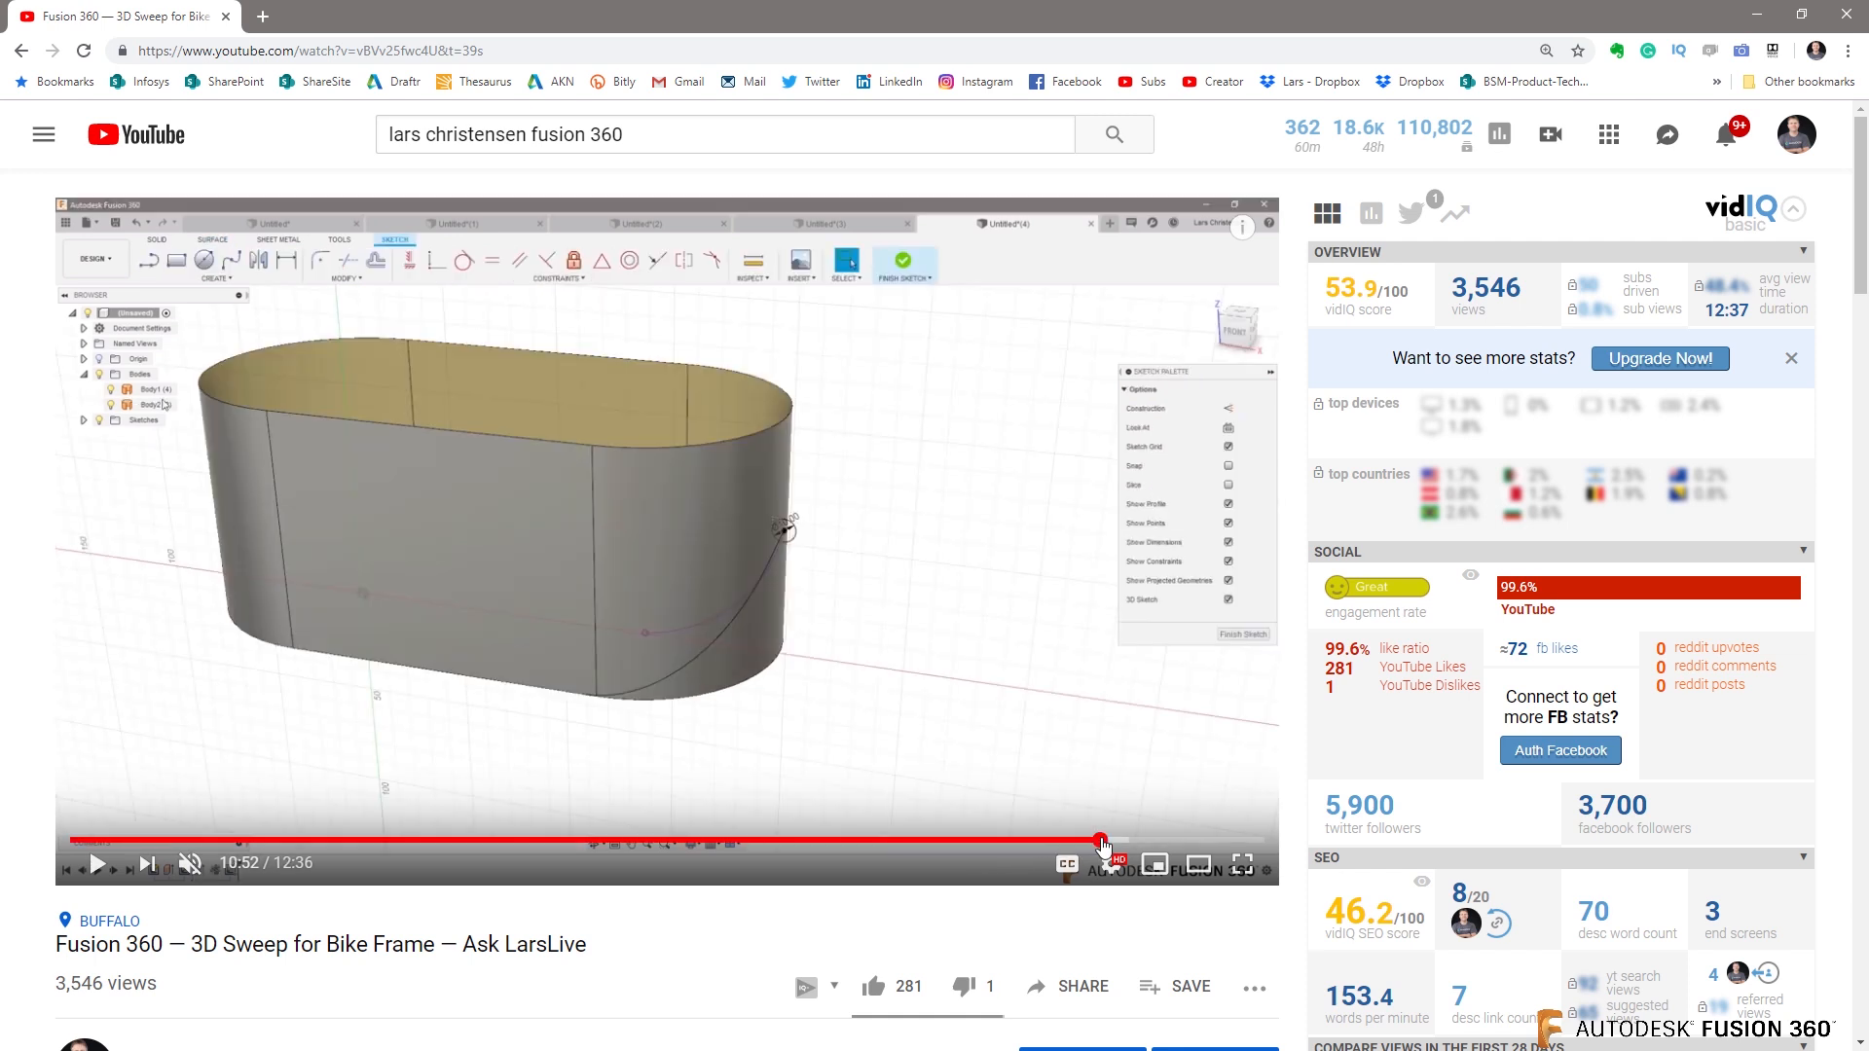
{"action": "mouse_move", "coordinate": [1099, 840]}
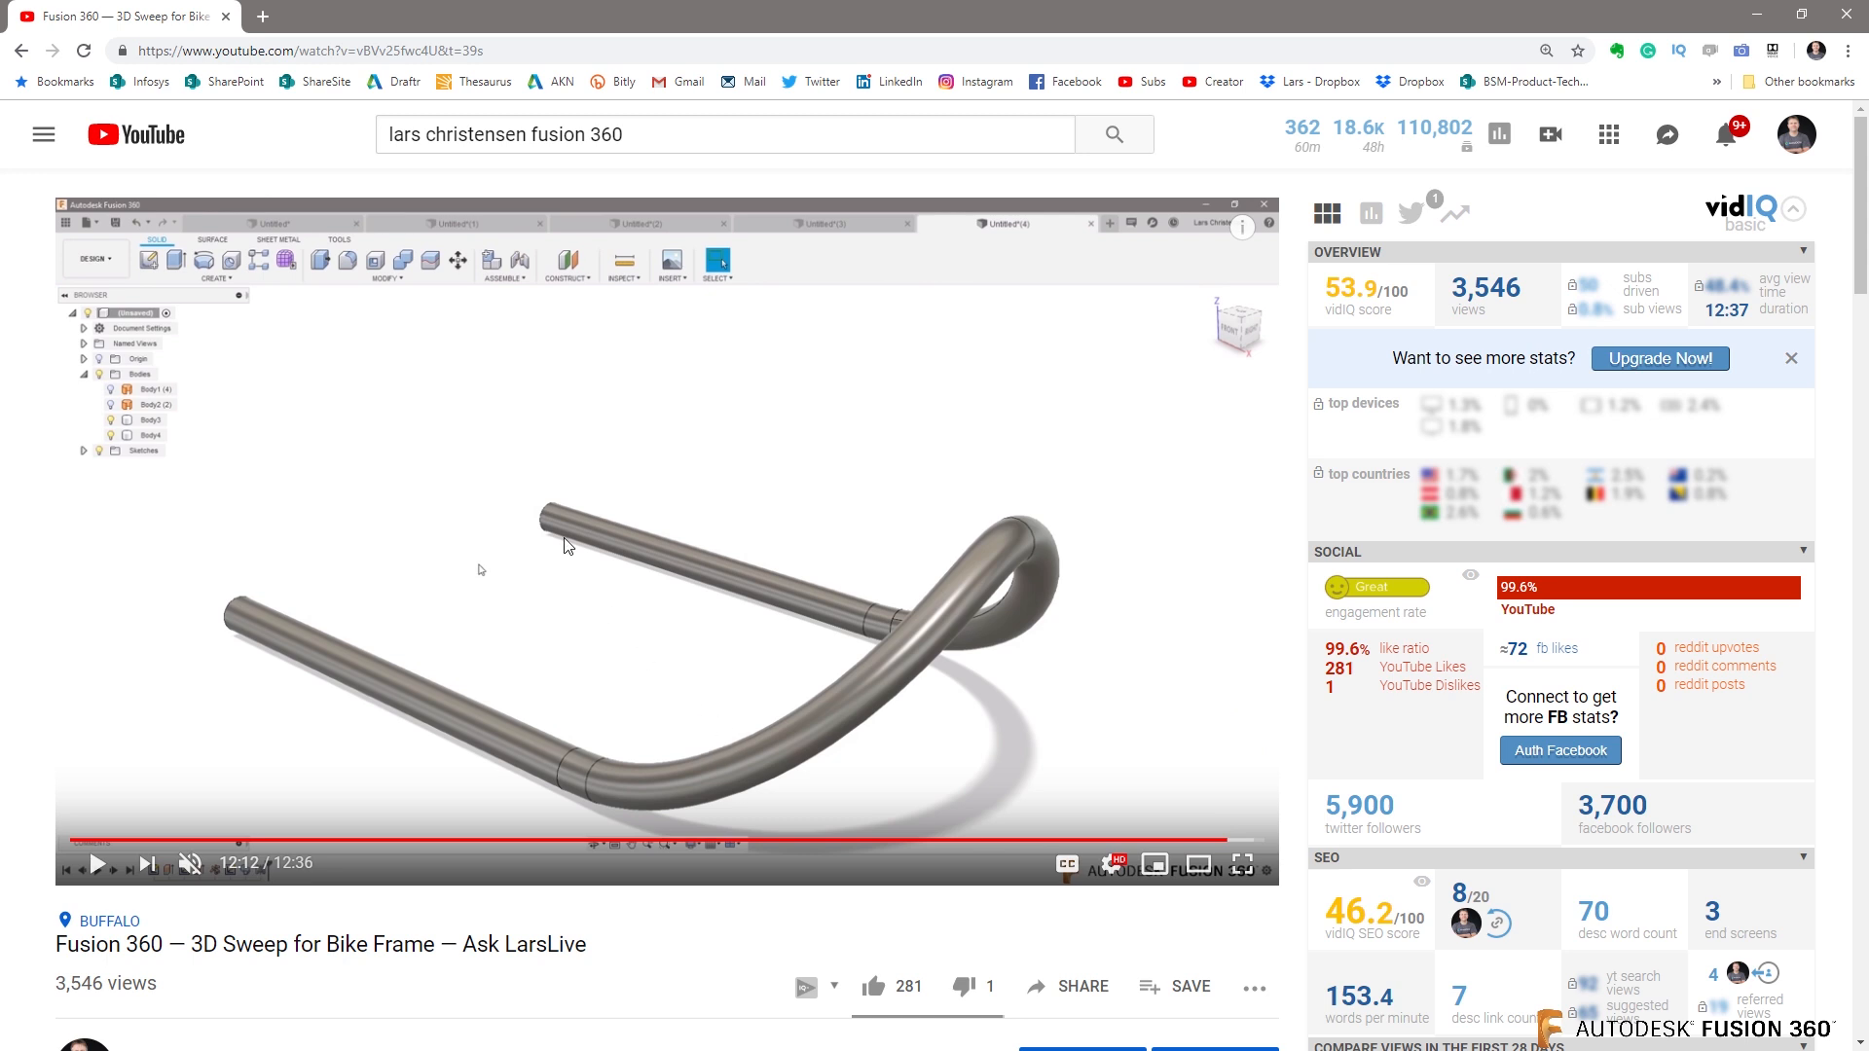
{"action": "mouse_move", "coordinate": [94, 414]}
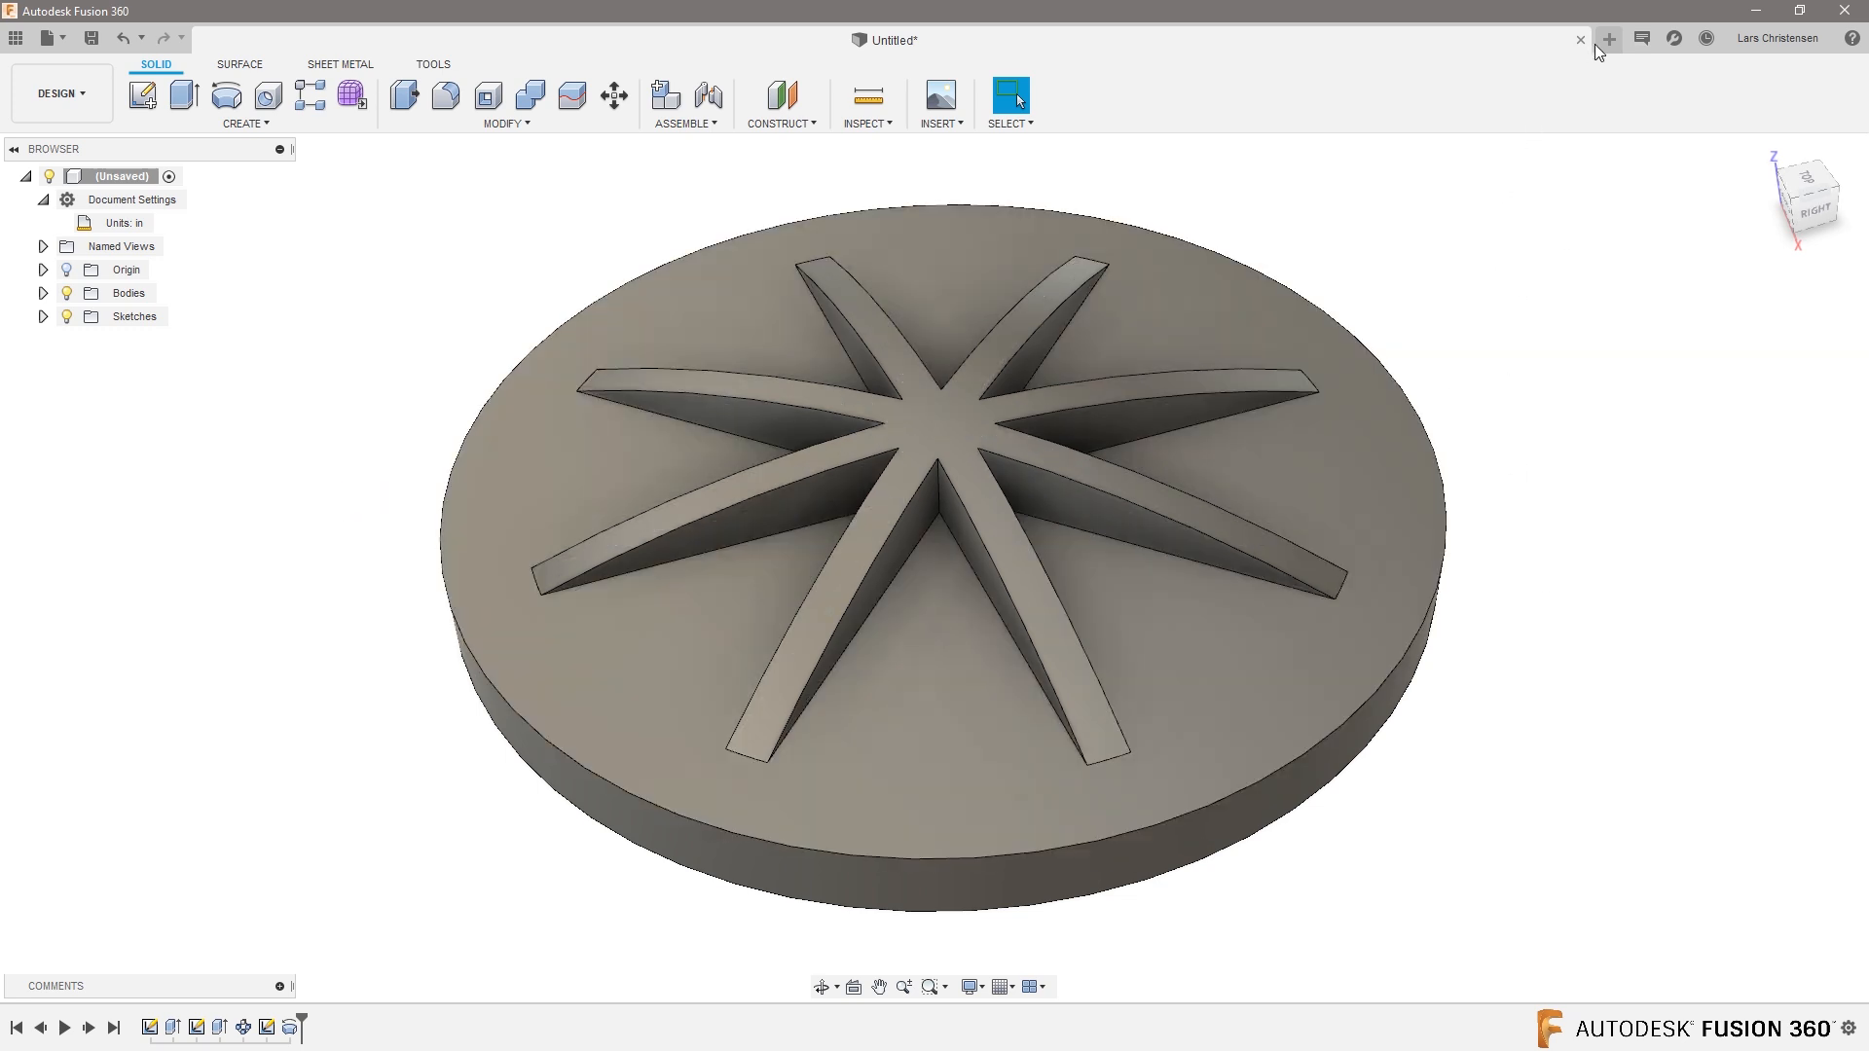
Open a new blank Untitled design beside the star-pattern disc model.
{"action": "left_click", "coordinate": [1609, 38]}
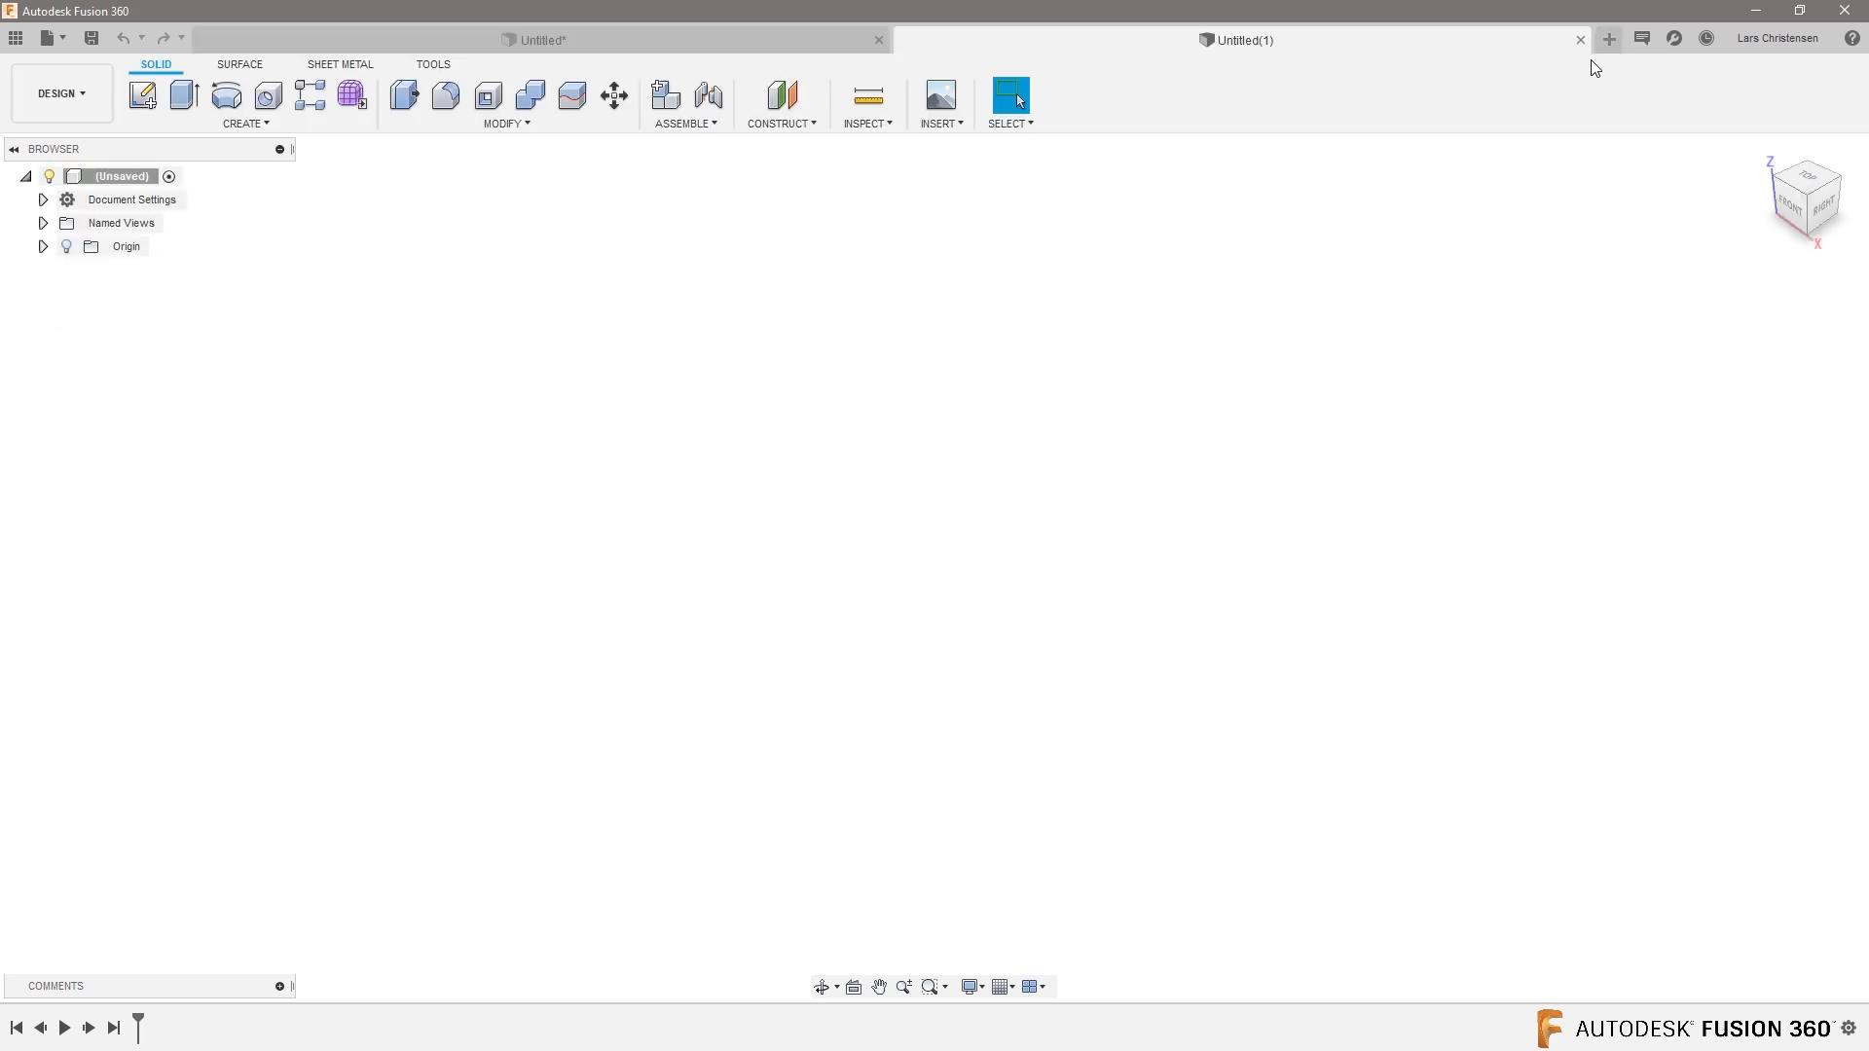
{"action": "mouse_move", "coordinate": [1344, 216]}
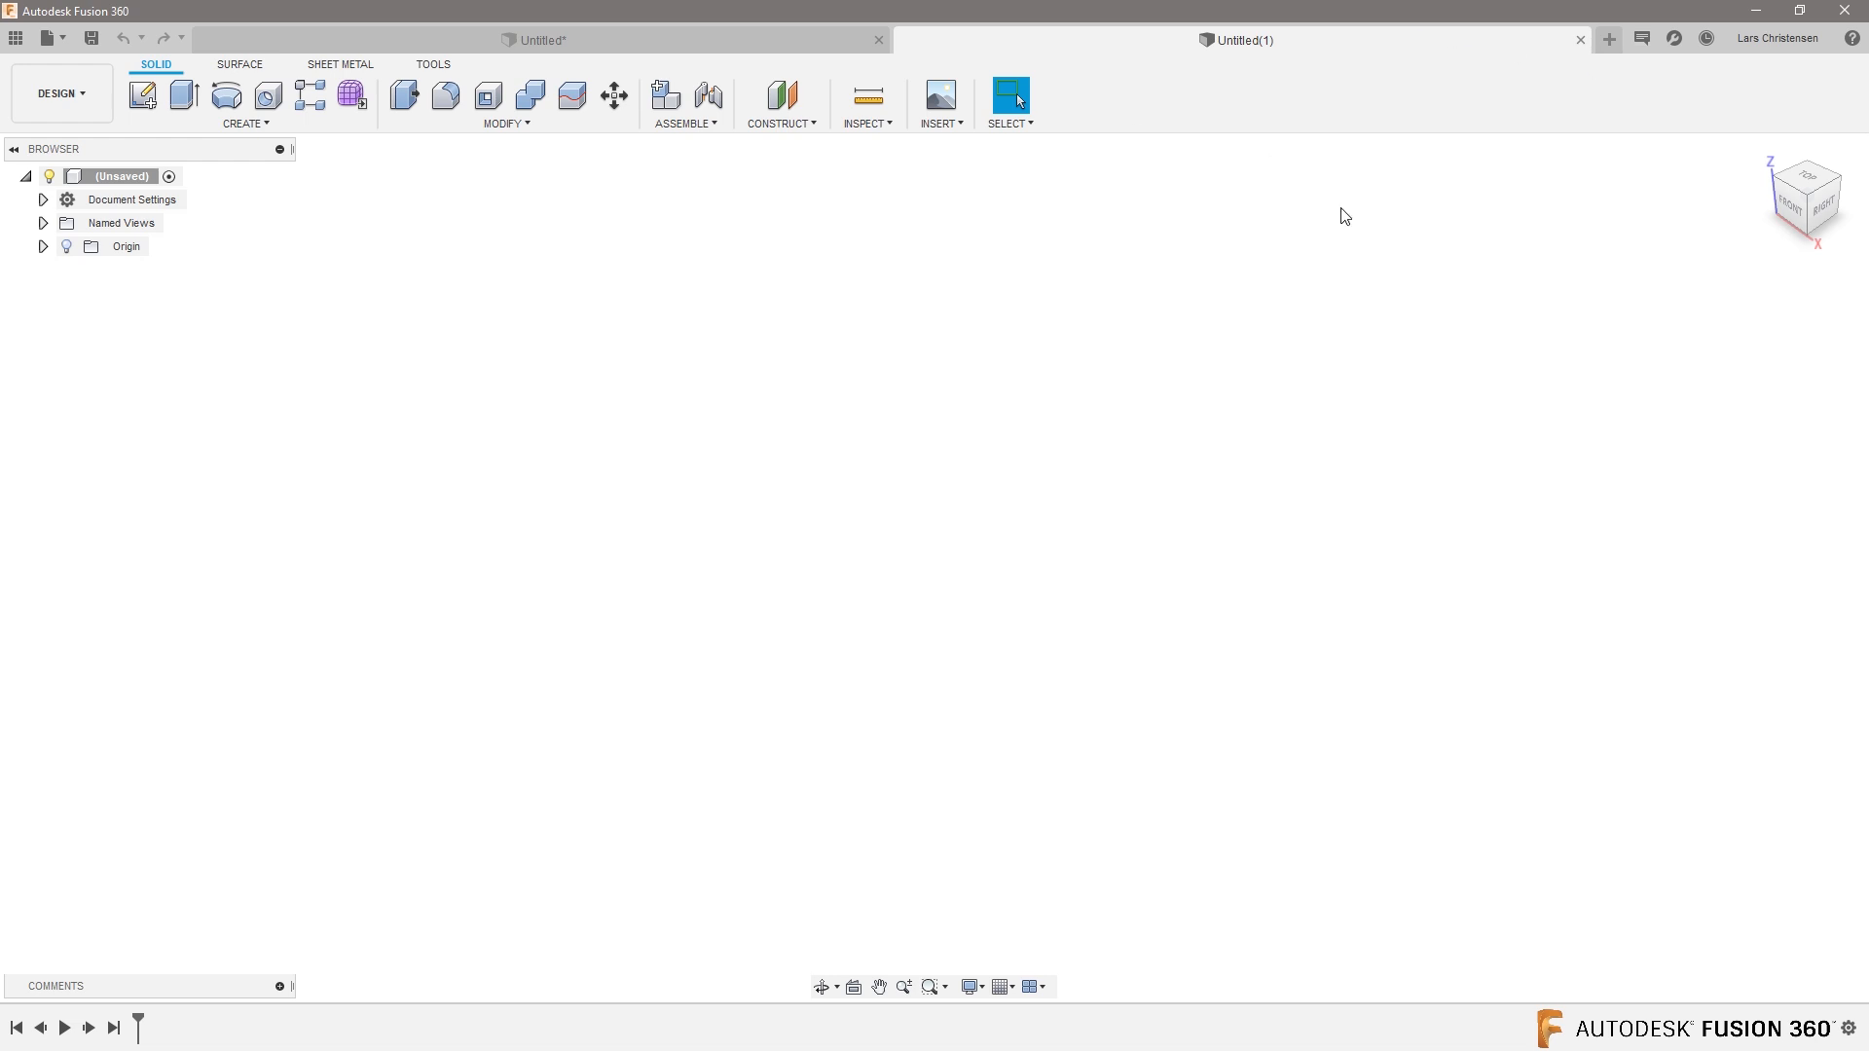
{"action": "mouse_move", "coordinate": [1192, 205]}
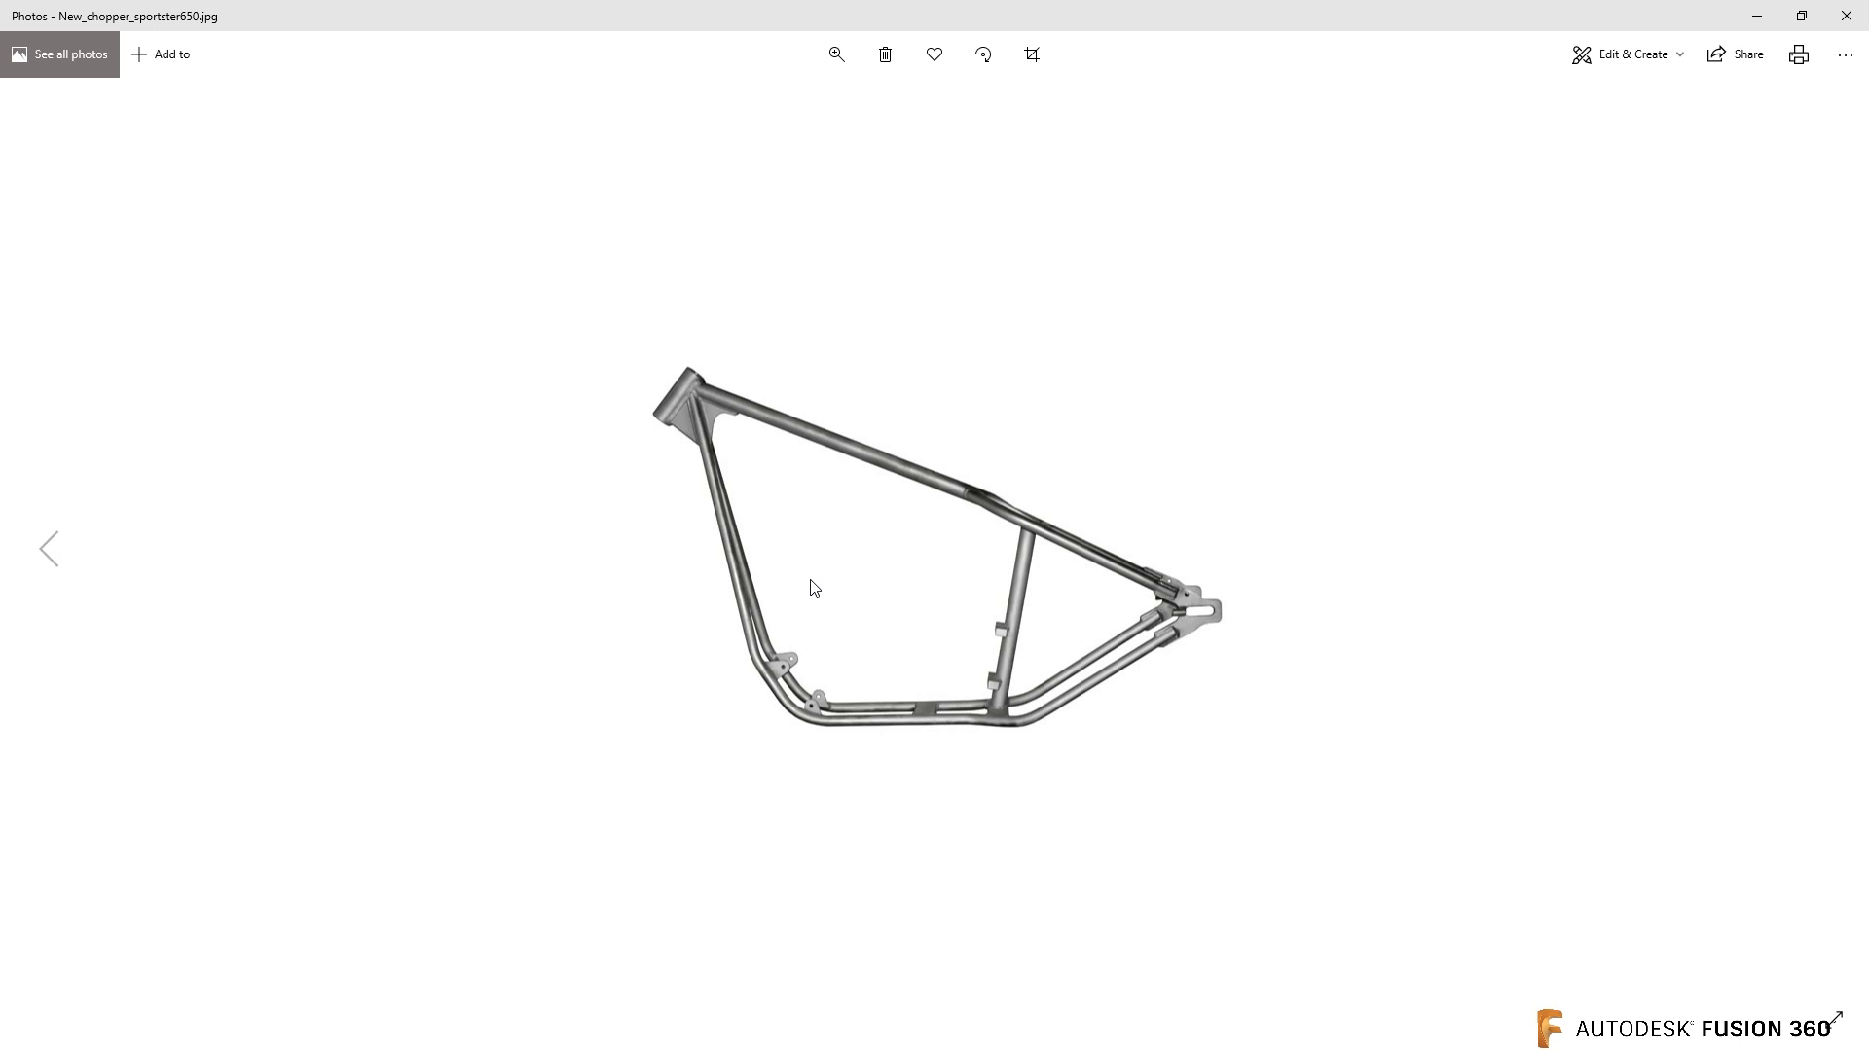
{"action": "mouse_move", "coordinate": [1713, 144]}
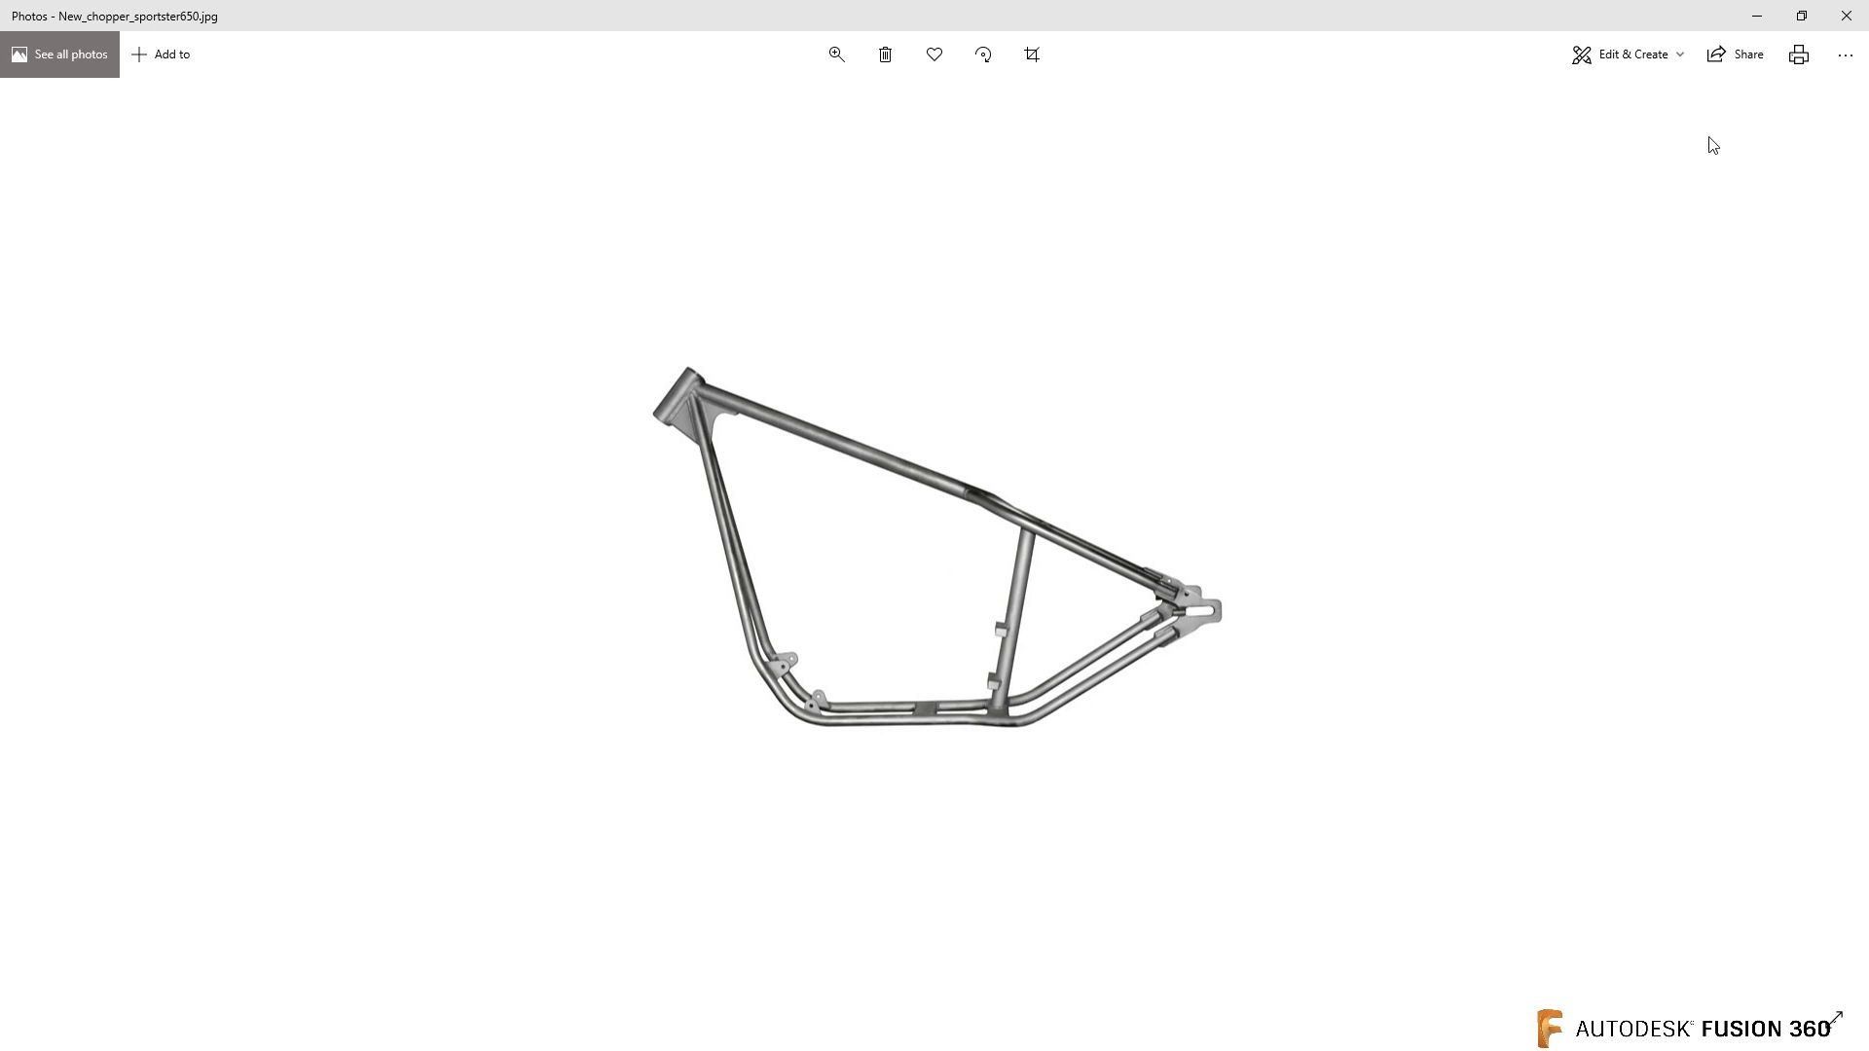
{"action": "mouse_move", "coordinate": [967, 318]}
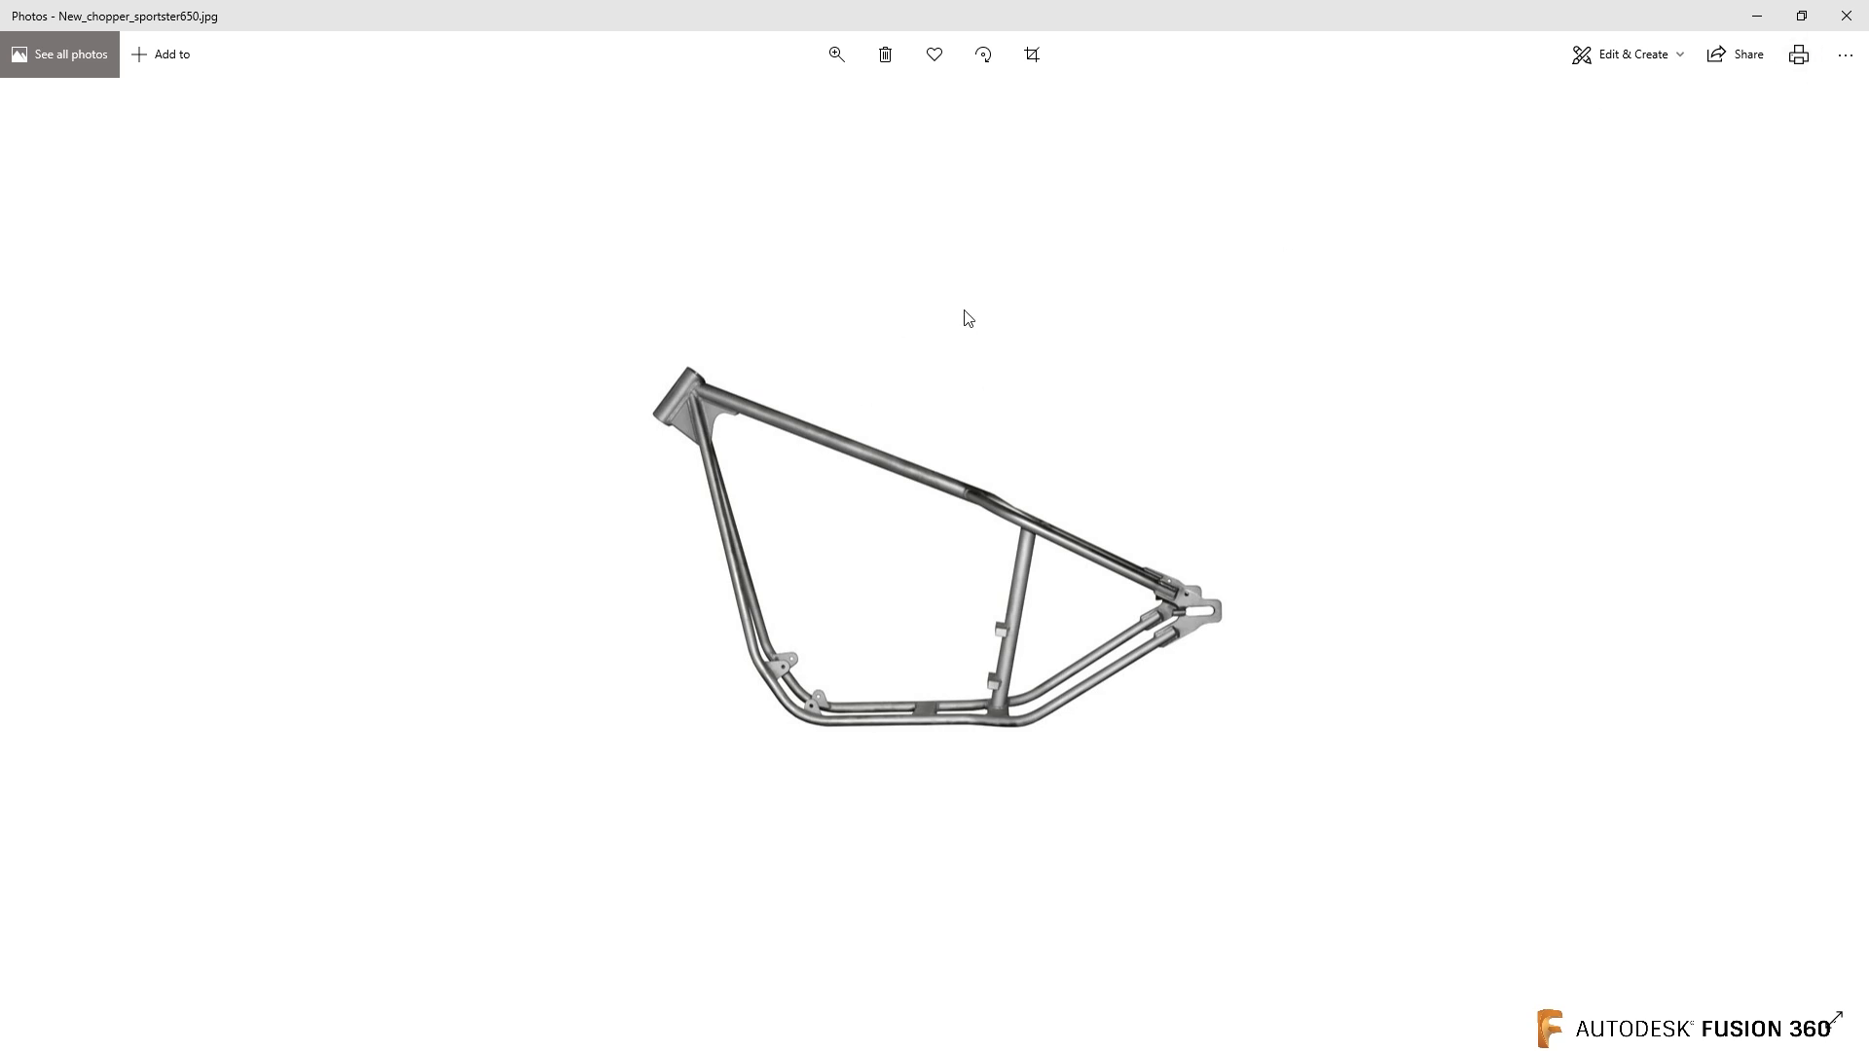
{"action": "mouse_move", "coordinate": [855, 431]}
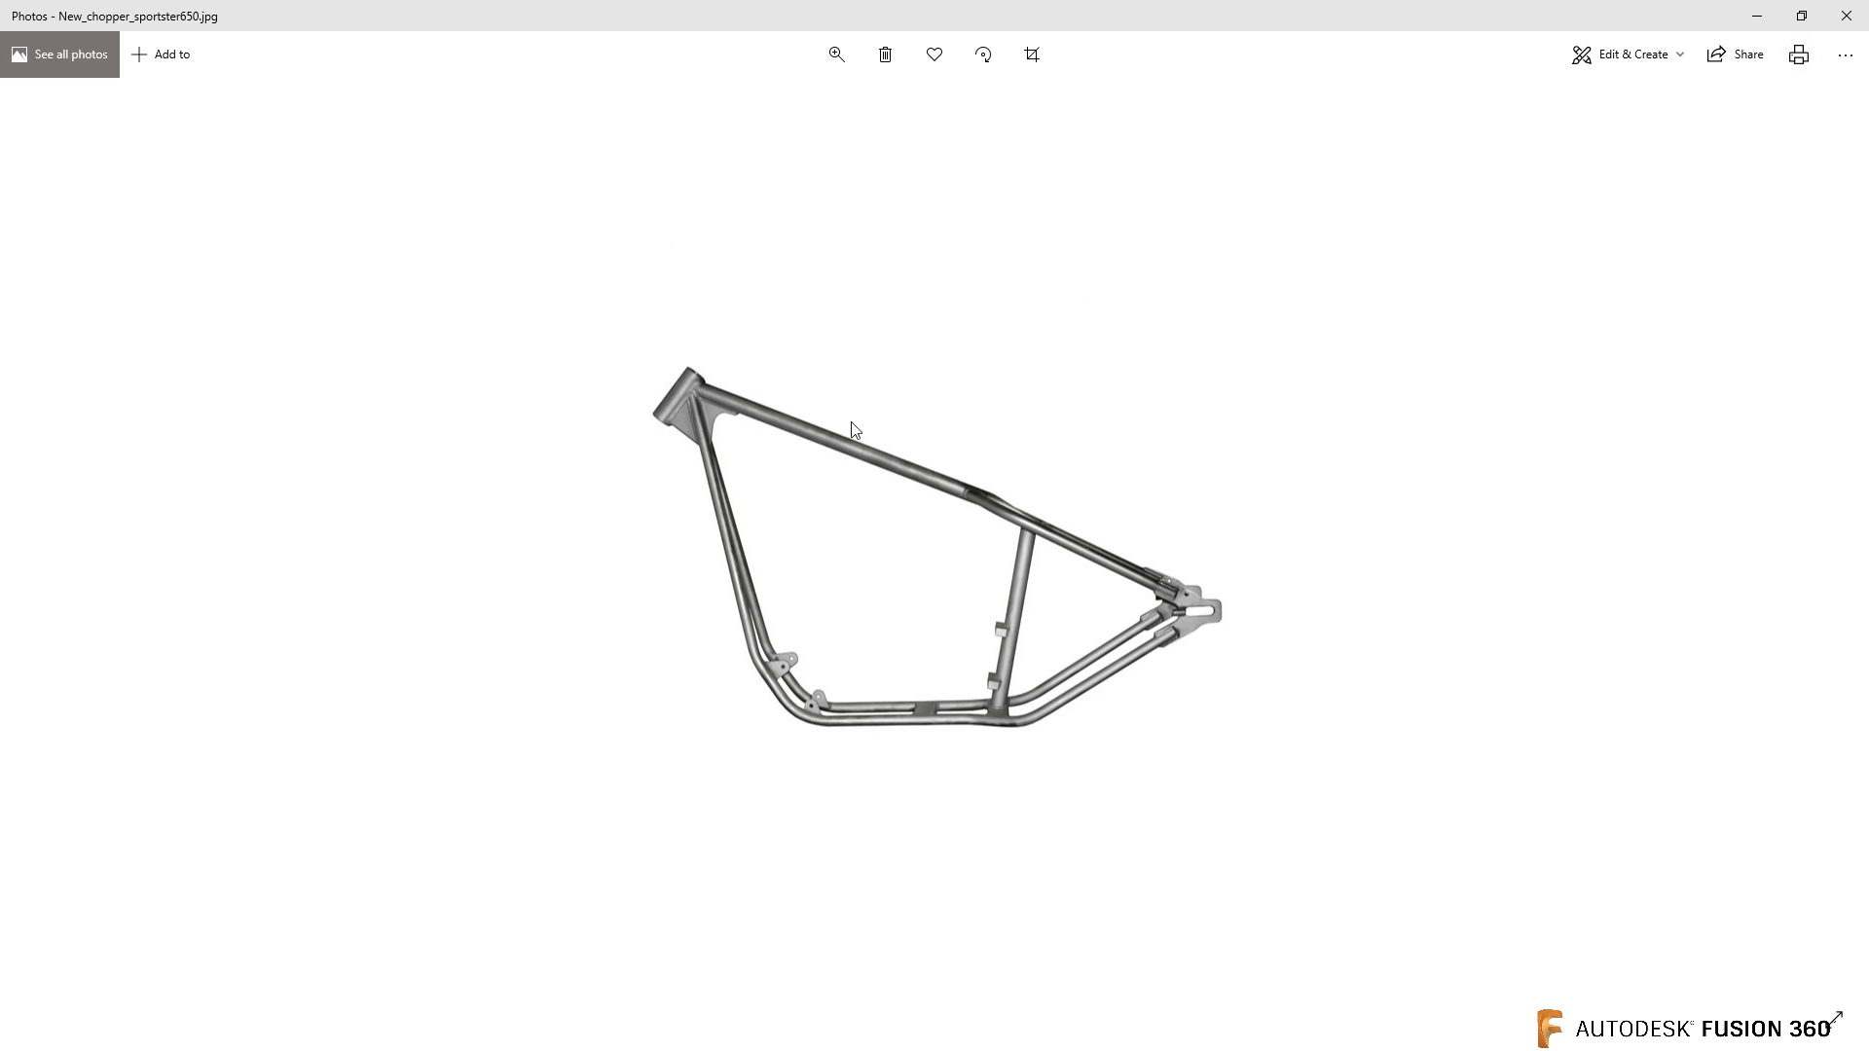
{"action": "mouse_move", "coordinate": [848, 429]}
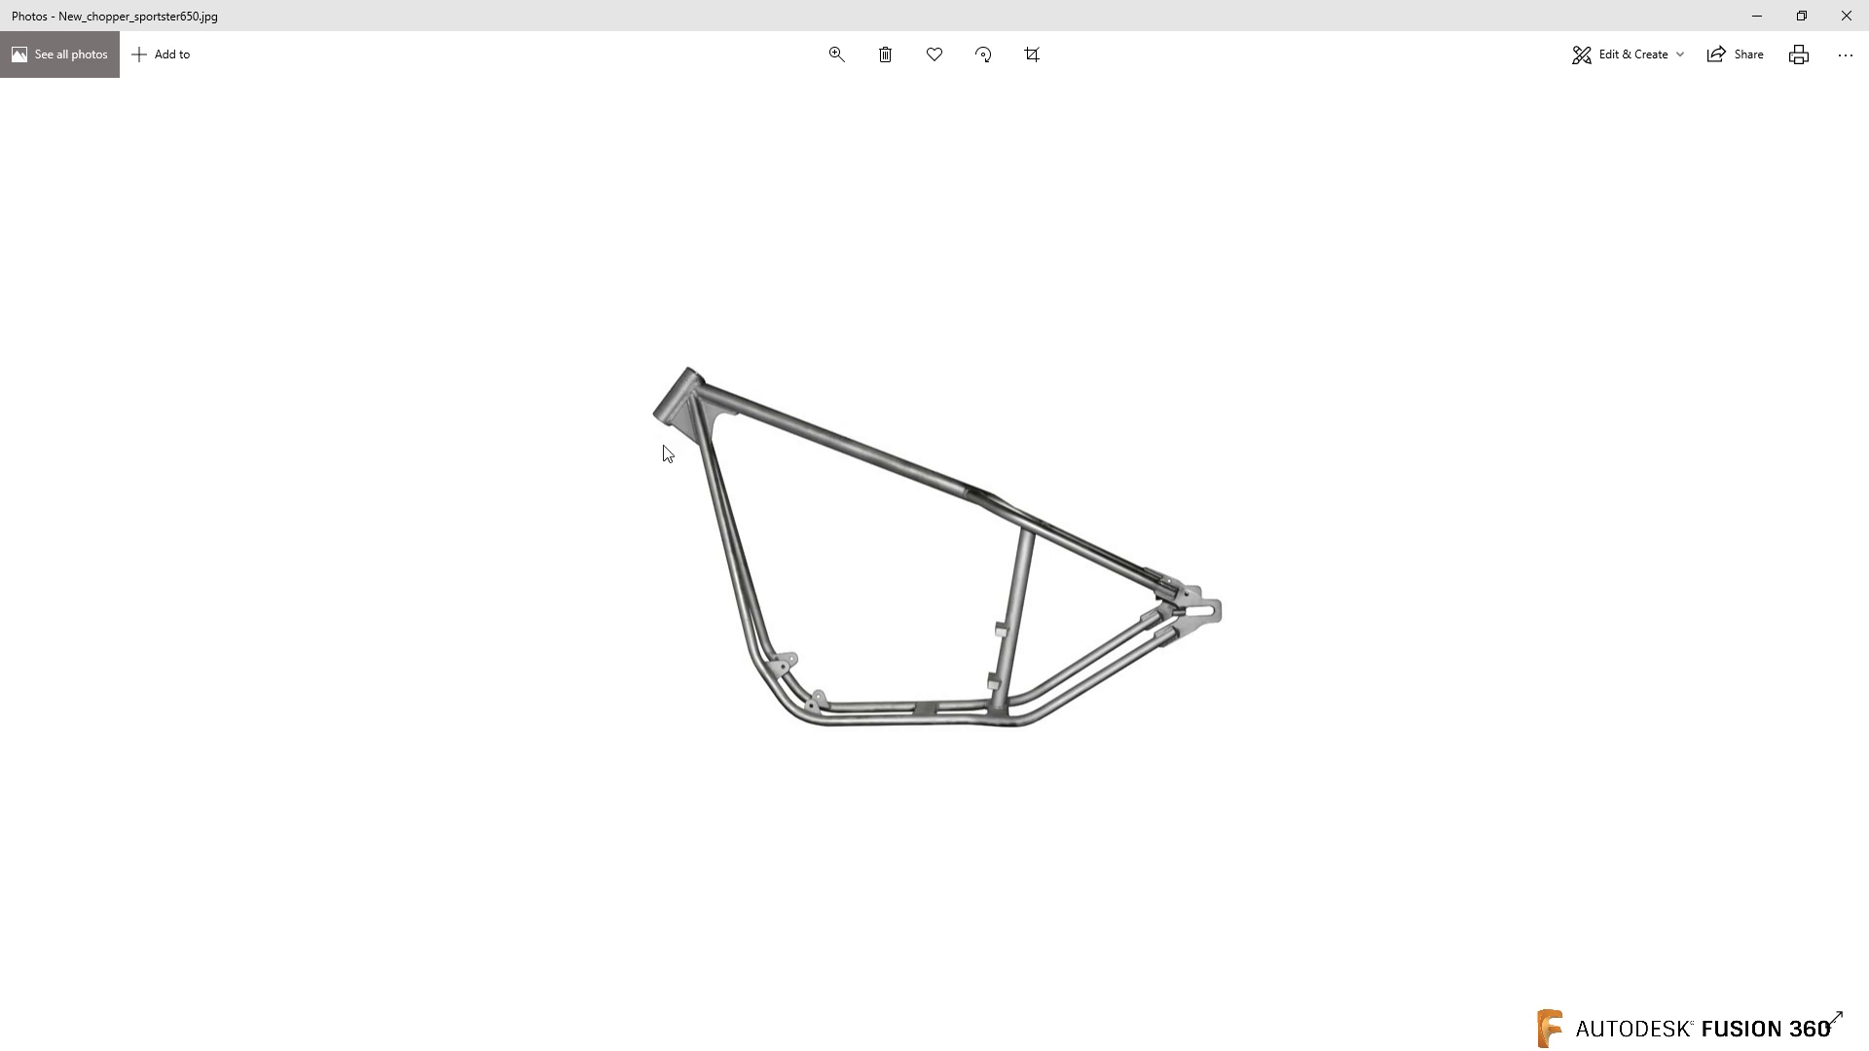
{"action": "mouse_move", "coordinate": [1028, 404]}
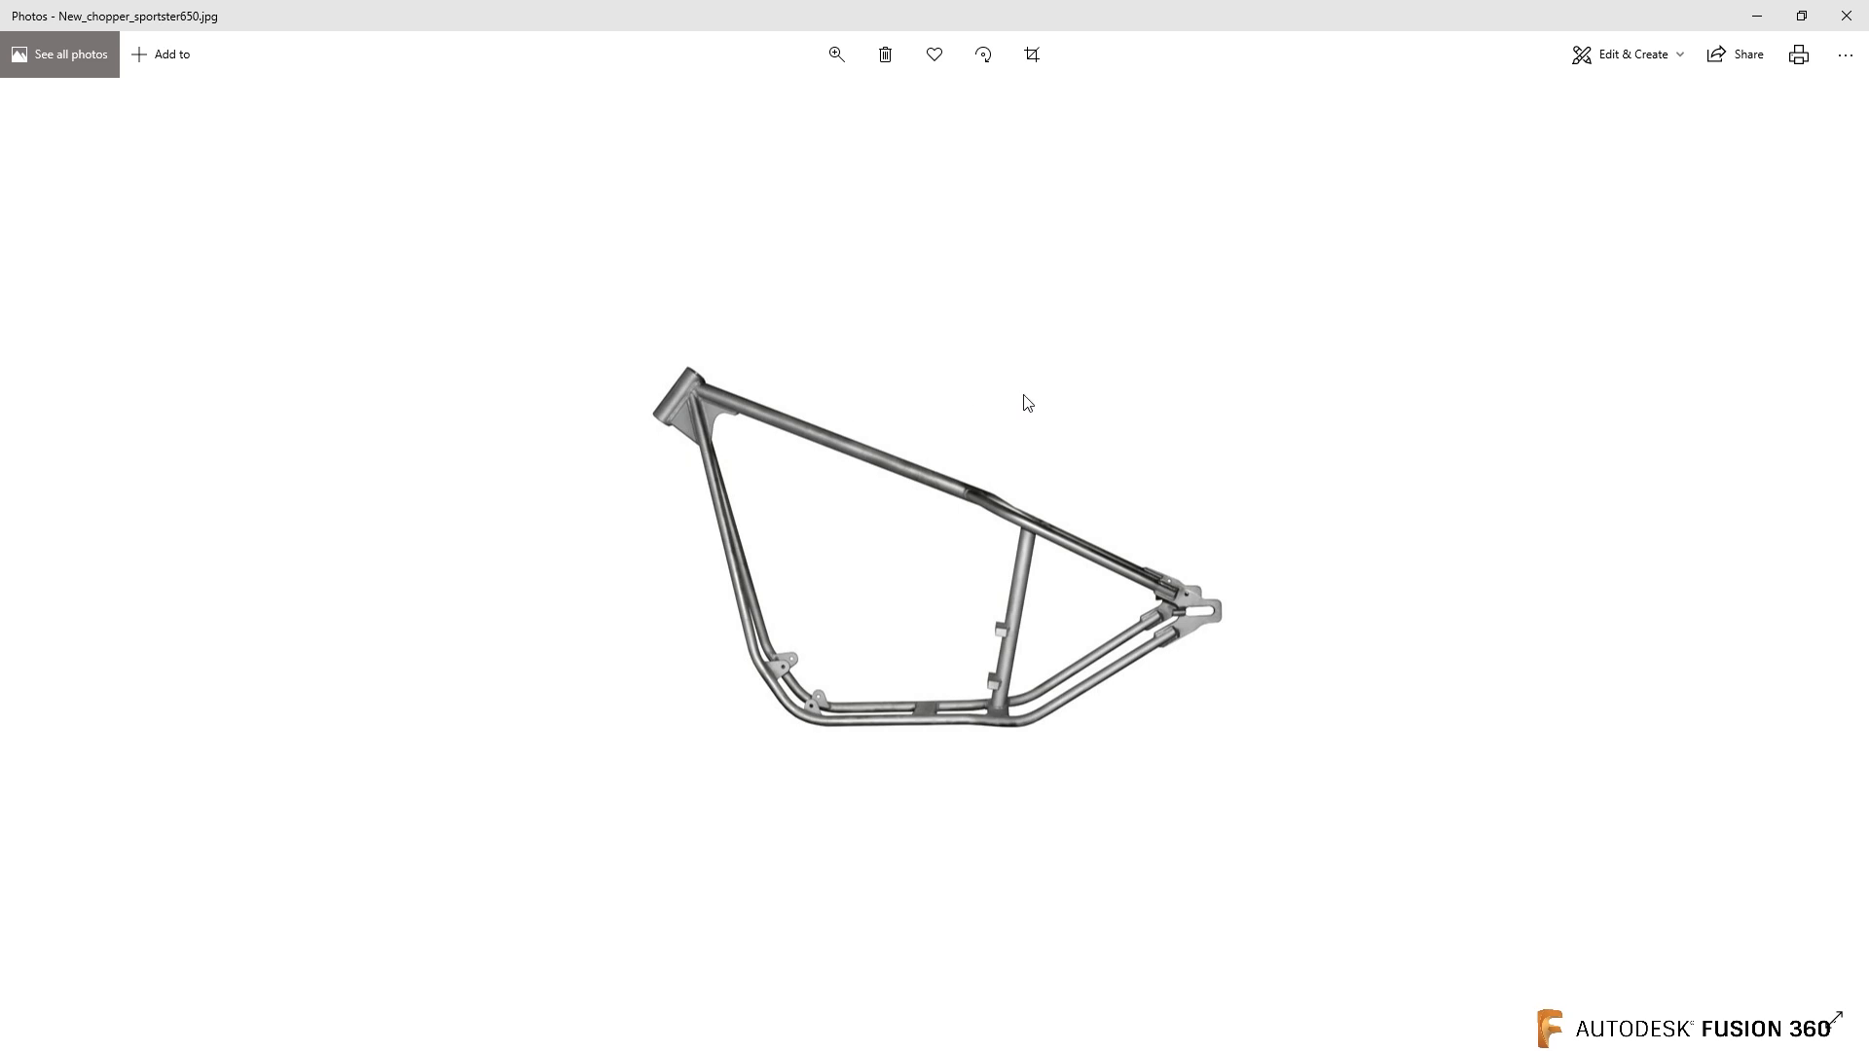
{"action": "mouse_move", "coordinate": [930, 420]}
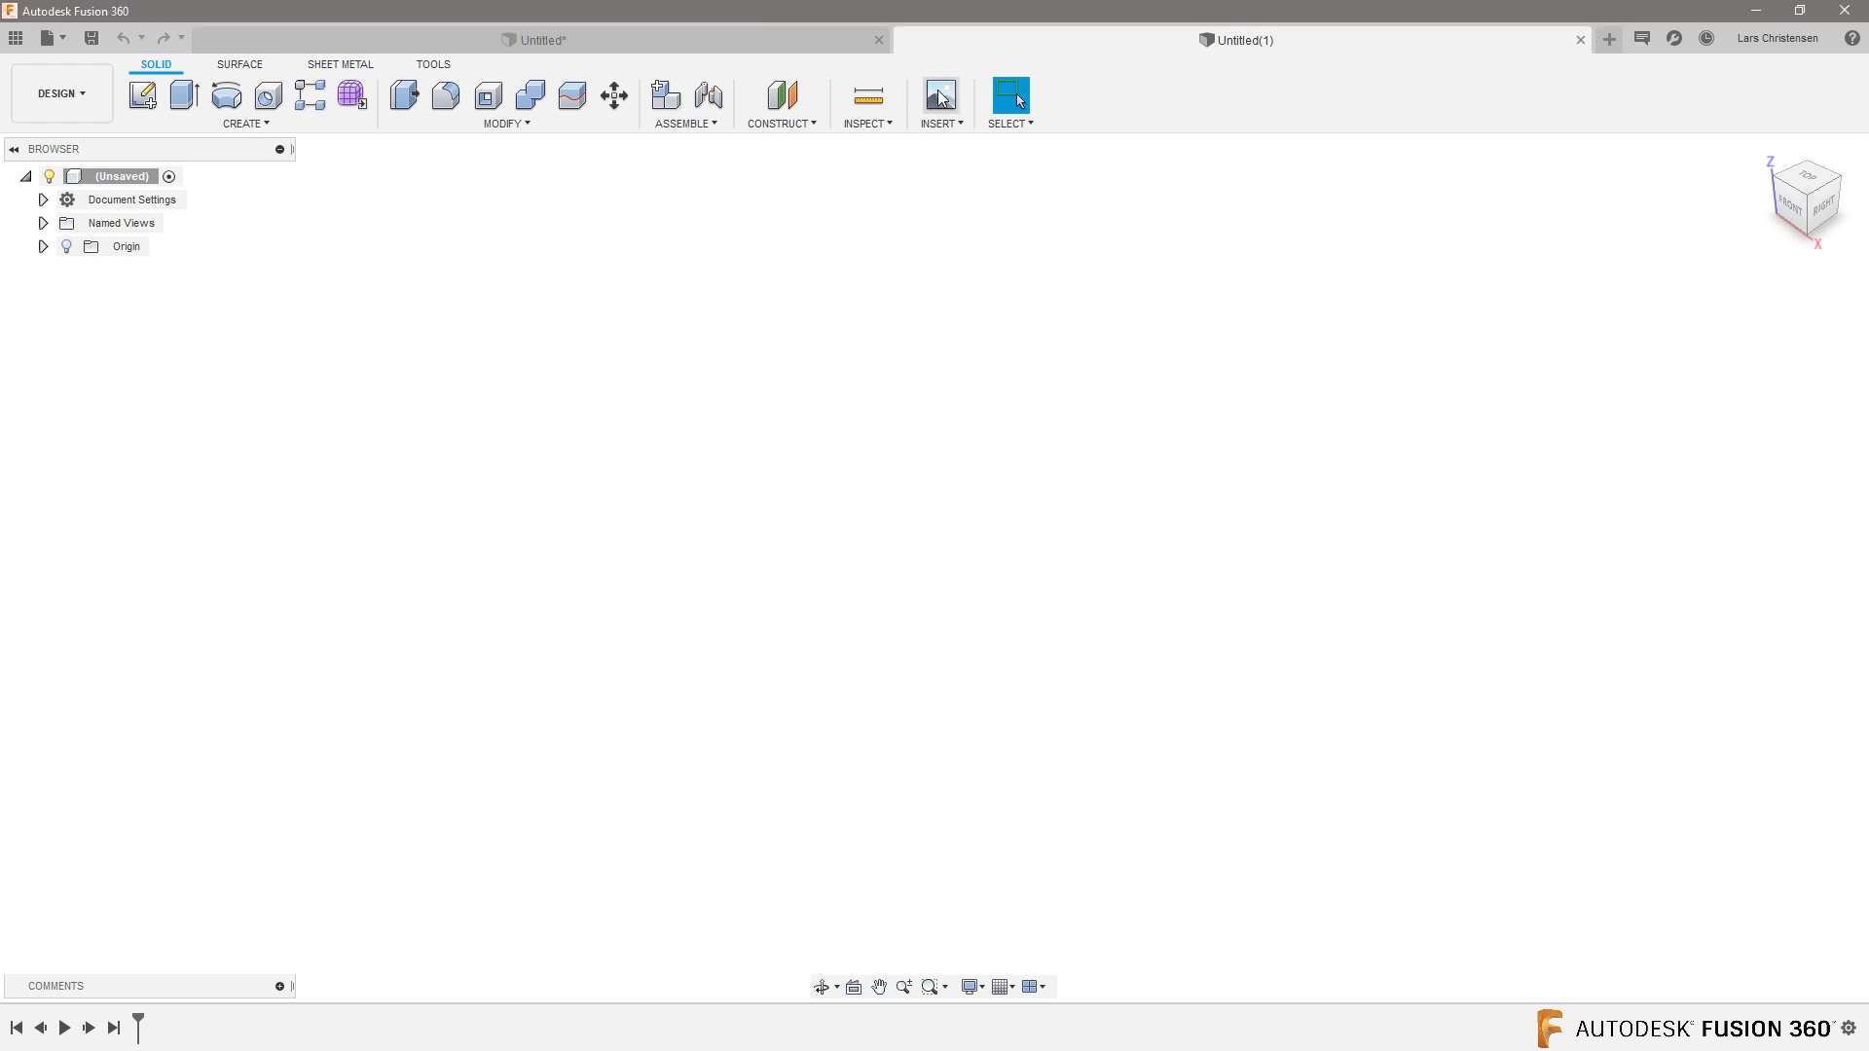
Insert the chopper picture file as a canvas on the YZ plane.
{"action": "left_click", "coordinate": [940, 96]}
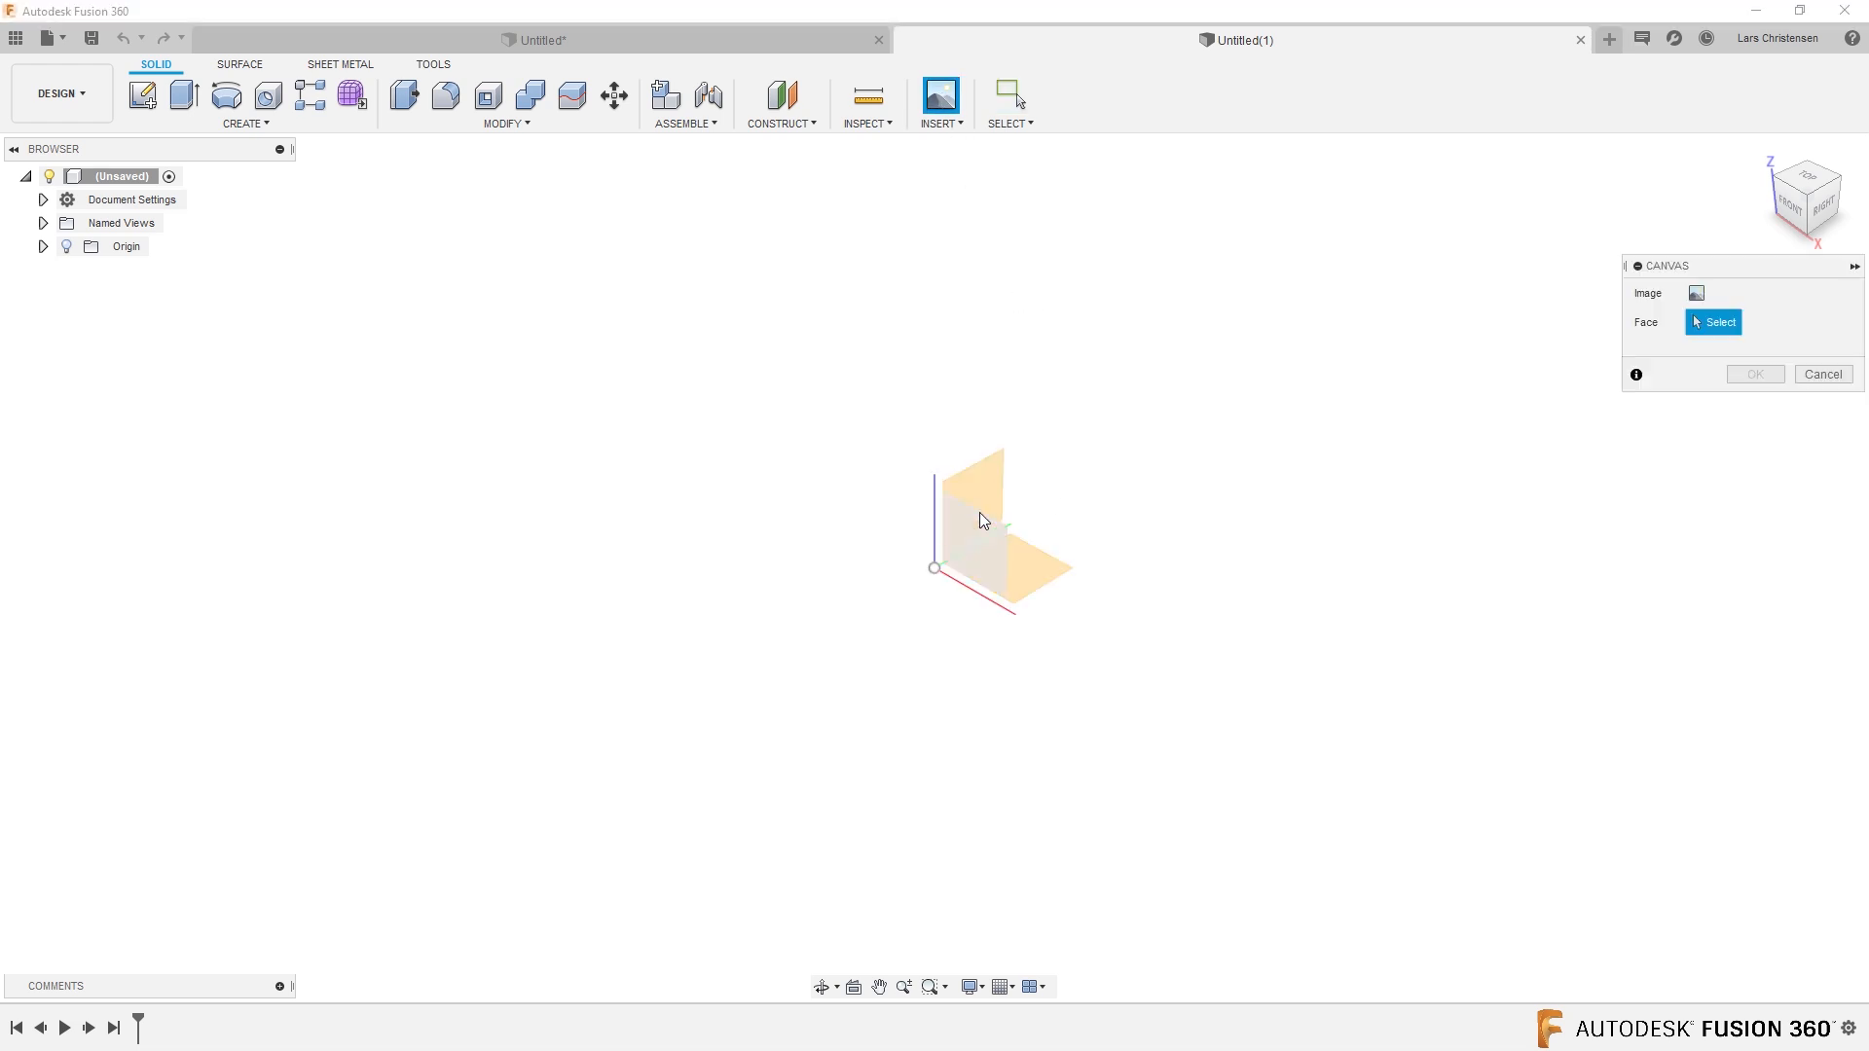
{"action": "left_click", "coordinate": [976, 501]}
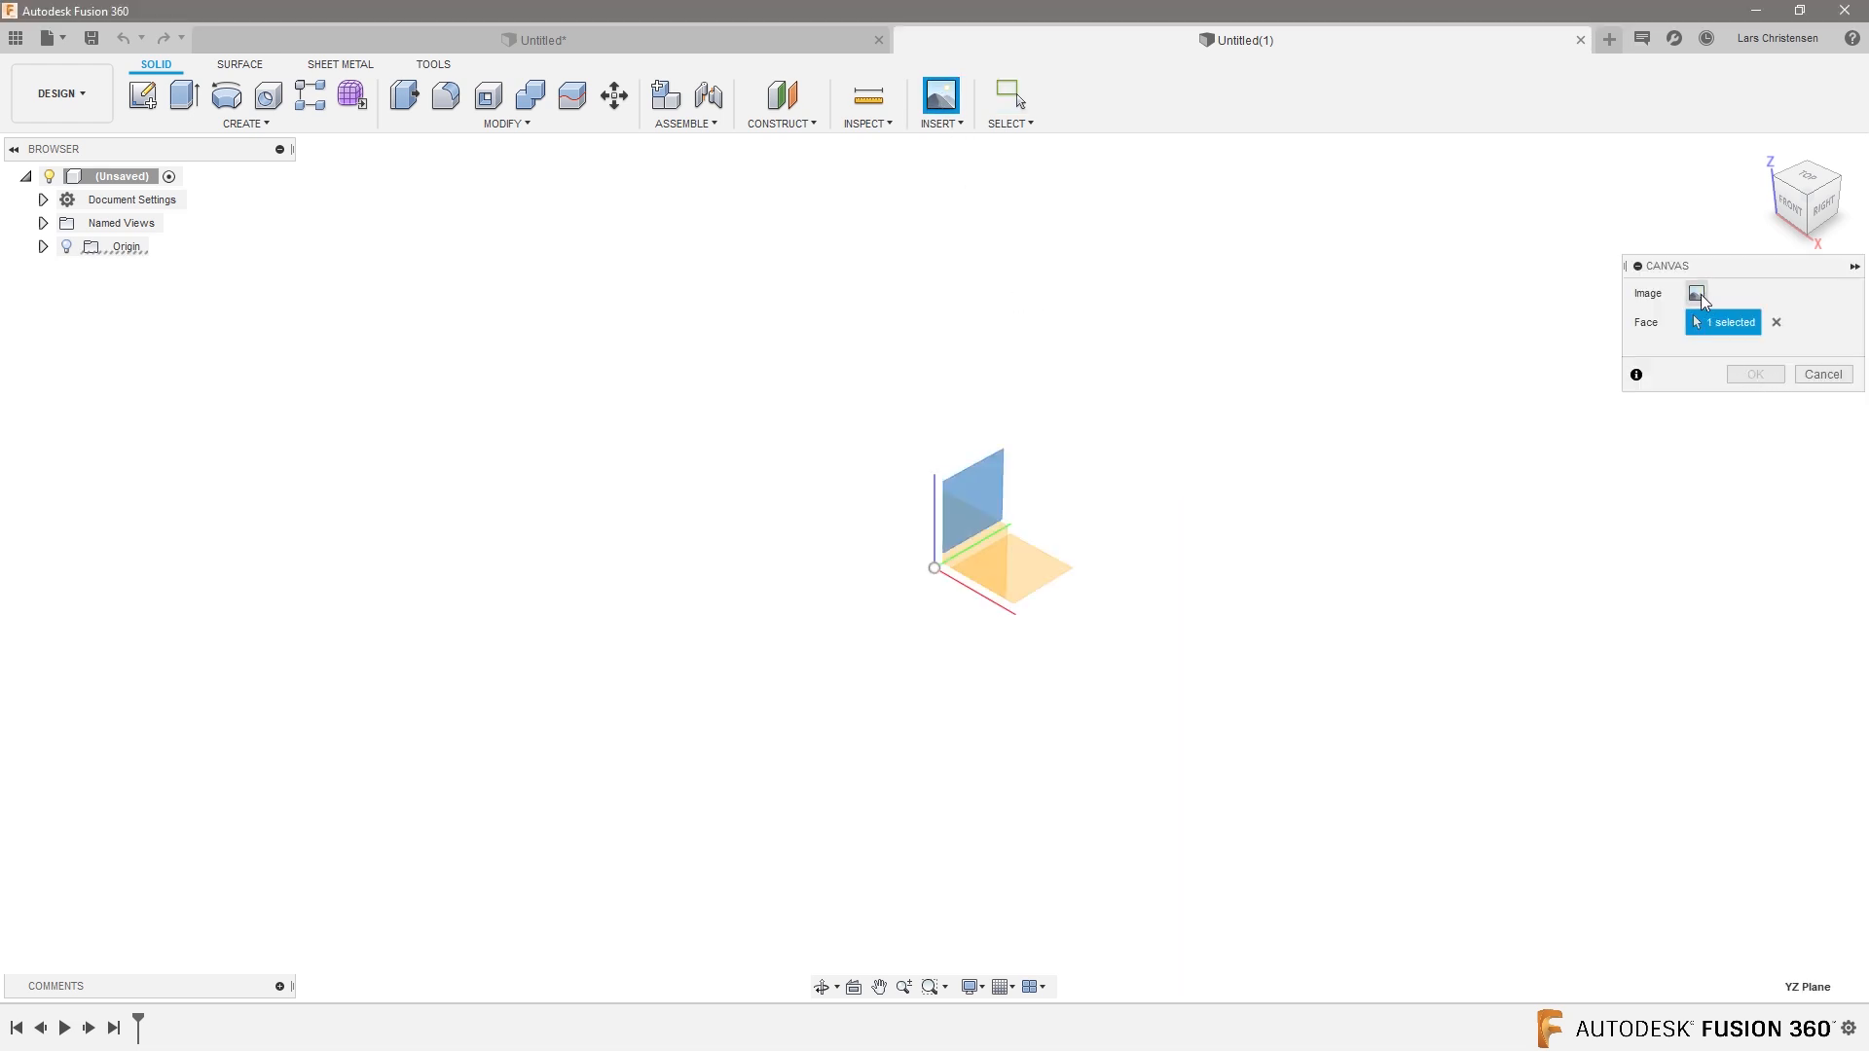
{"action": "left_click", "coordinate": [1695, 293]}
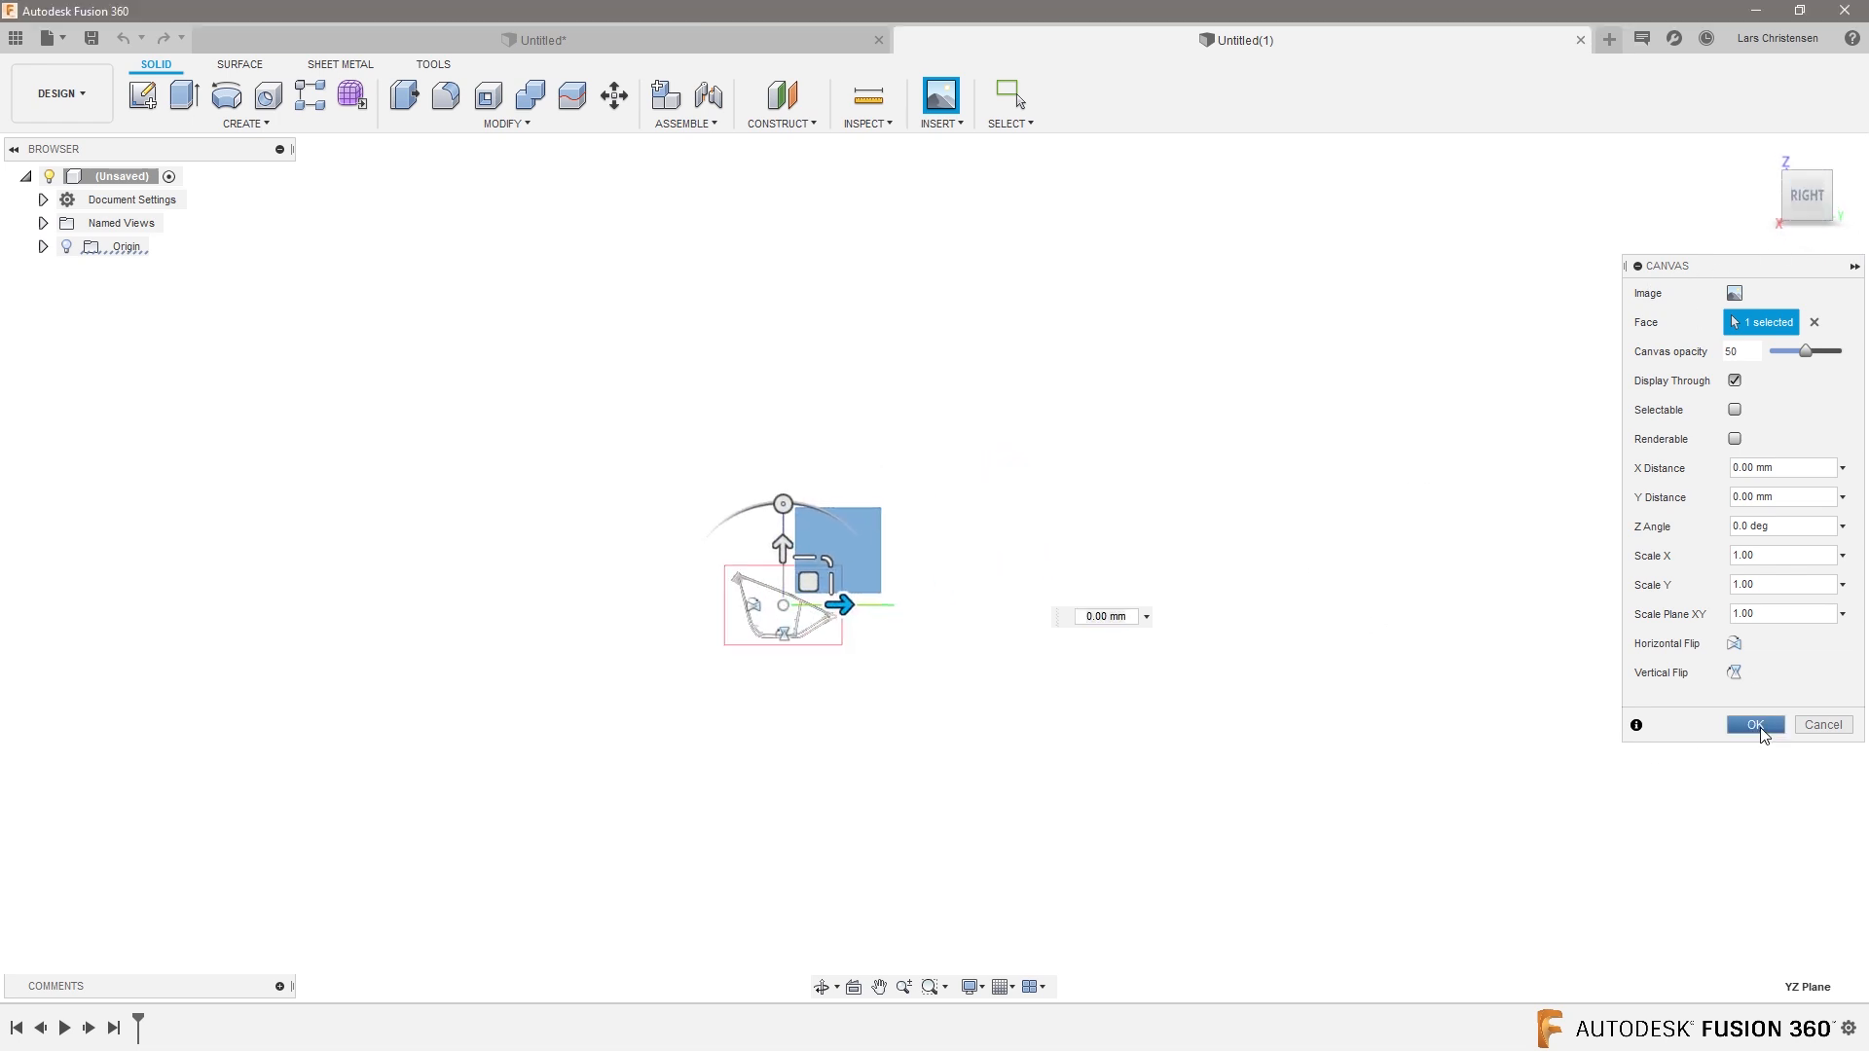
{"action": "left_click", "coordinate": [1753, 724]}
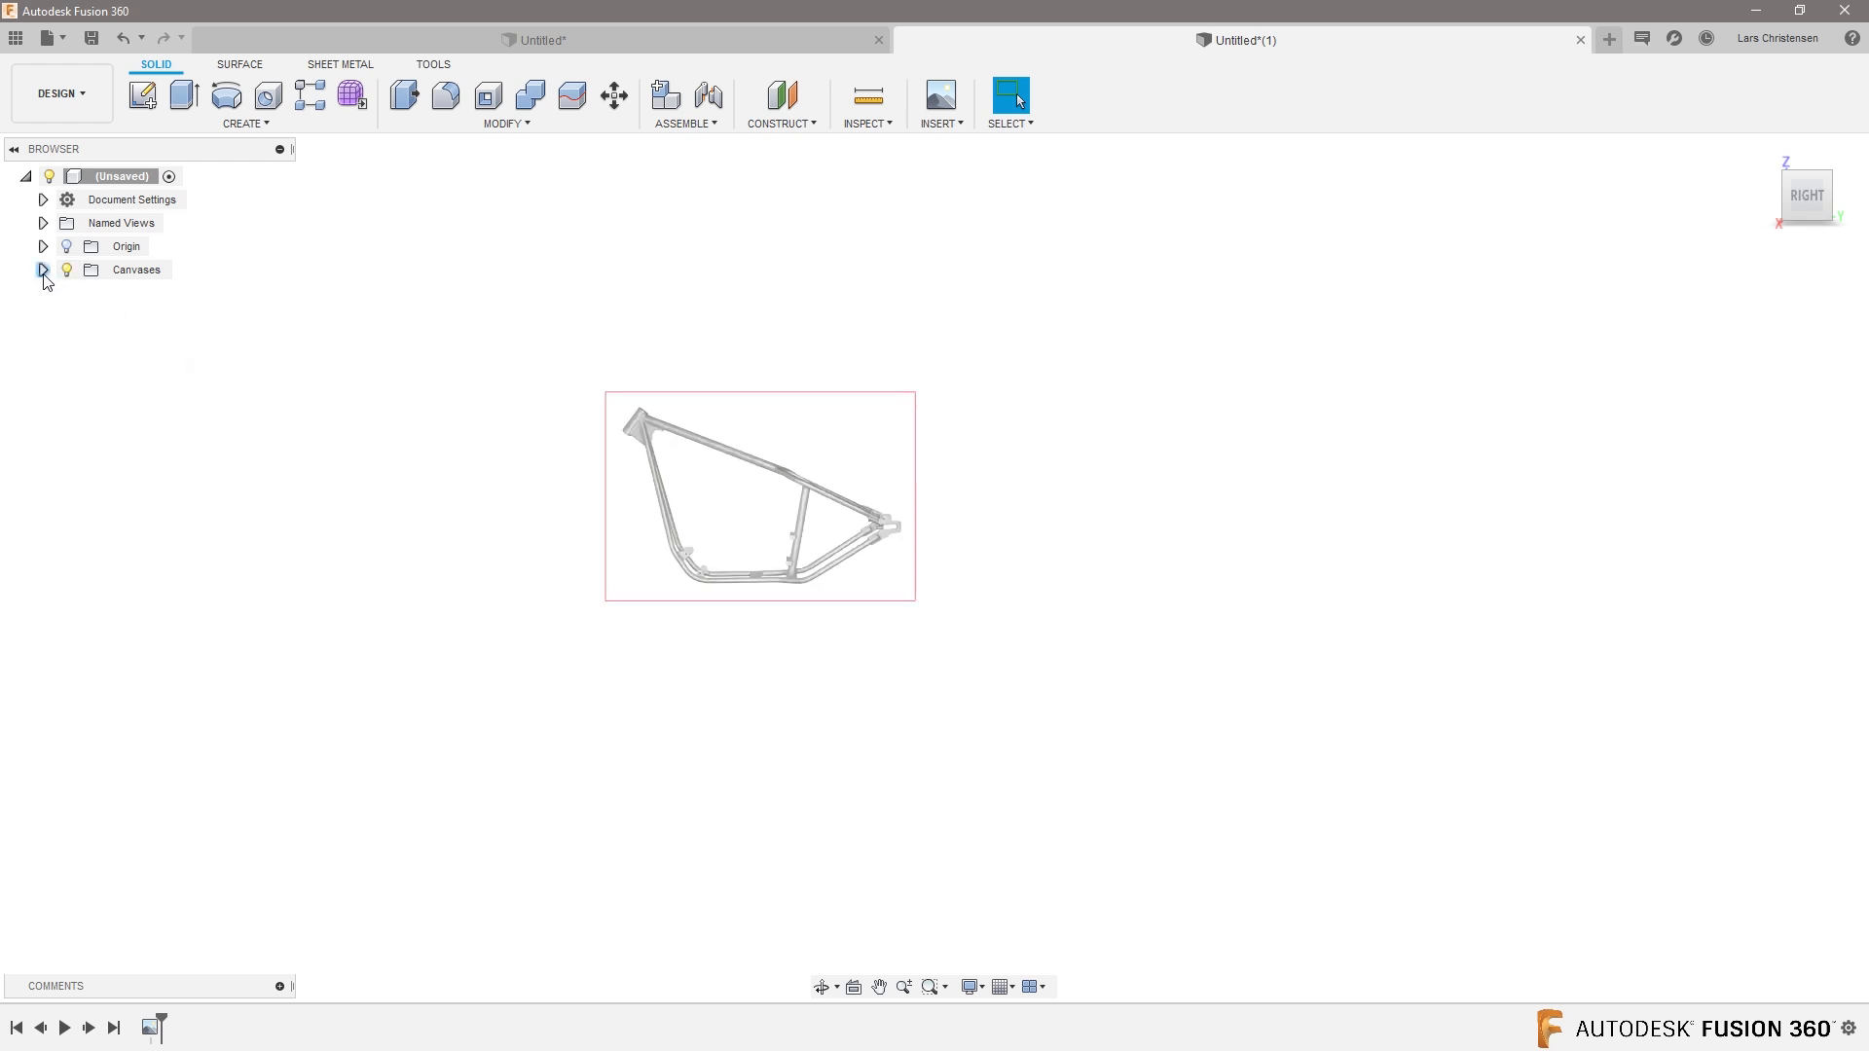
Expand Canvases in the Browser and select New_chopper_sportster650.
{"action": "left_click", "coordinate": [43, 269]}
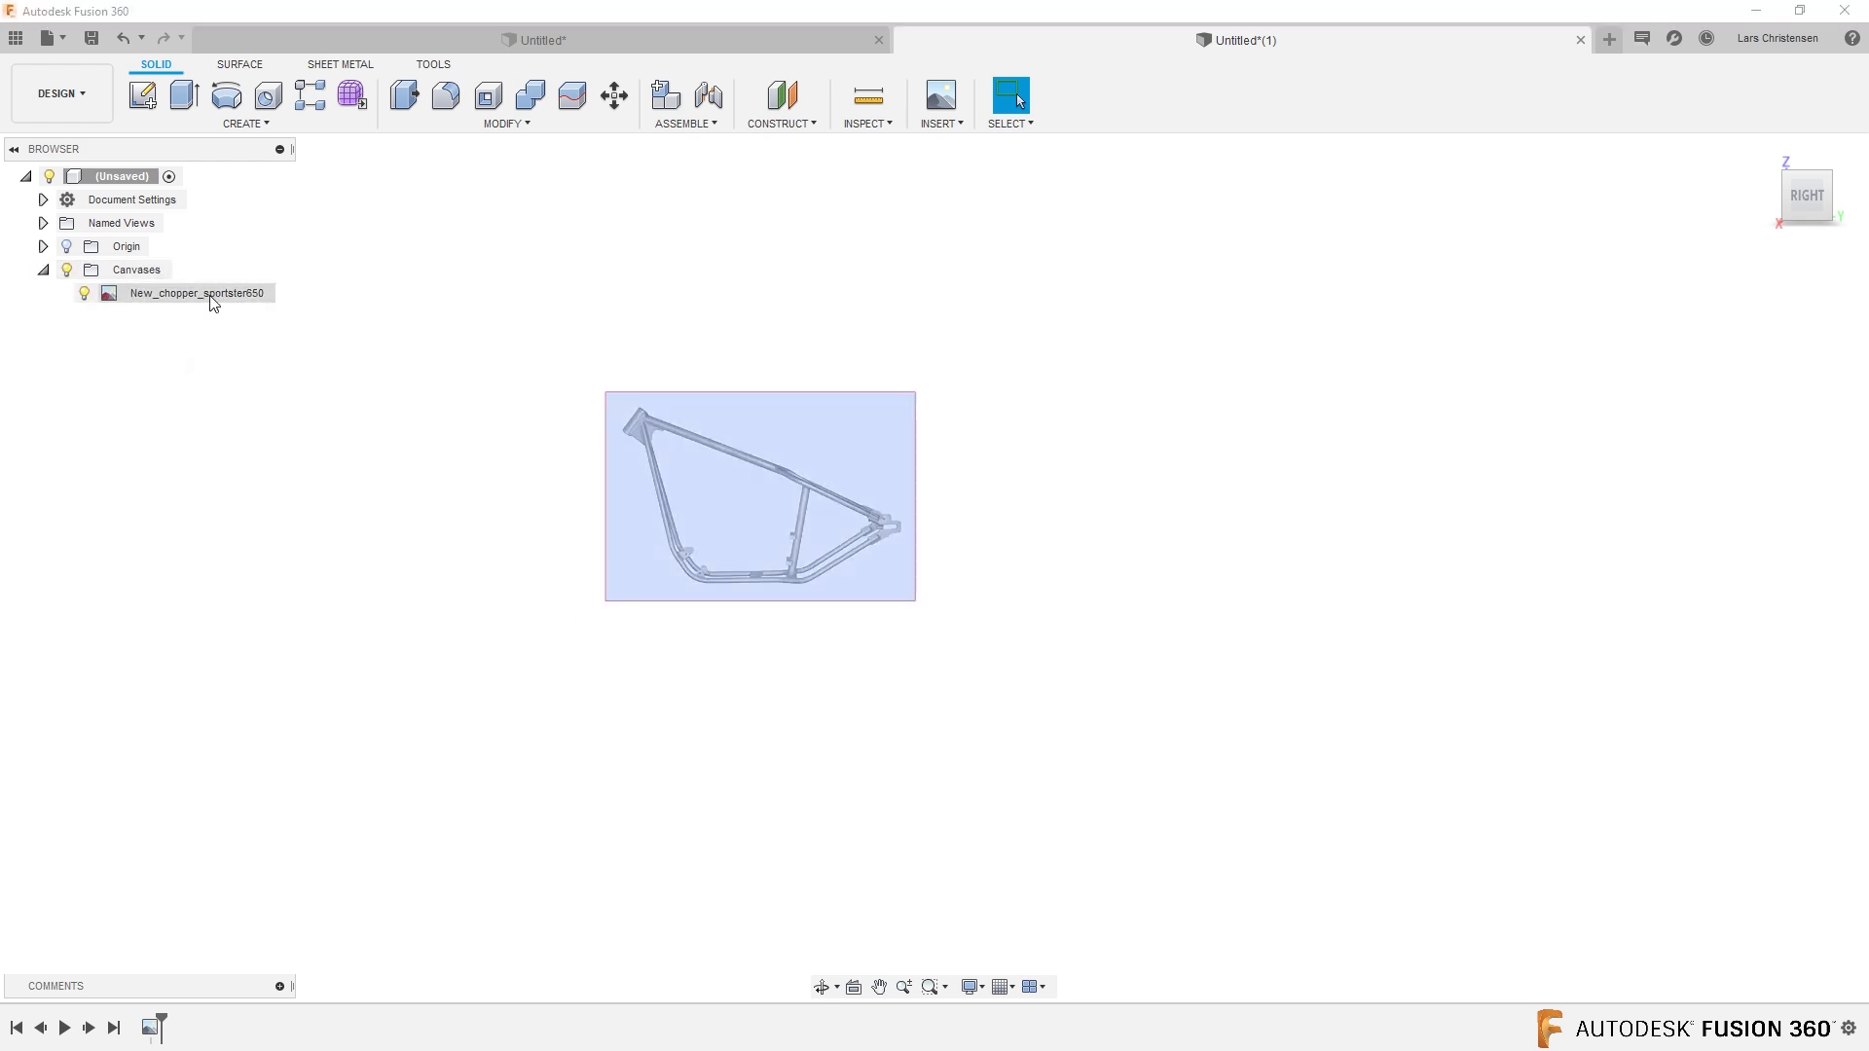
{"action": "left_click", "coordinate": [197, 292]}
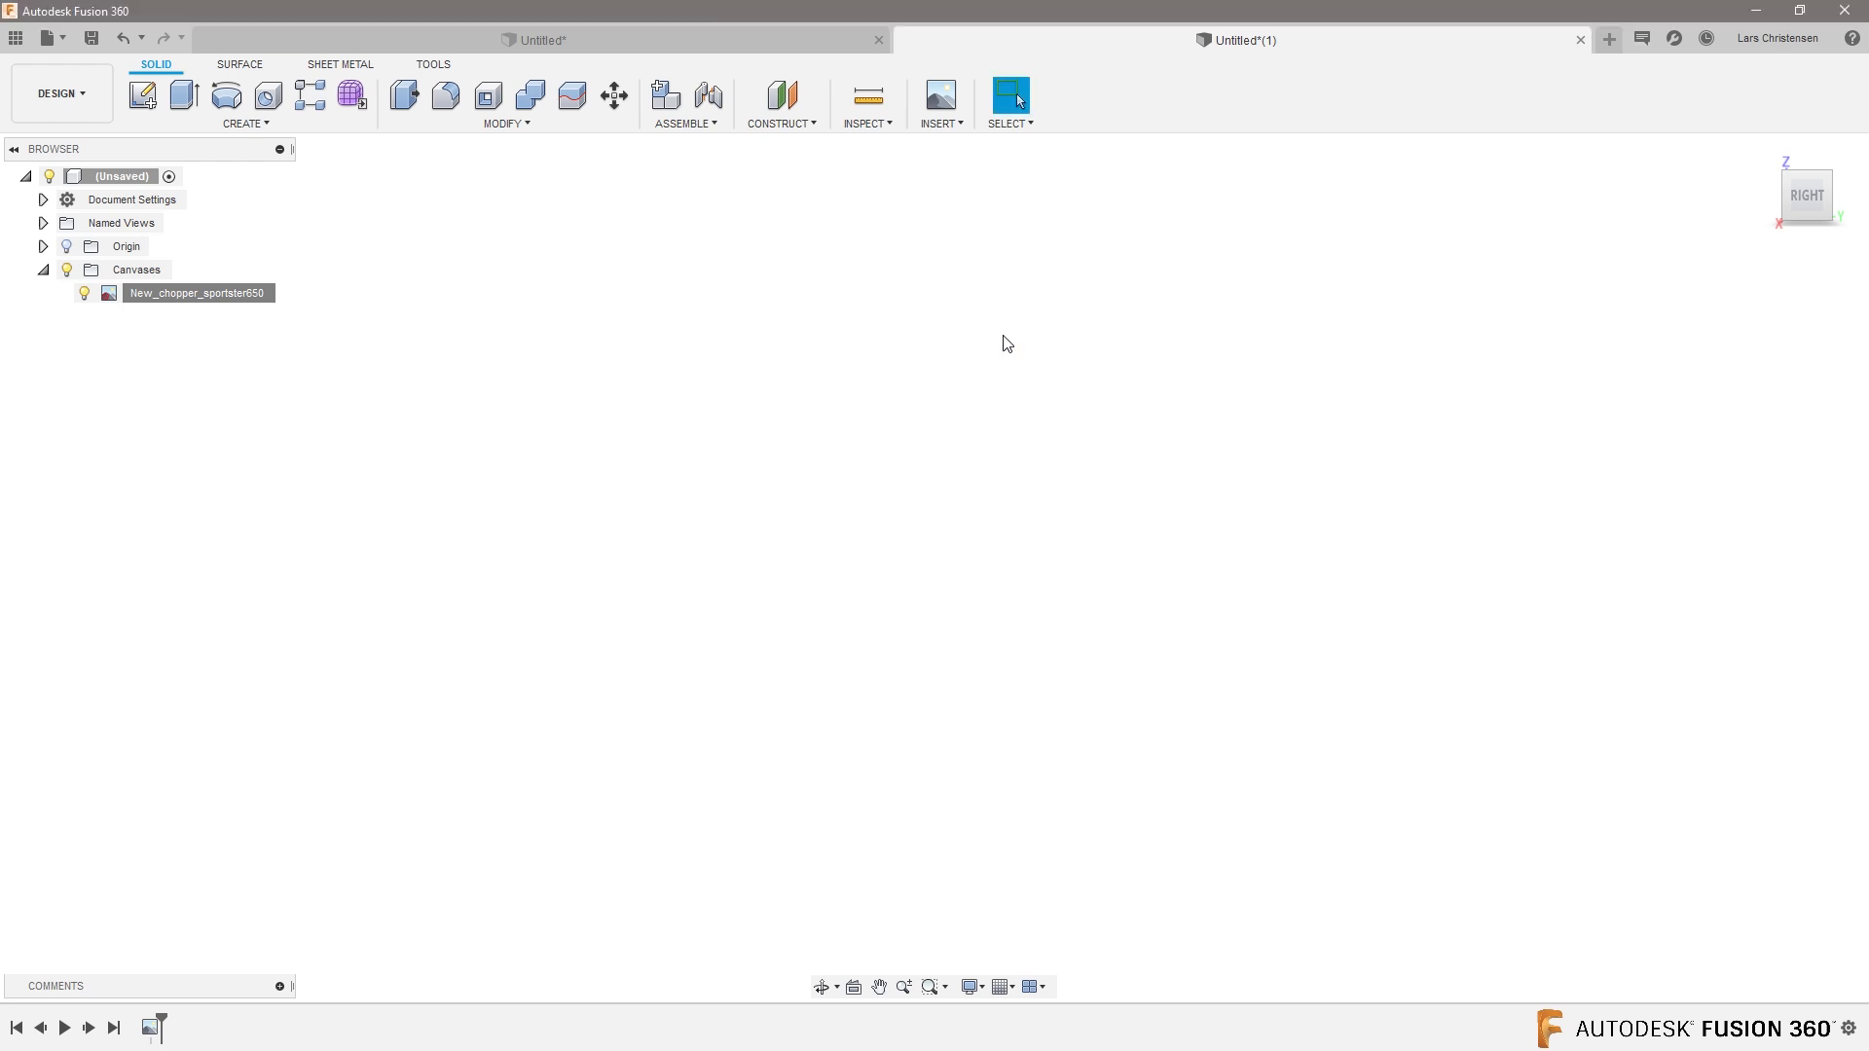
{"action": "mouse_move", "coordinate": [831, 515]}
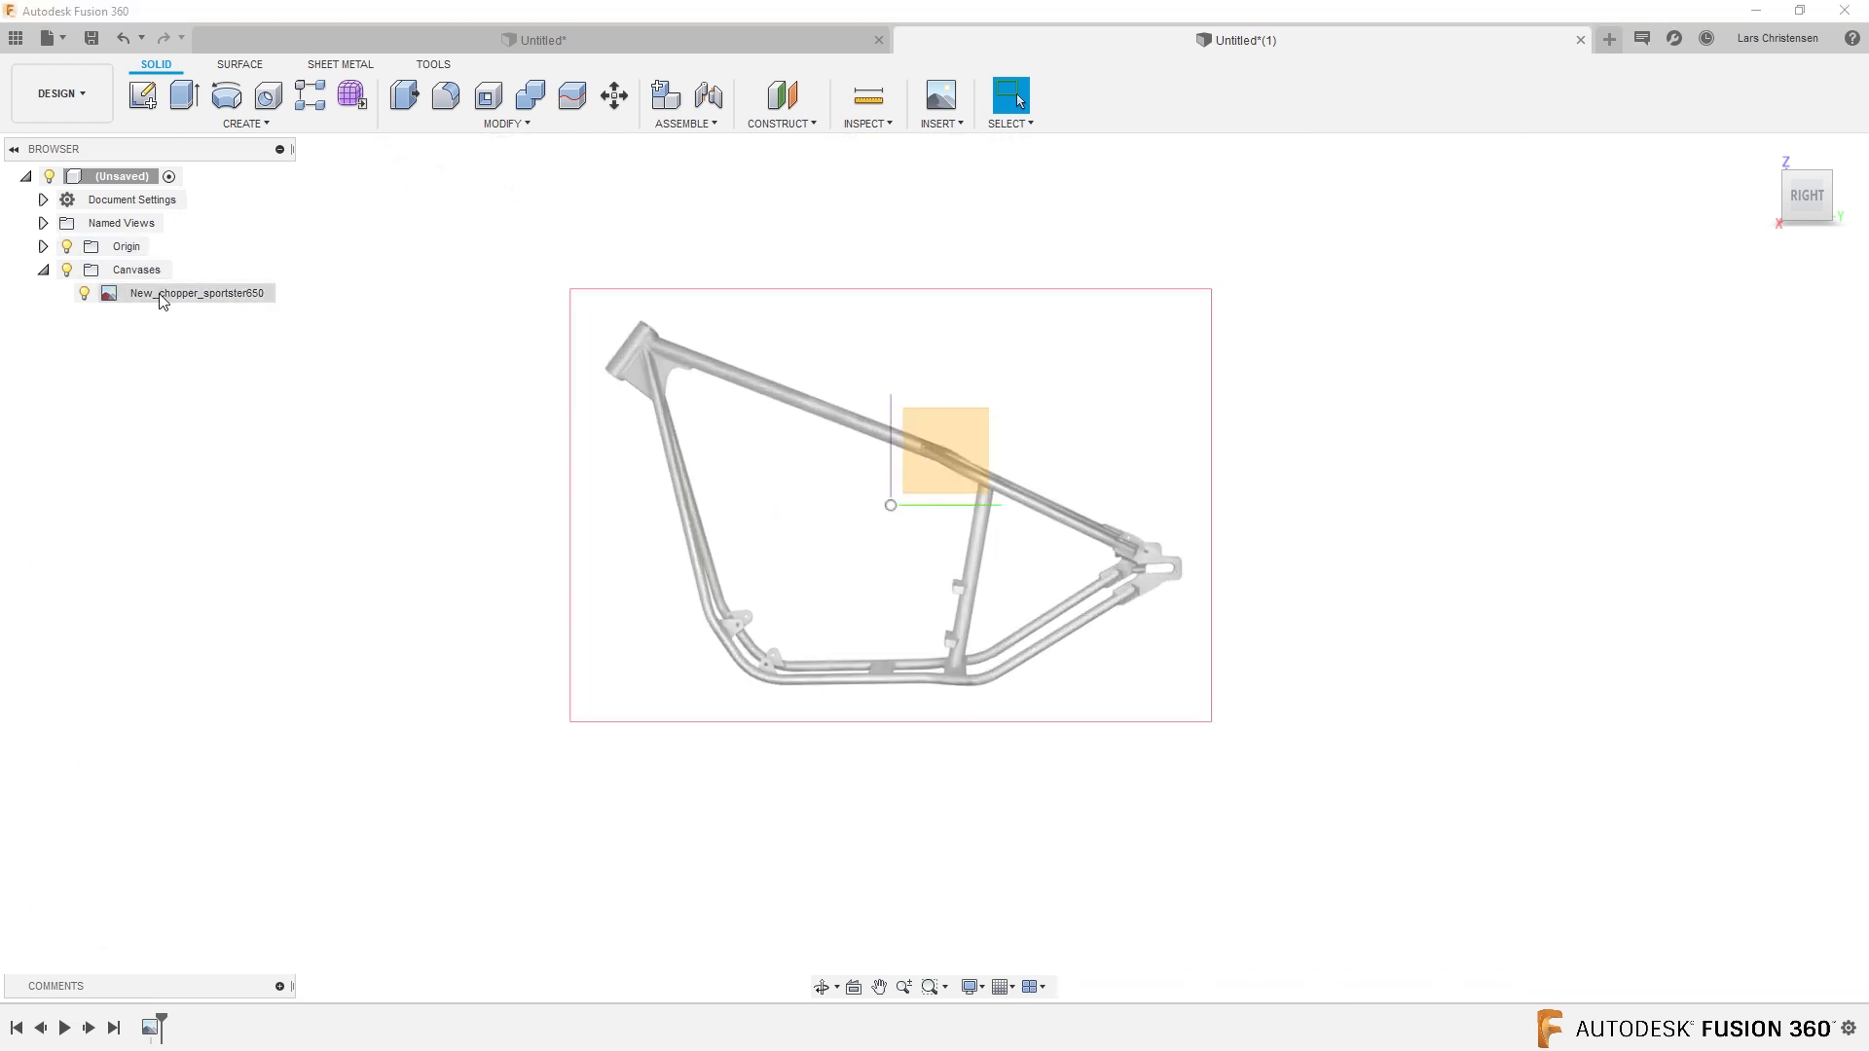
Move the chopper canvas to roughly 455 mm X and 293 mm Y offsets.
{"action": "double_click", "coordinate": [197, 292]}
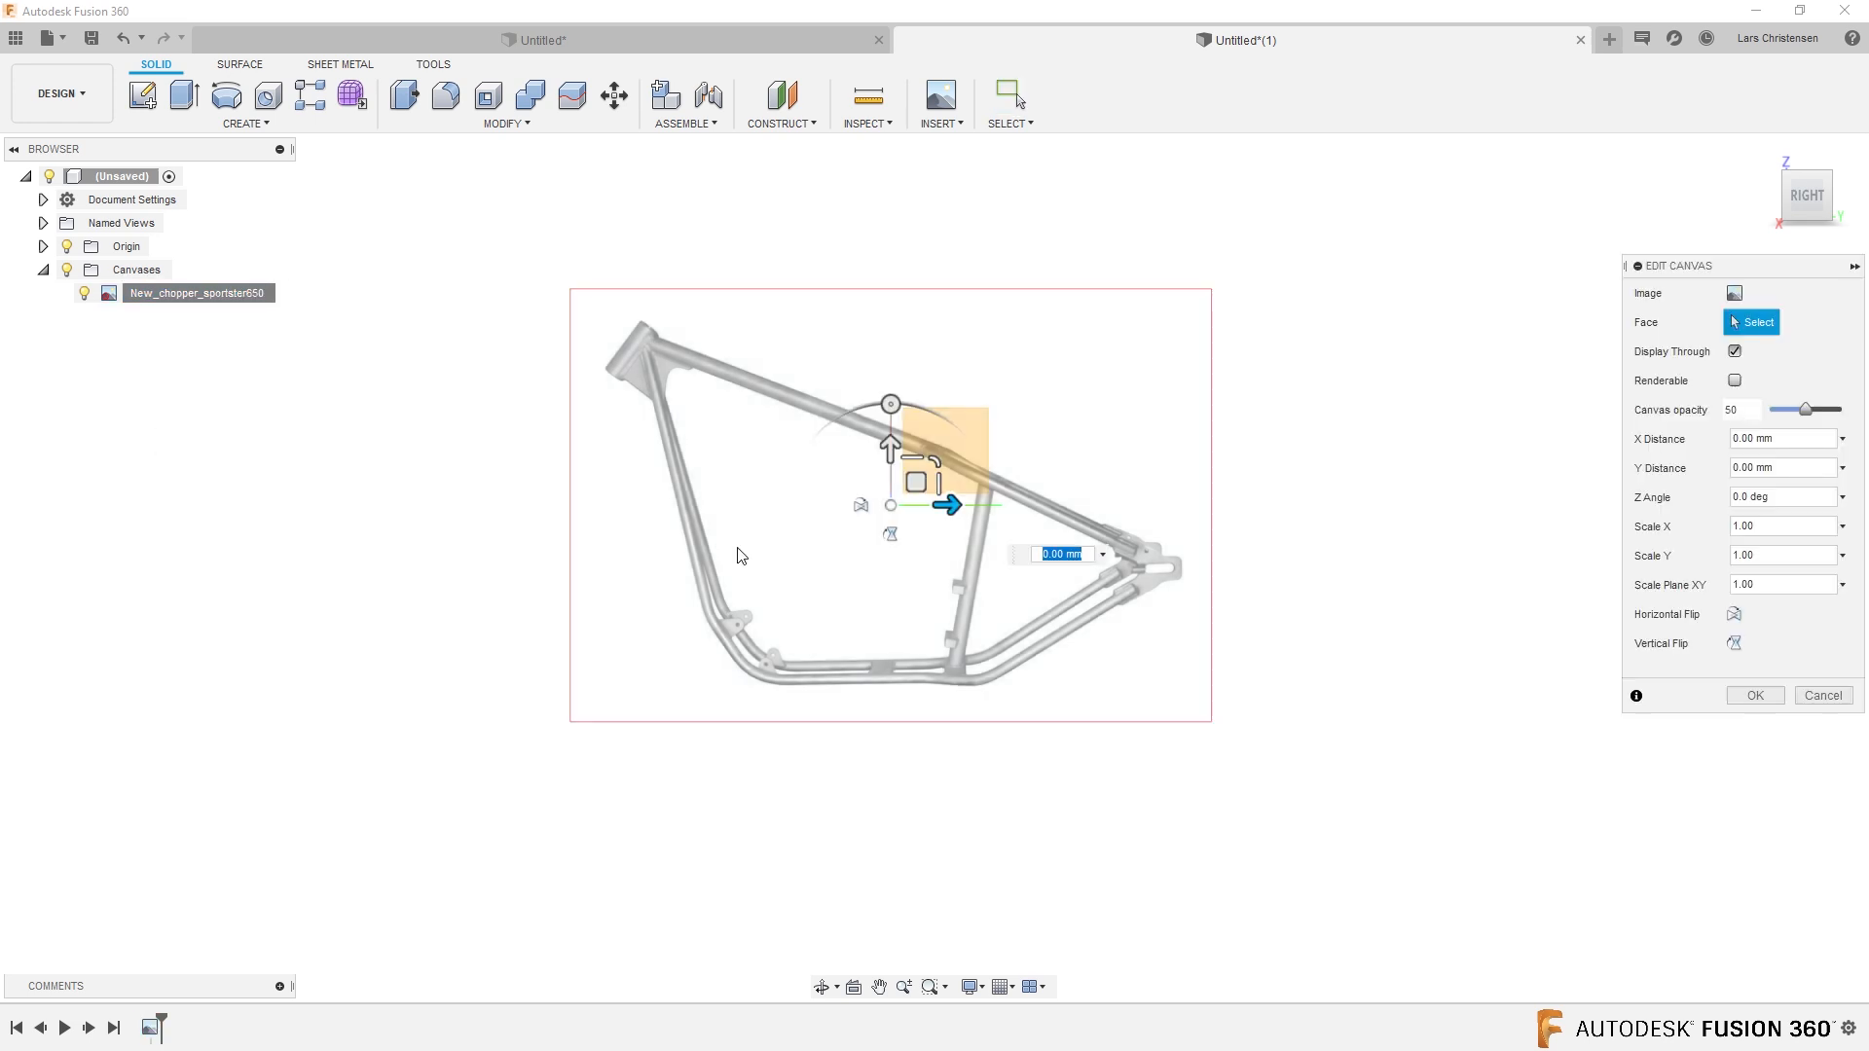
{"action": "left_click_drag", "start_coordinate": [950, 505], "coordinate": [628, 484]}
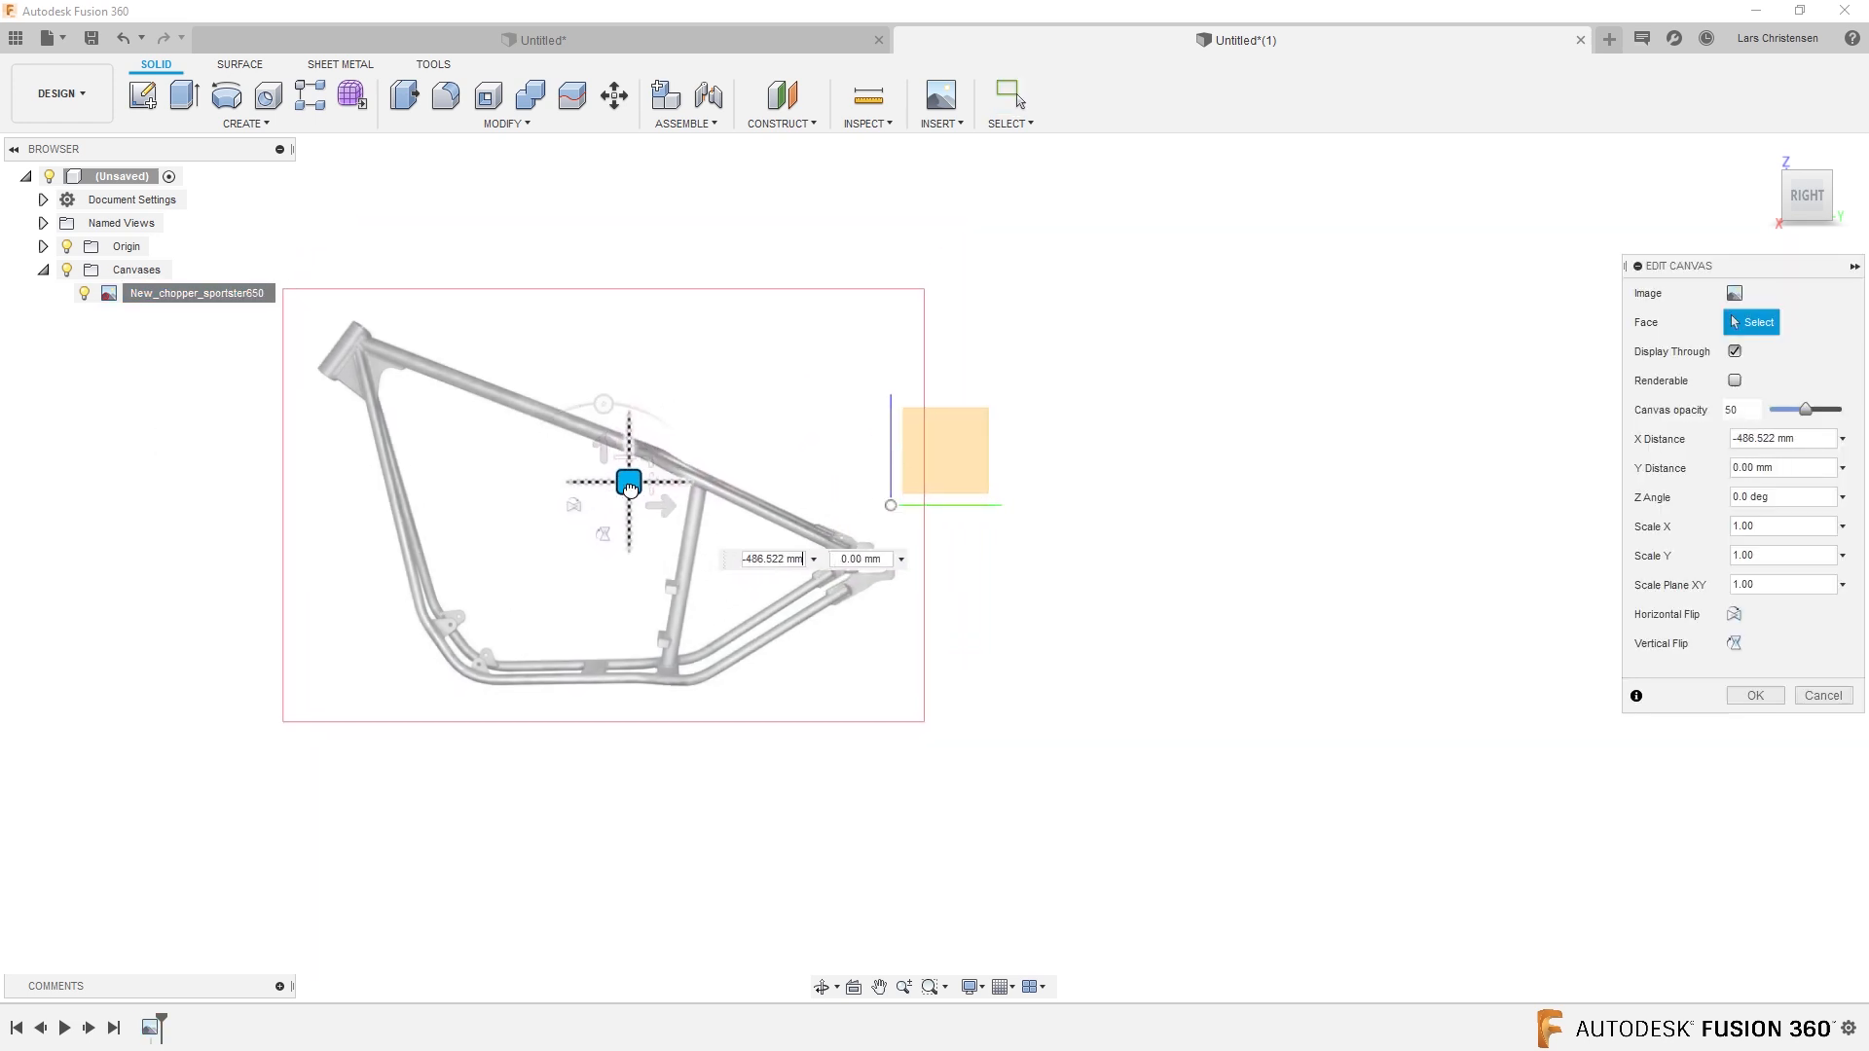
{"action": "left_click_drag", "start_coordinate": [628, 483], "coordinate": [573, 492]}
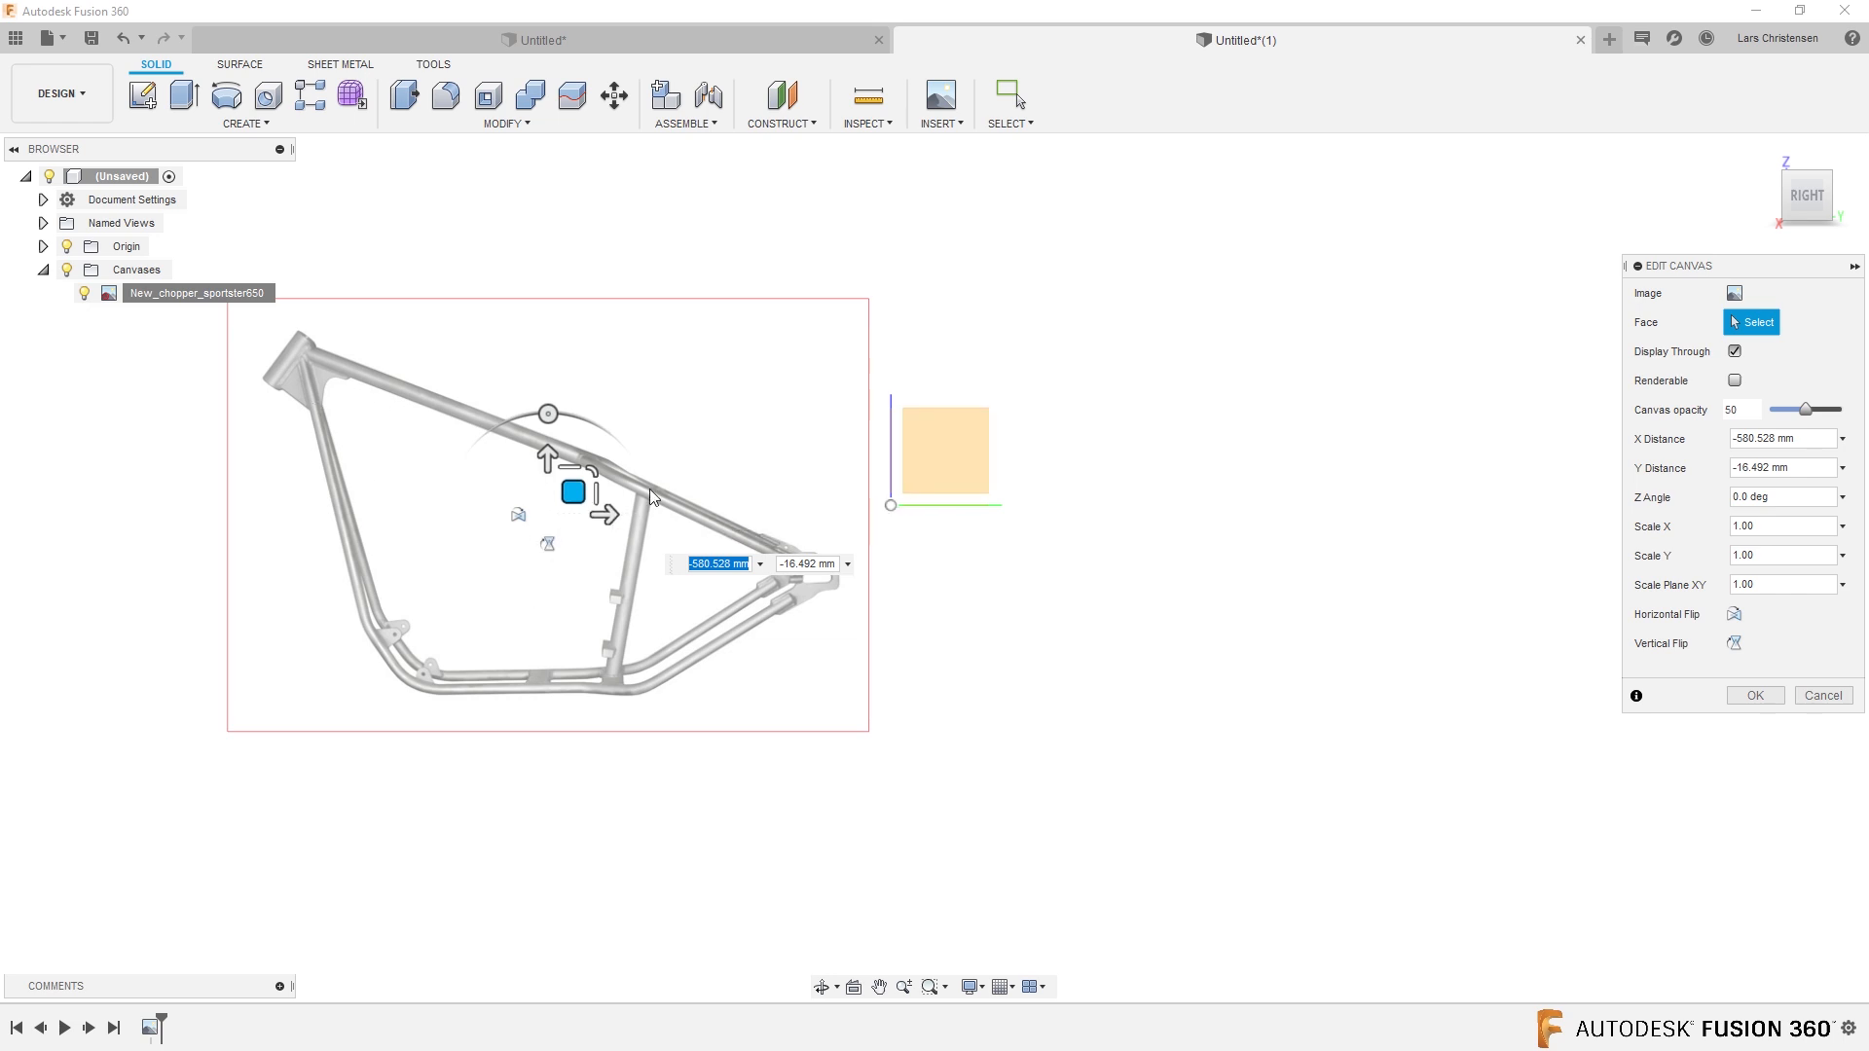
{"action": "left_click_drag", "start_coordinate": [574, 491], "coordinate": [1148, 452]}
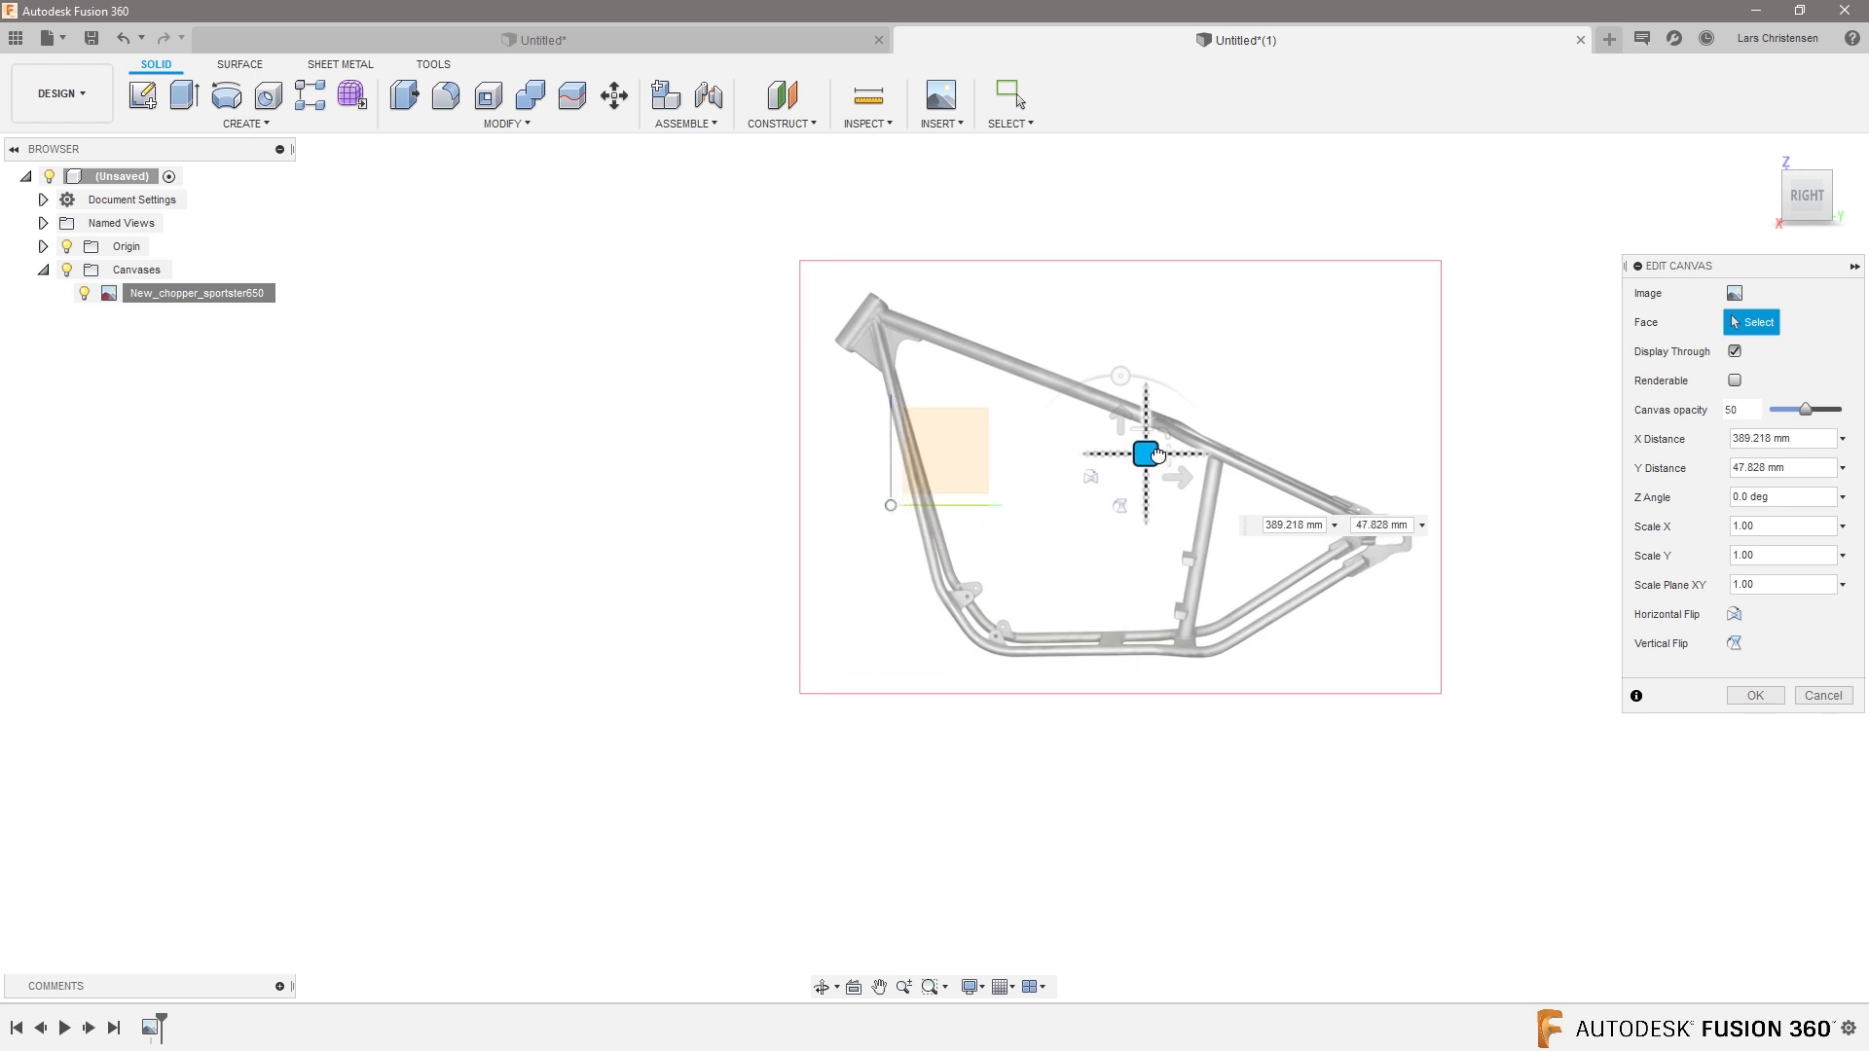
{"action": "left_click_drag", "start_coordinate": [1145, 453], "coordinate": [1180, 308]}
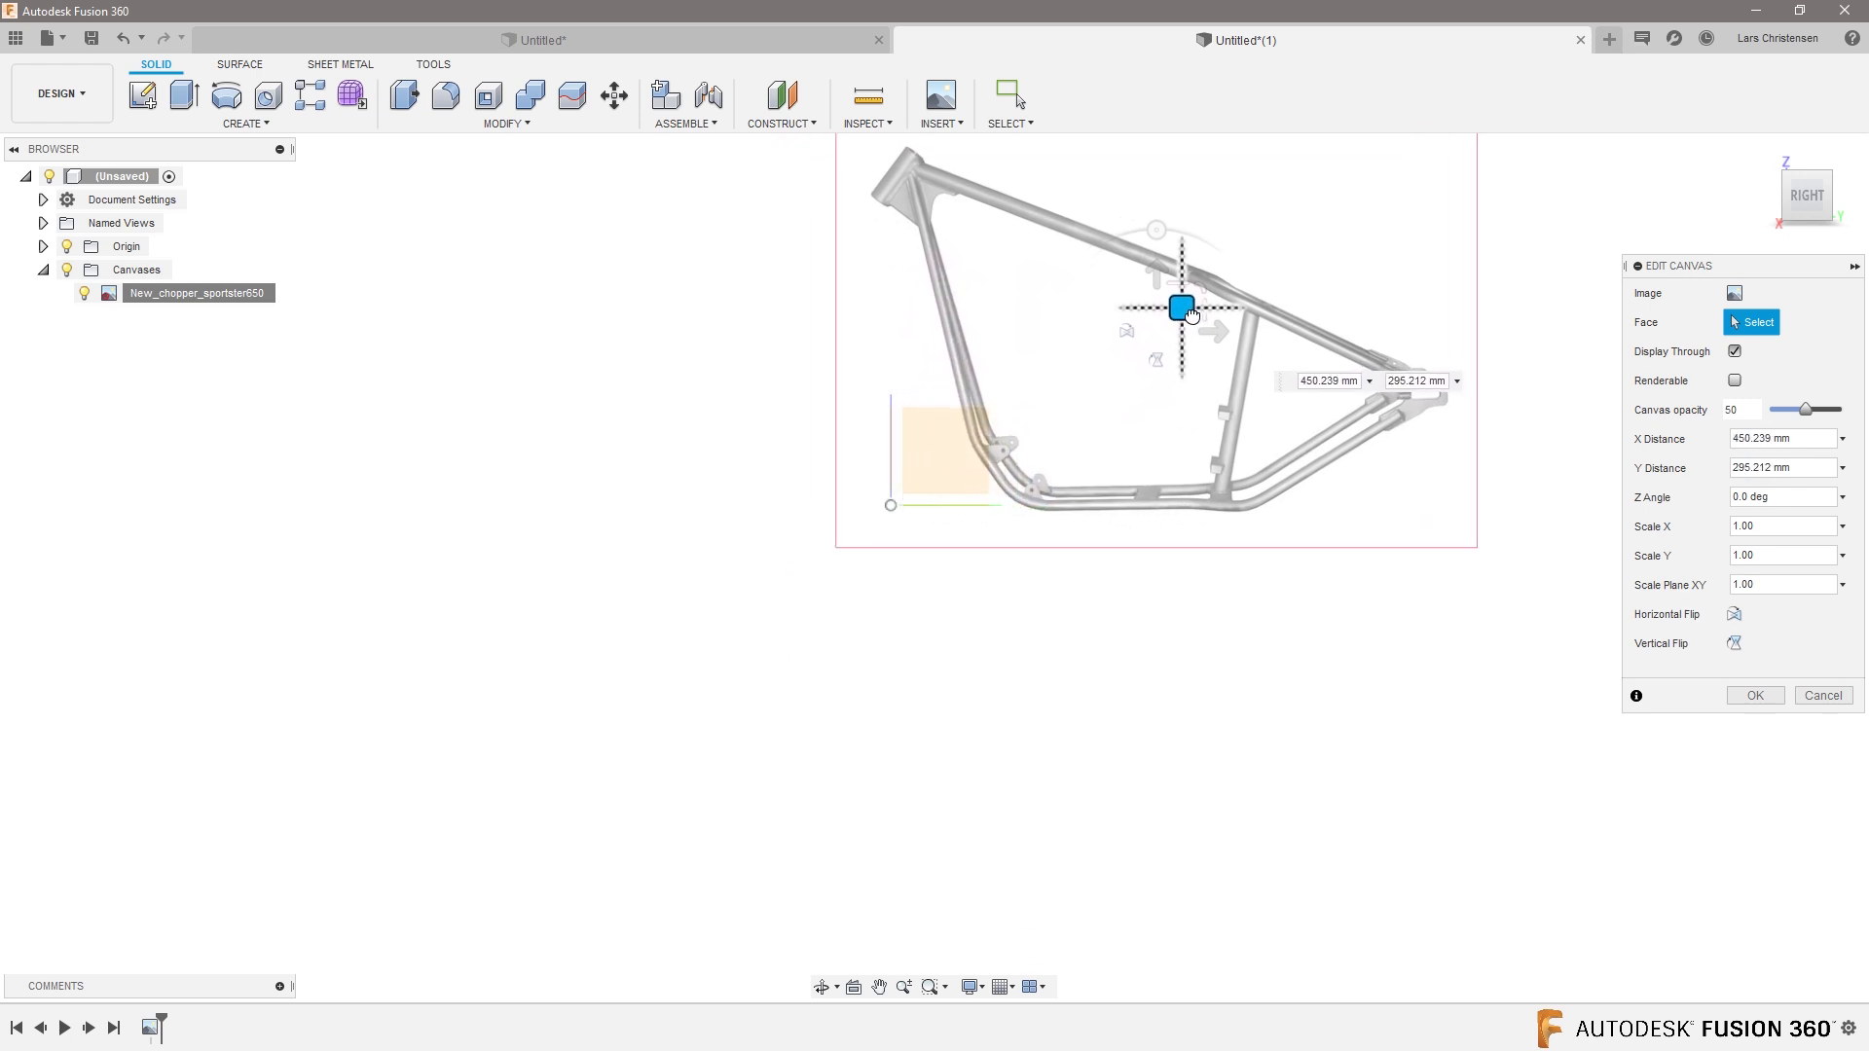
{"action": "left_click_drag", "start_coordinate": [1180, 308], "coordinate": [1186, 308]}
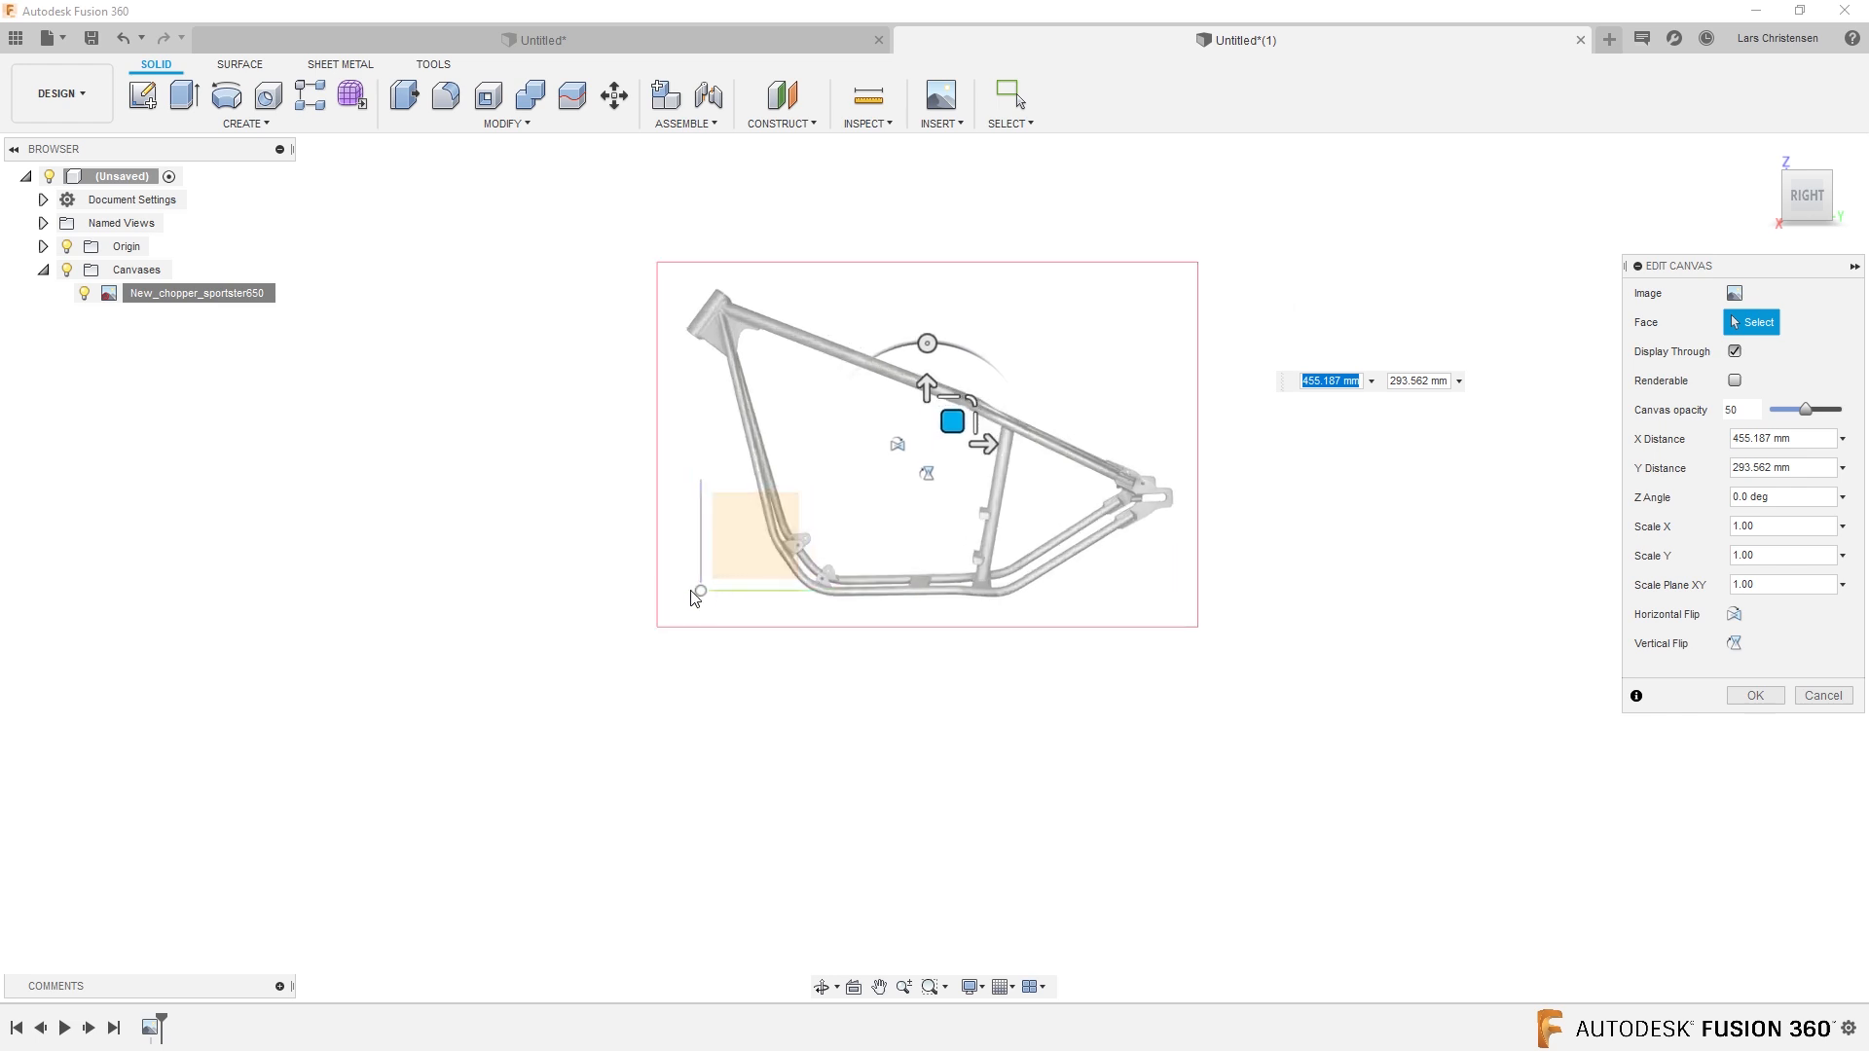
{"action": "left_click", "coordinate": [1752, 695]}
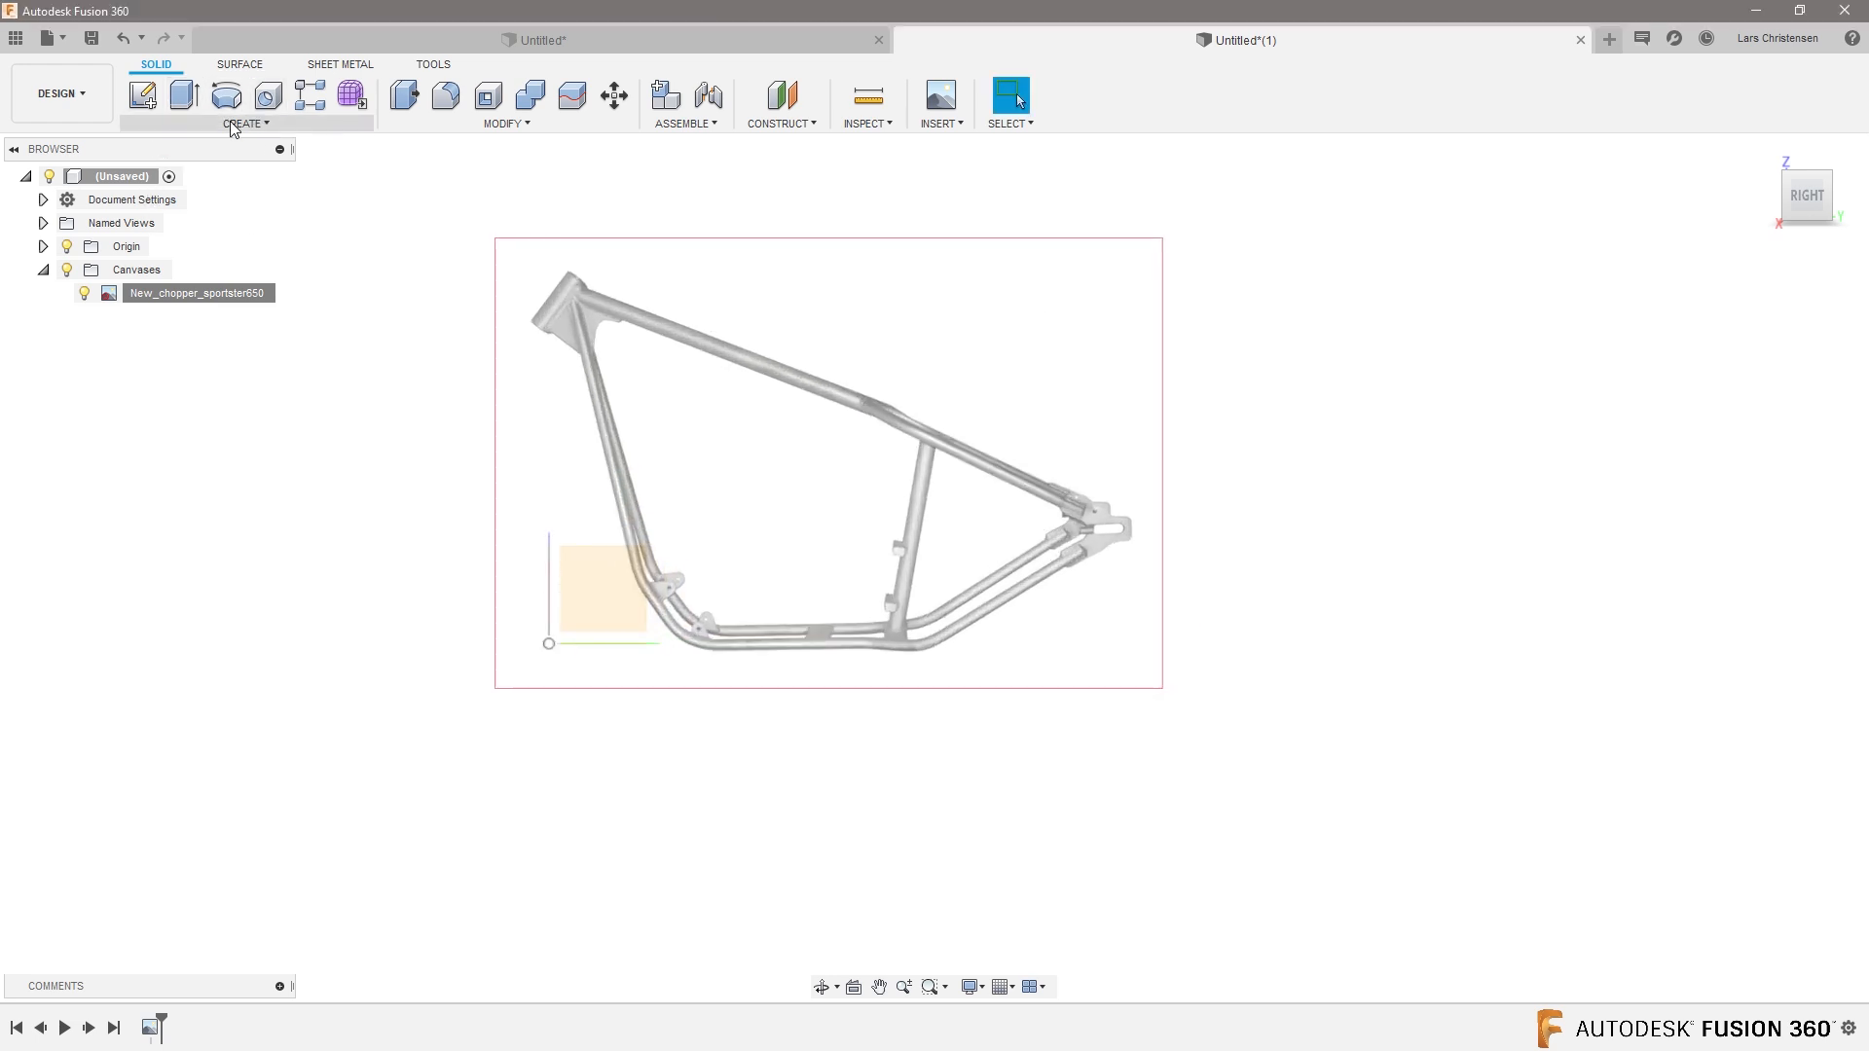
Sketch a 1000 x 700 mm rectangle from the origin on the YZ plane.
{"action": "left_click", "coordinate": [143, 96]}
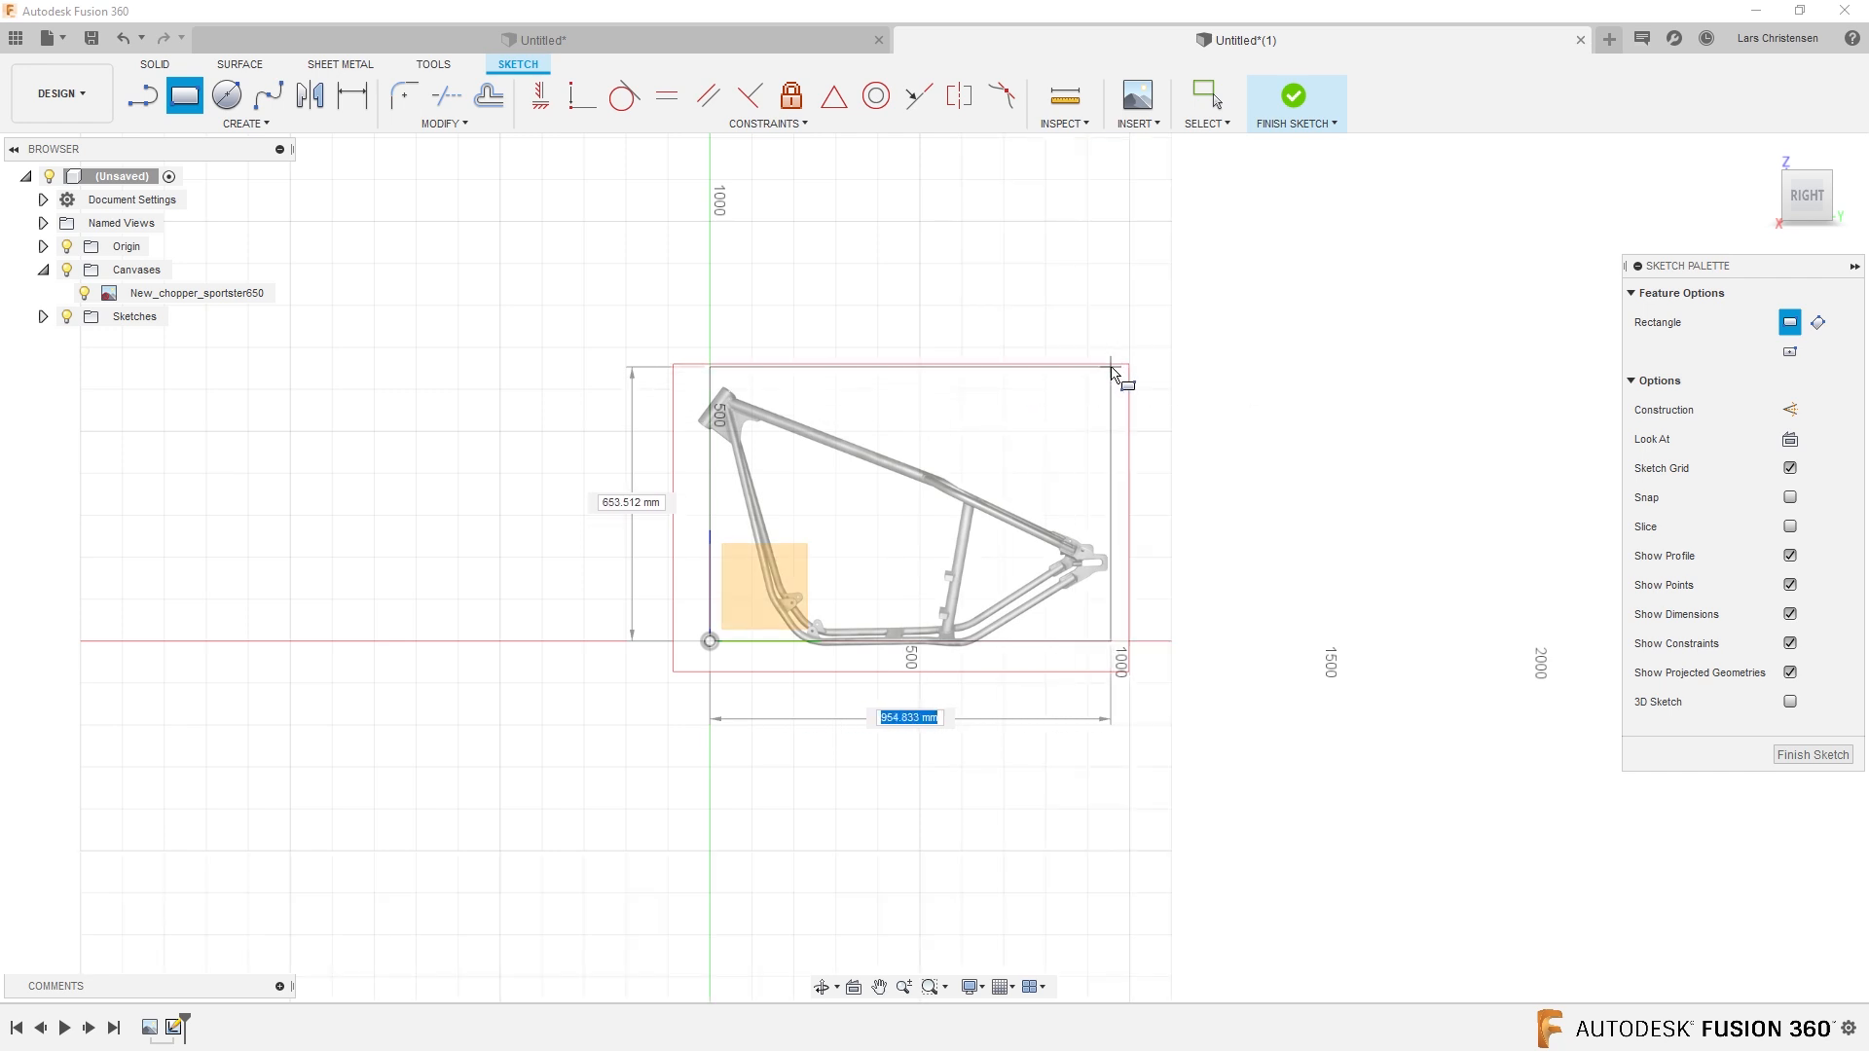
{"action": "type", "text": "10"}
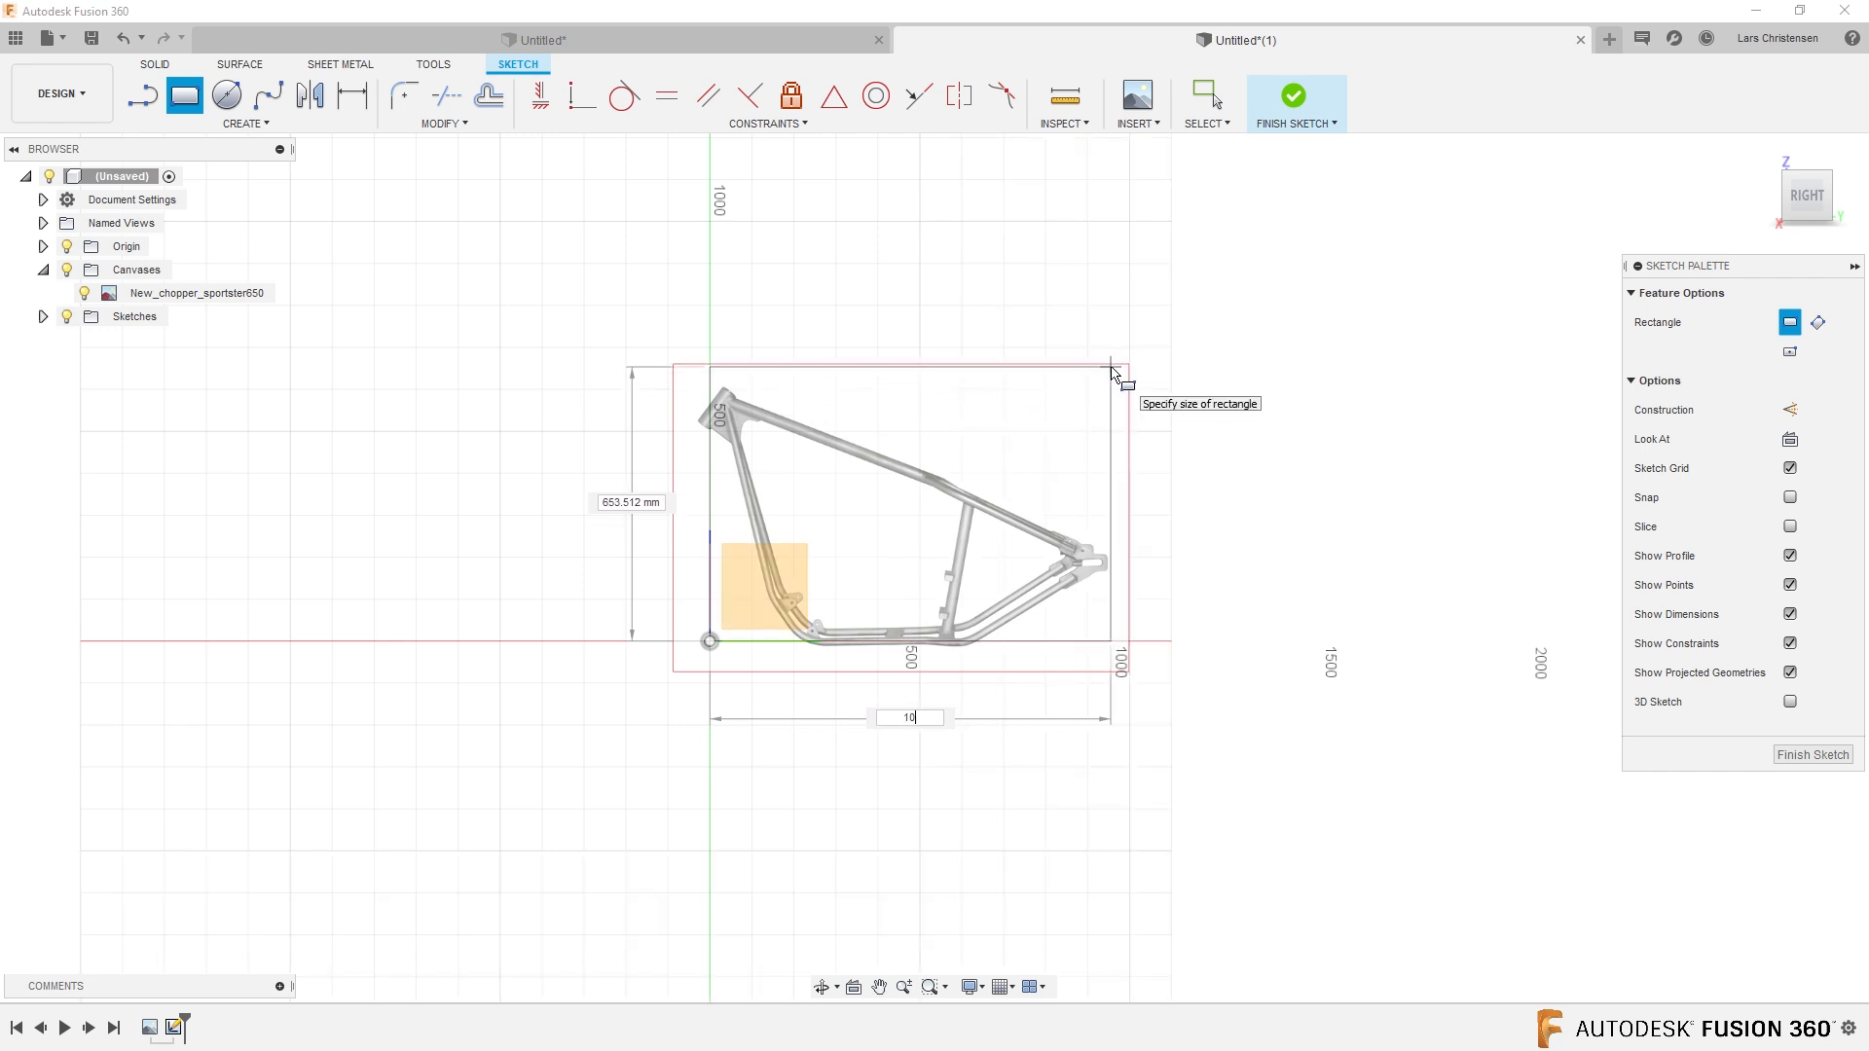
{"action": "type", "text": "1000 mm"}
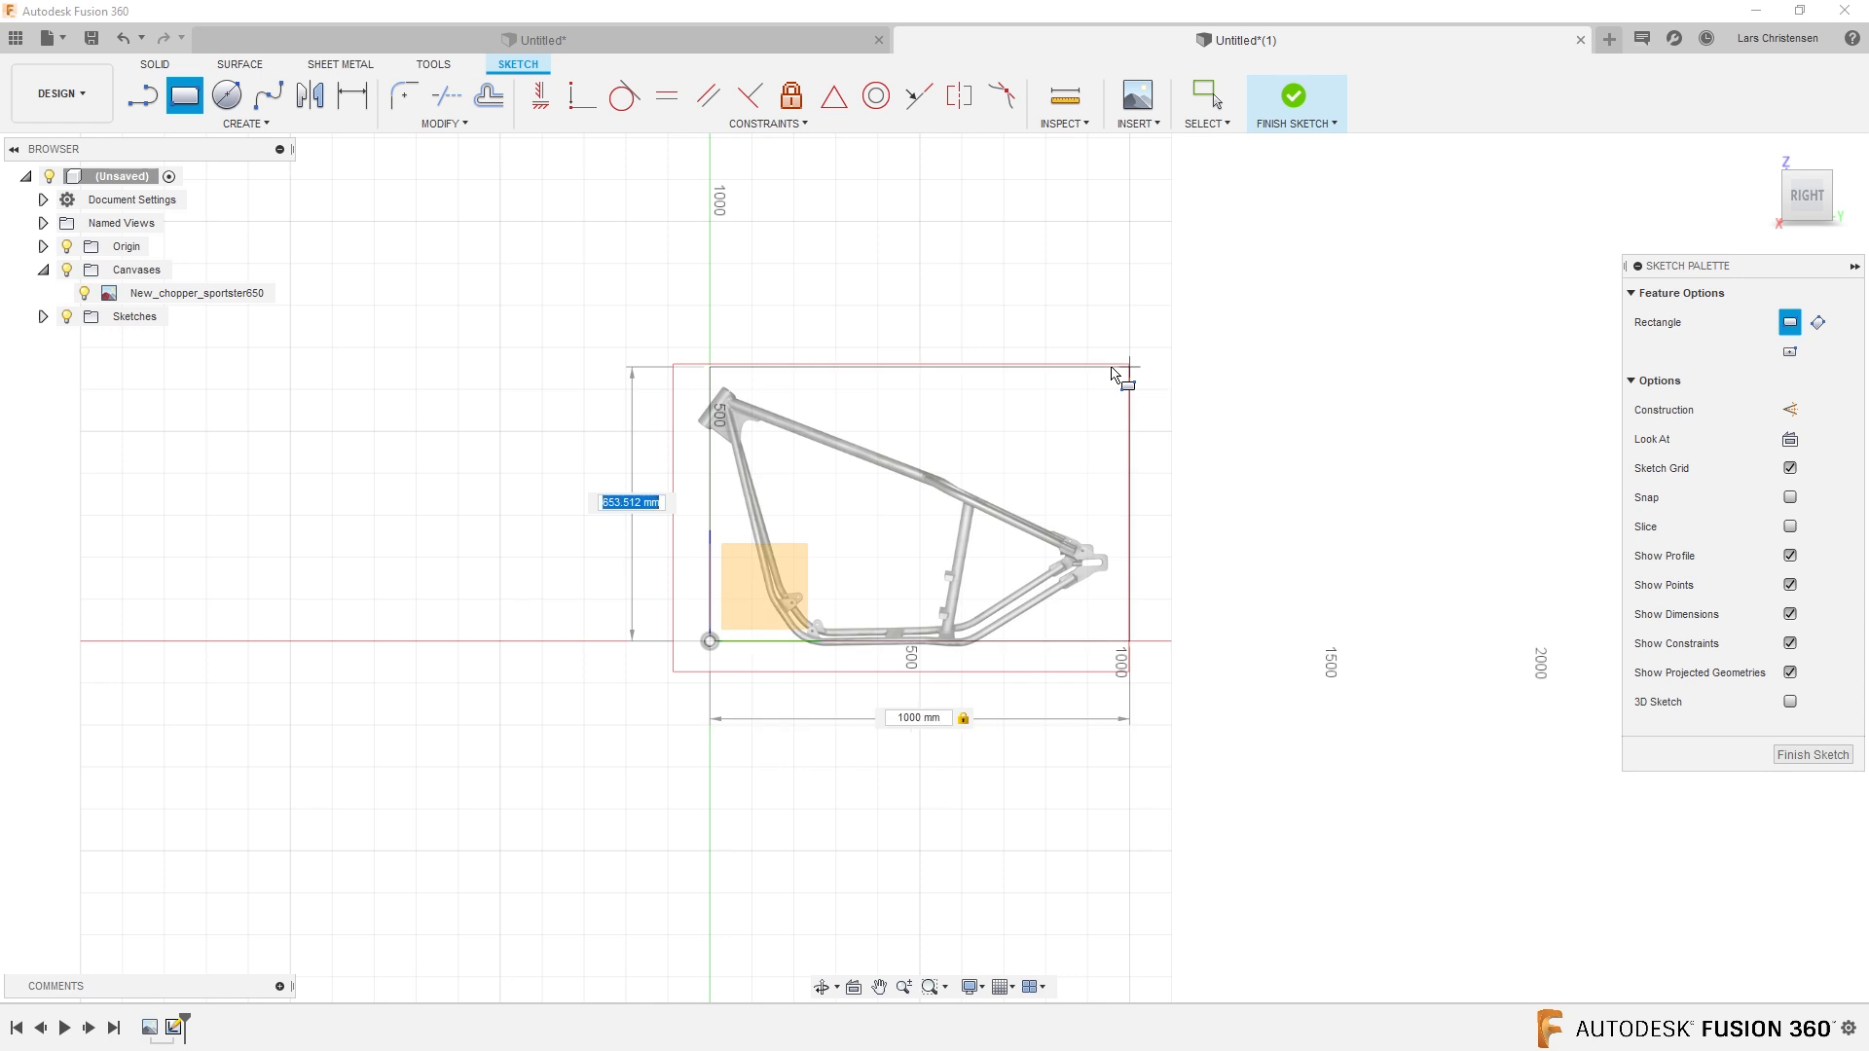
{"action": "type", "text": "700"}
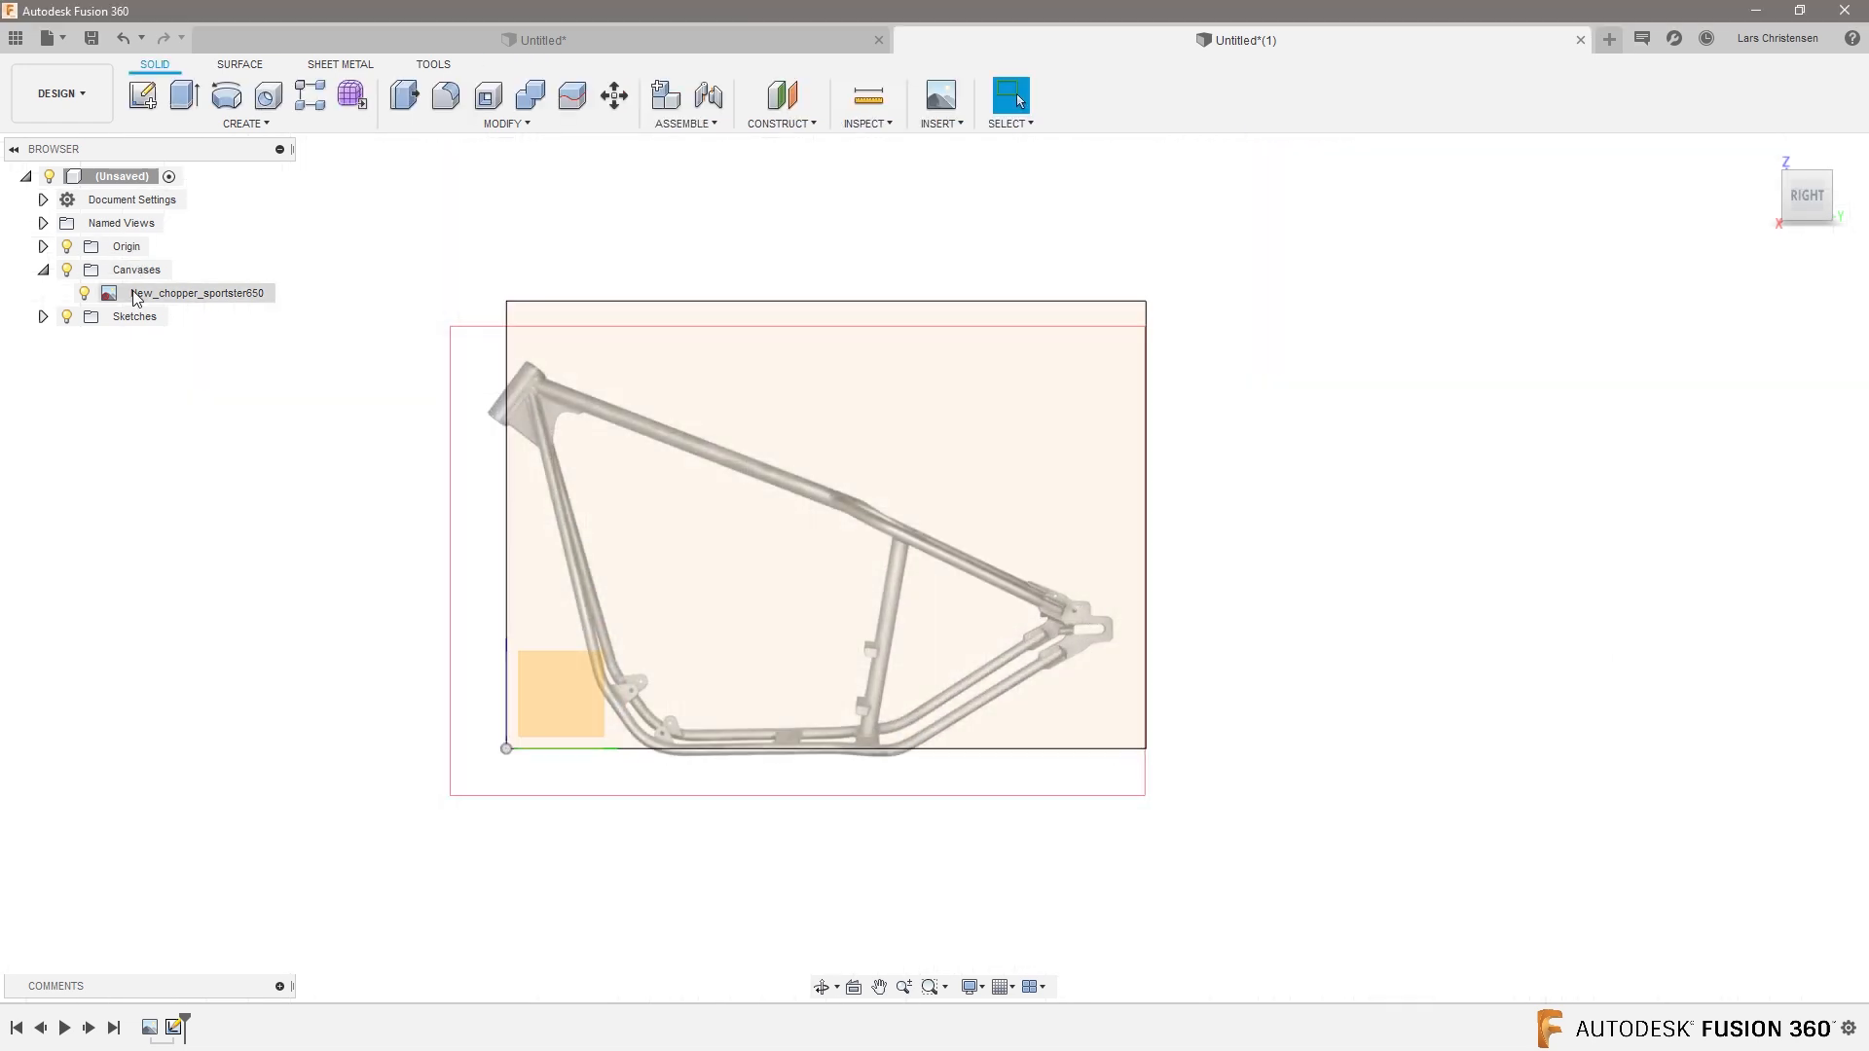
Edit the chopper canvas and nudge the frame inside the 1000 mm rectangle.
{"action": "double_click", "coordinate": [198, 292]}
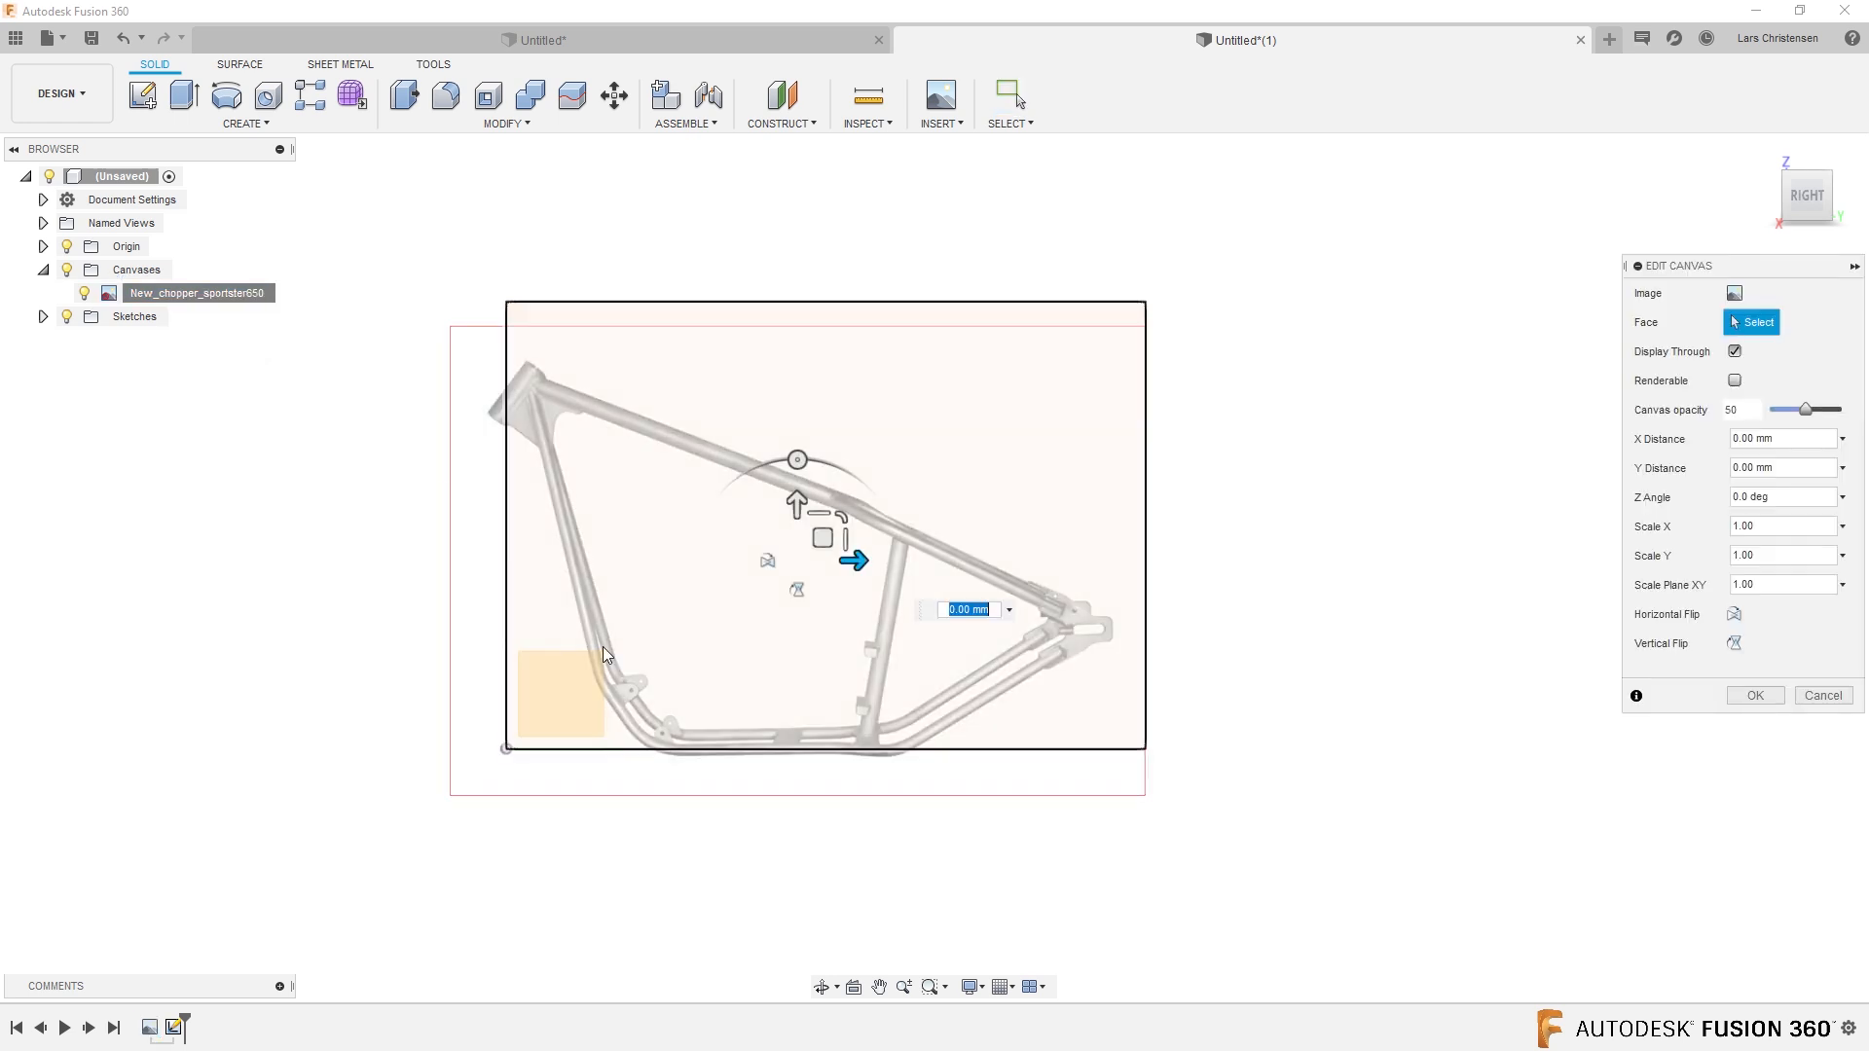
{"action": "left_click_drag", "start_coordinate": [835, 545], "coordinate": [876, 532]}
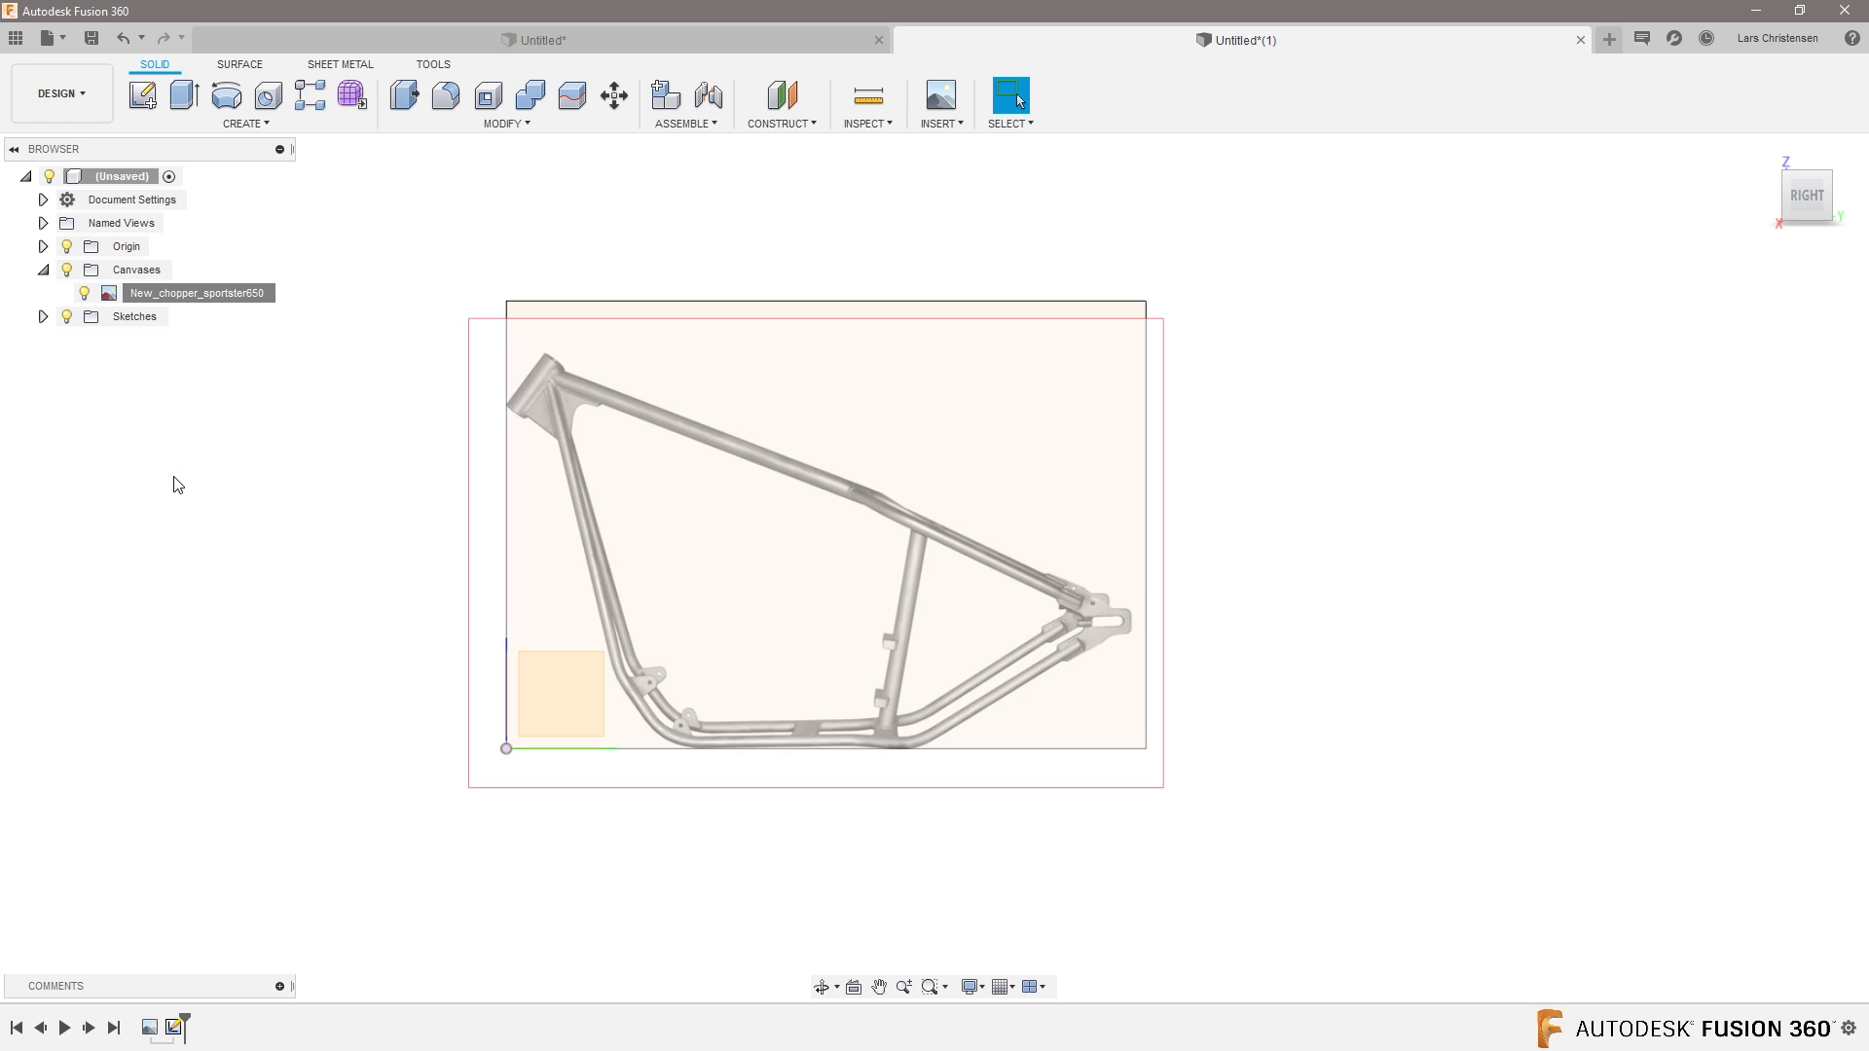
{"action": "mouse_move", "coordinate": [153, 510]}
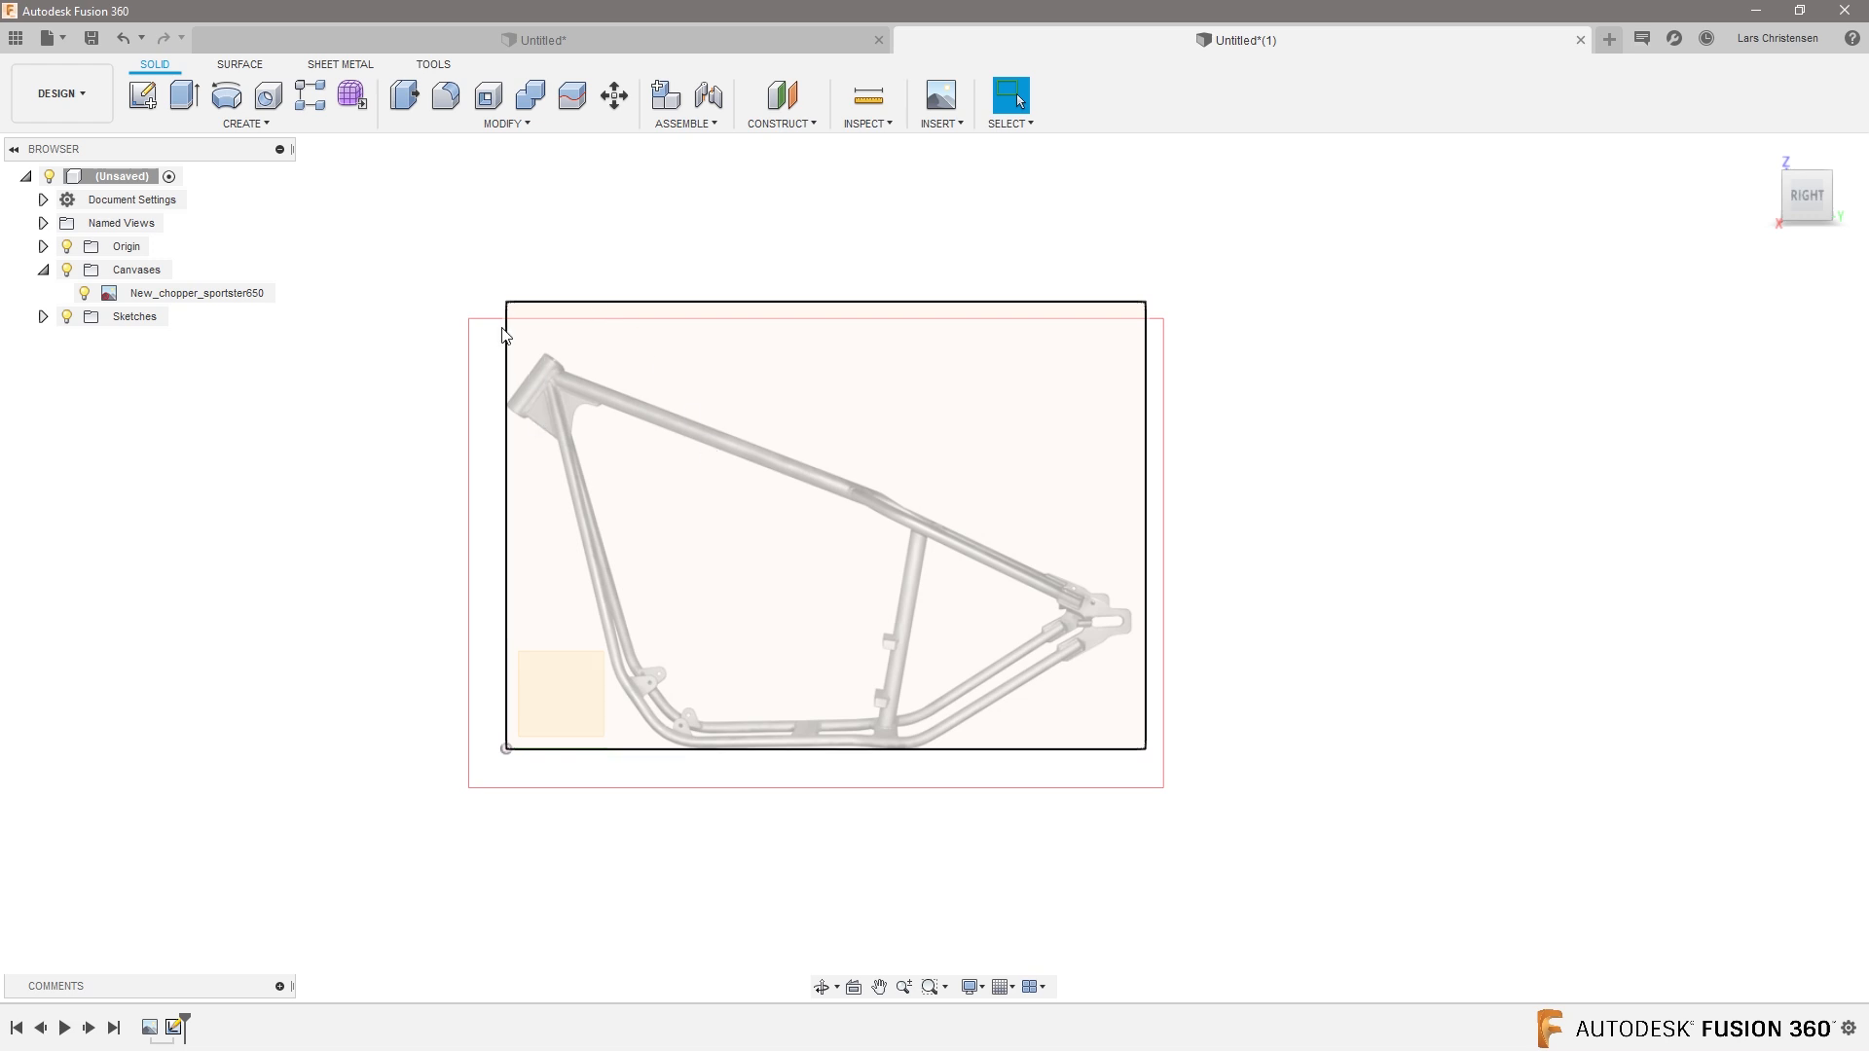
Sketch head tube and top tube lines with a 70° angle between them.
{"action": "left_click", "coordinate": [142, 96]}
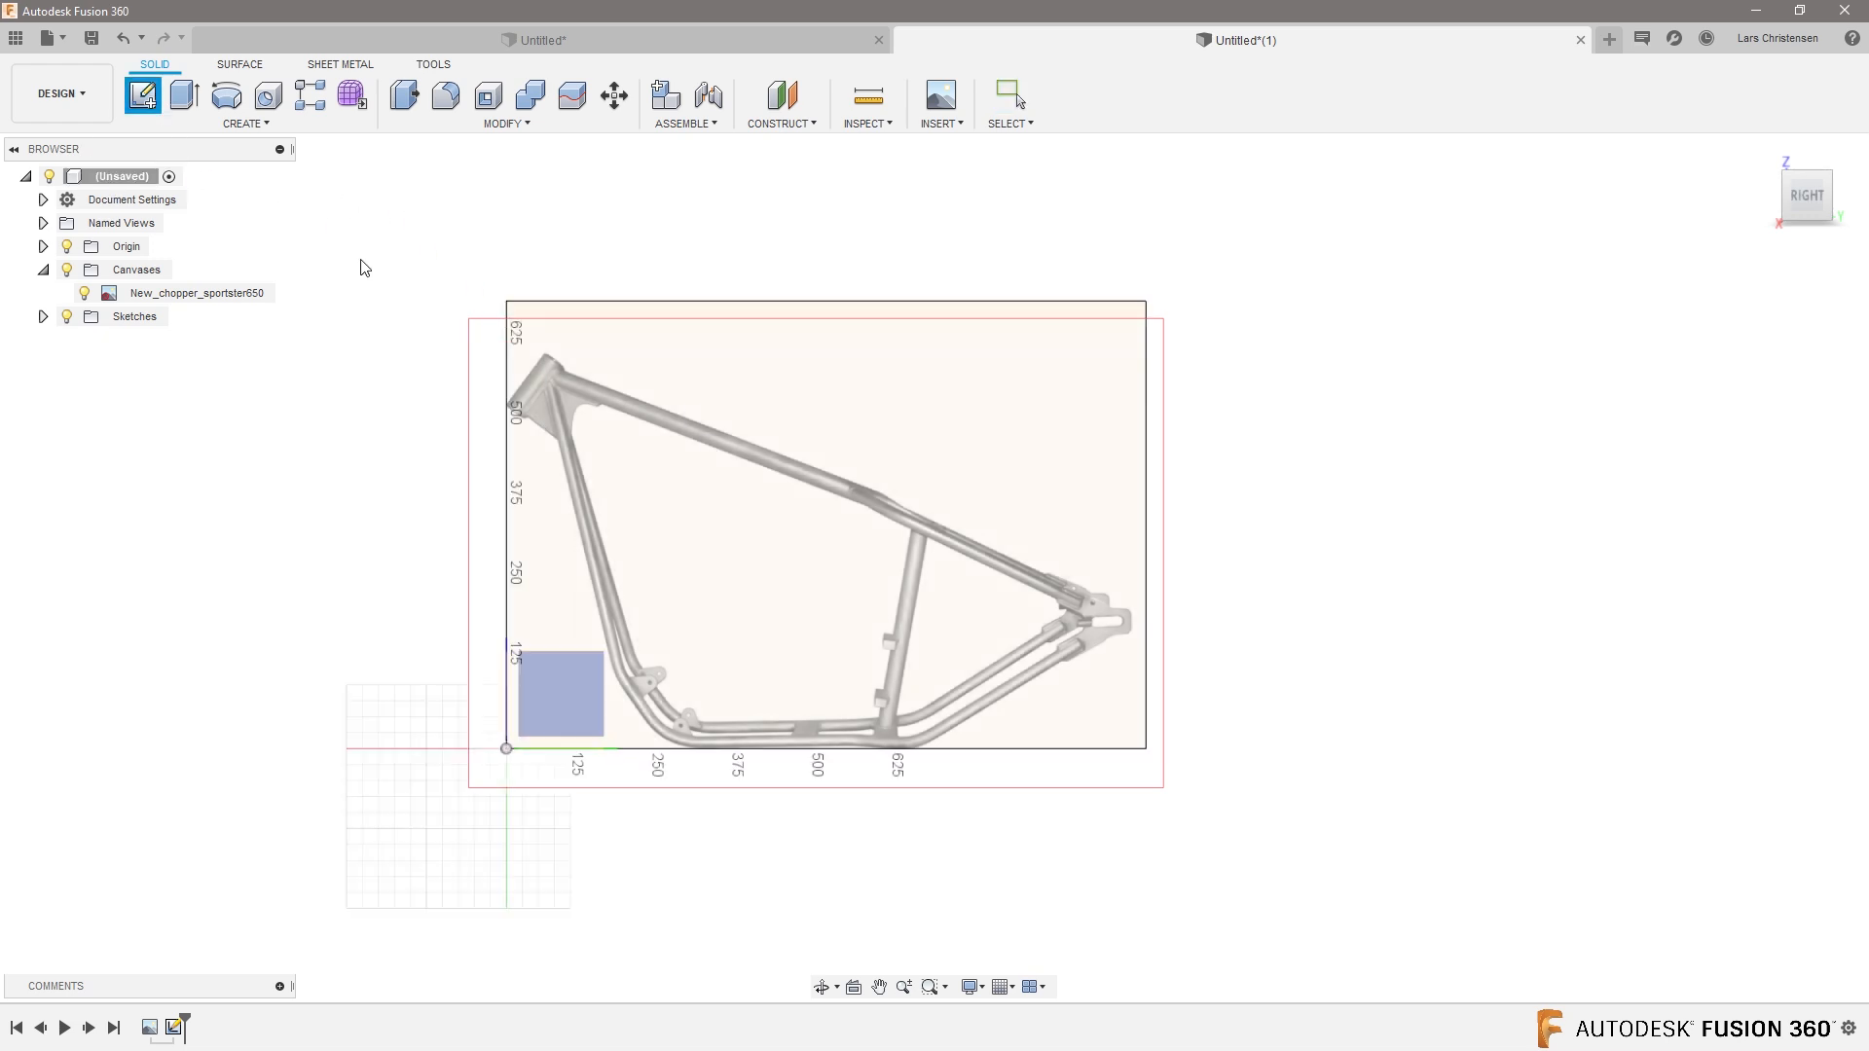
{"action": "left_click", "coordinate": [142, 96]}
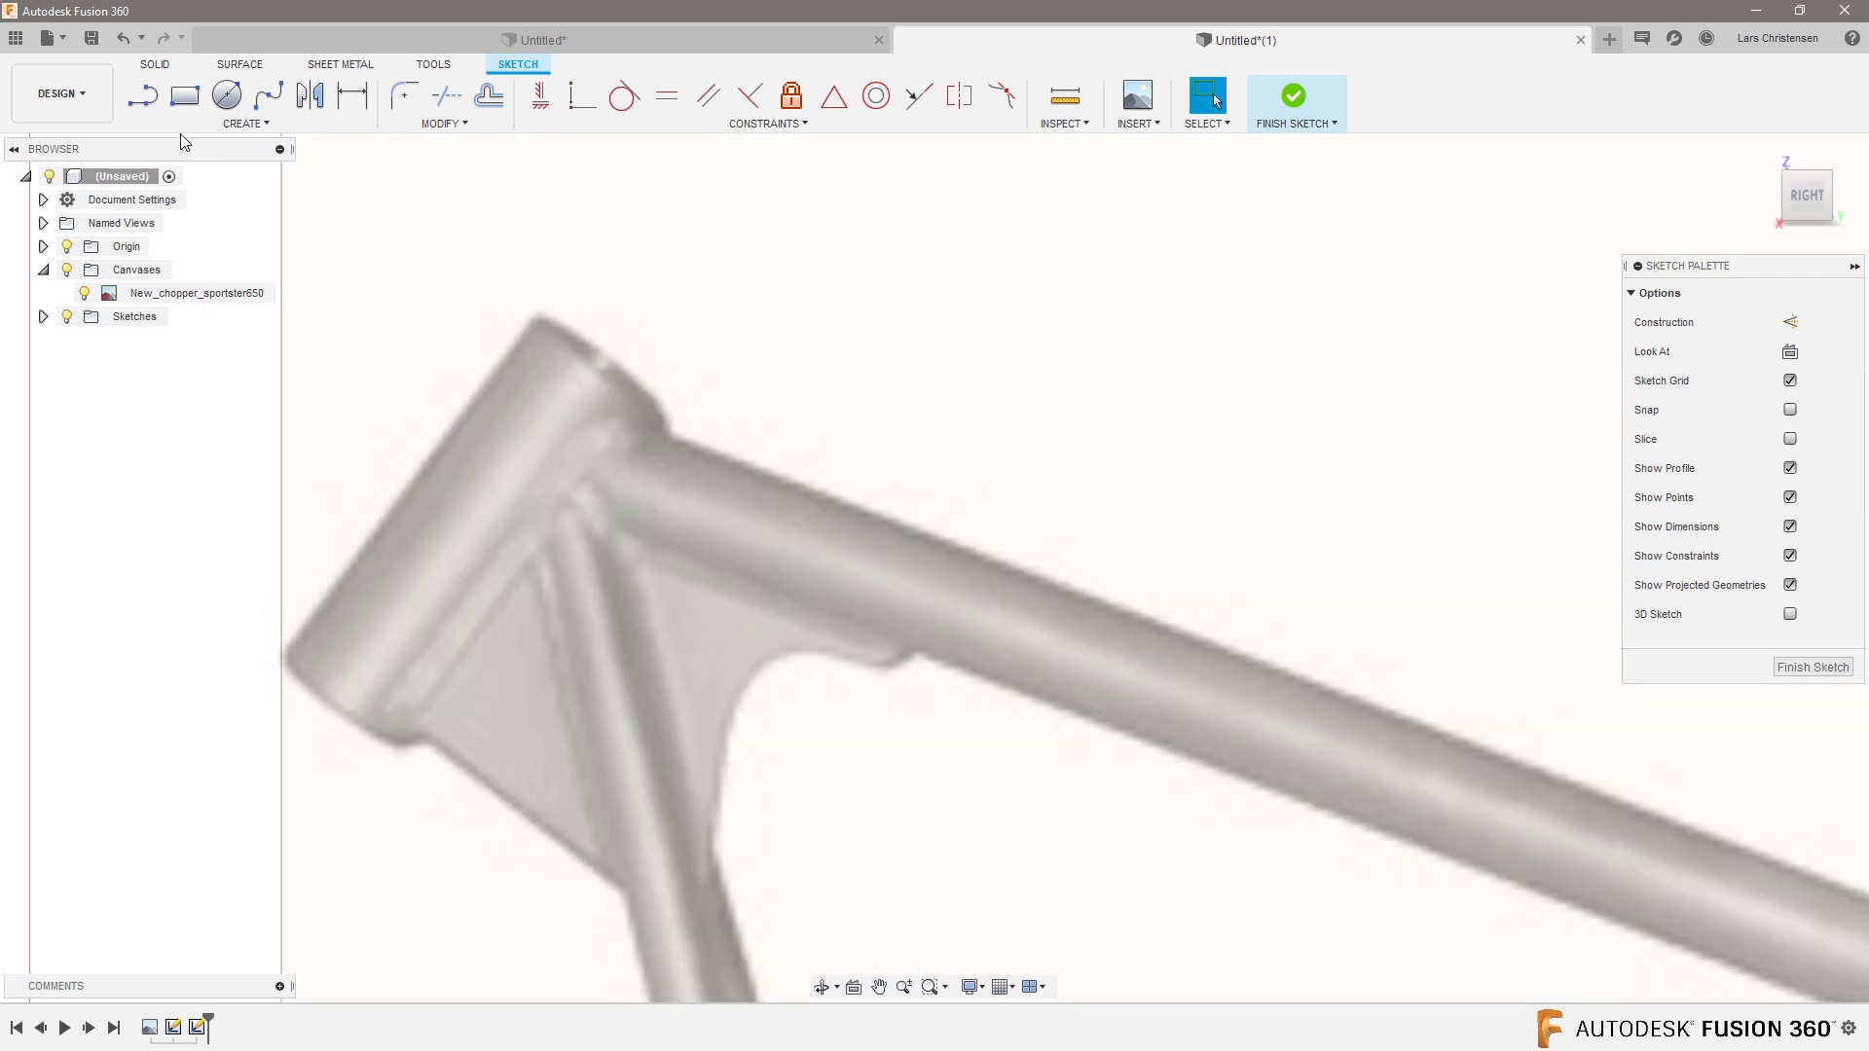
{"action": "left_click", "coordinate": [140, 96]}
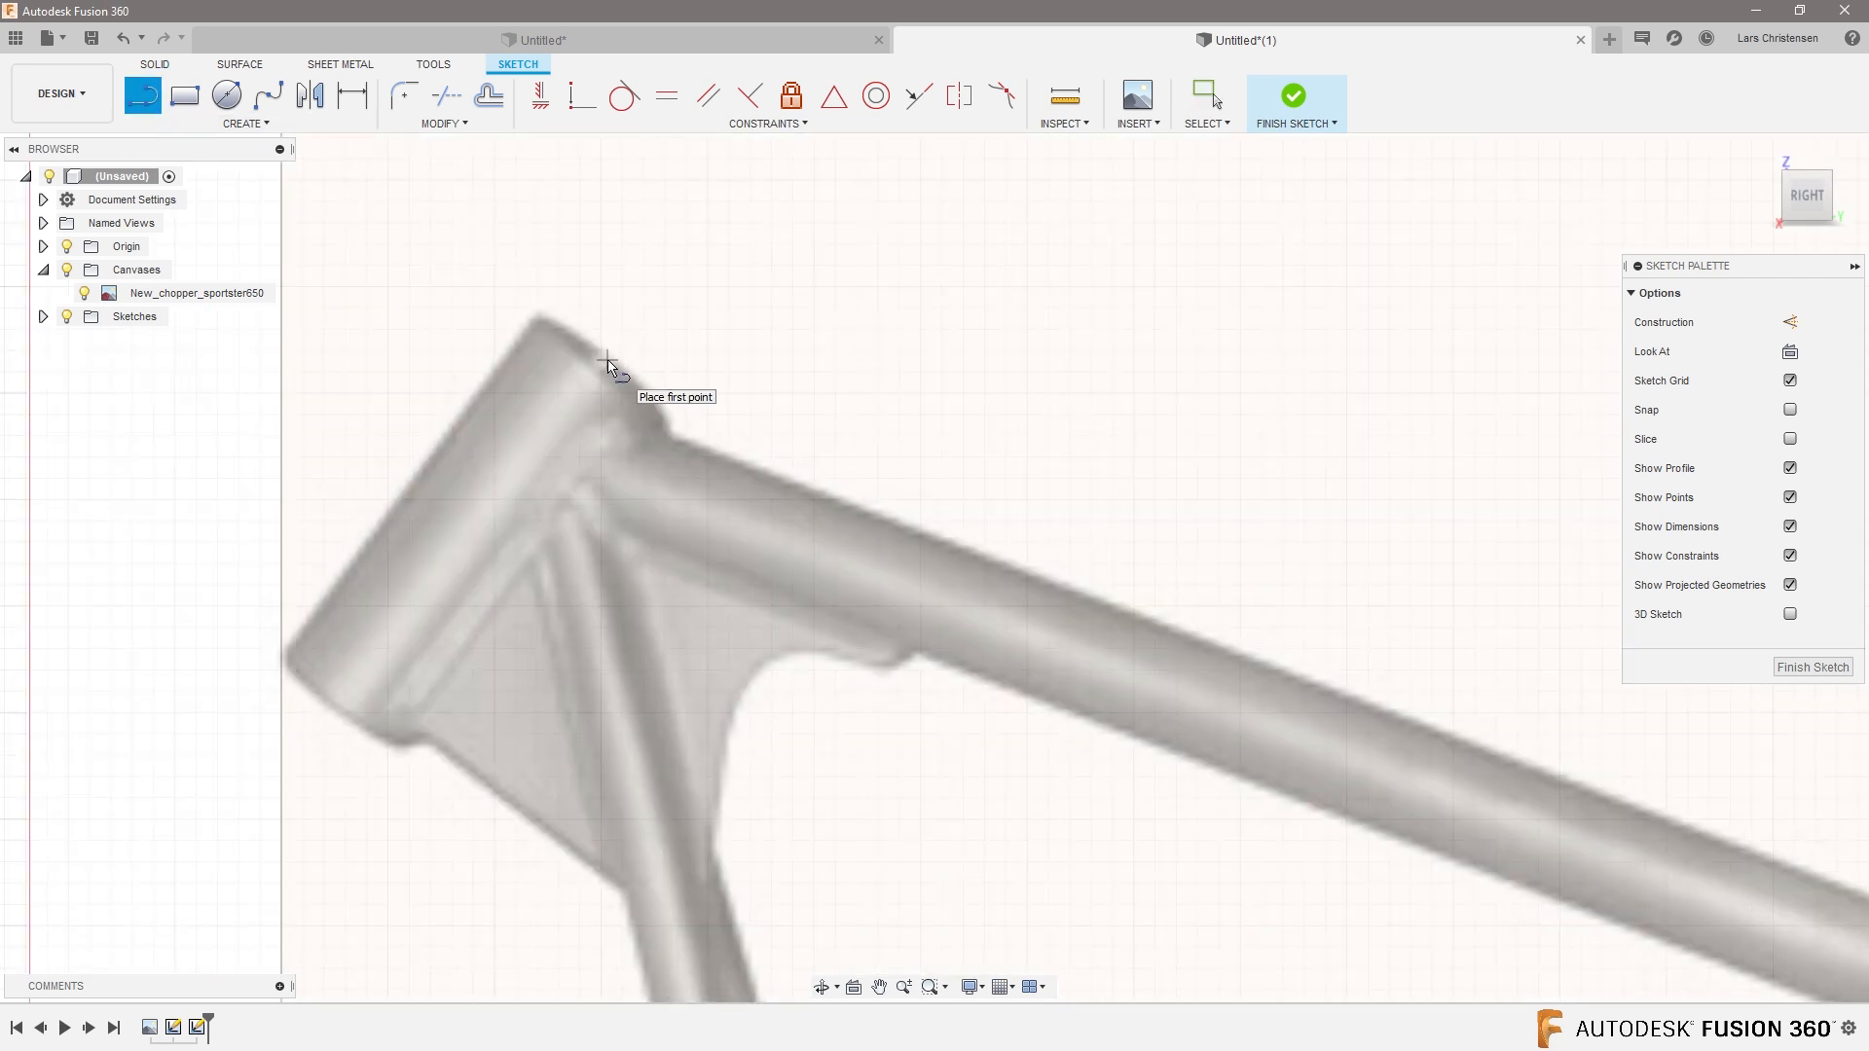
{"action": "left_click_drag", "start_coordinate": [608, 360], "coordinate": [334, 703]}
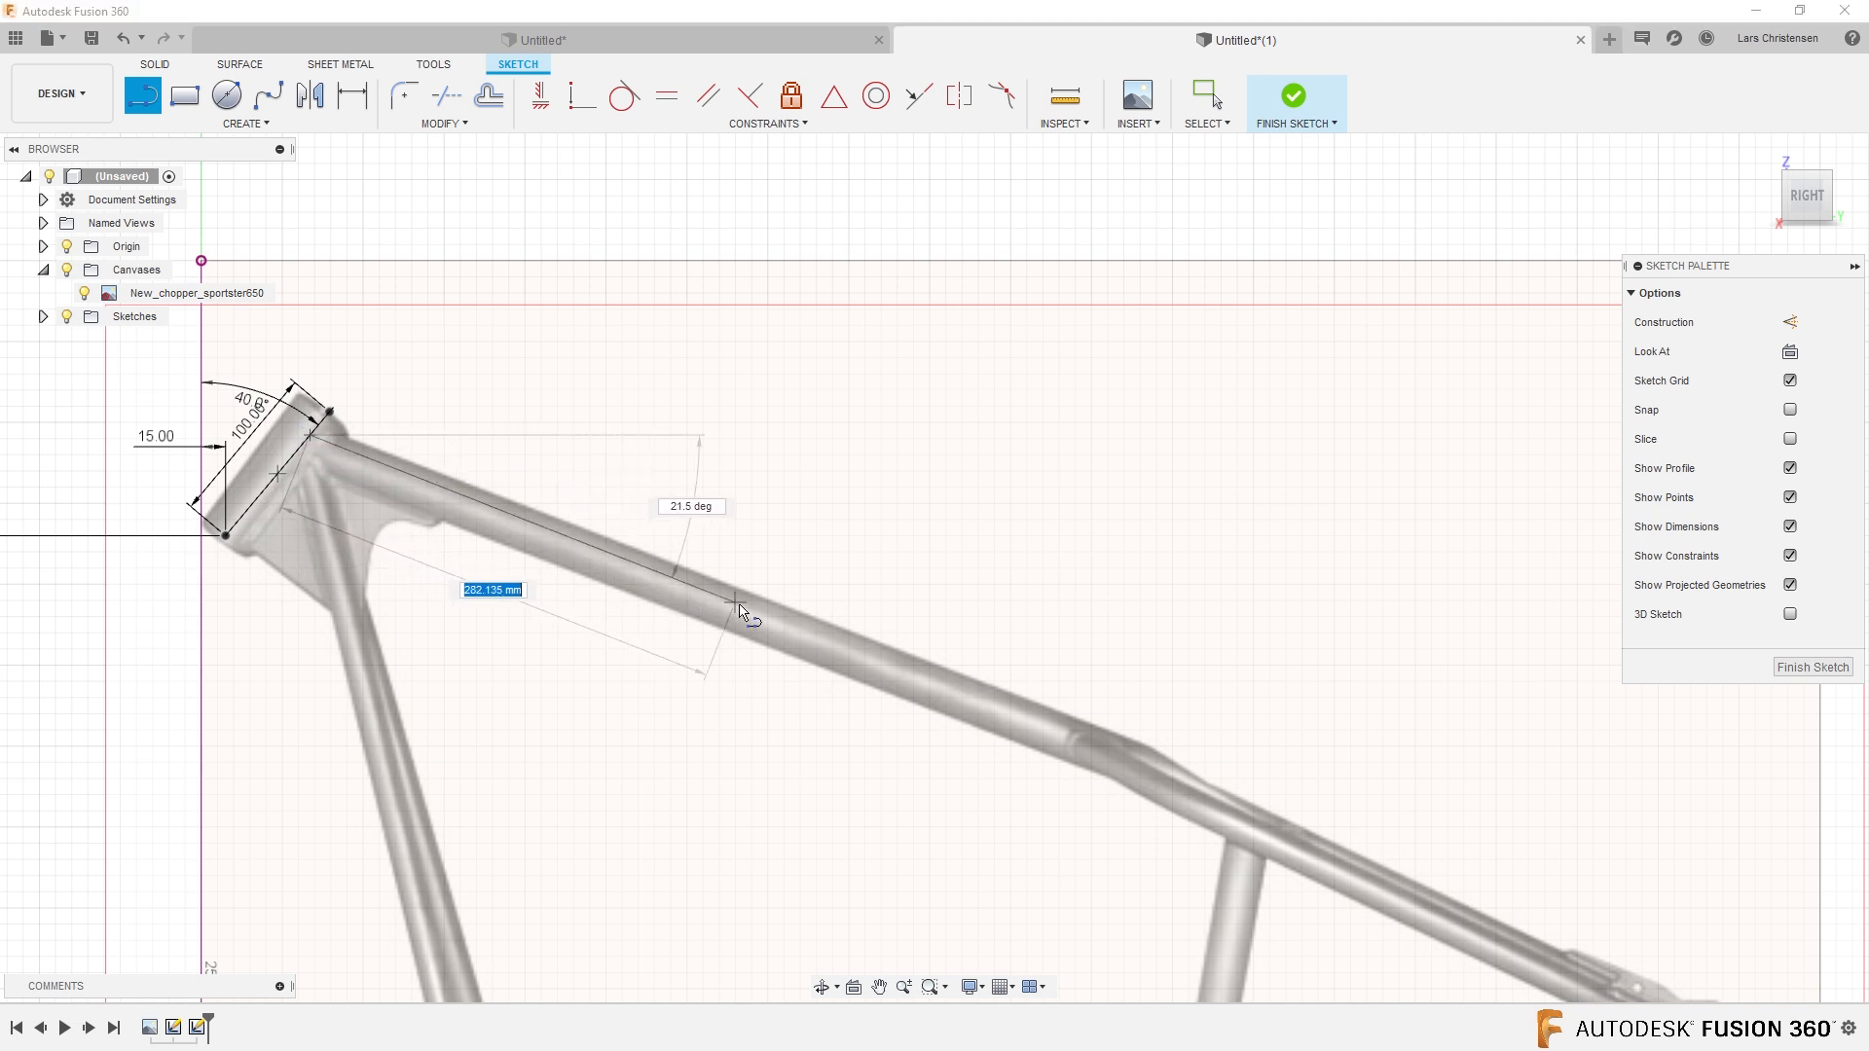
{"action": "left_click_drag", "start_coordinate": [745, 607], "coordinate": [1127, 769]}
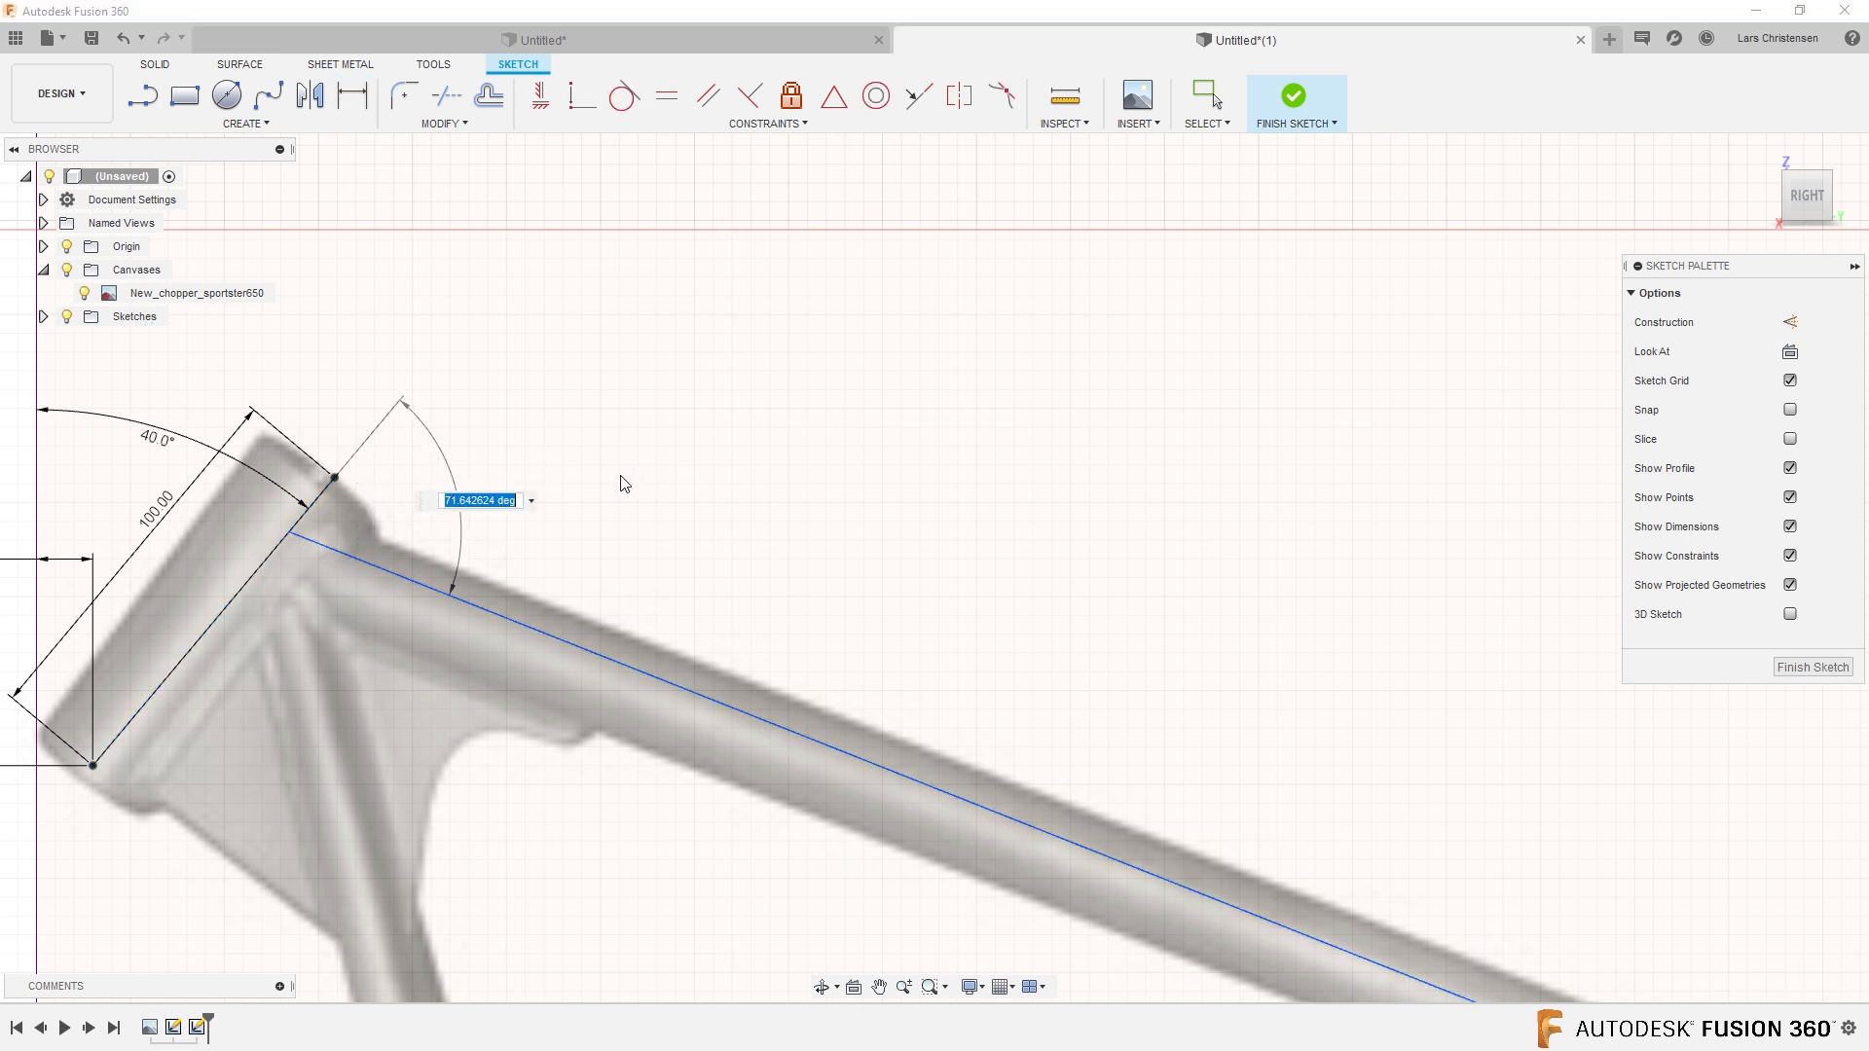
{"action": "type", "text": "70"}
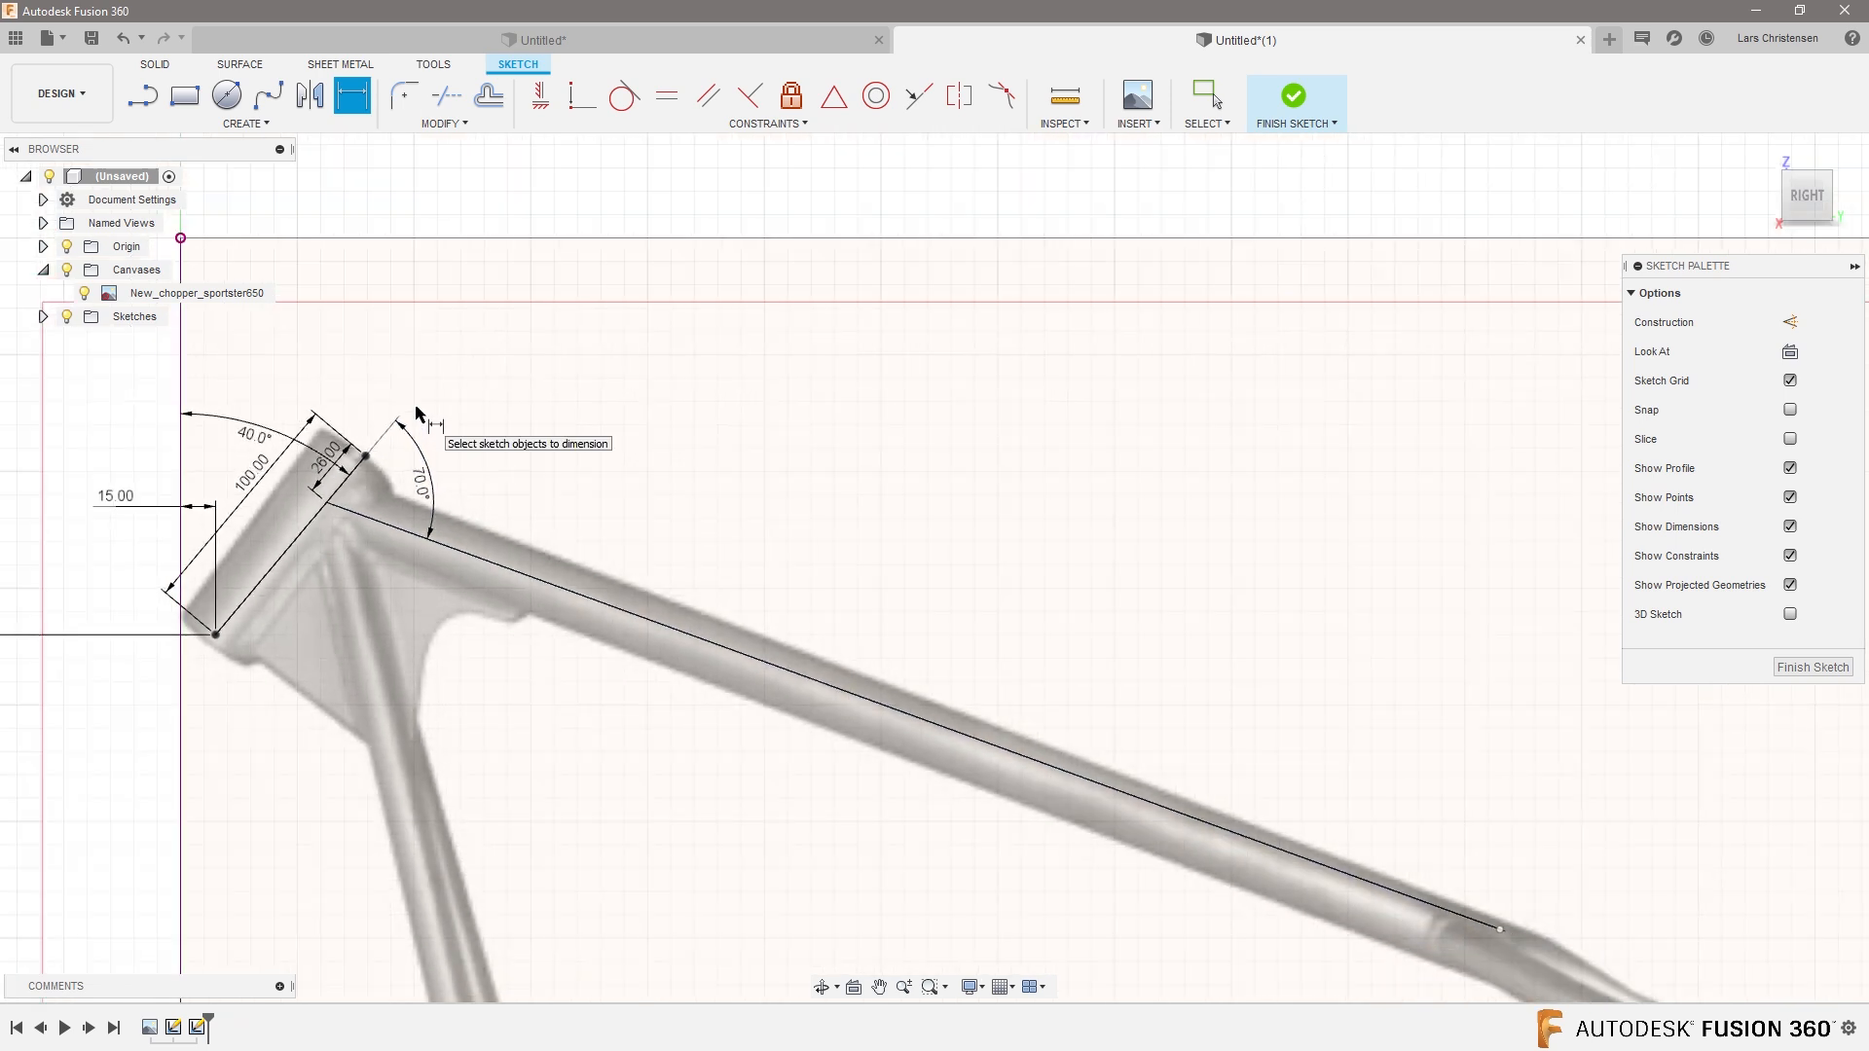
{"action": "mouse_move", "coordinate": [776, 606]}
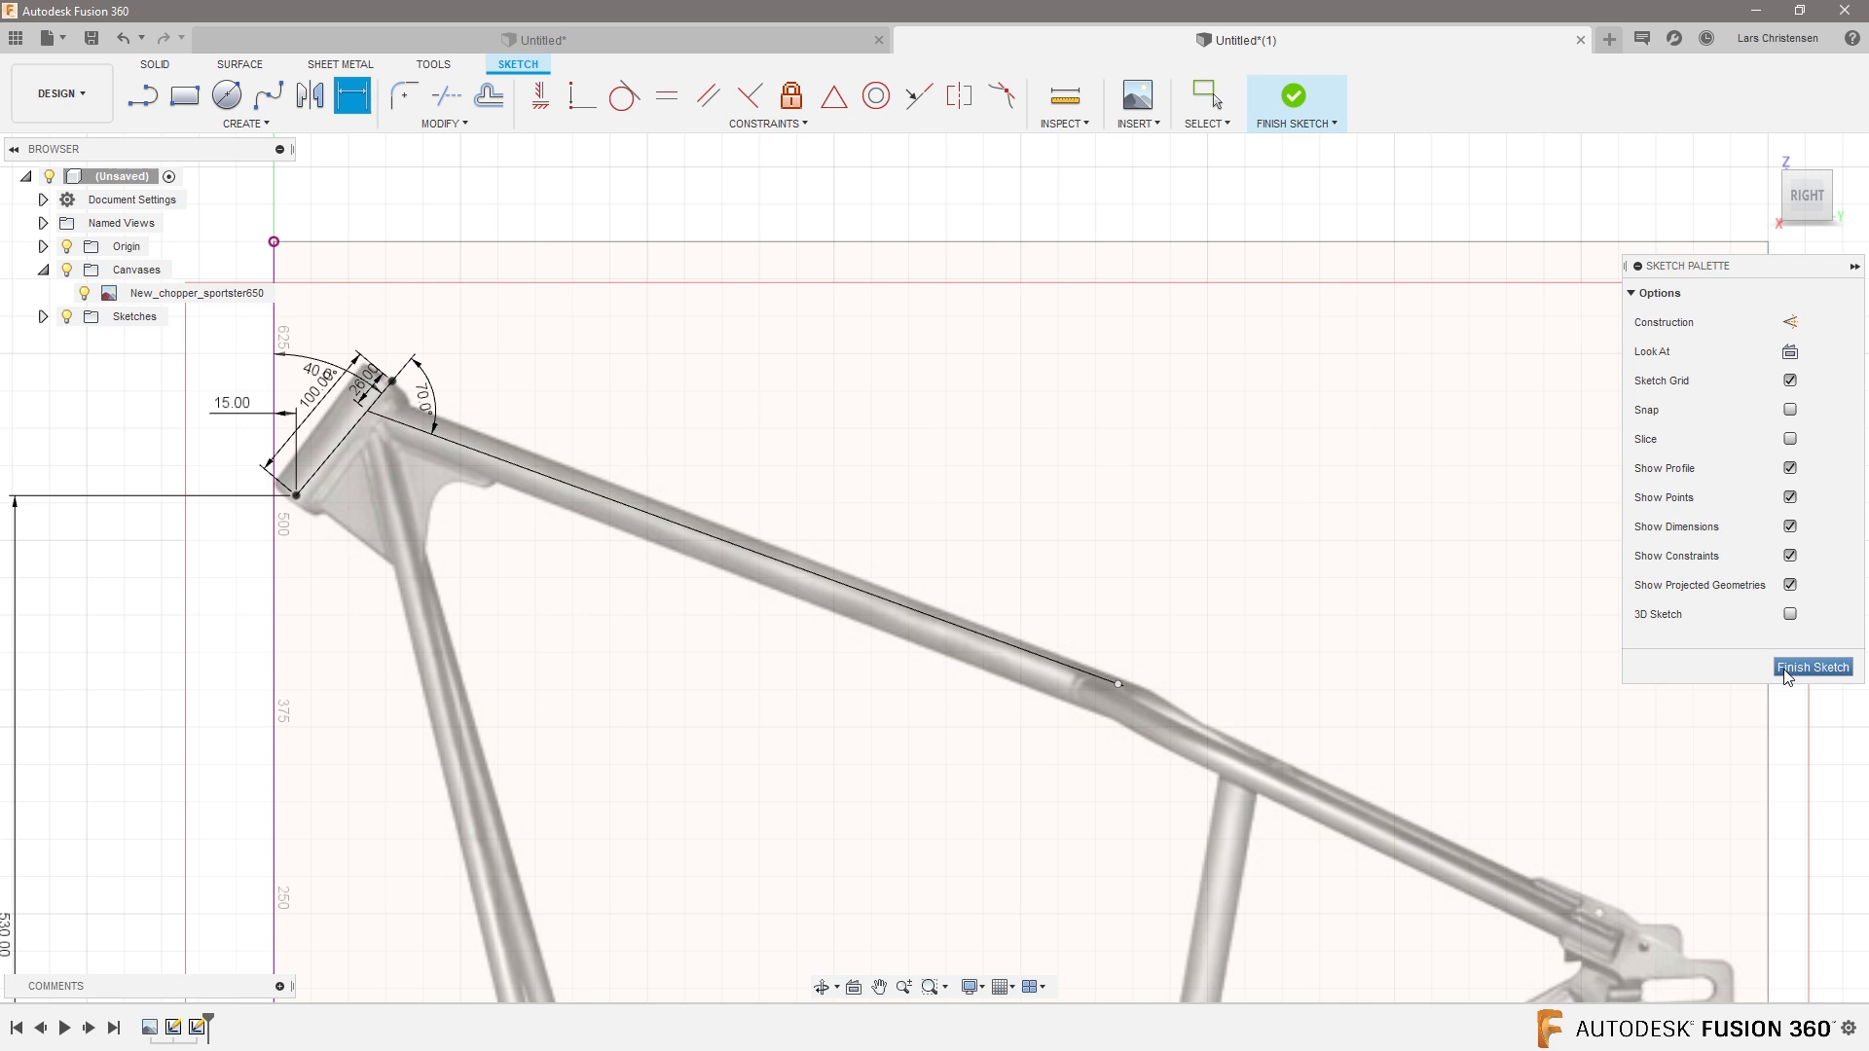
Finish the sketch and create Plane1 along the head tube line.
{"action": "left_click", "coordinate": [1811, 665]}
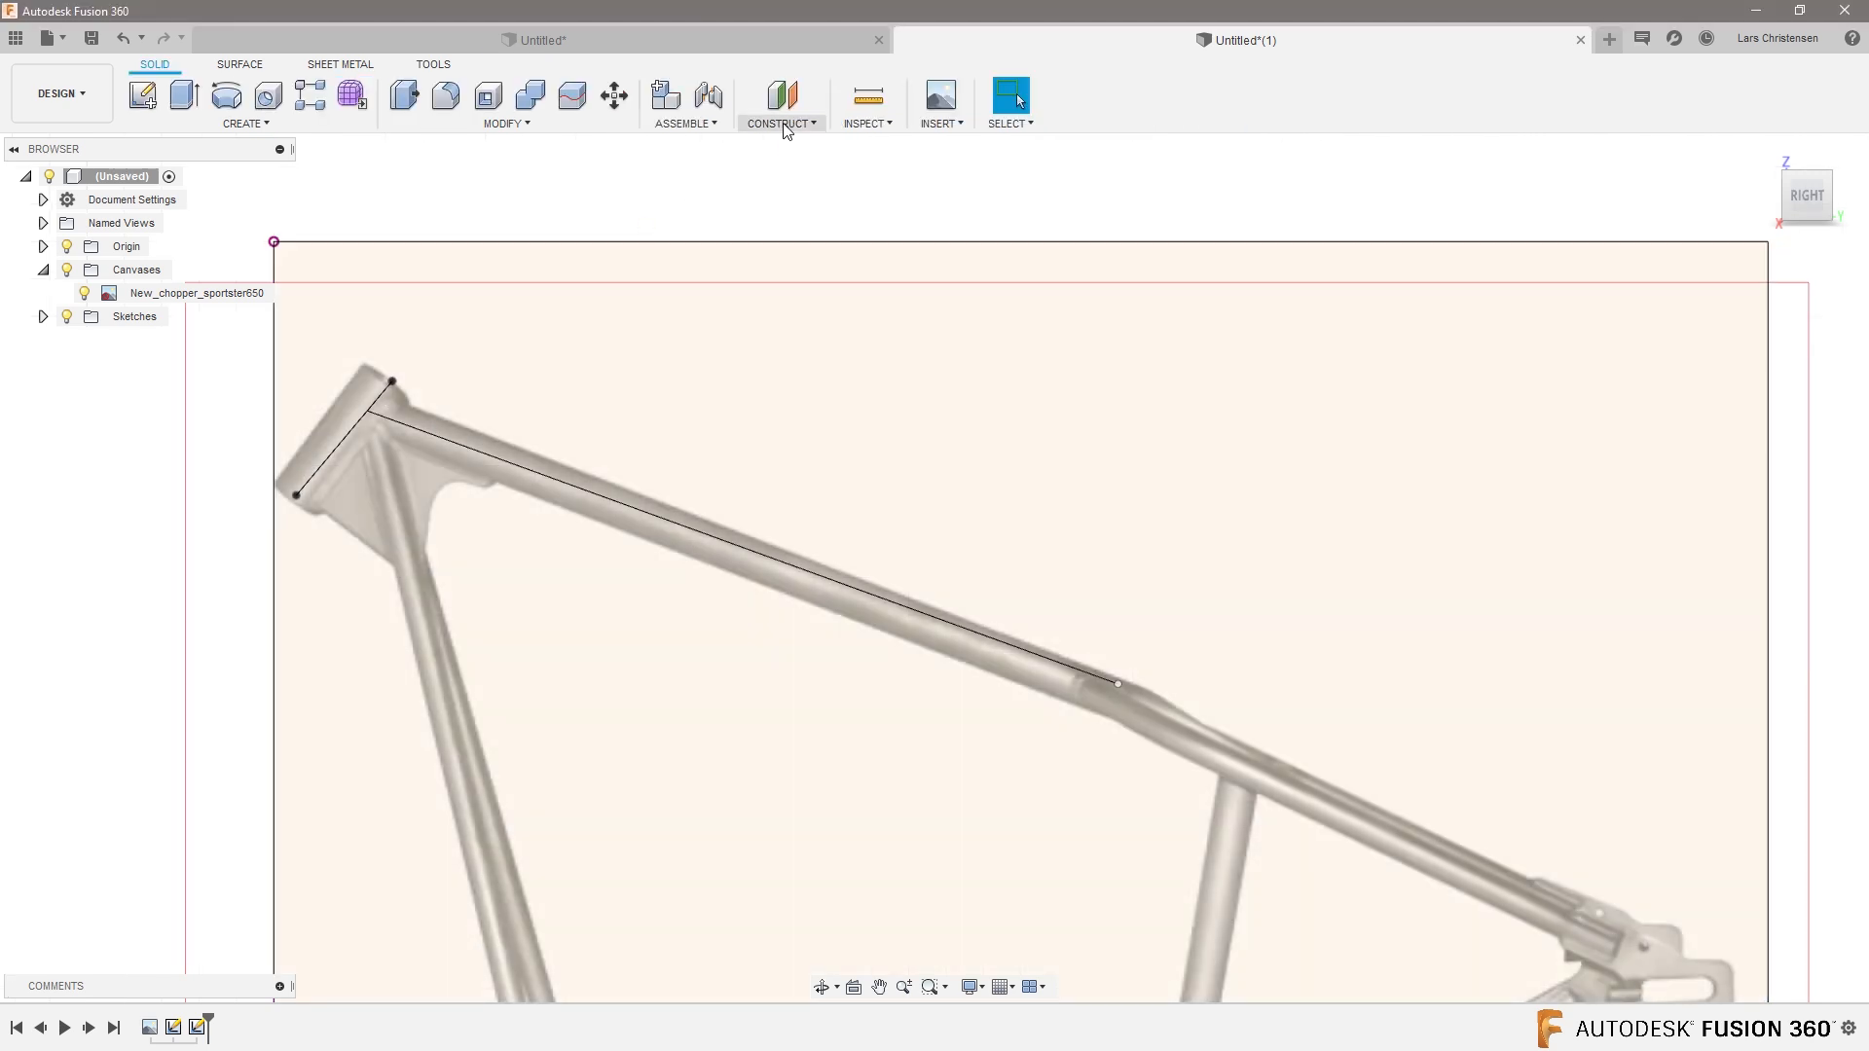
{"action": "left_click", "coordinate": [781, 122]}
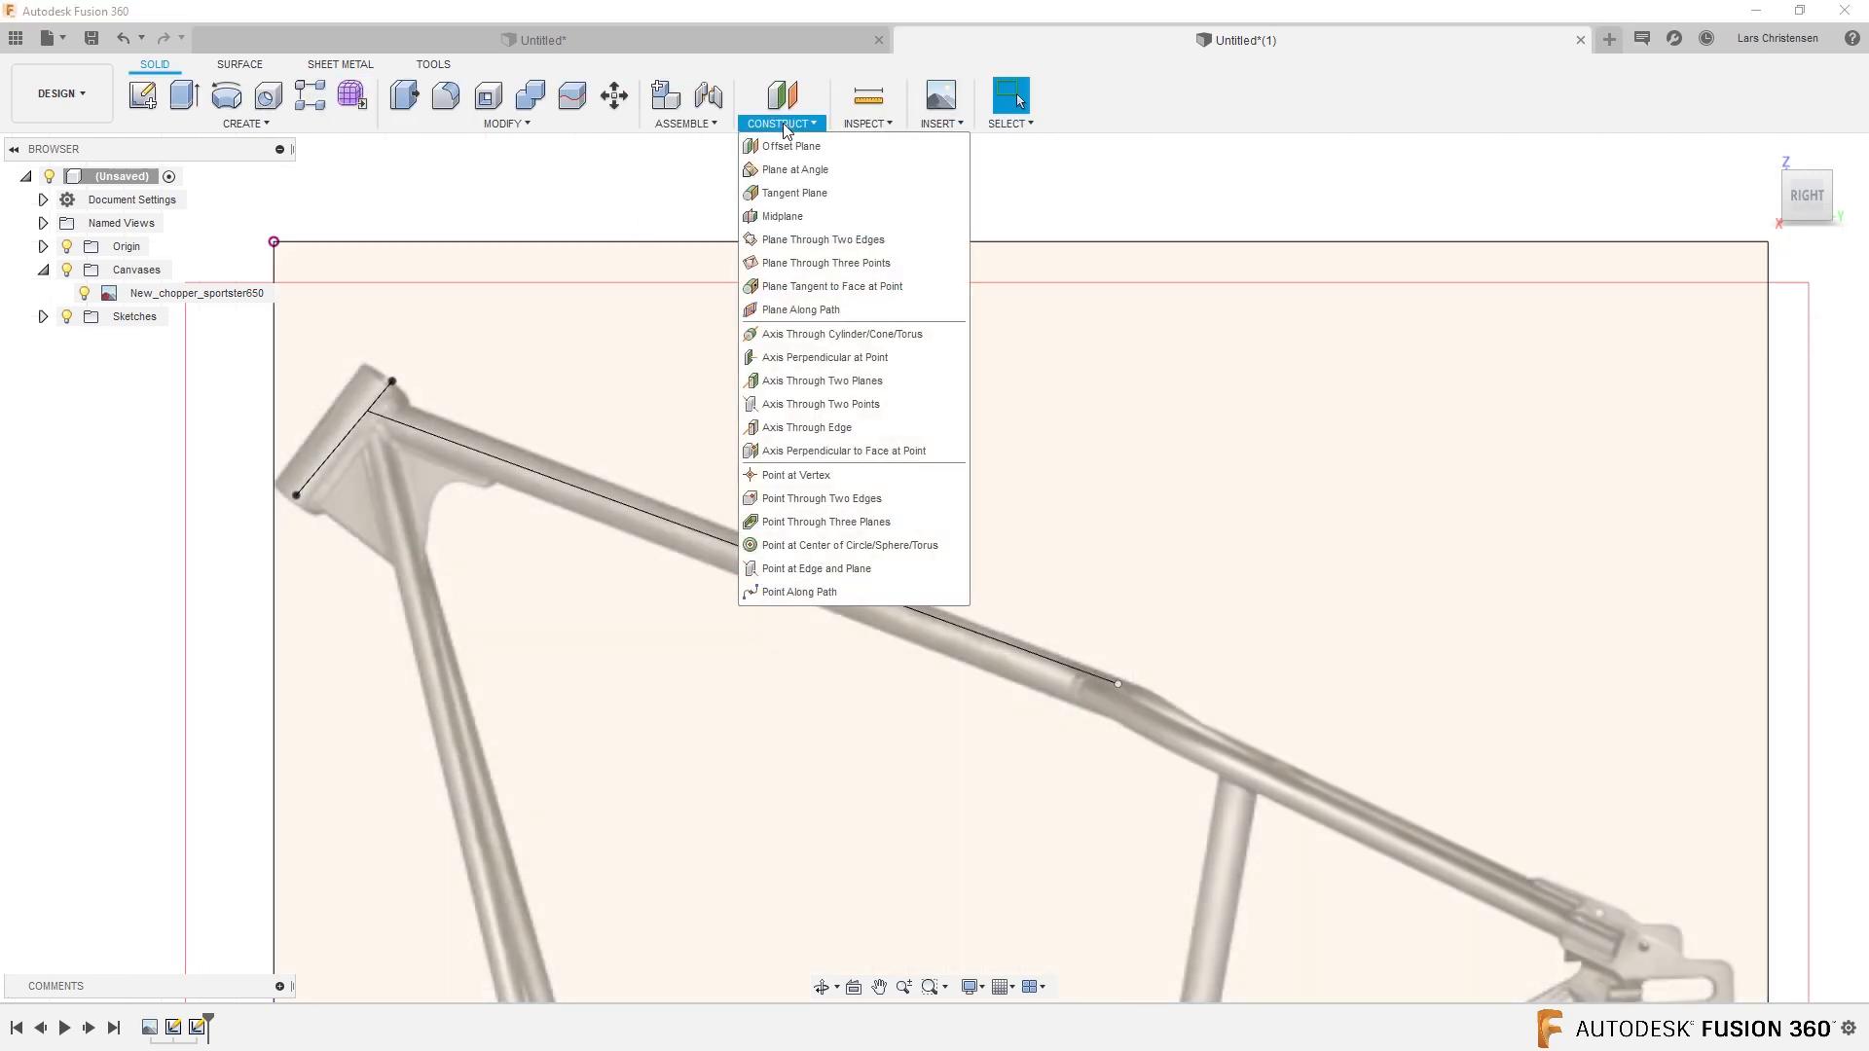
{"action": "mouse_move", "coordinate": [798, 309]}
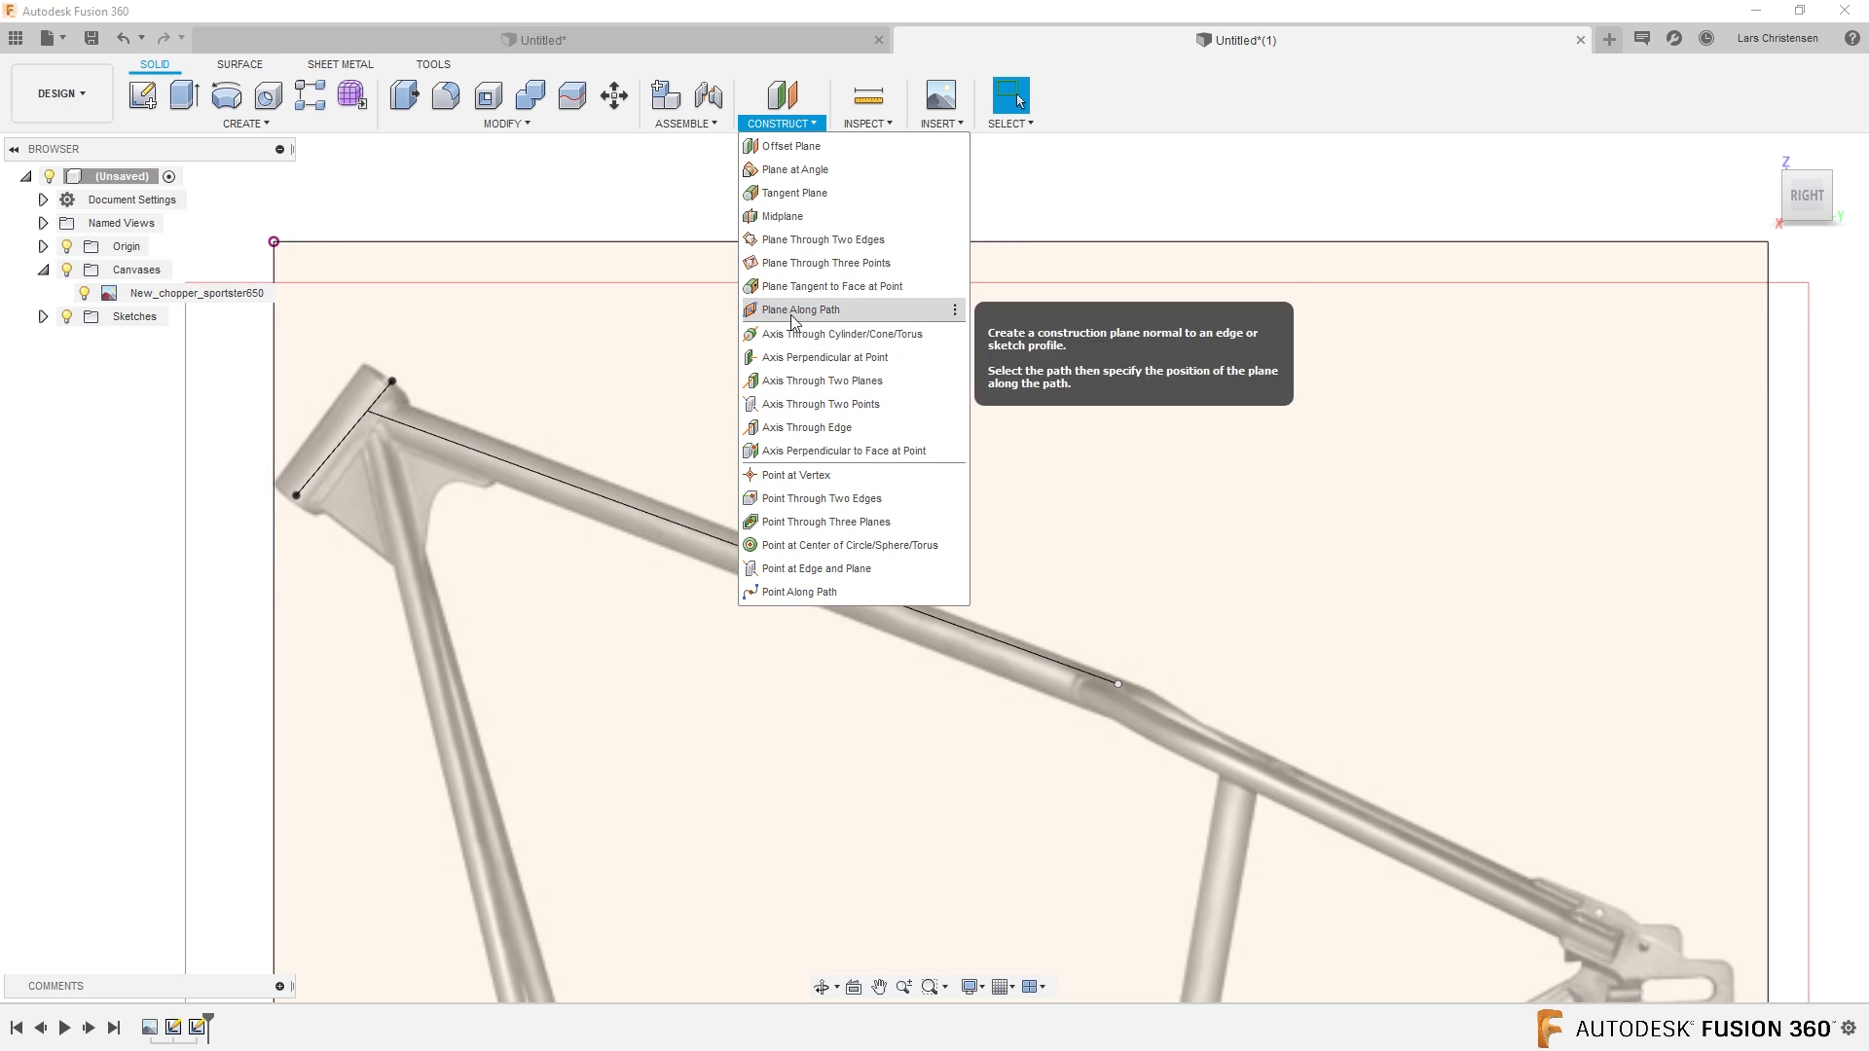
{"action": "left_click", "coordinate": [798, 309]}
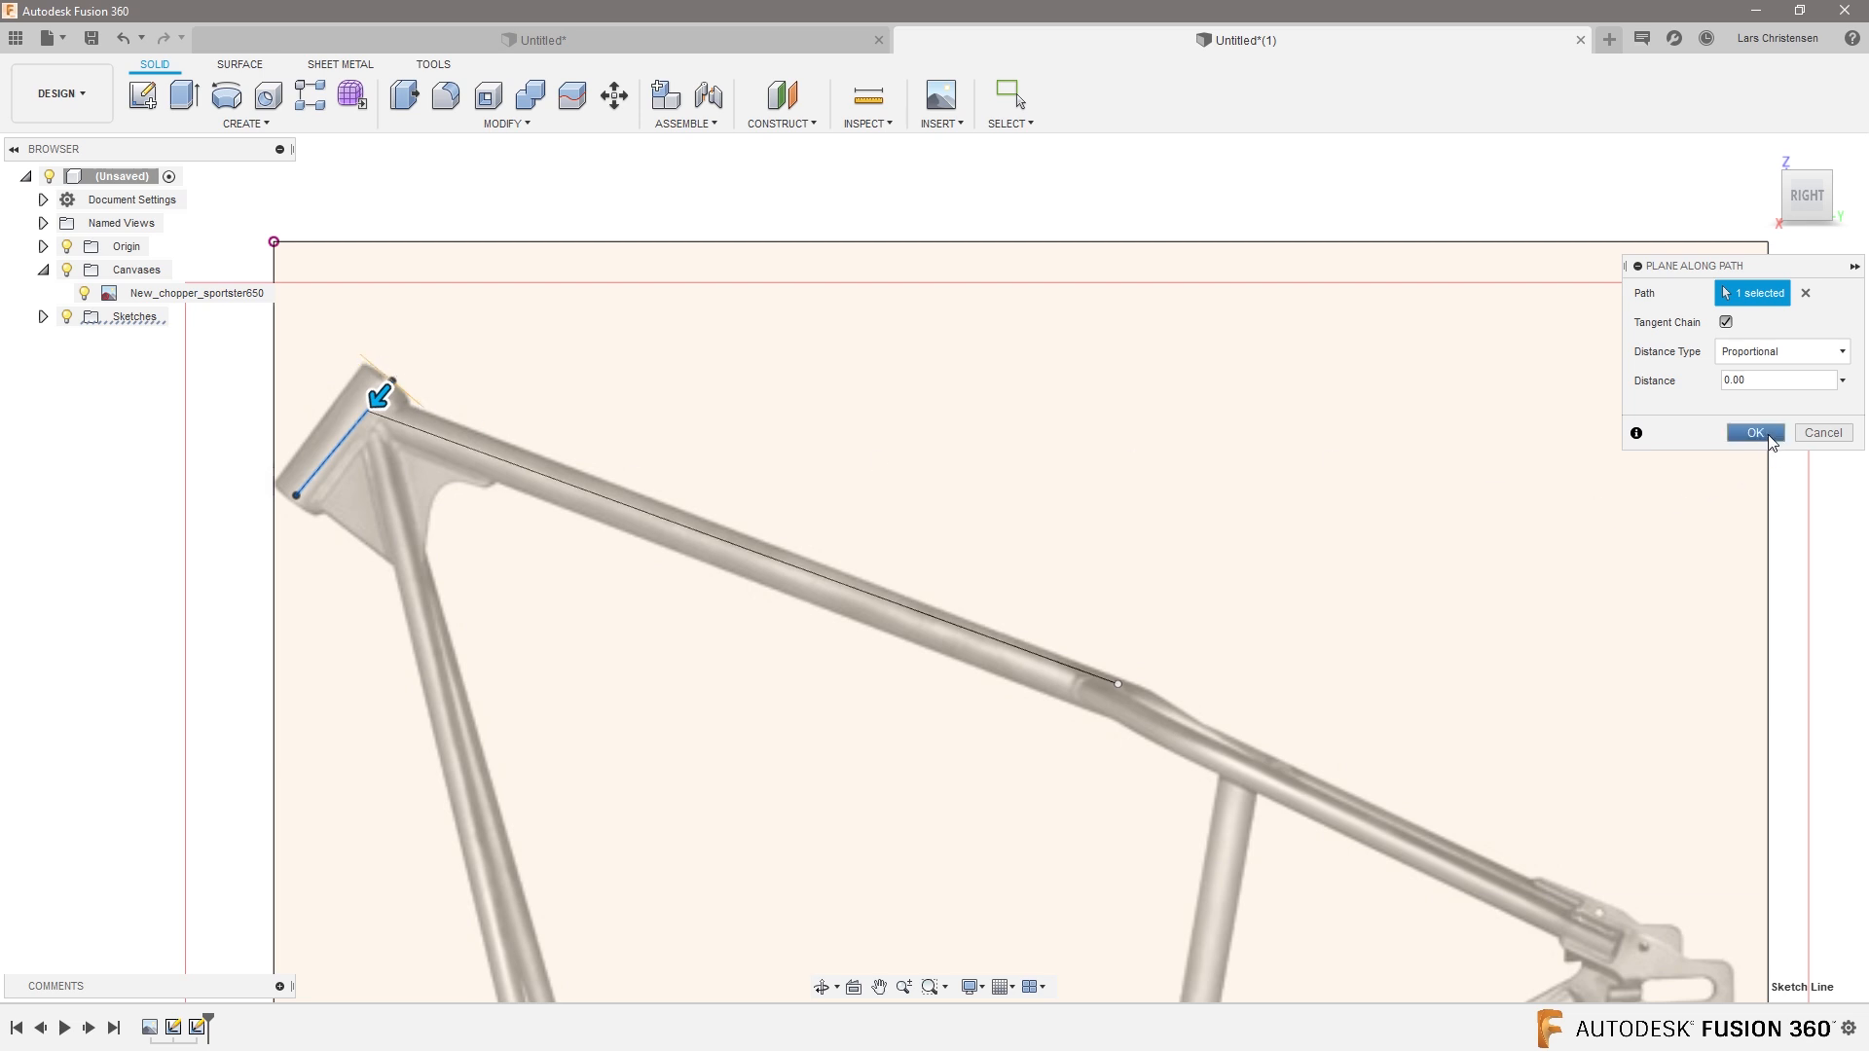
{"action": "left_click", "coordinate": [1753, 433]}
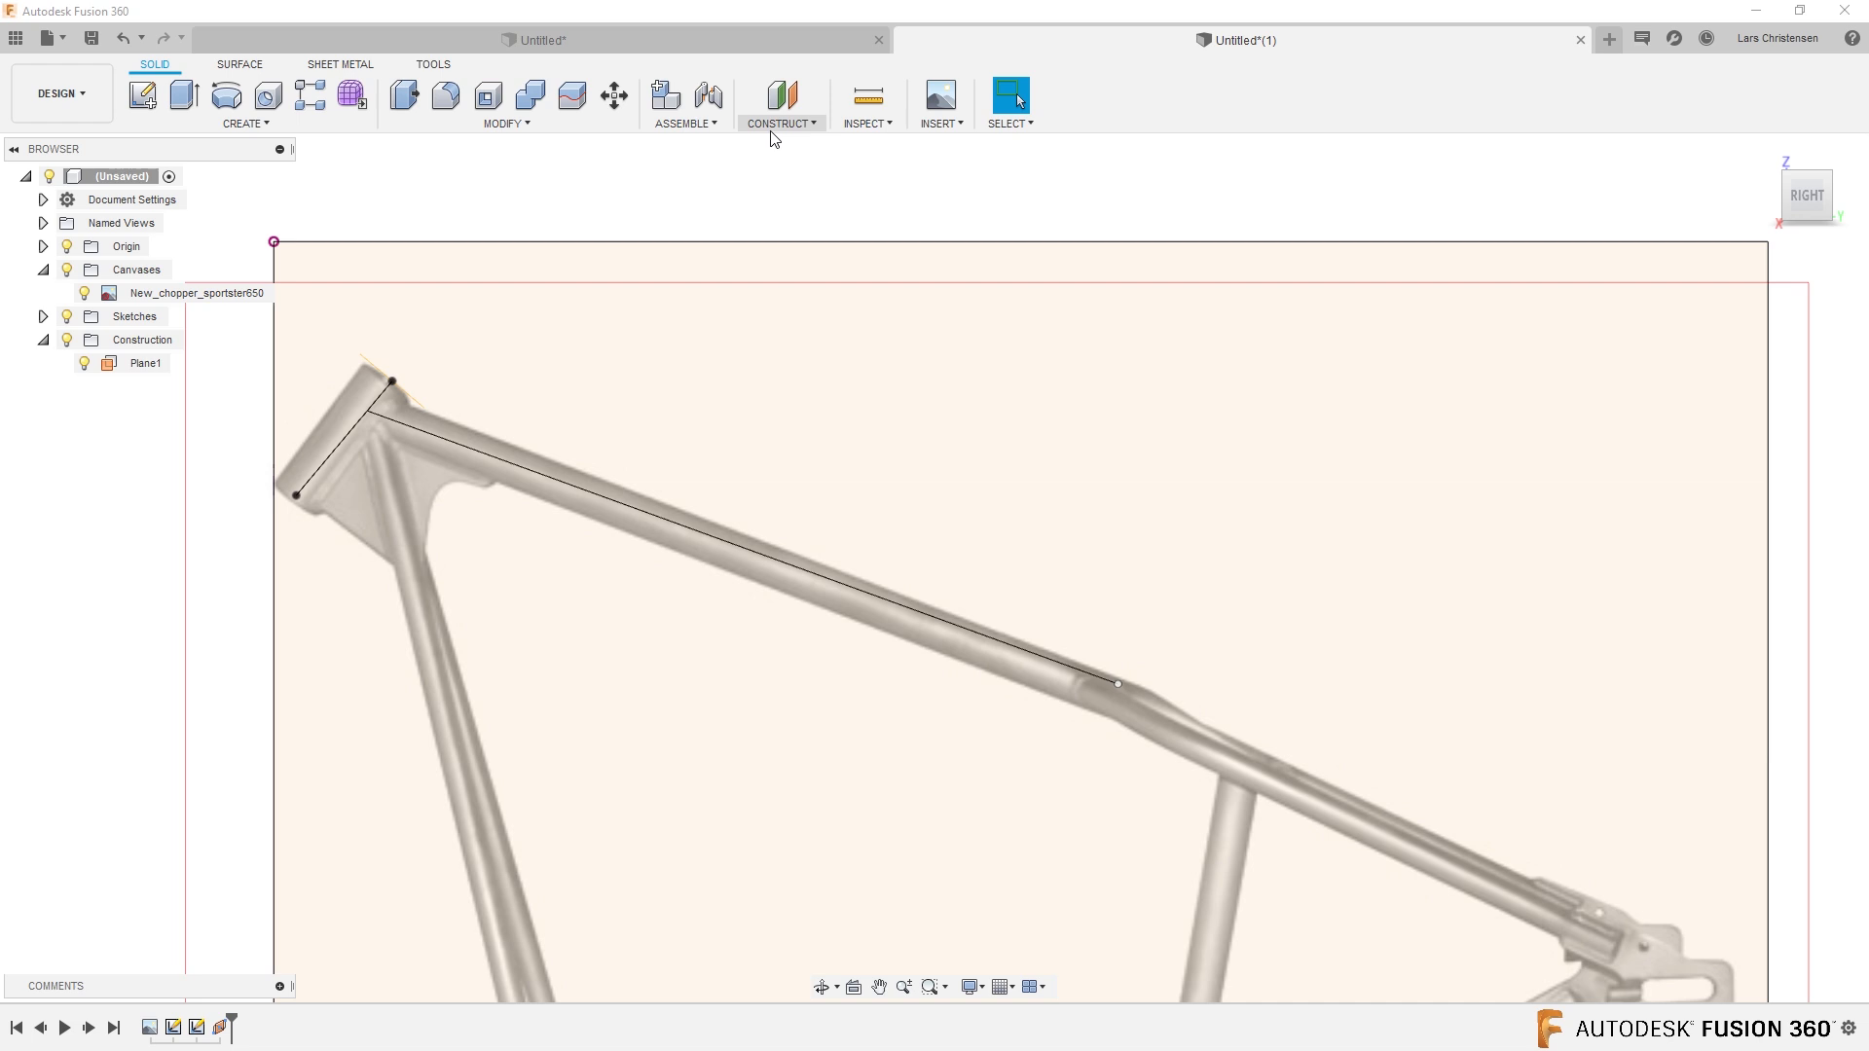
Create Plane2 along the top tube line near its start.
{"action": "left_click", "coordinate": [782, 123]}
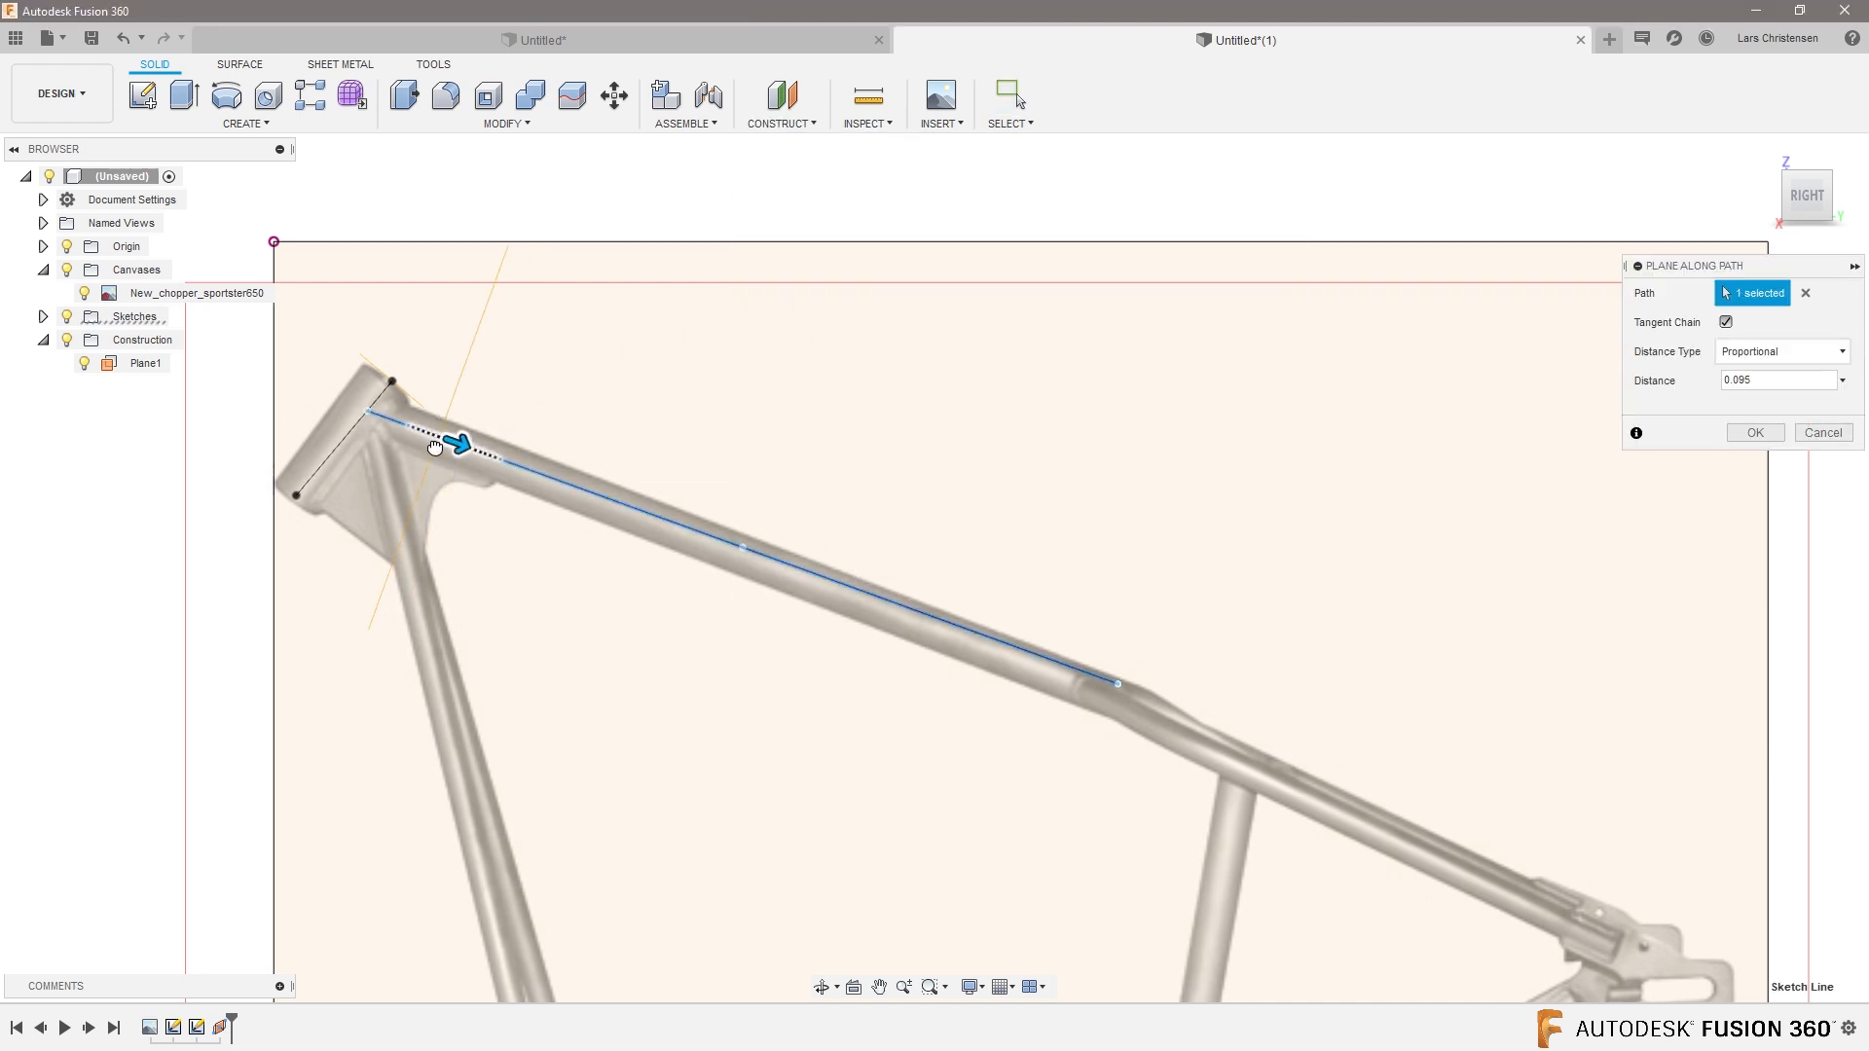
{"action": "left_click_drag", "start_coordinate": [459, 444], "coordinate": [408, 422]}
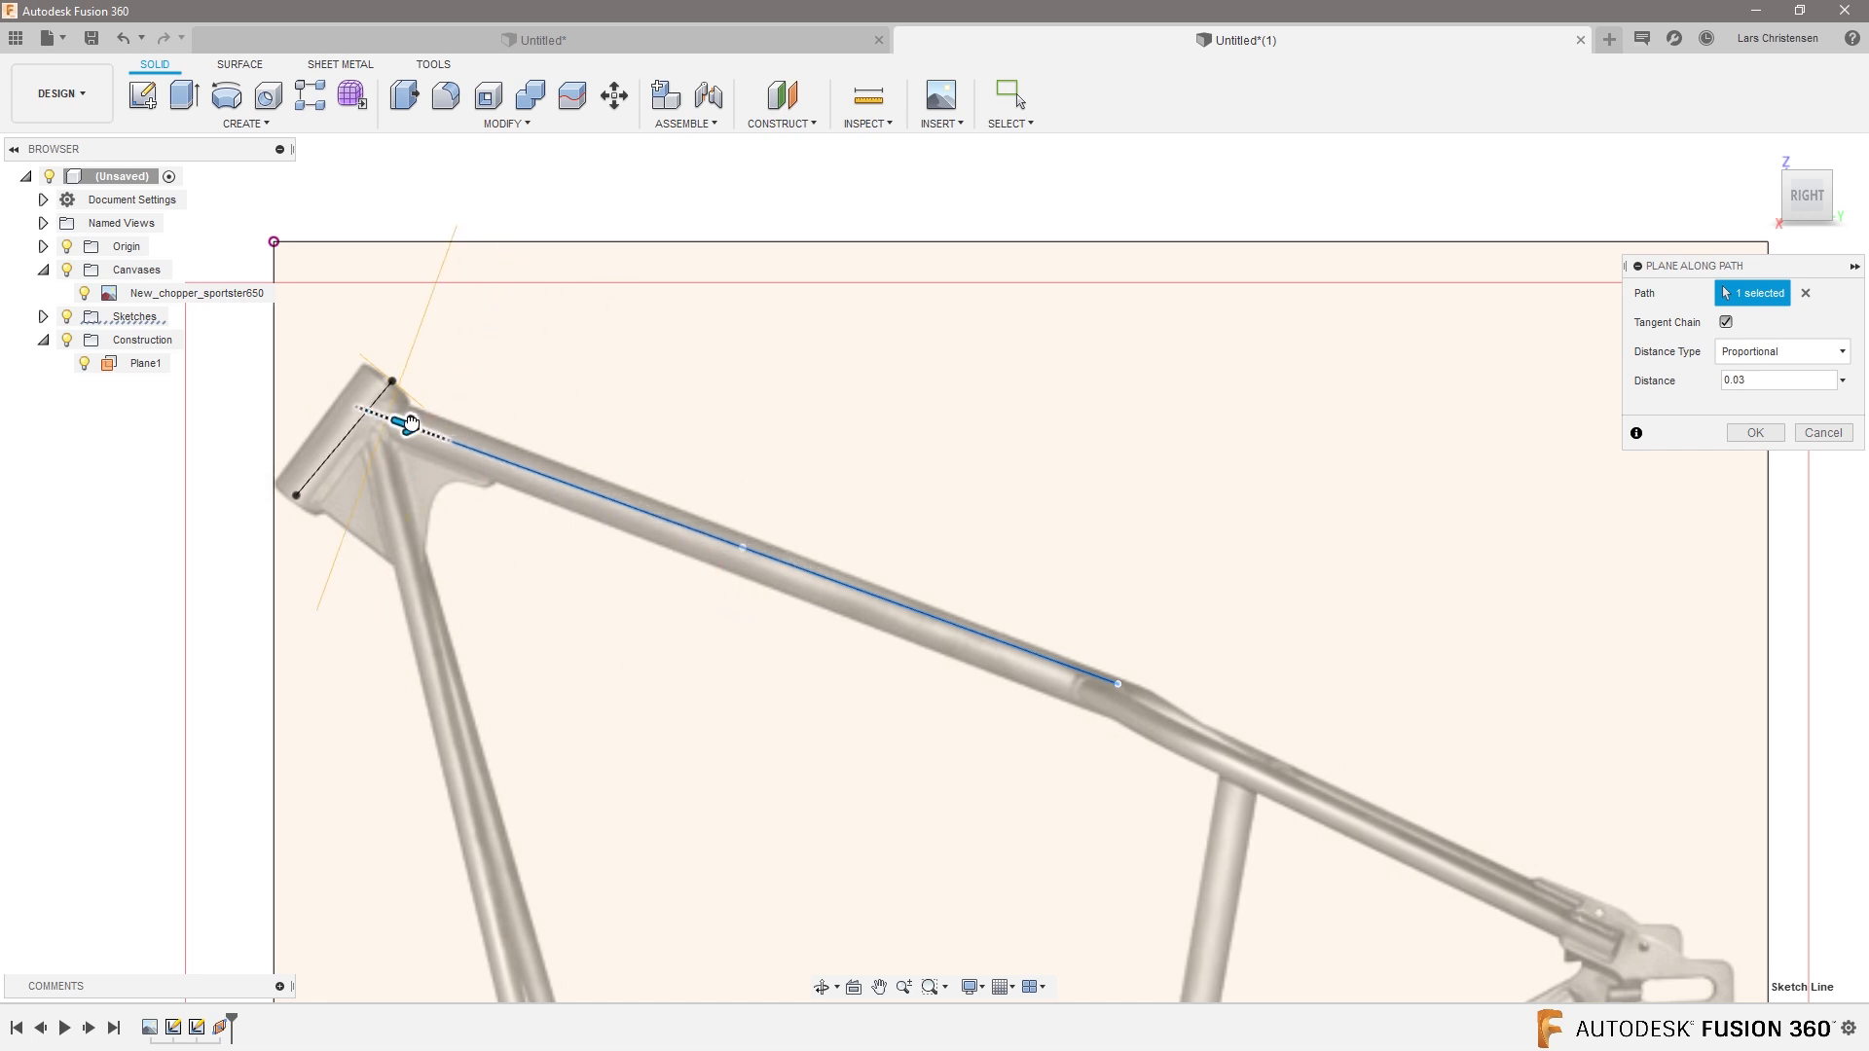
{"action": "left_click", "coordinate": [1753, 431]}
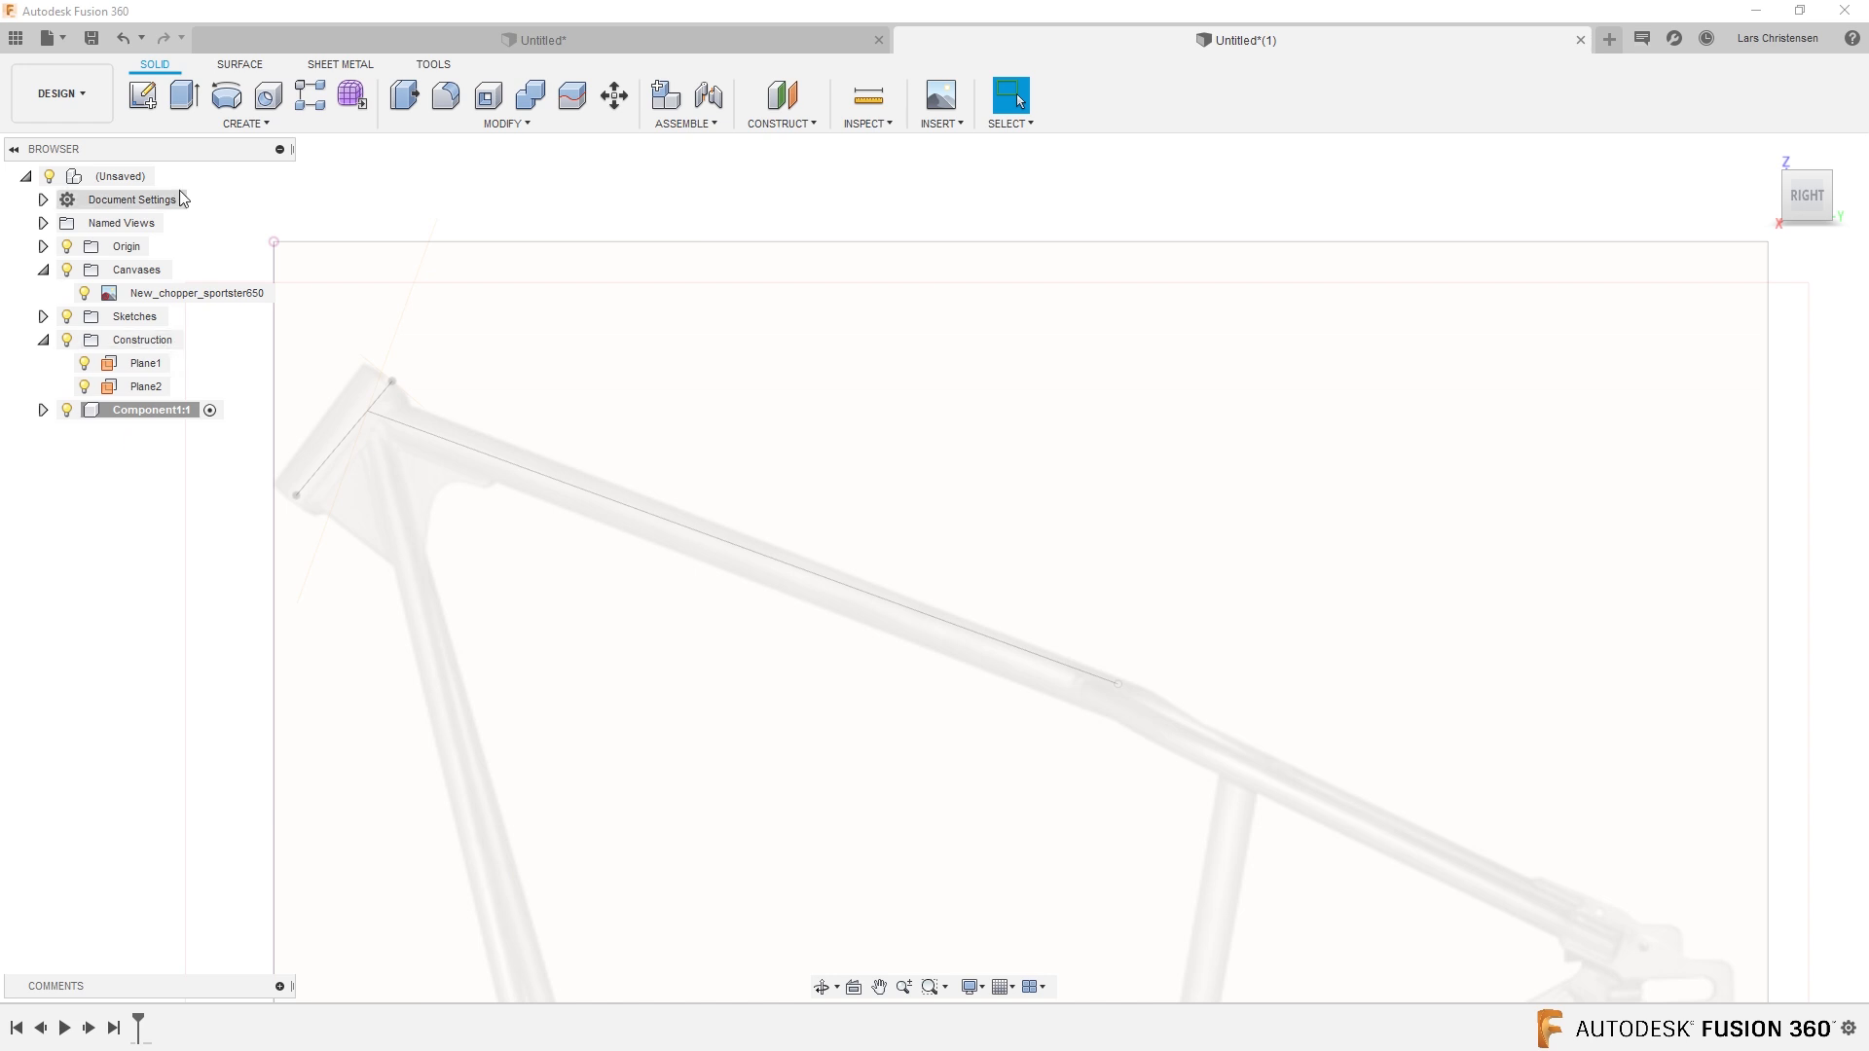
Sketch a 50 mm diameter circle centred at the origin on Plane2 and start extruding it.
{"action": "left_click", "coordinate": [142, 95]}
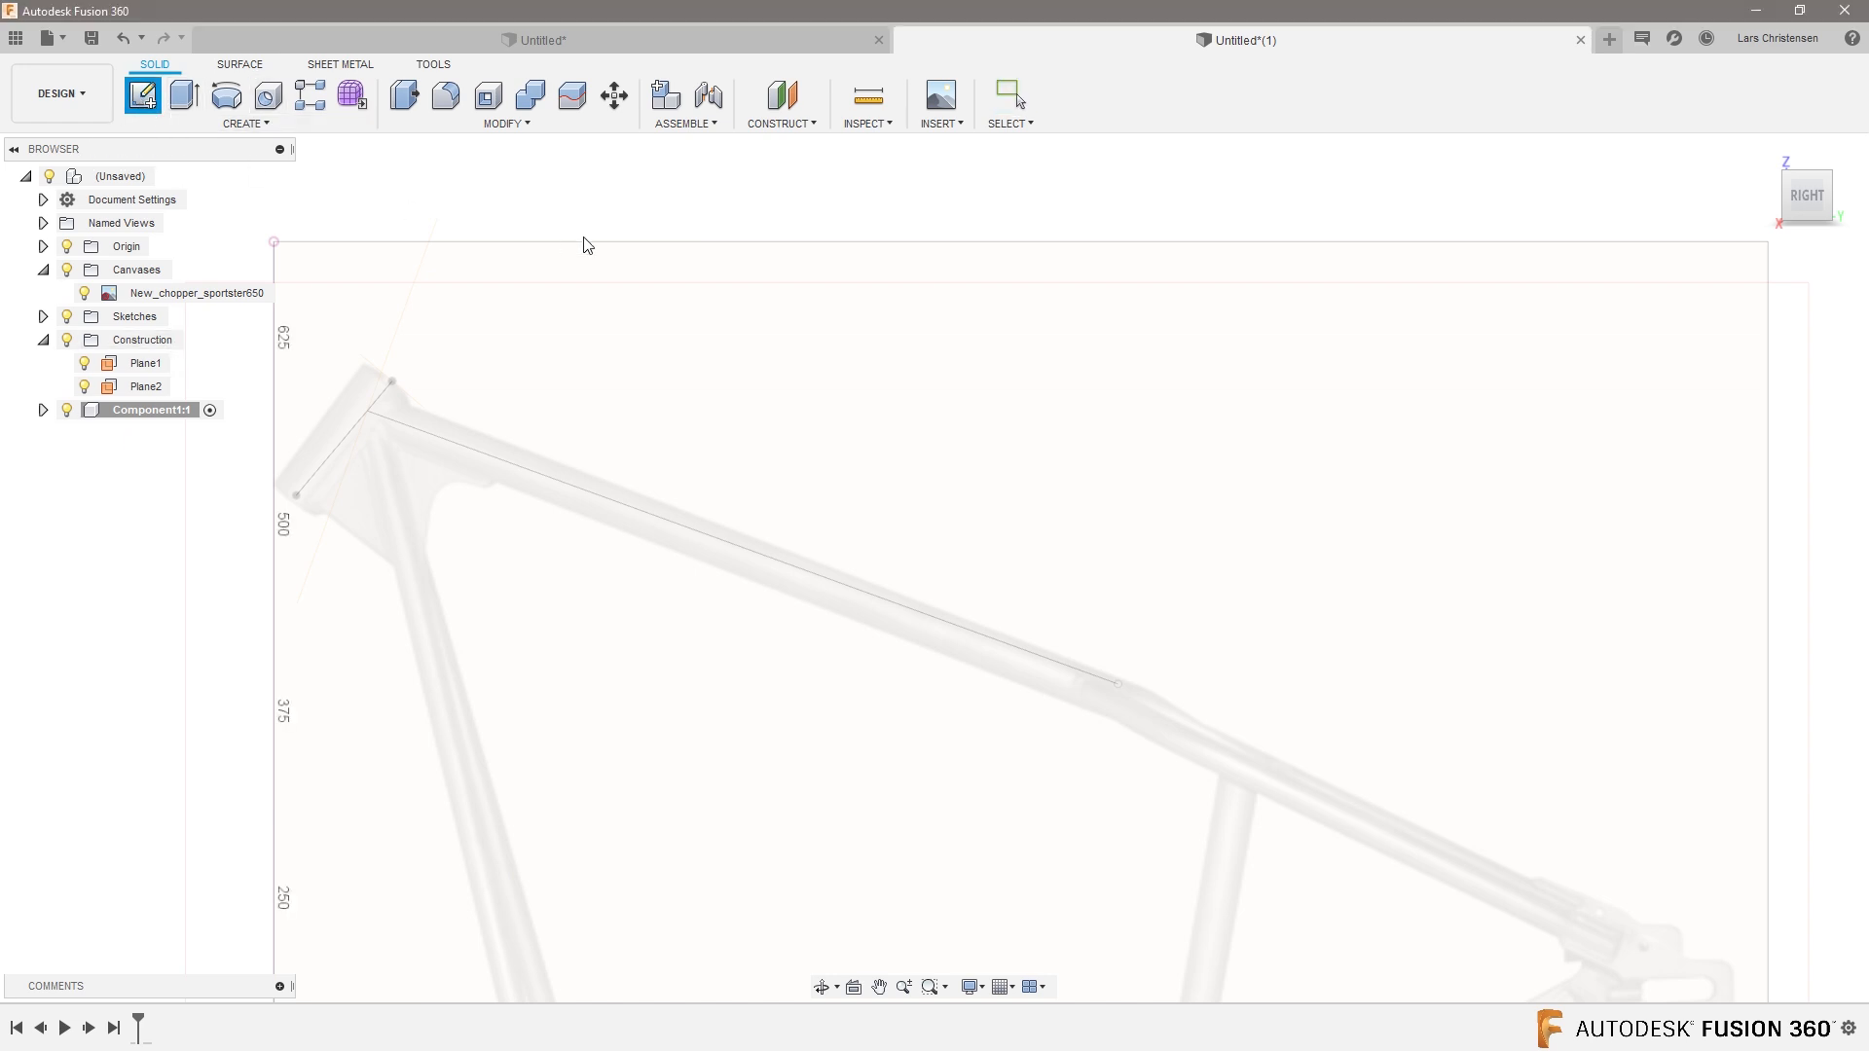
{"action": "left_click", "coordinate": [145, 362]}
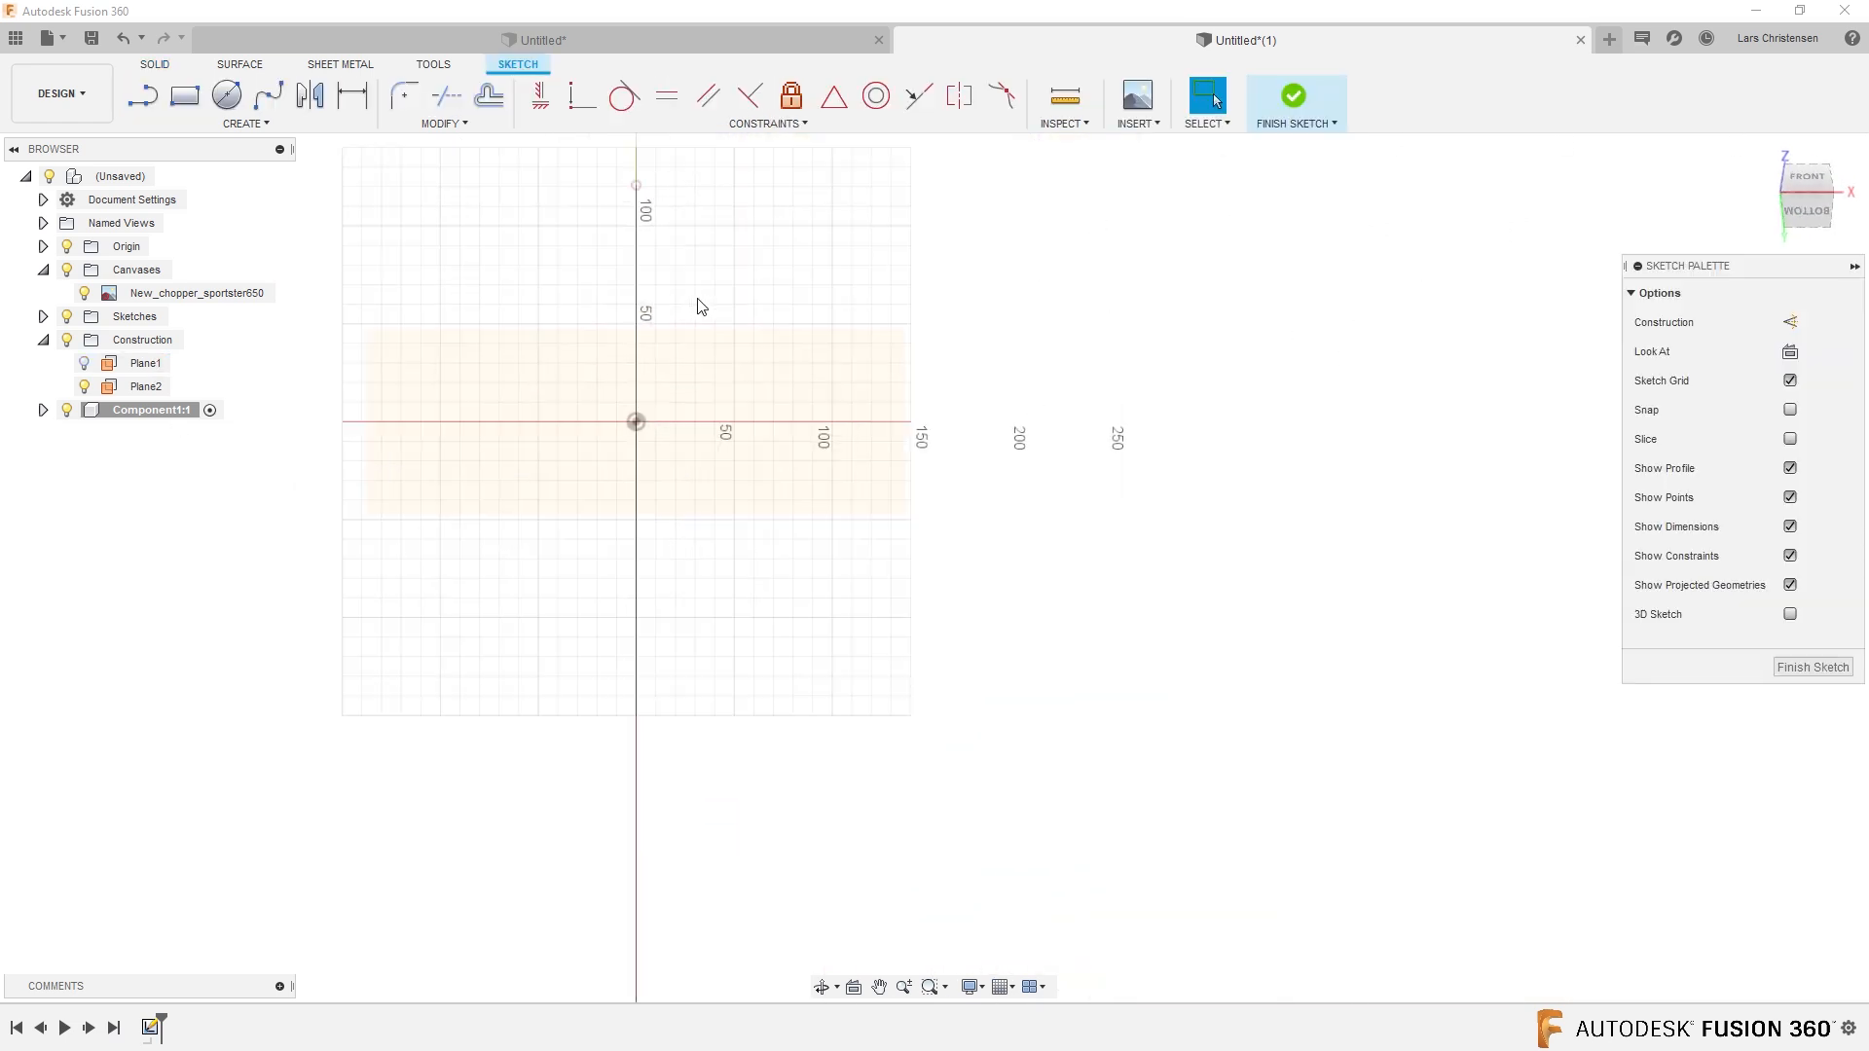
{"action": "left_click", "coordinate": [225, 96]}
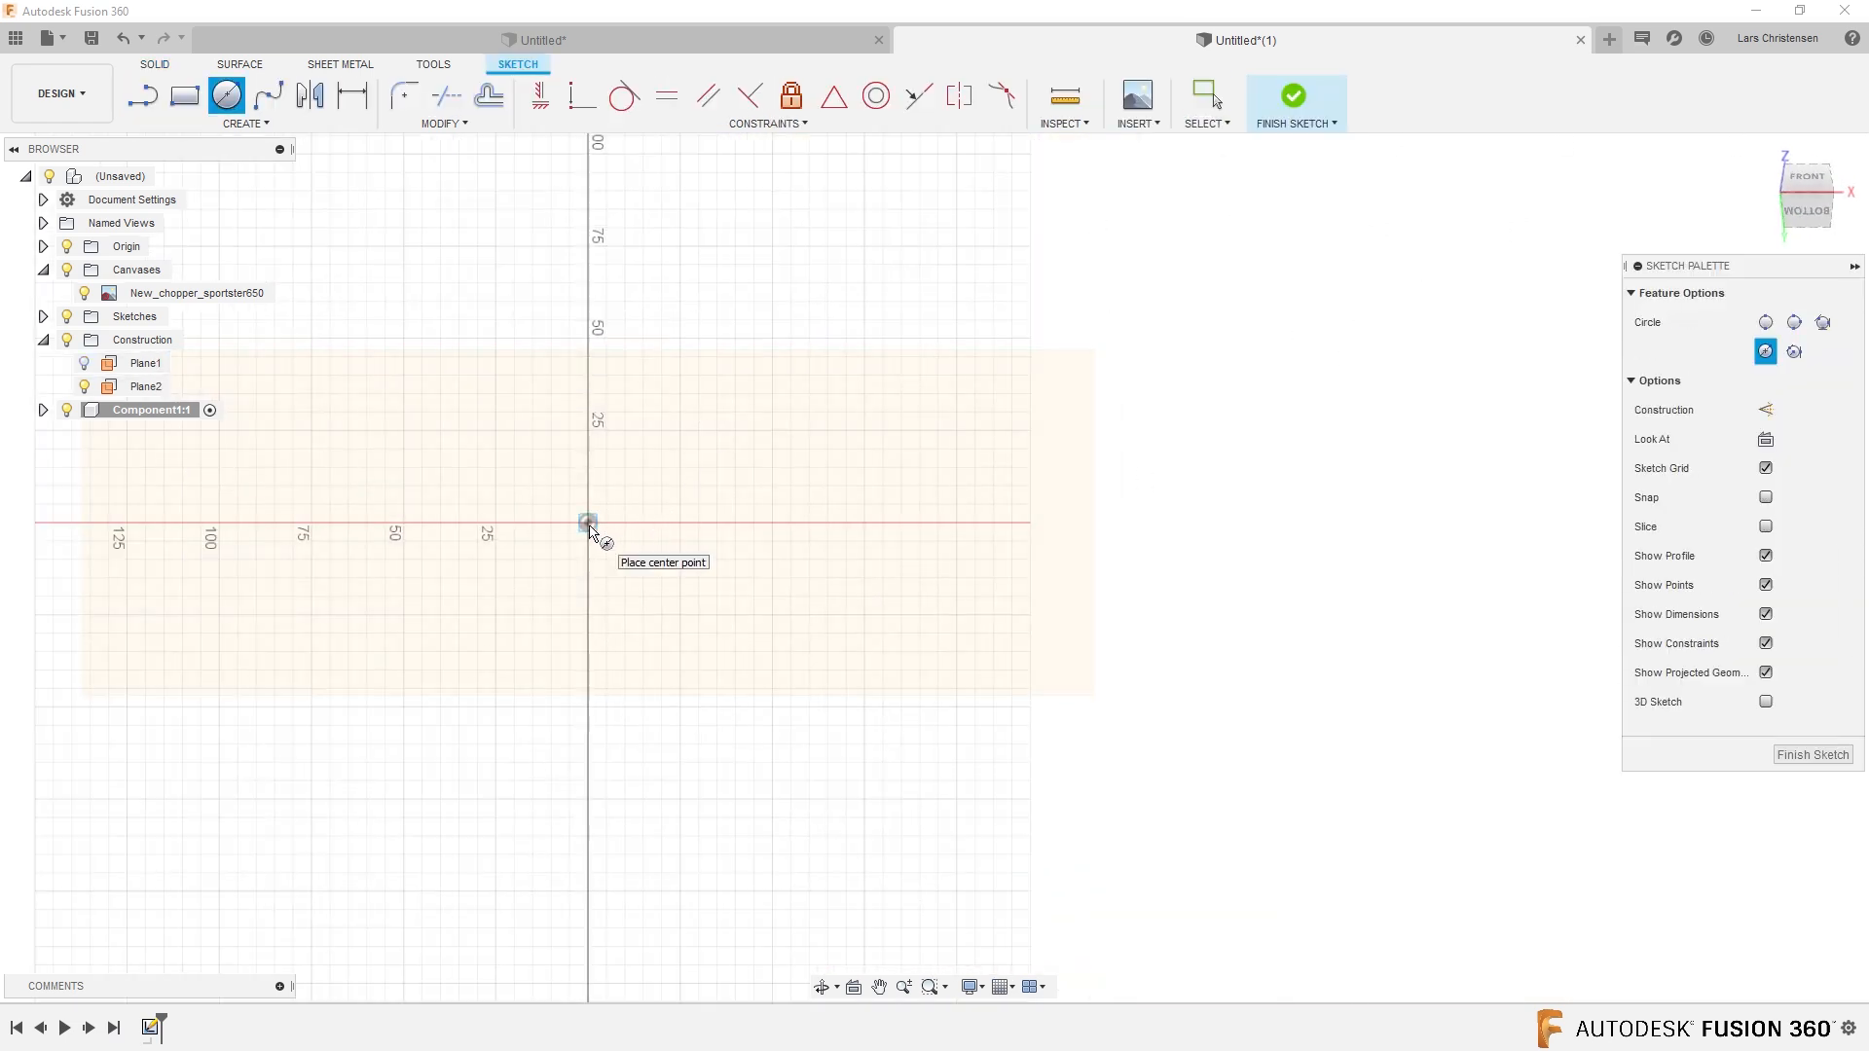
{"action": "left_click", "coordinate": [585, 525]}
{"action": "type", "text": "50"}
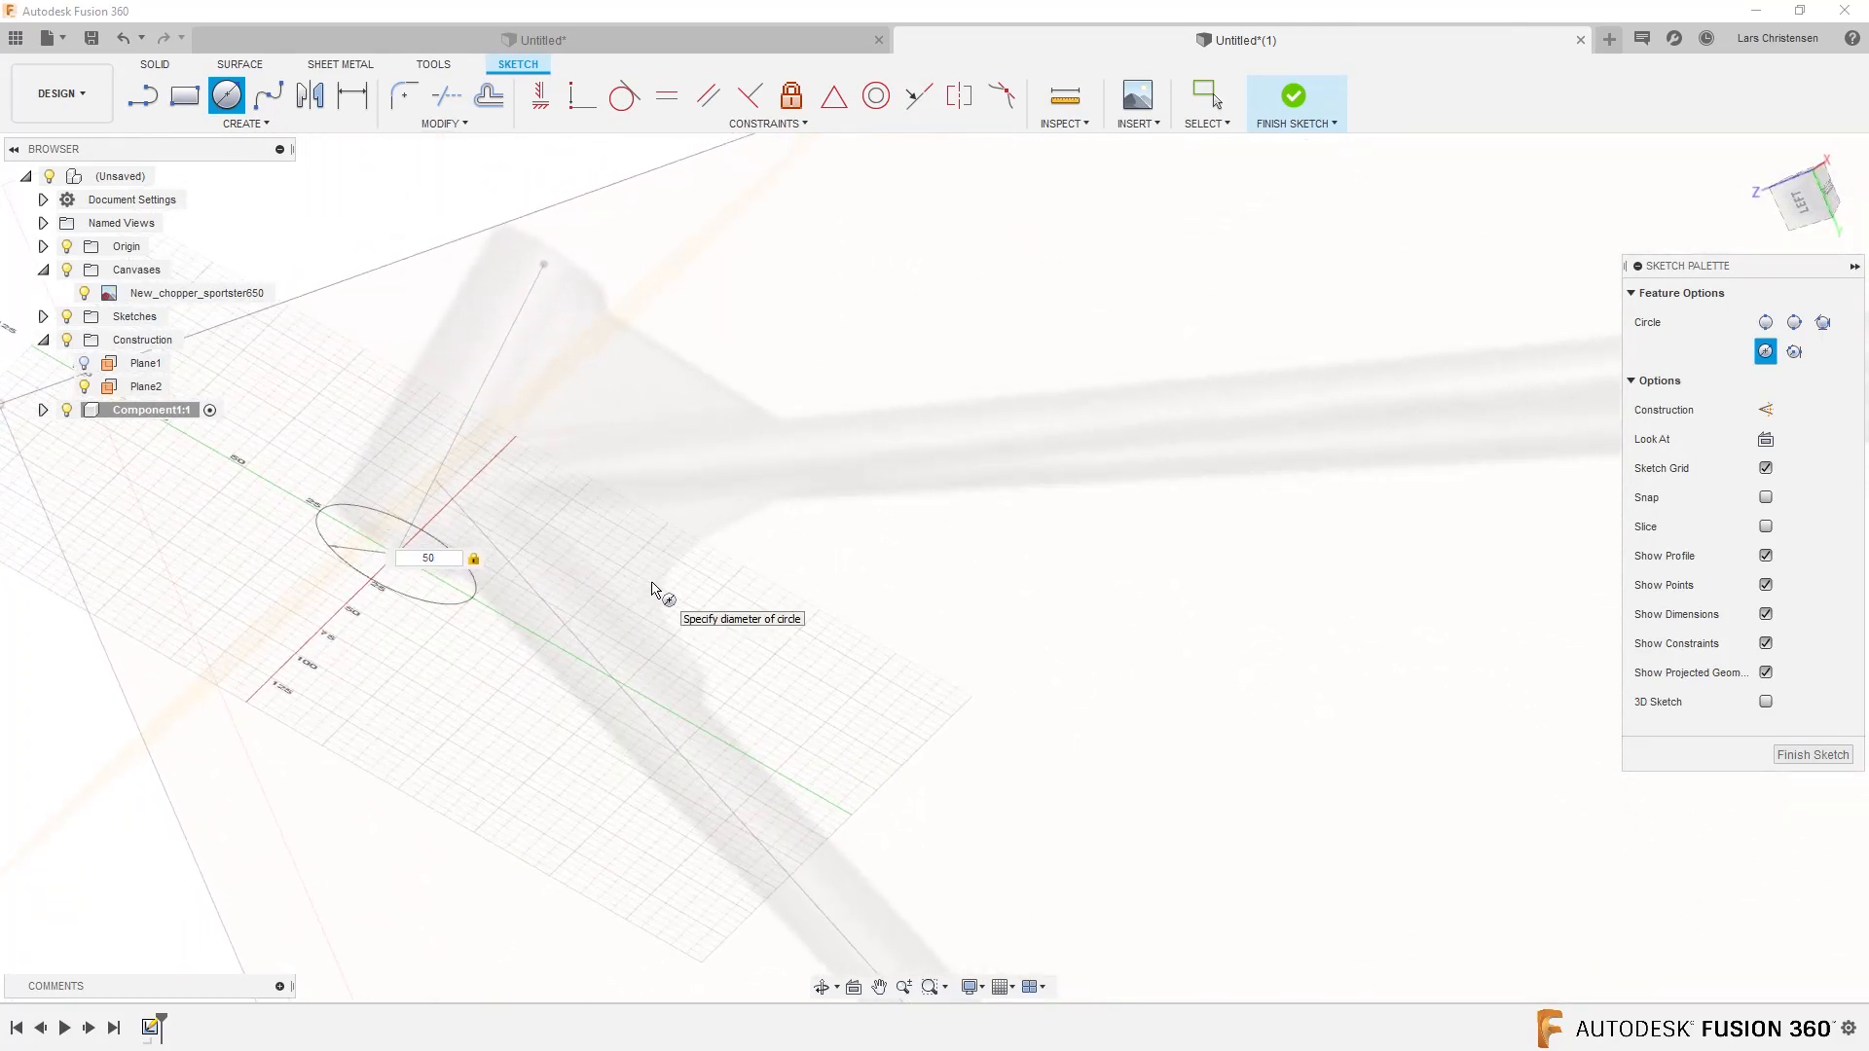
{"action": "type", "text": "5"}
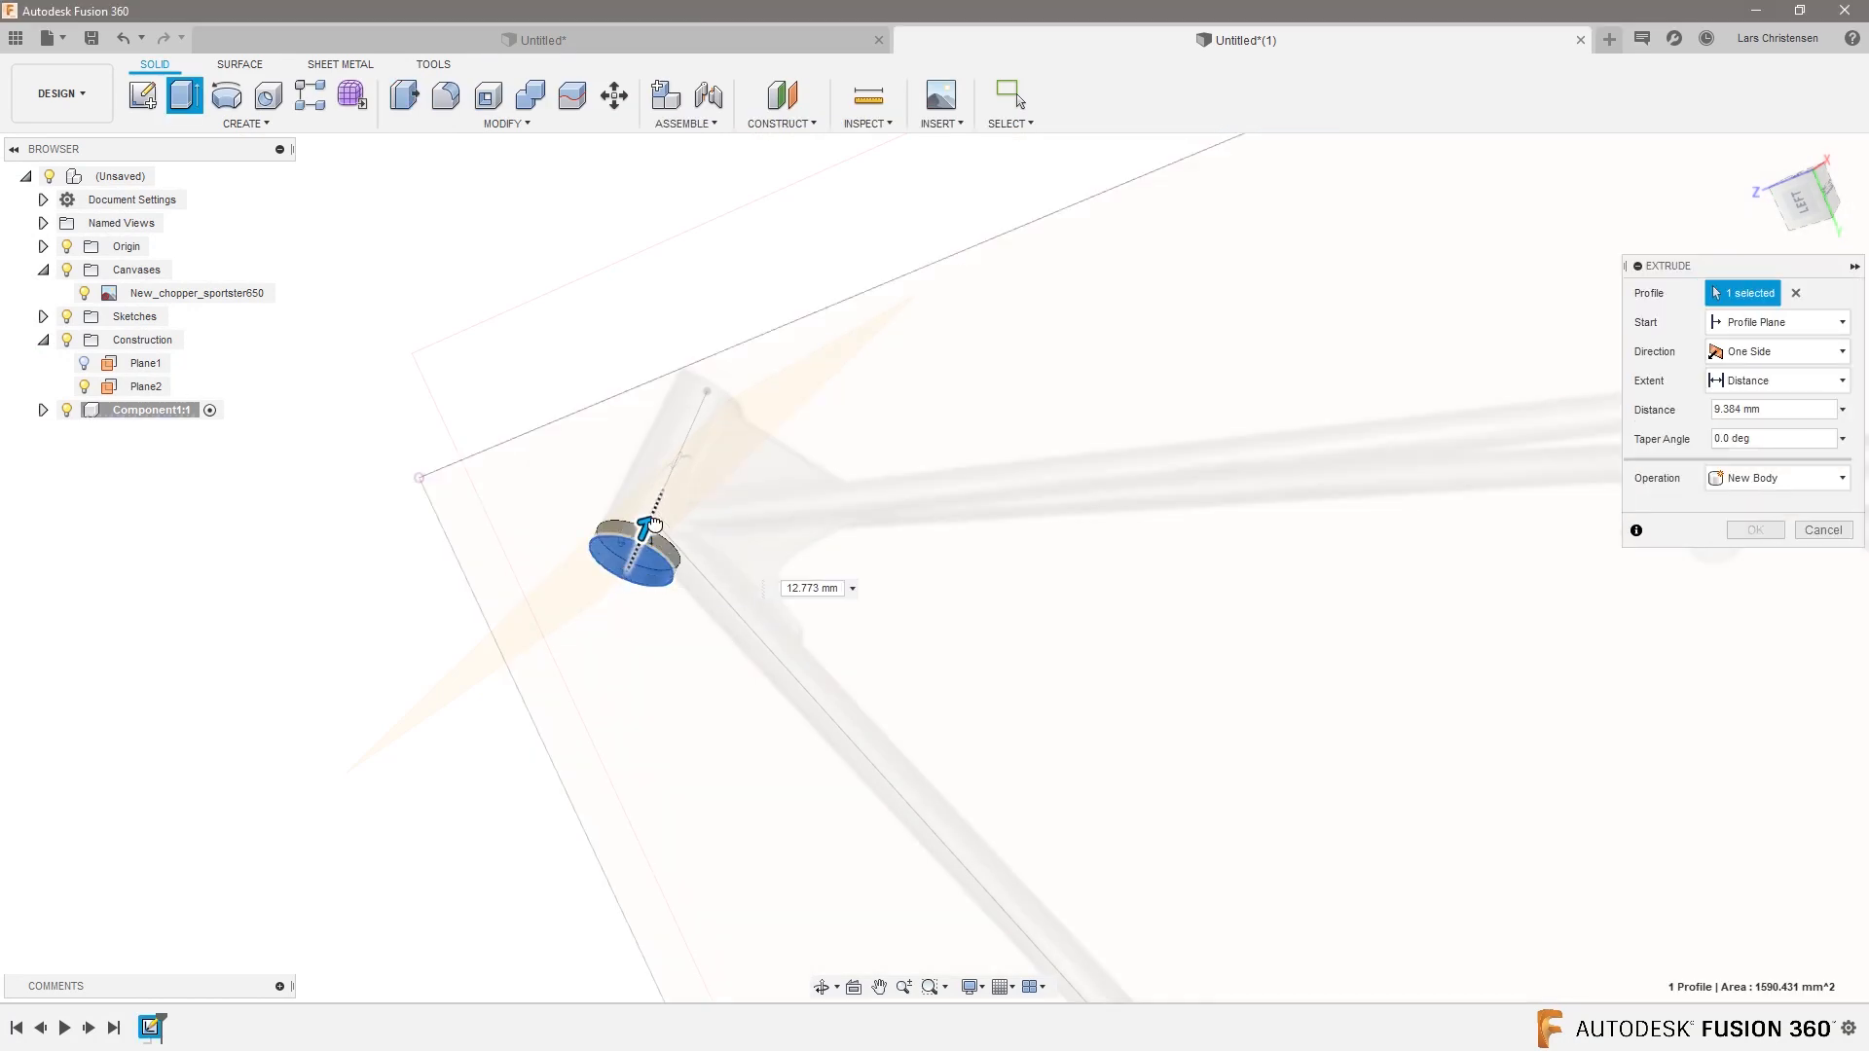
Extrude the circle to the head tube line's end point, forming the 100 mm cylinder.
{"action": "left_click_drag", "start_coordinate": [653, 525], "coordinate": [680, 451]}
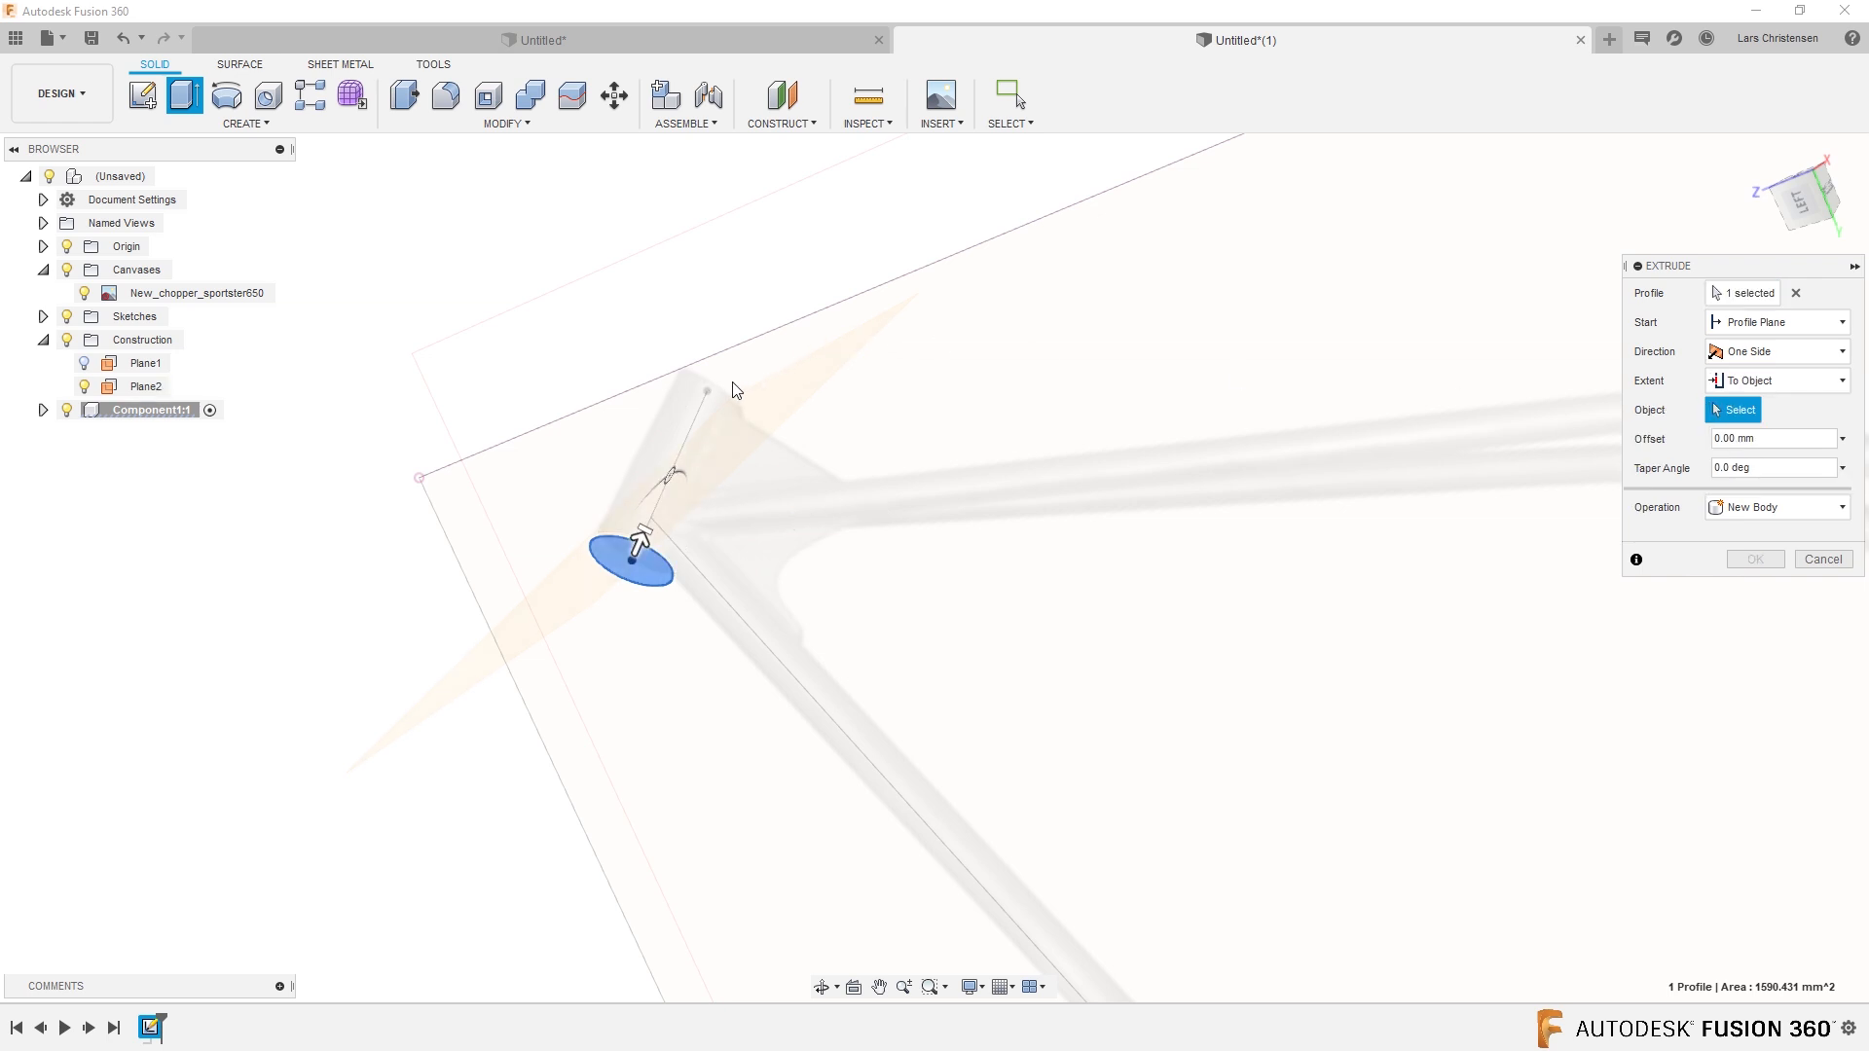
{"action": "left_click", "coordinate": [709, 394]}
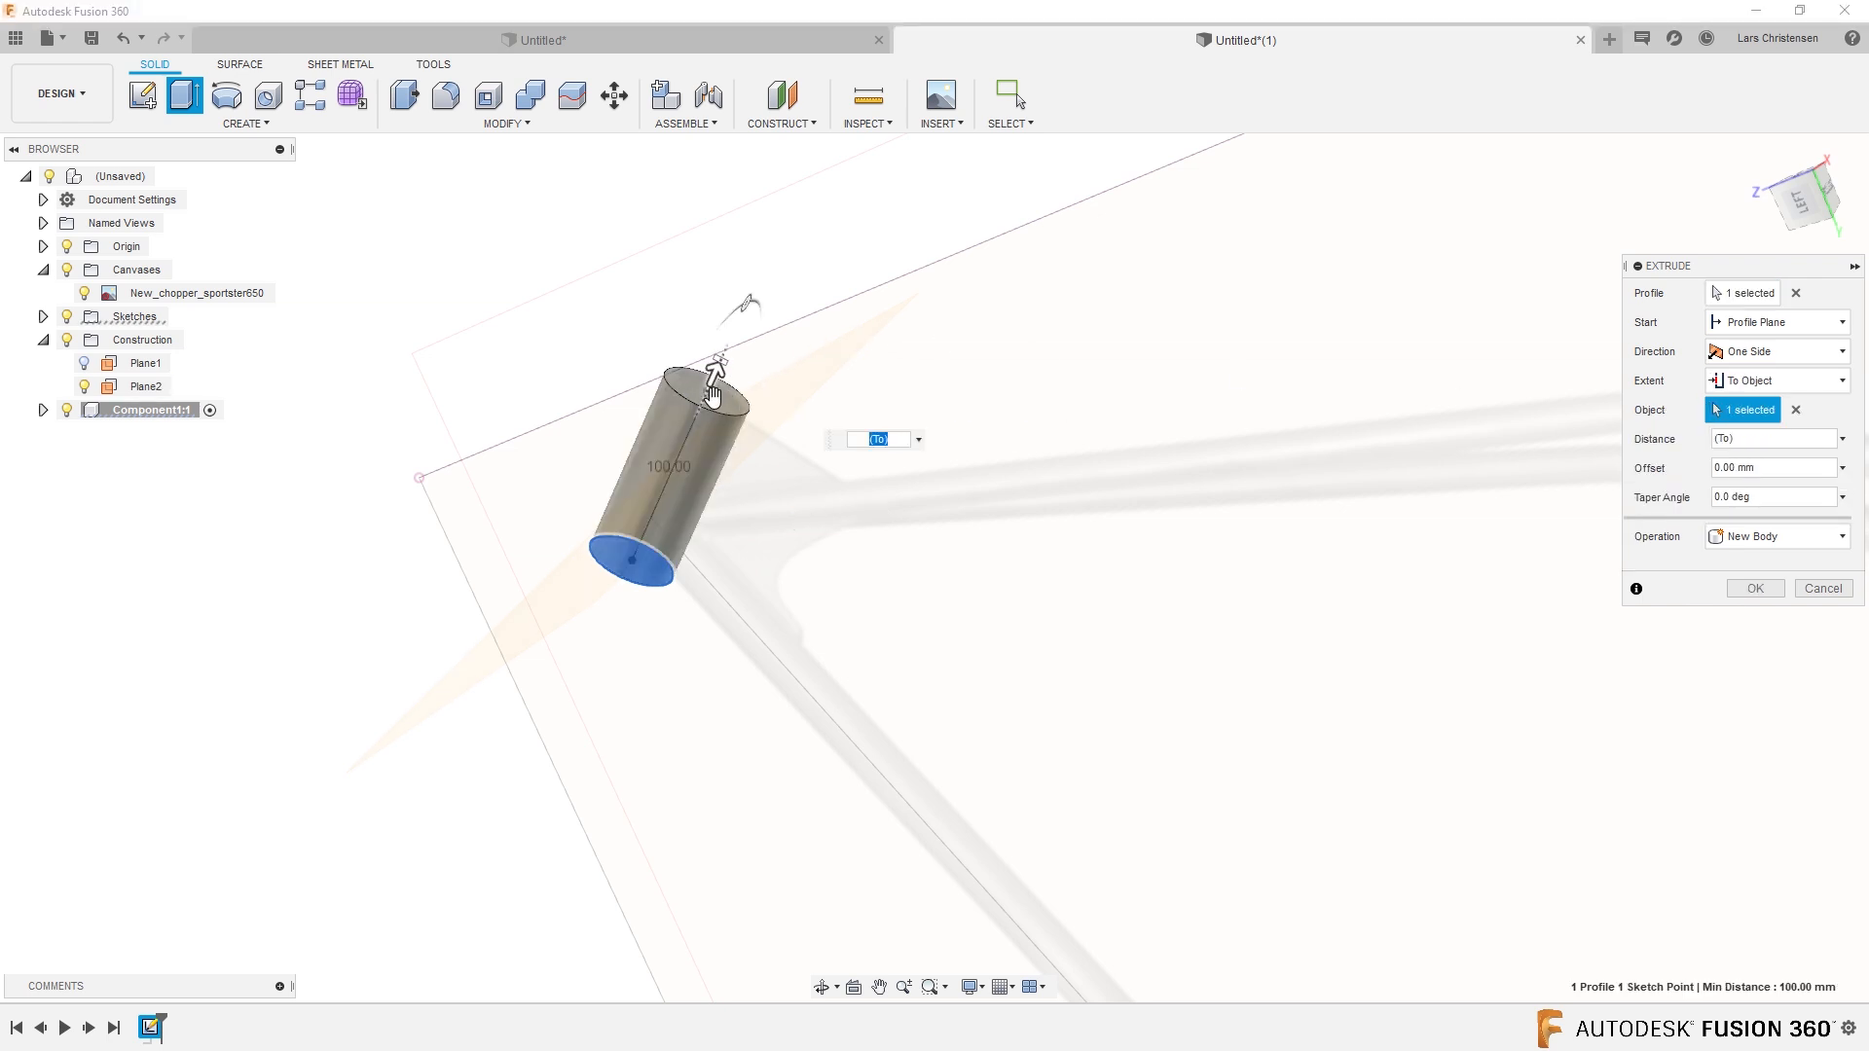
{"action": "left_click", "coordinate": [1754, 588]}
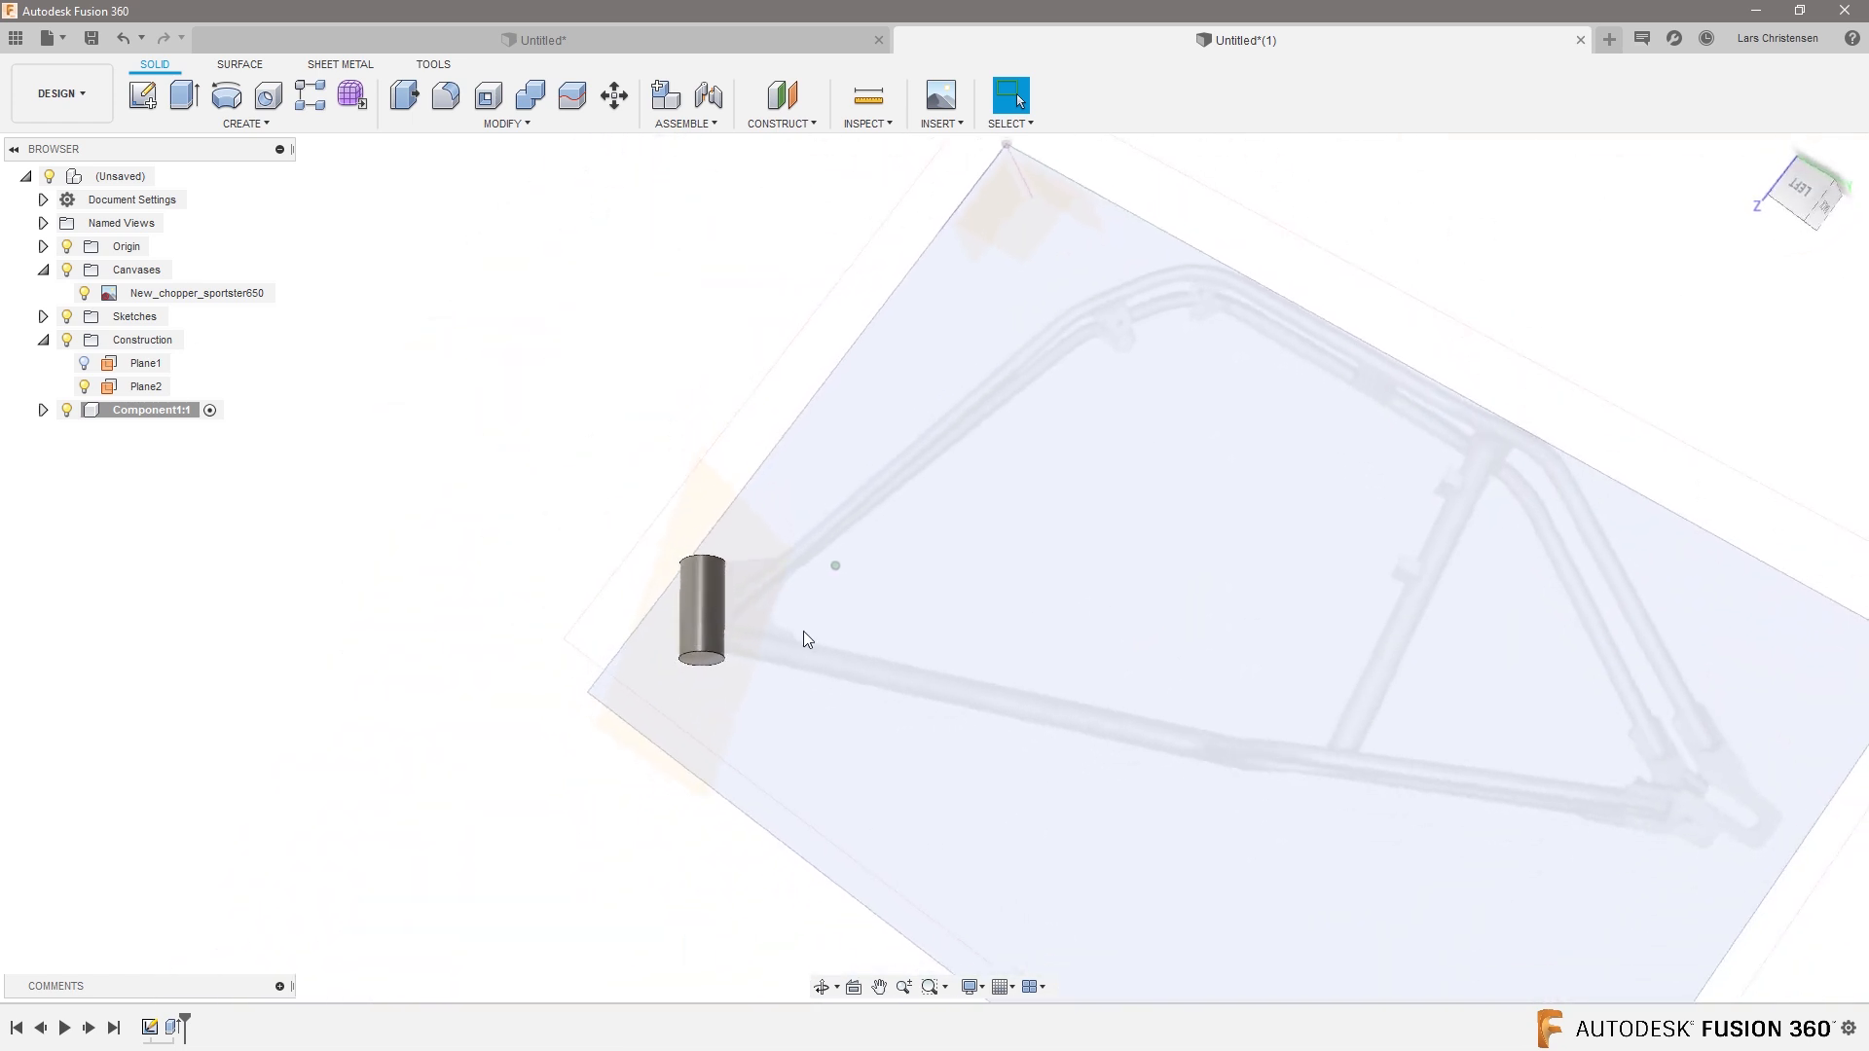
Orbit to inspect the cylinder against the frame and select Plane2.
{"action": "left_click_drag", "start_coordinate": [805, 637], "coordinate": [912, 647]}
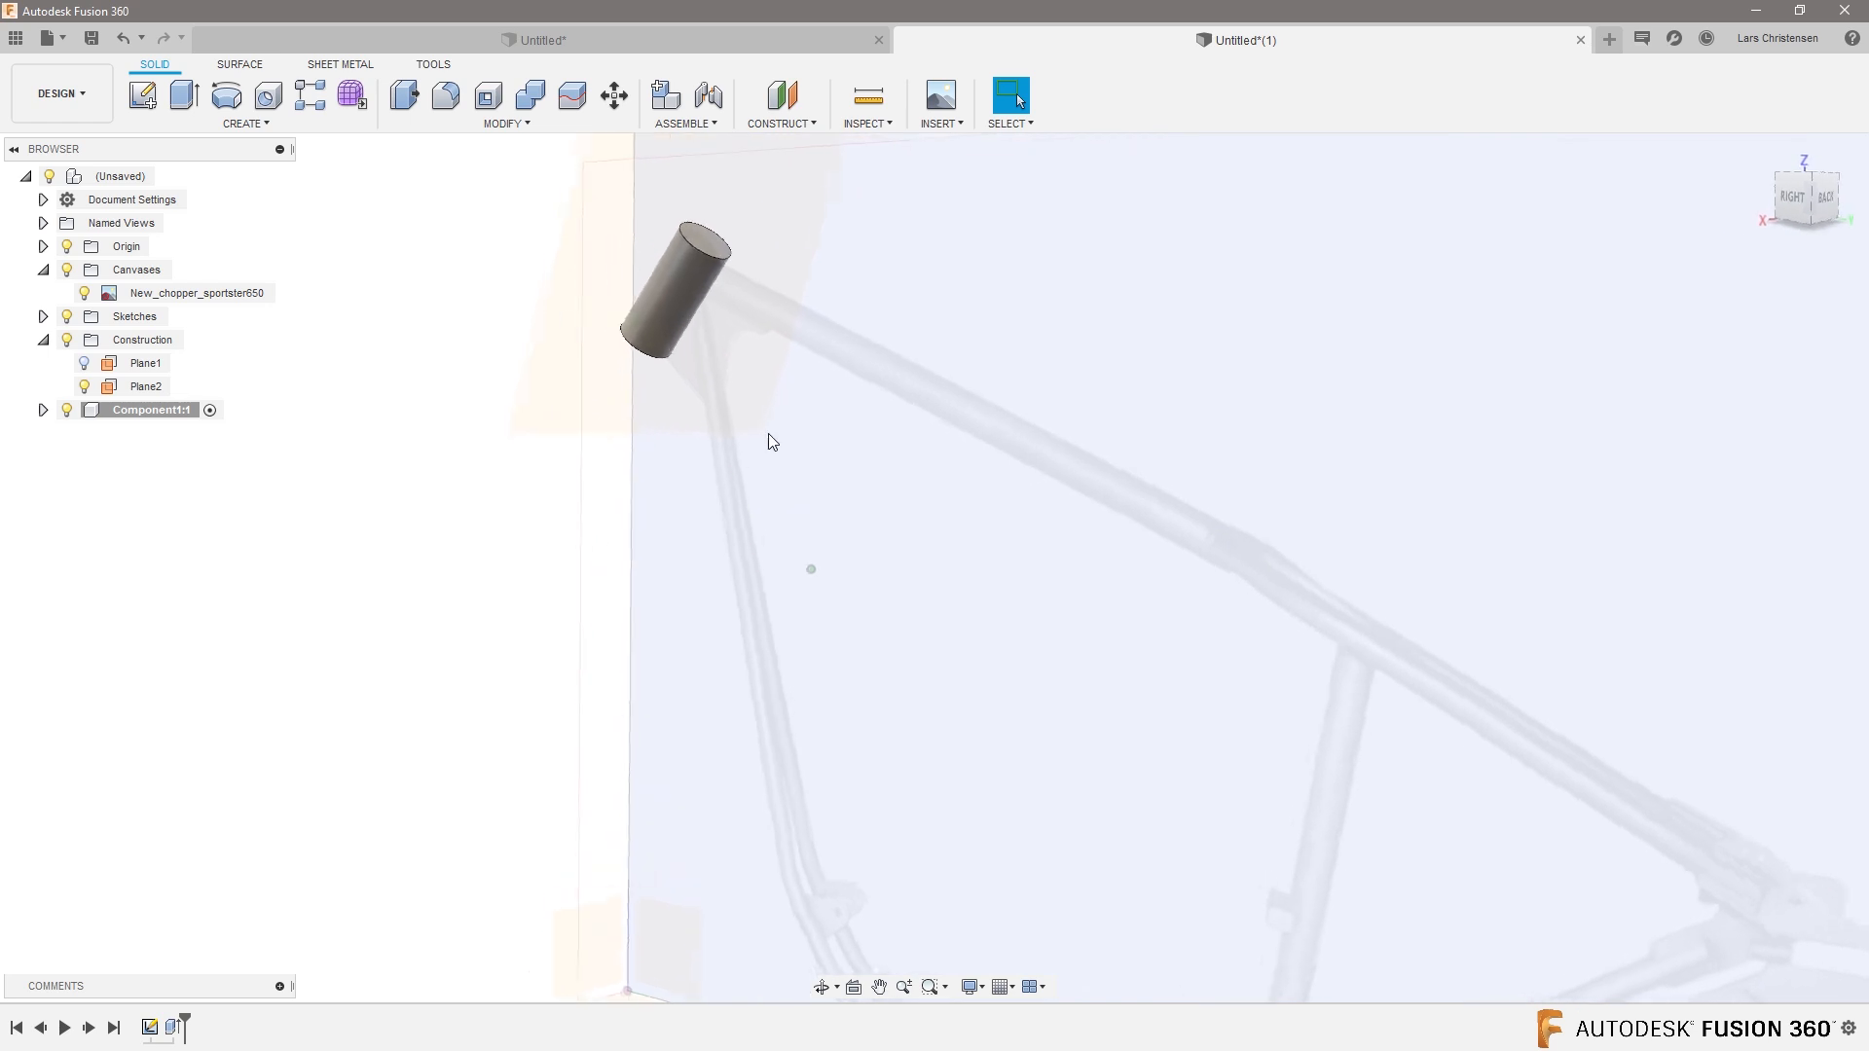
{"action": "left_click", "coordinate": [145, 386]}
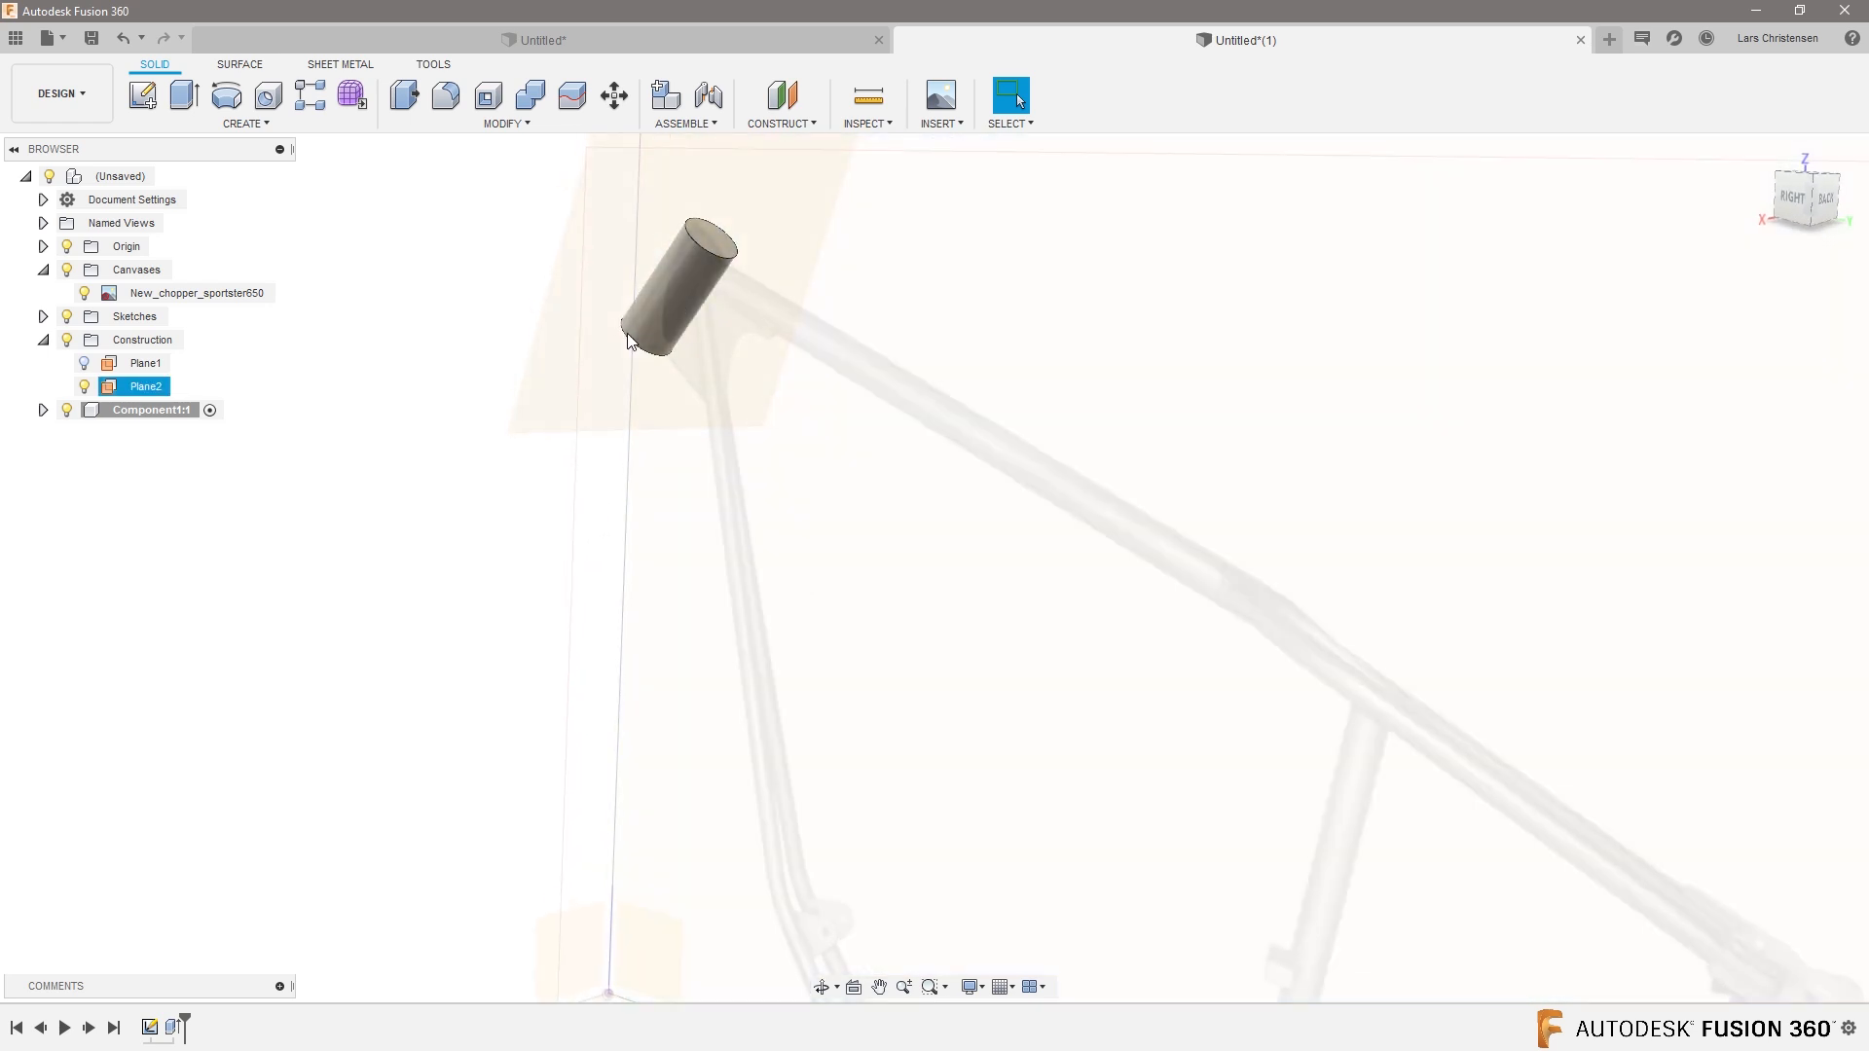
{"action": "left_click", "coordinate": [685, 319]}
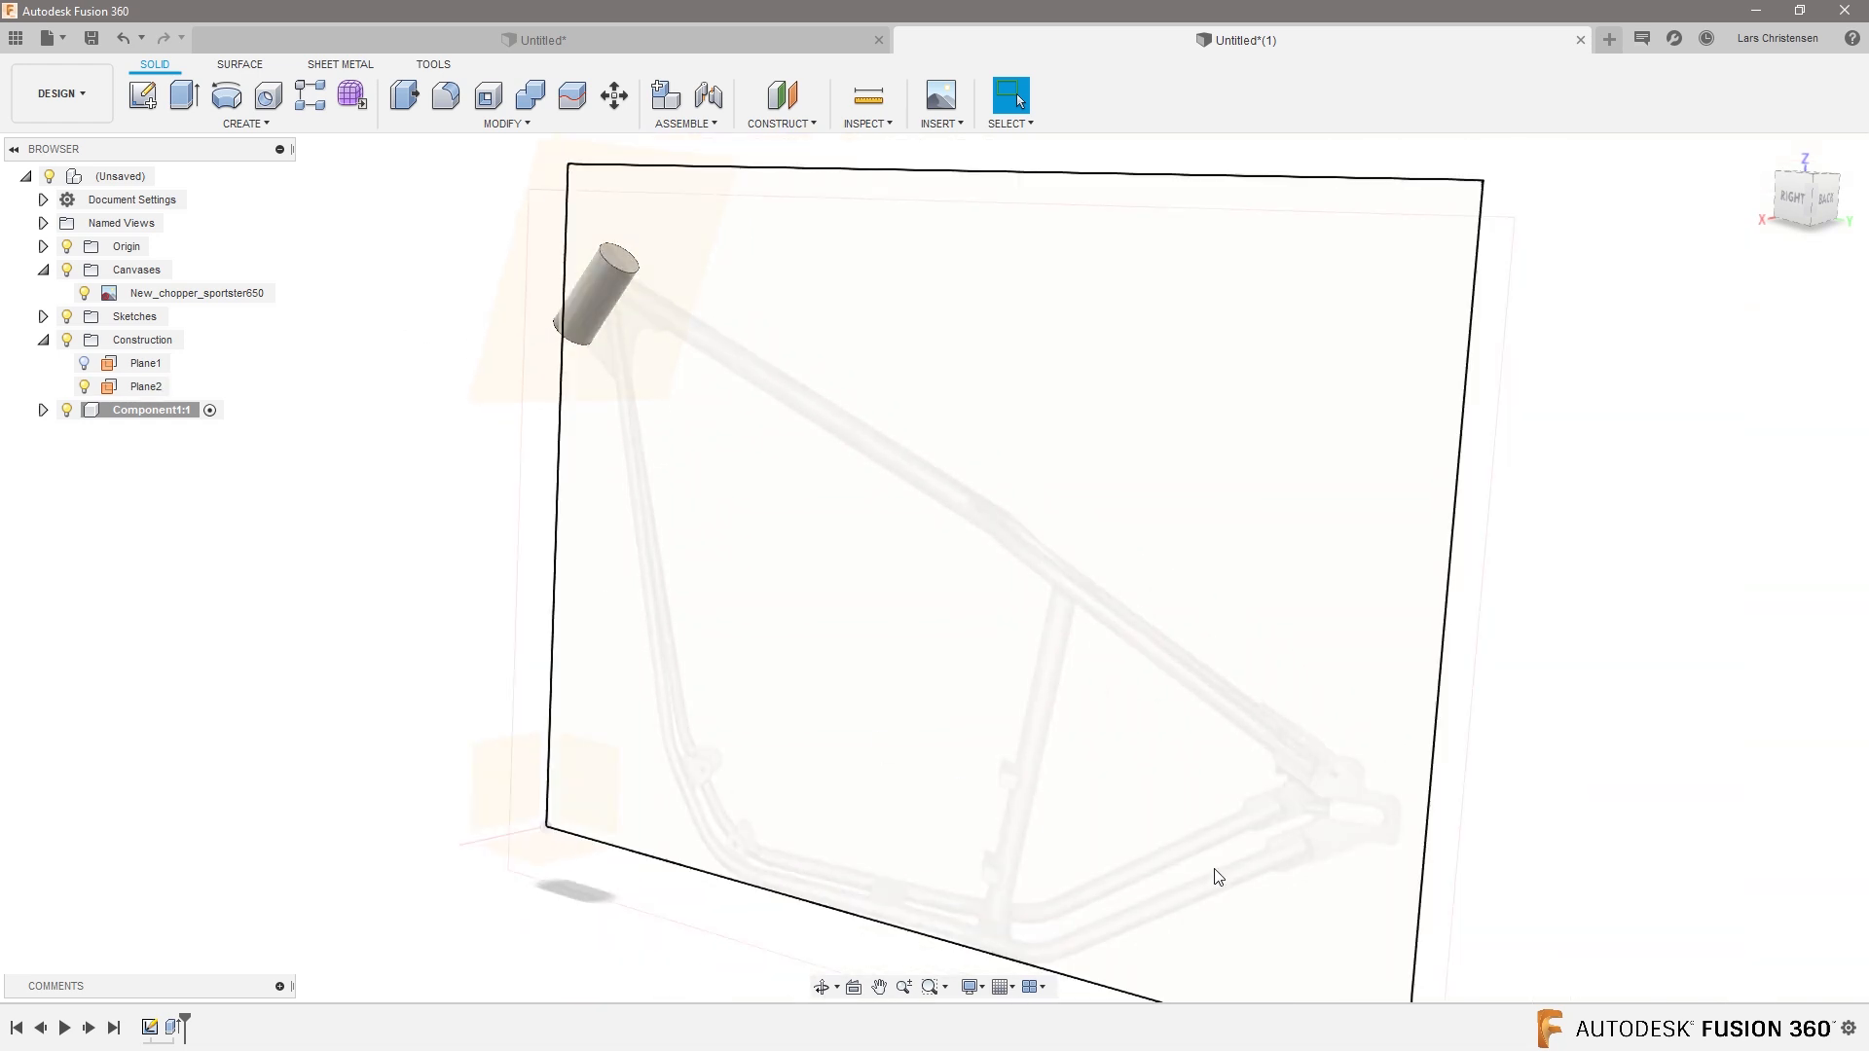
{"action": "mouse_move", "coordinate": [1331, 836]}
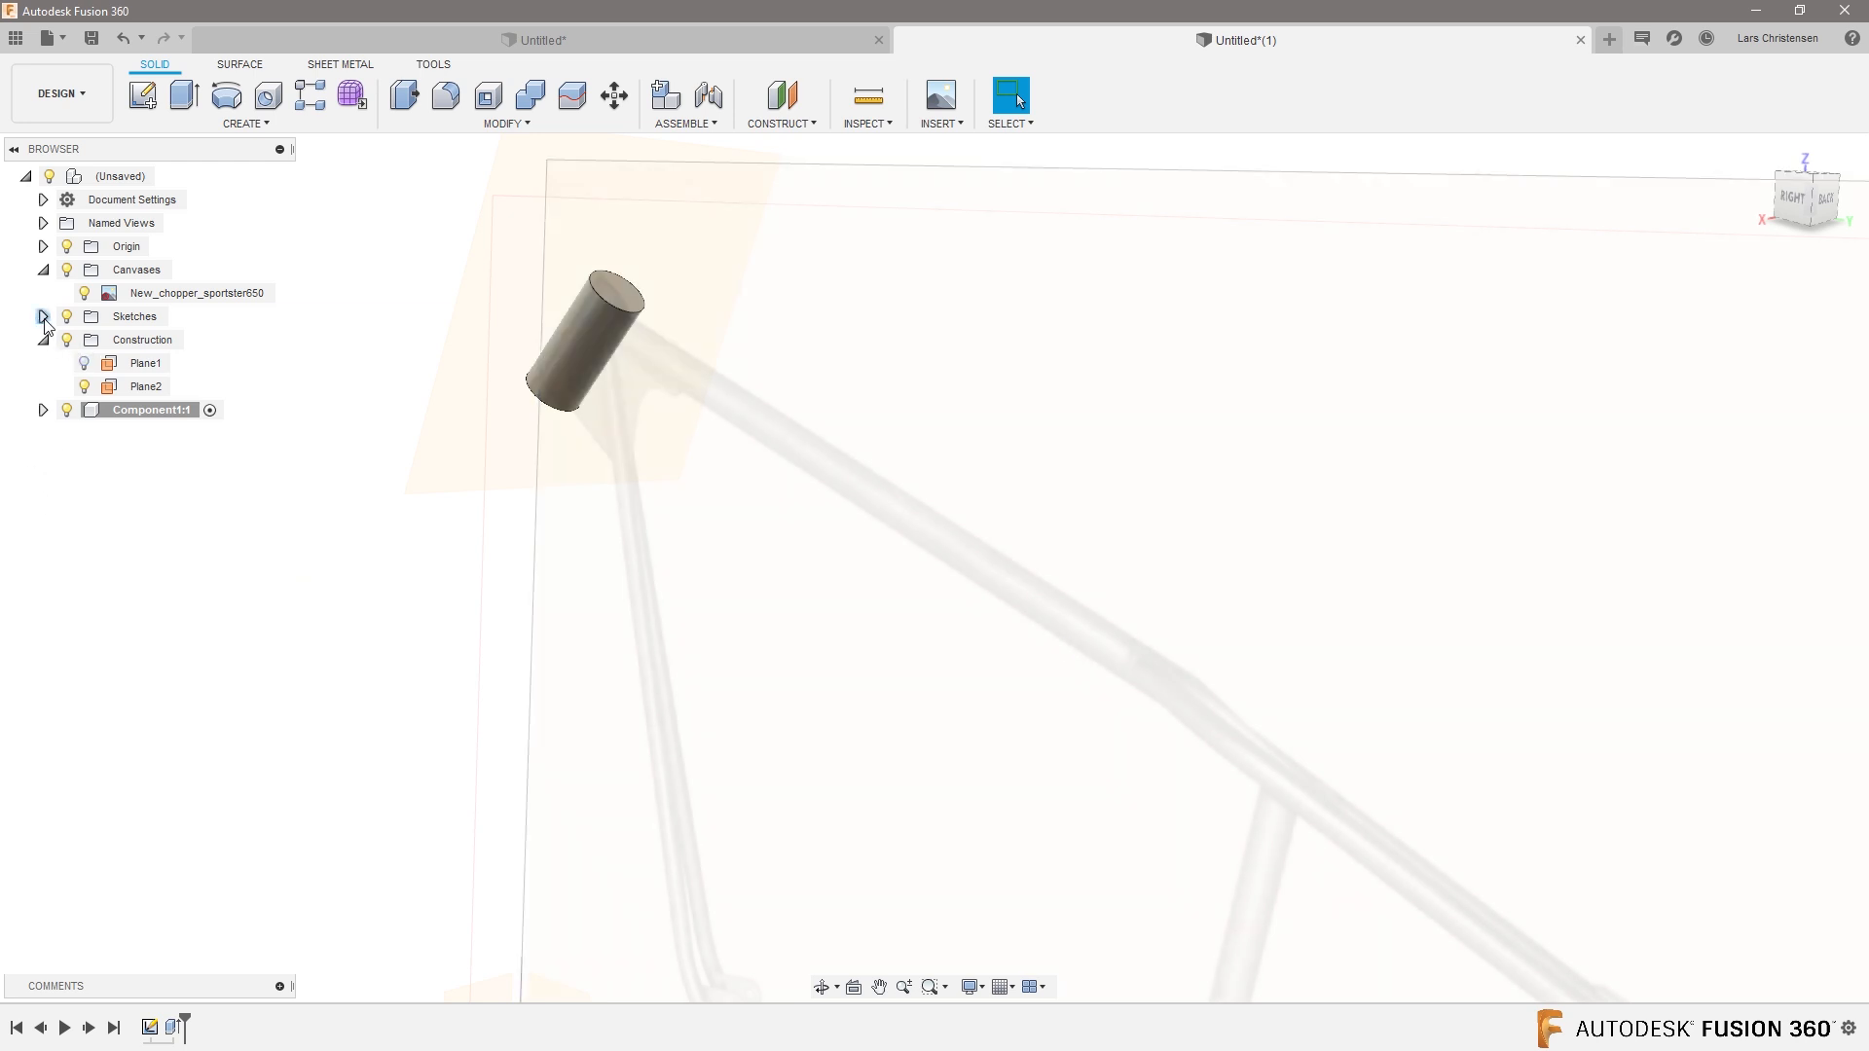
Show Sketch1 and Sketch2 in the browser and enter the Form workspace.
{"action": "left_click", "coordinate": [43, 315]}
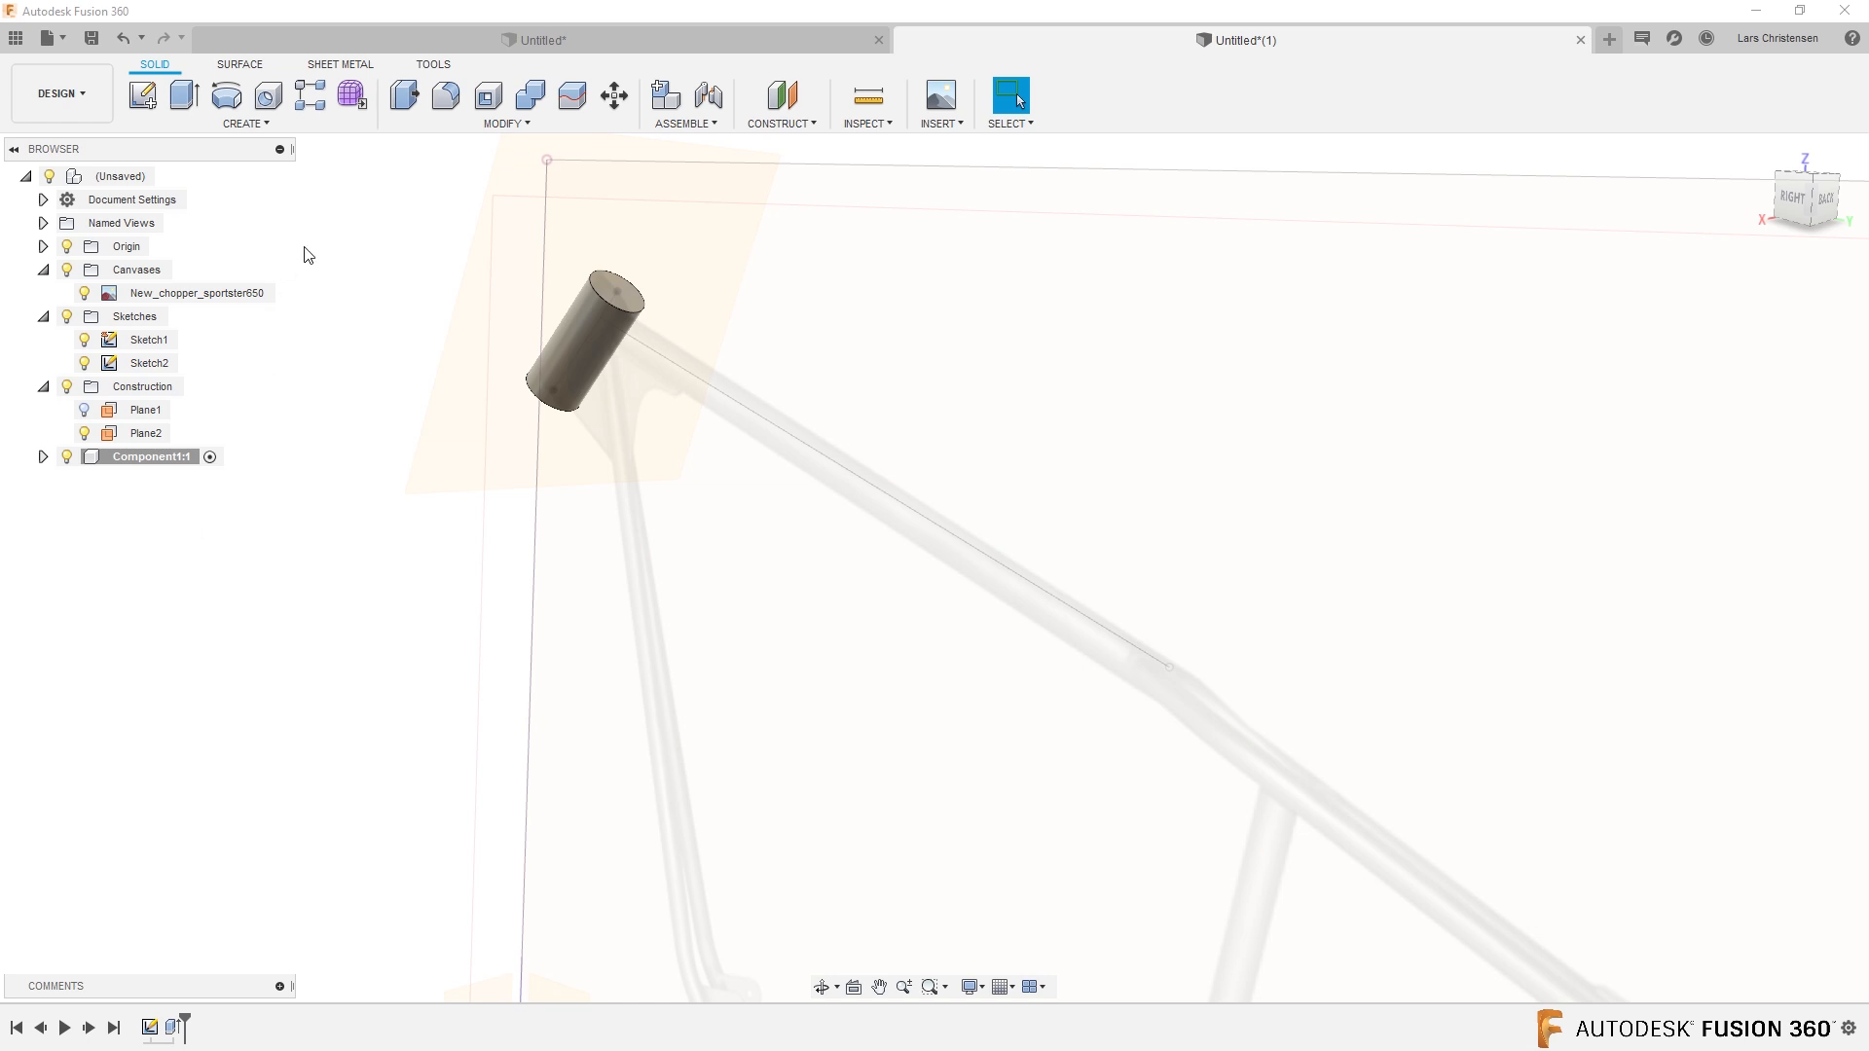
{"action": "mouse_move", "coordinate": [352, 96]}
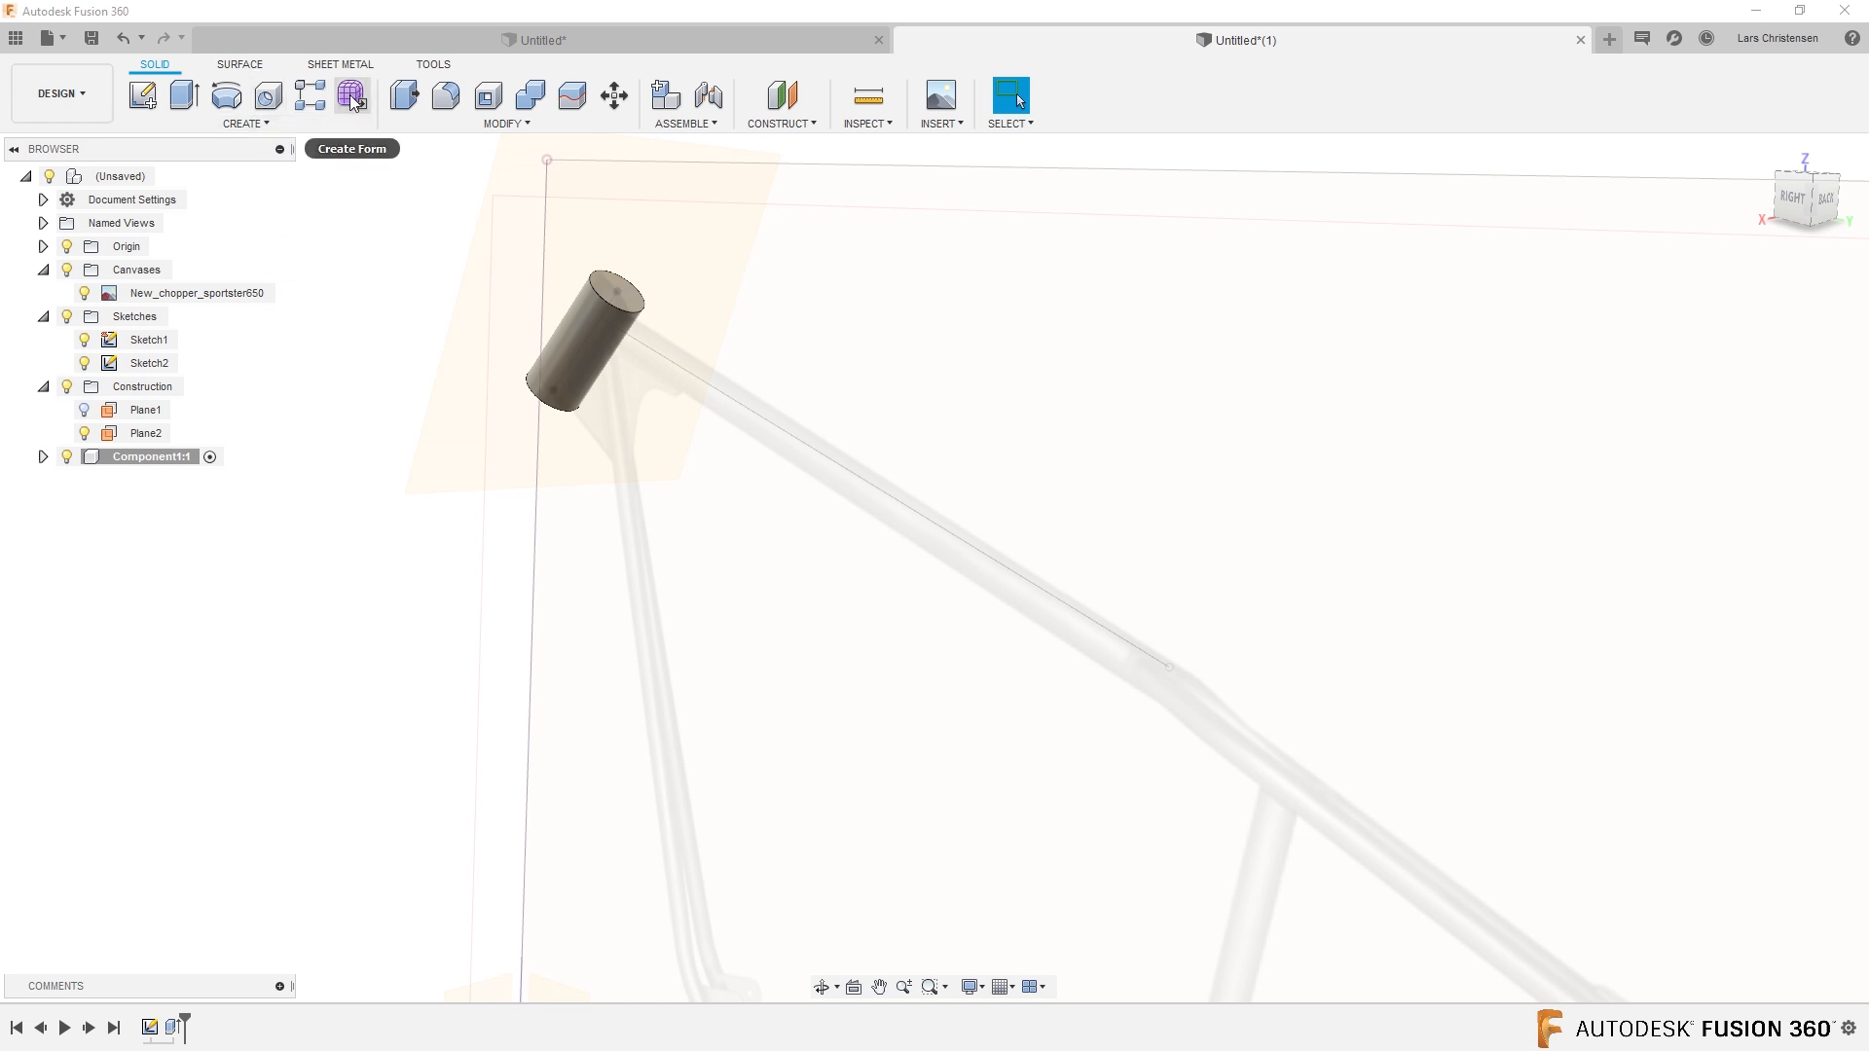
{"action": "left_click", "coordinate": [352, 97]}
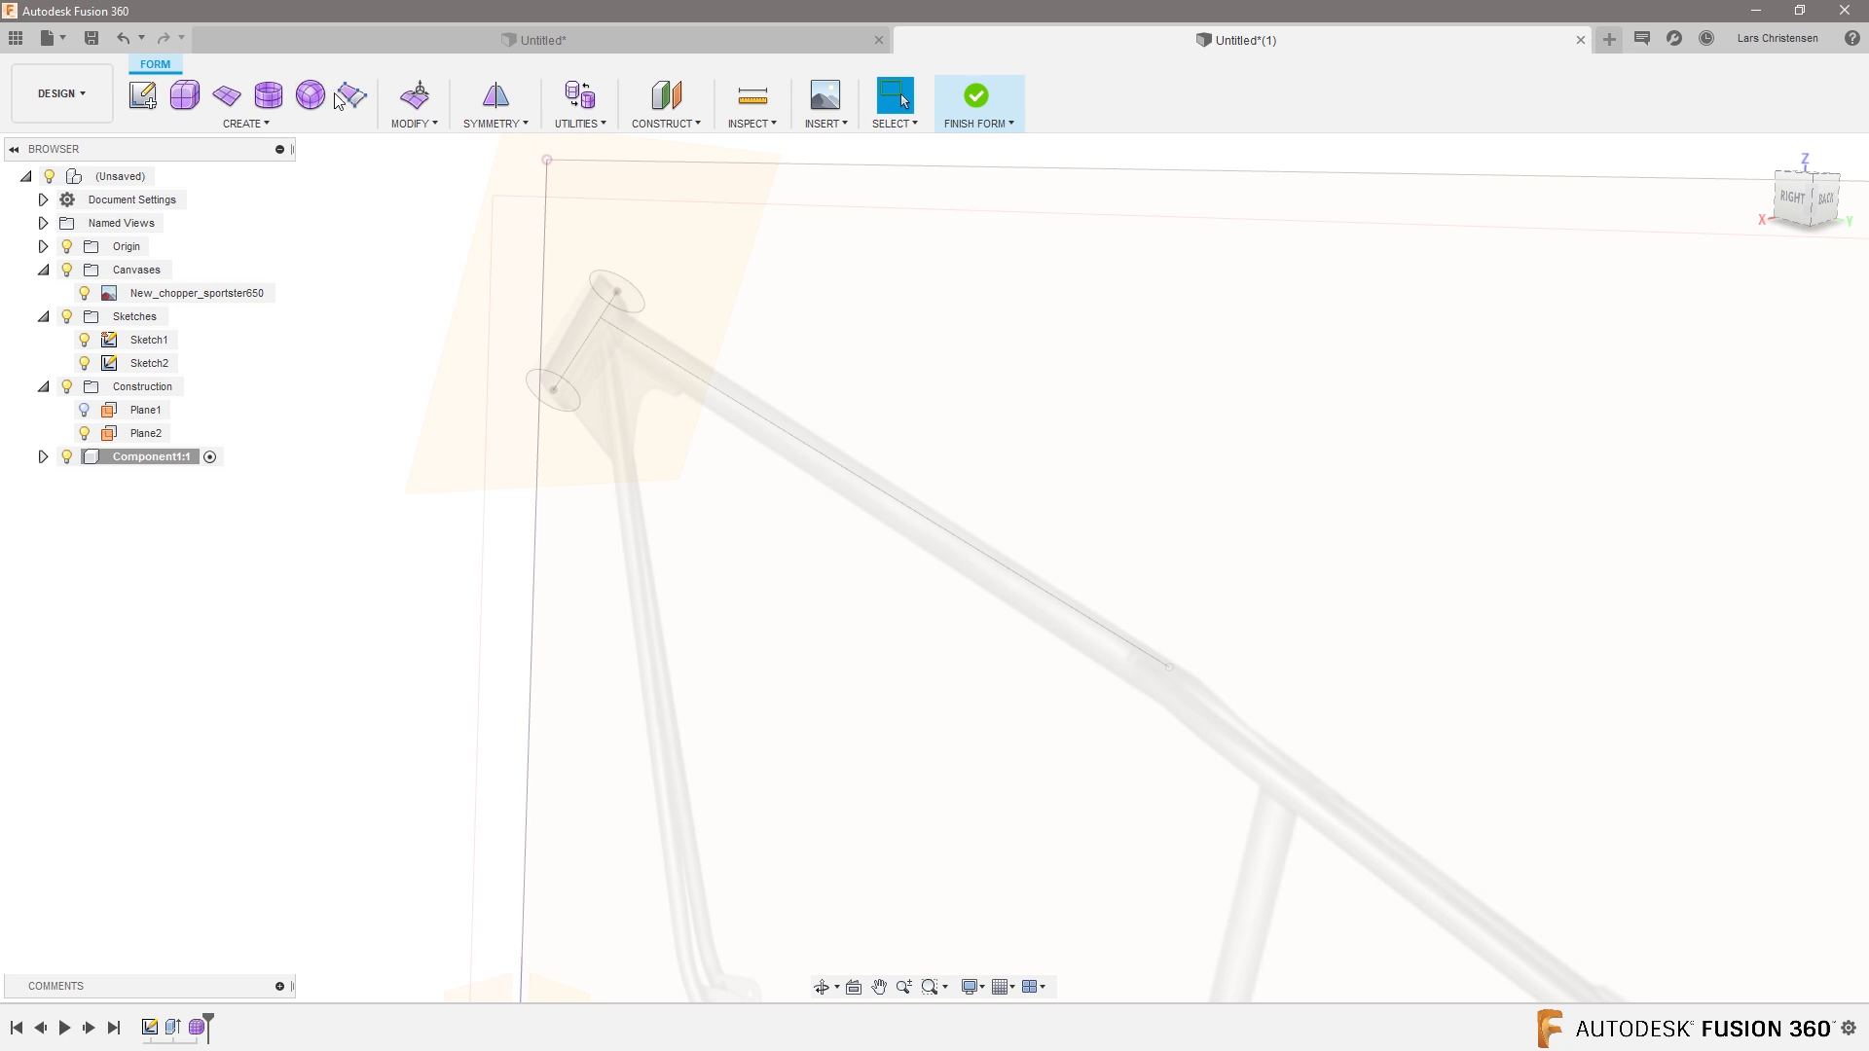
Create a smooth-display T-spline pipe along the top tube line with 25 mm diameter.
{"action": "left_click", "coordinate": [245, 104]}
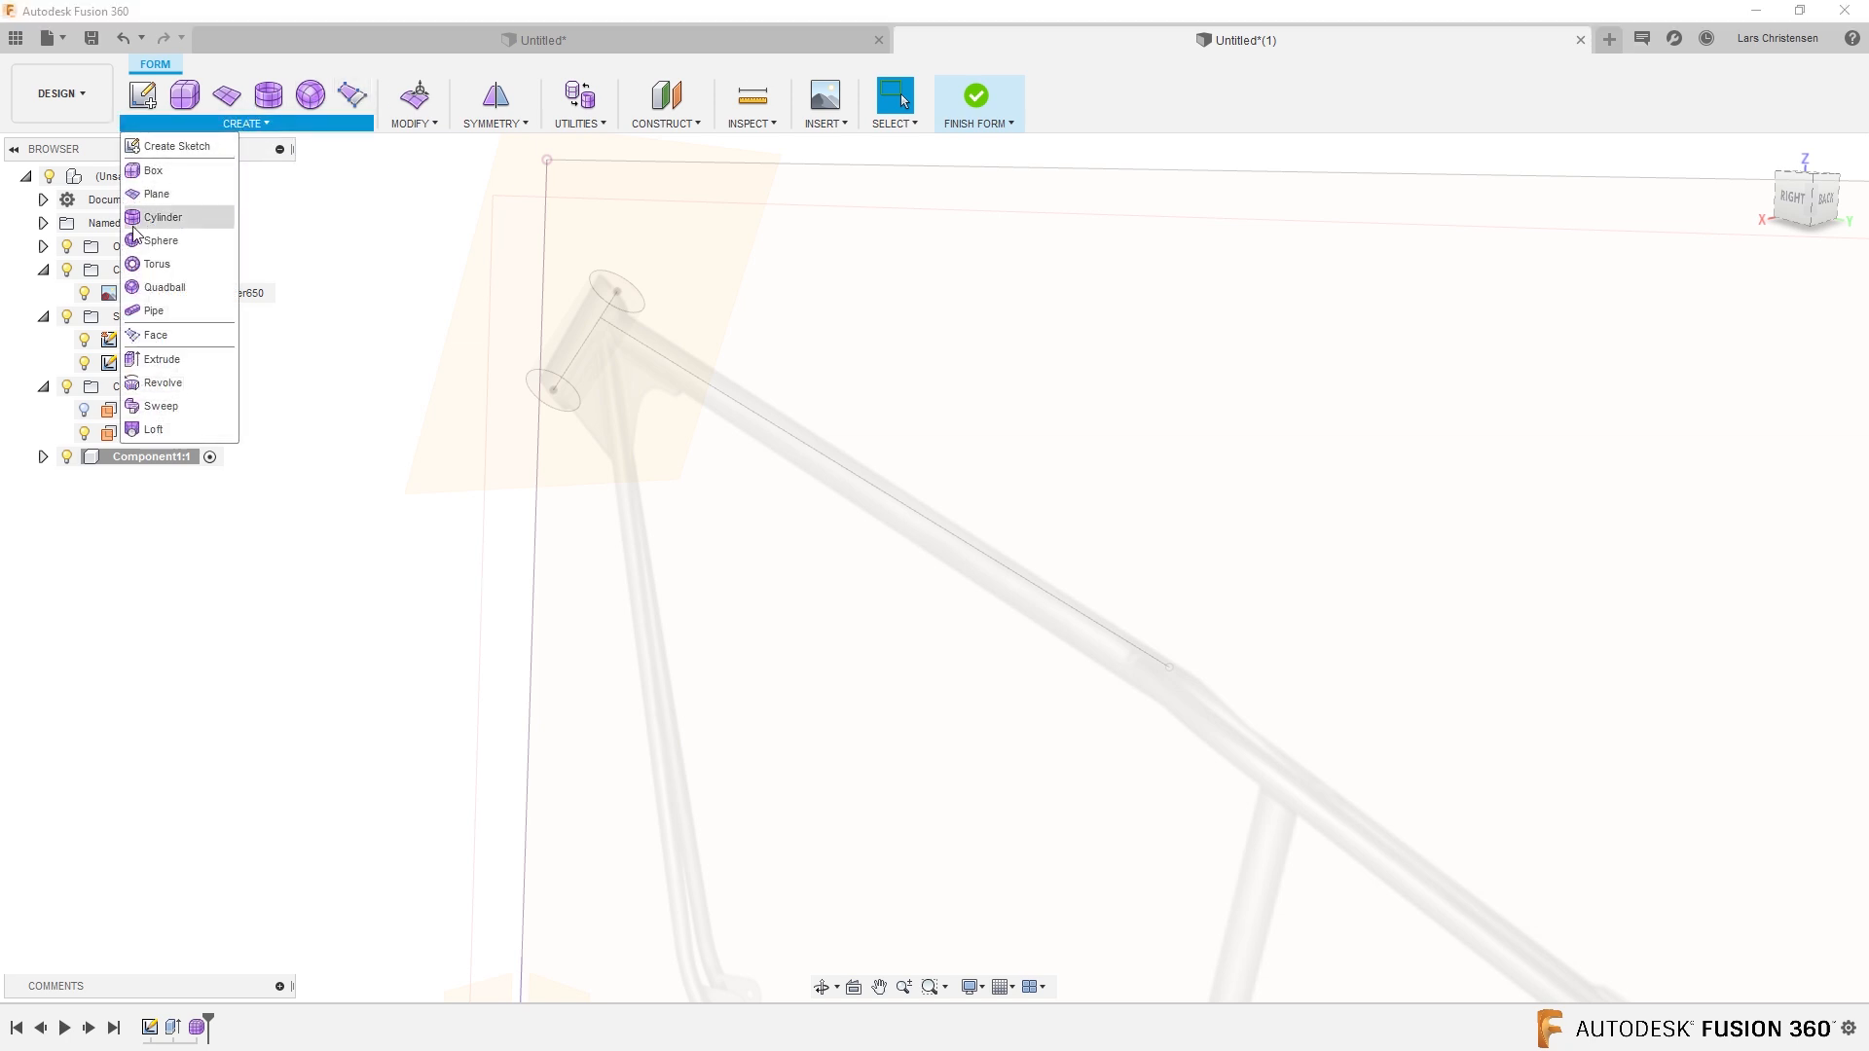
{"action": "left_click", "coordinate": [154, 310]}
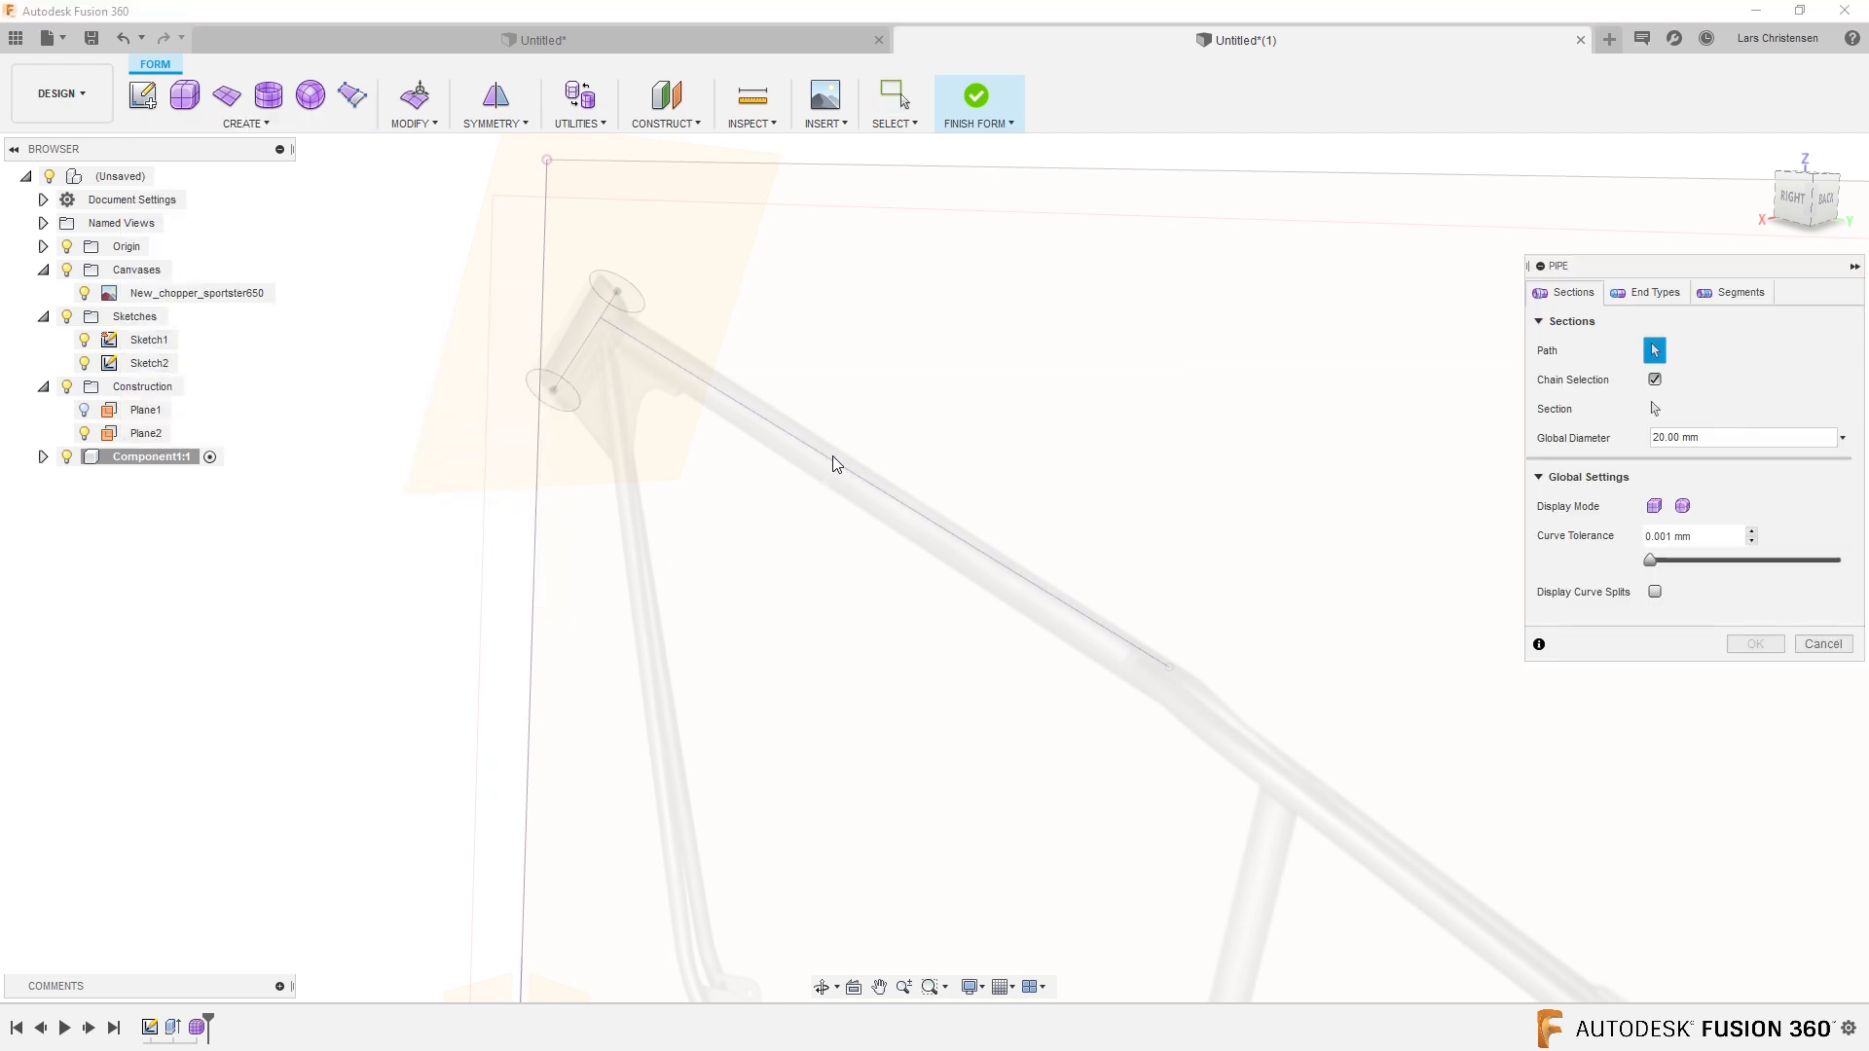
{"action": "mouse_move", "coordinate": [1007, 569]}
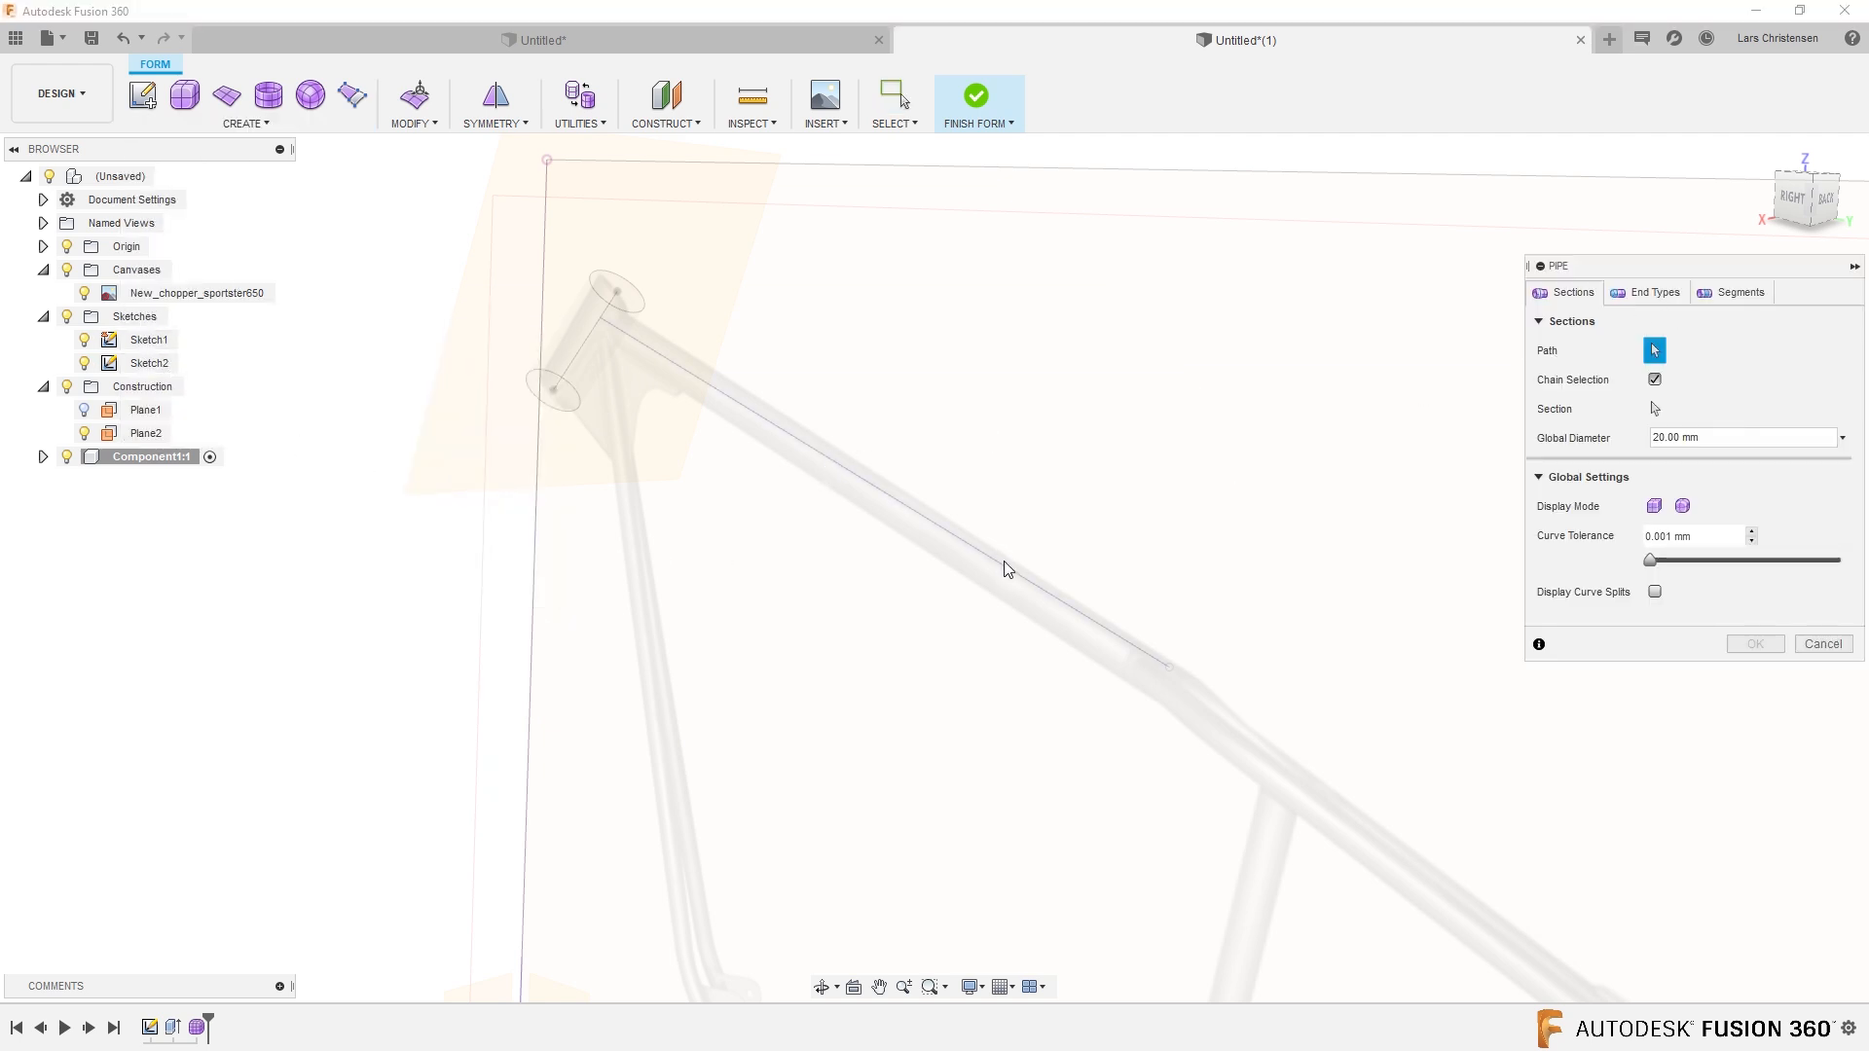
{"action": "left_click", "coordinate": [1008, 570]}
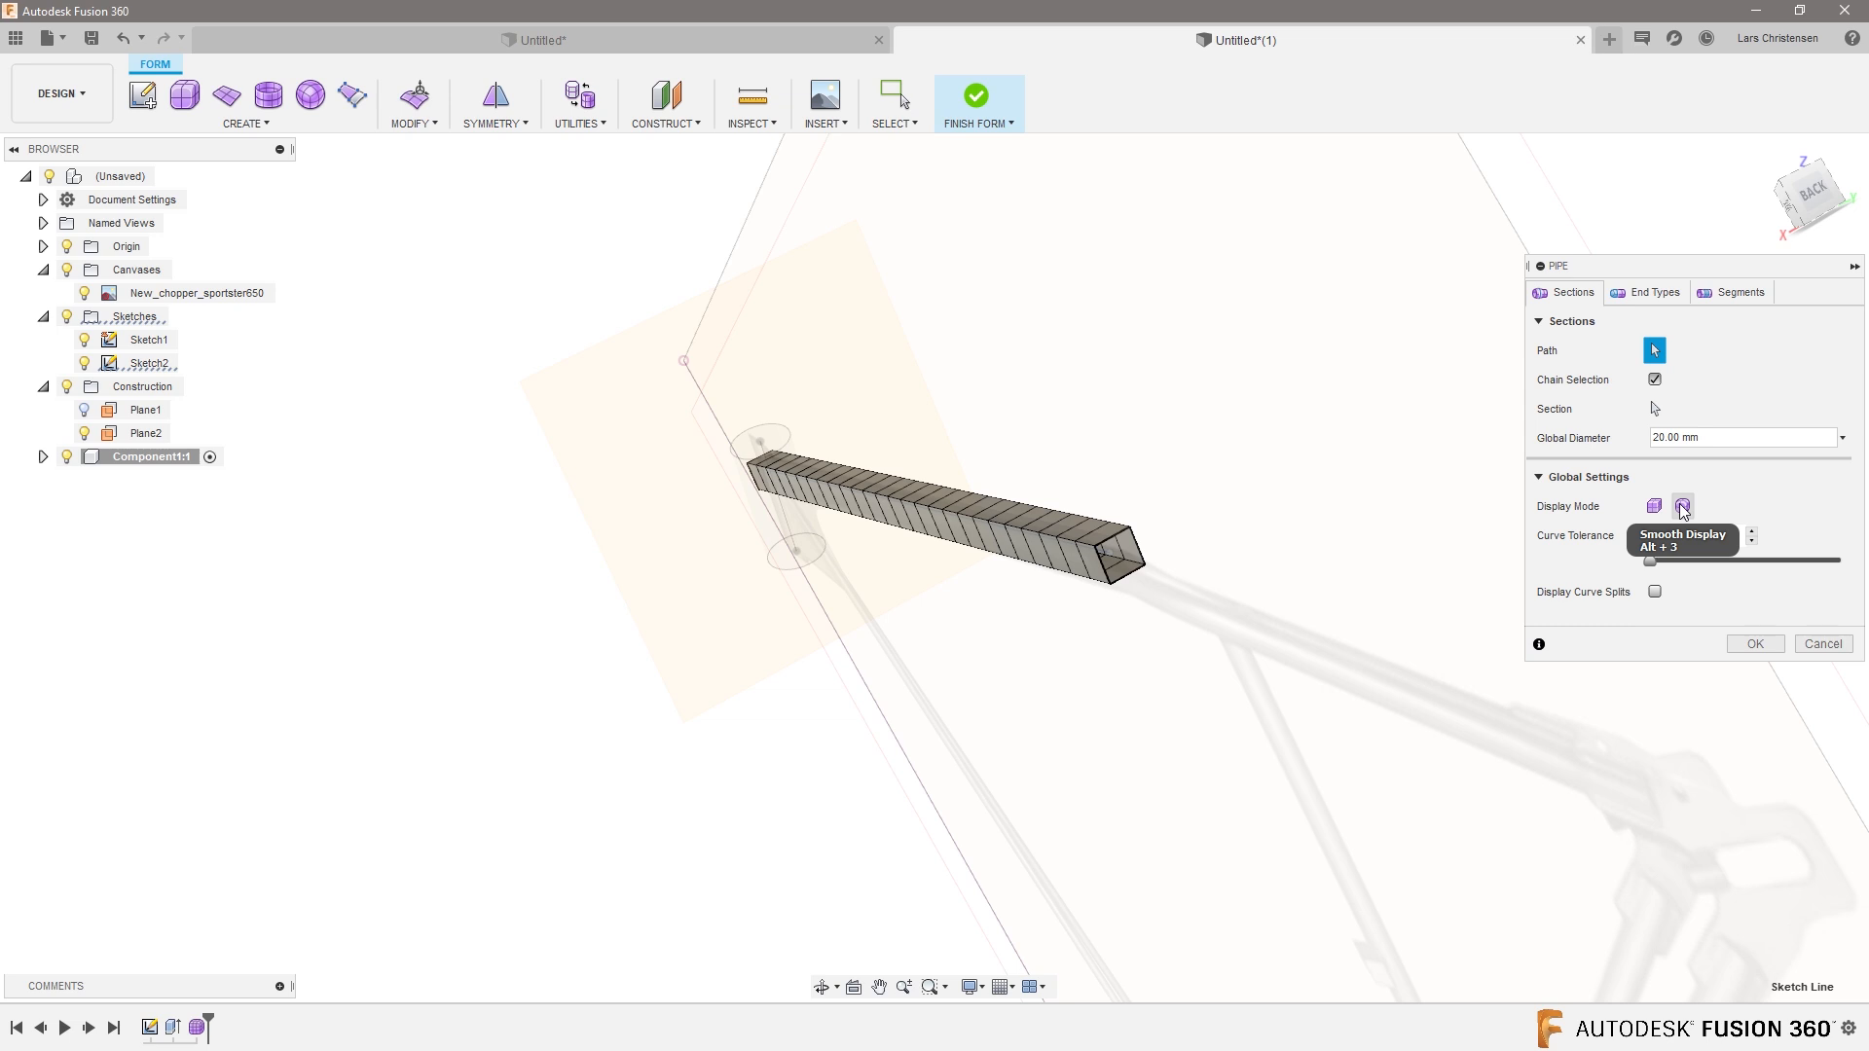
{"action": "left_click", "coordinate": [1683, 505]}
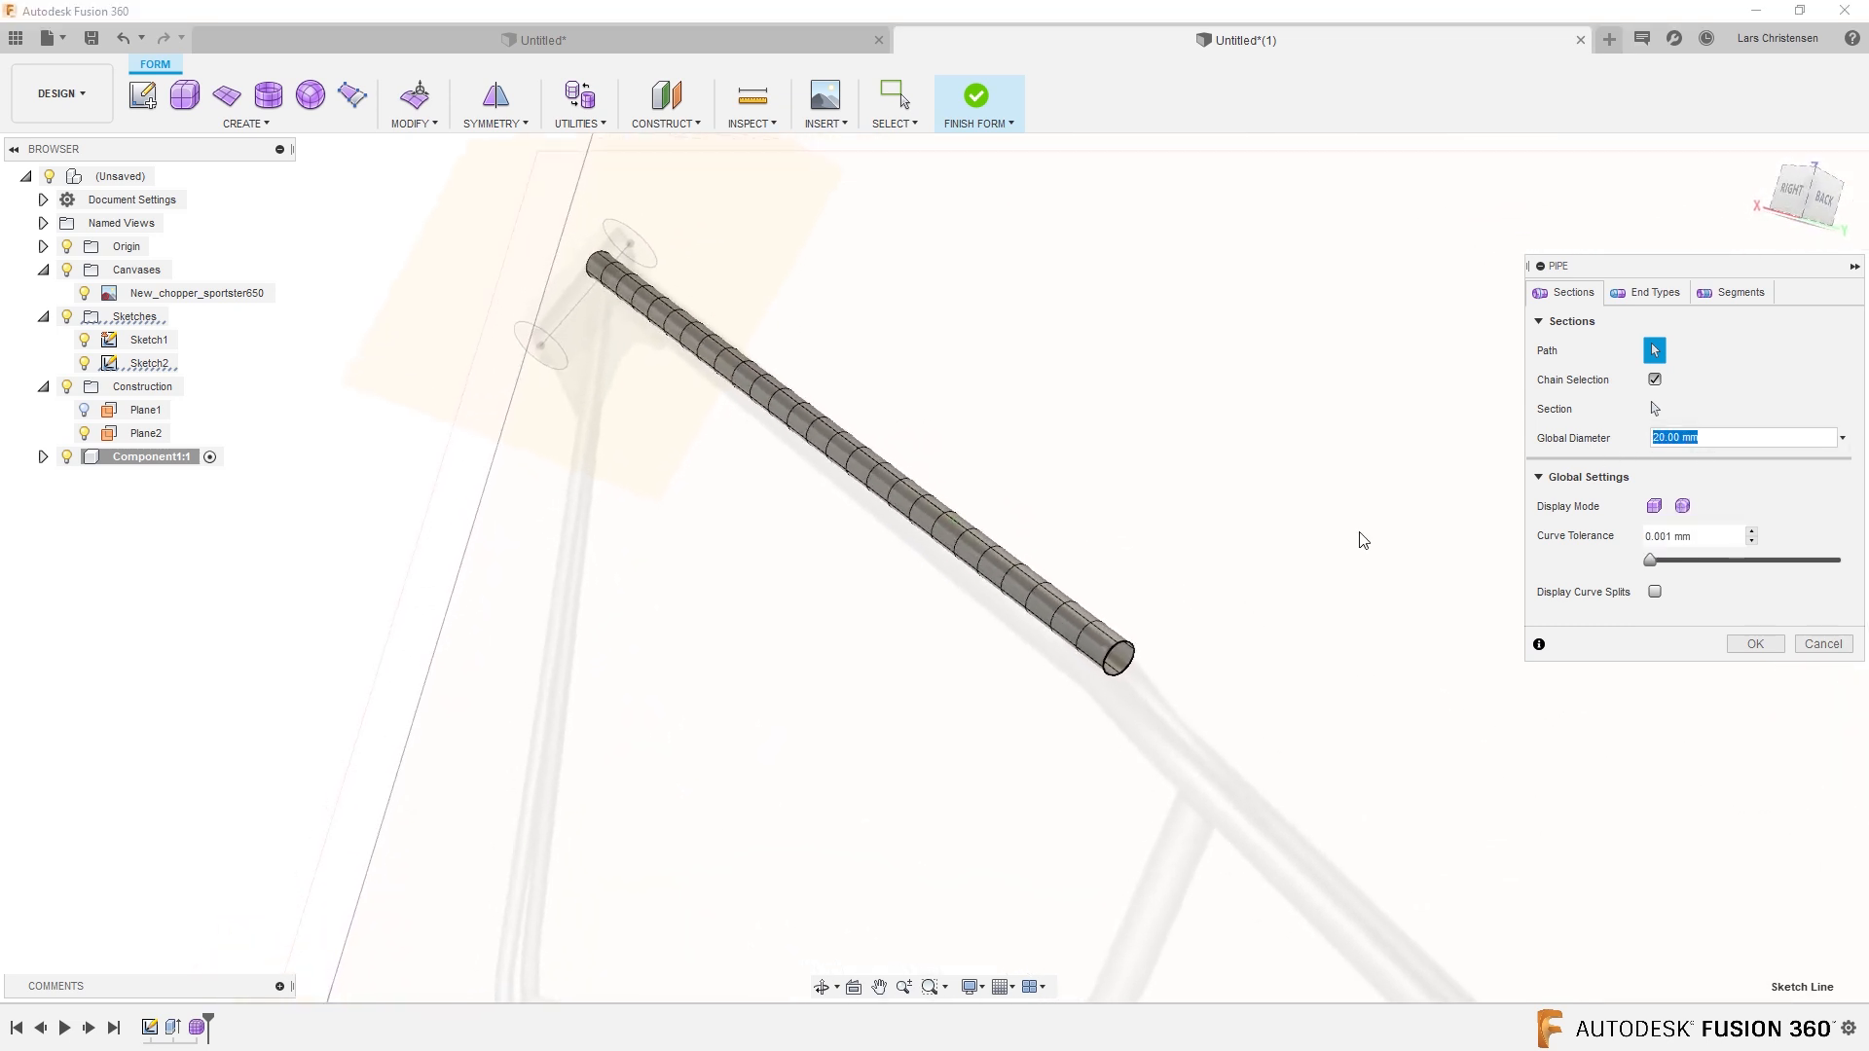
{"action": "type", "text": "35"}
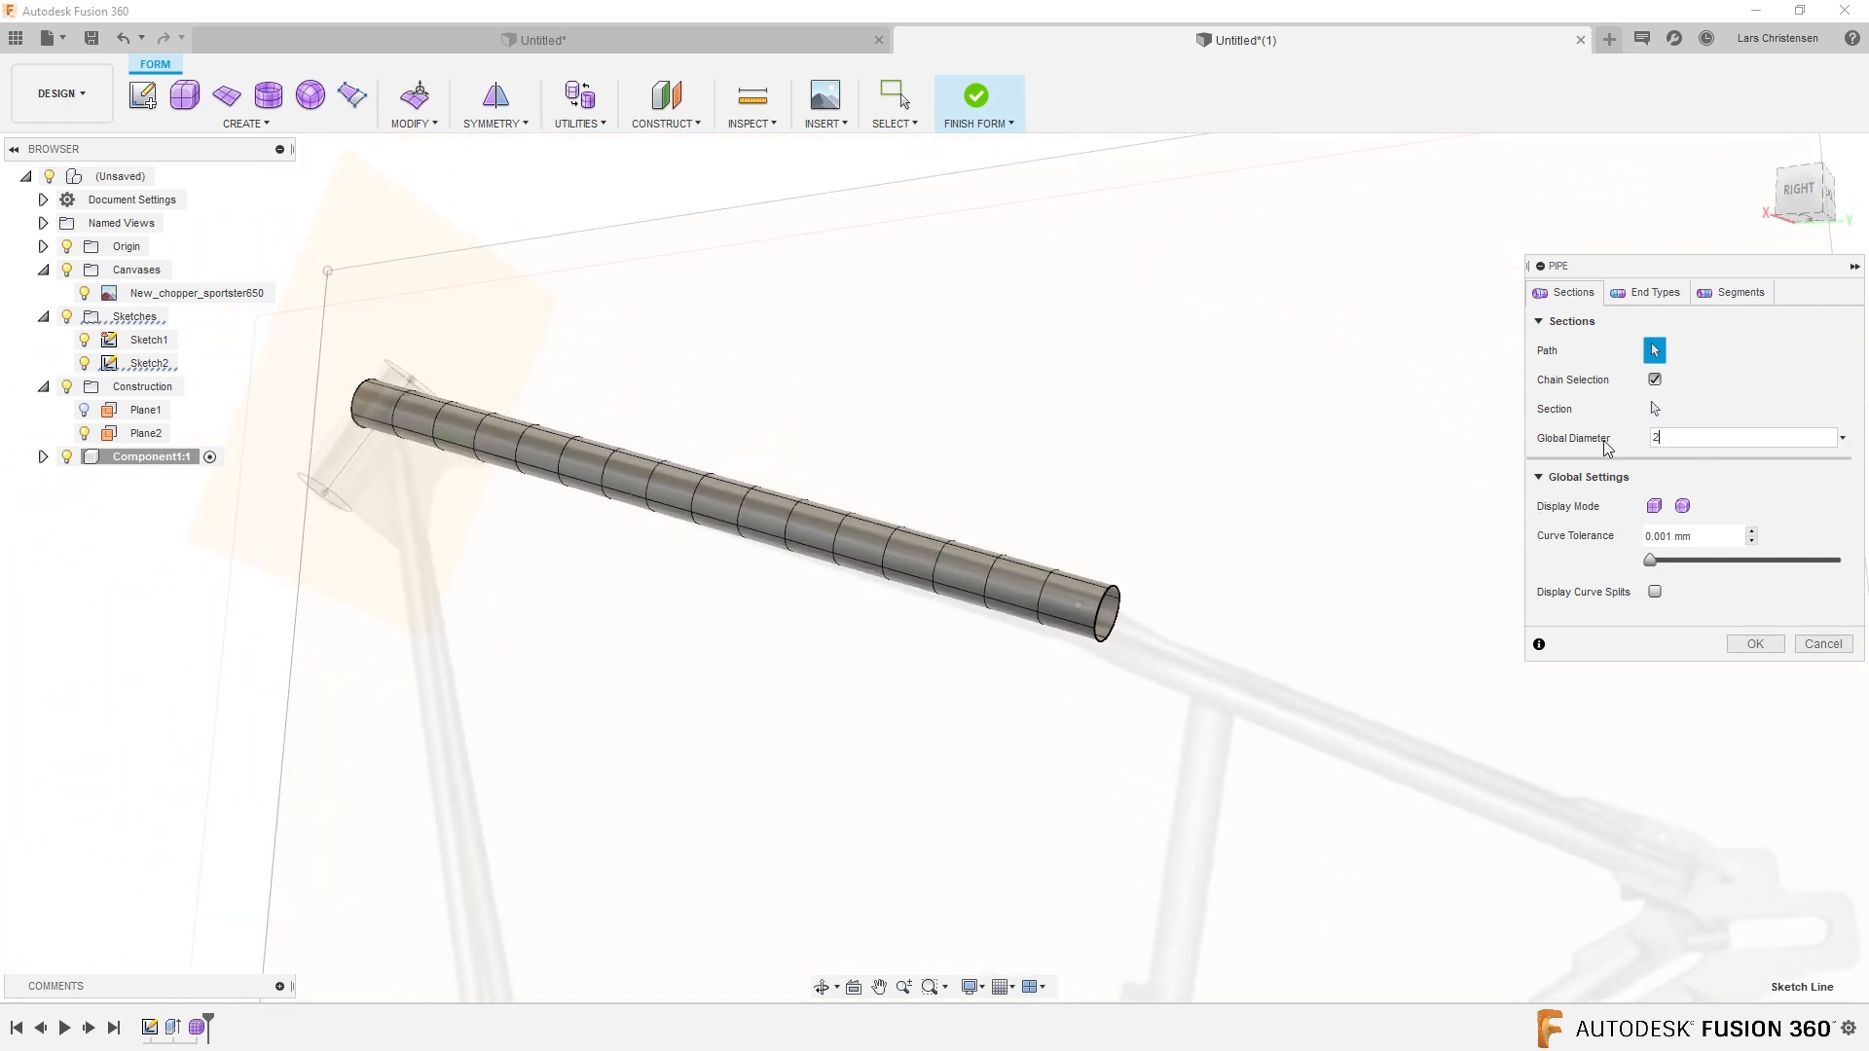
{"action": "type", "text": "25"}
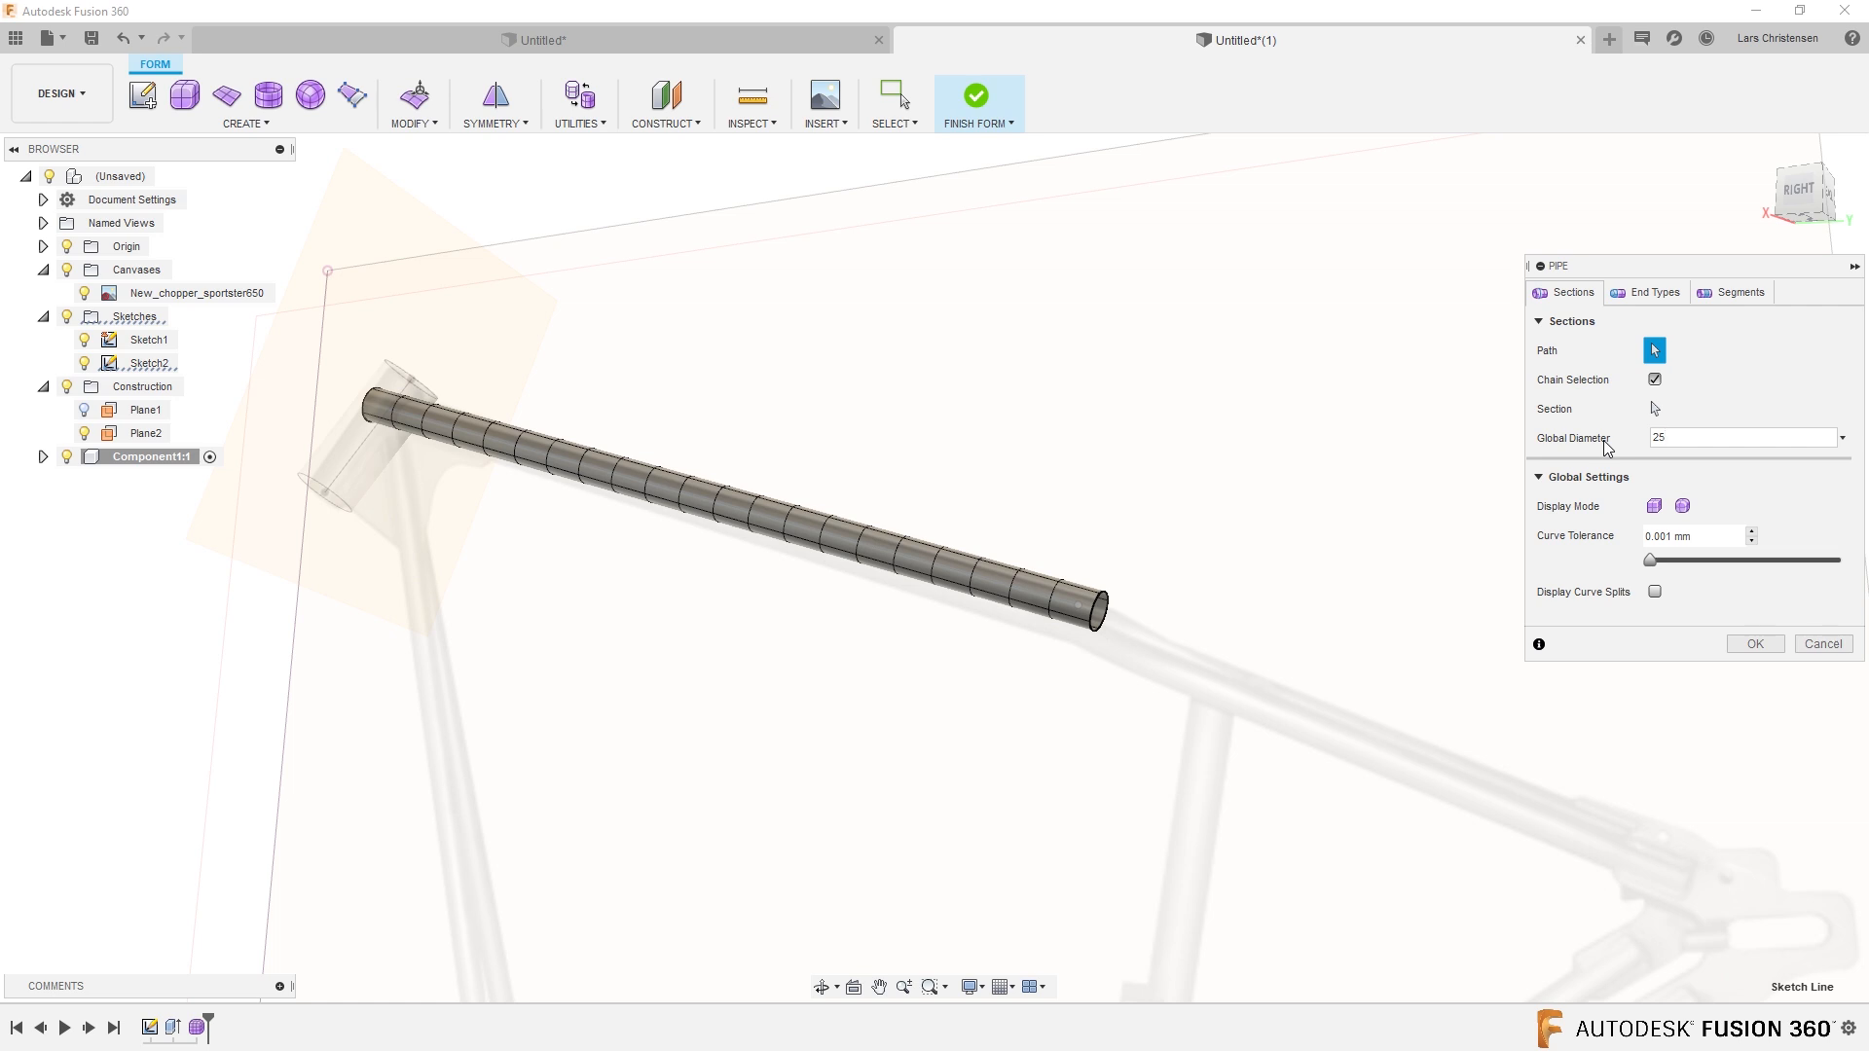
{"action": "type", "text": "30"}
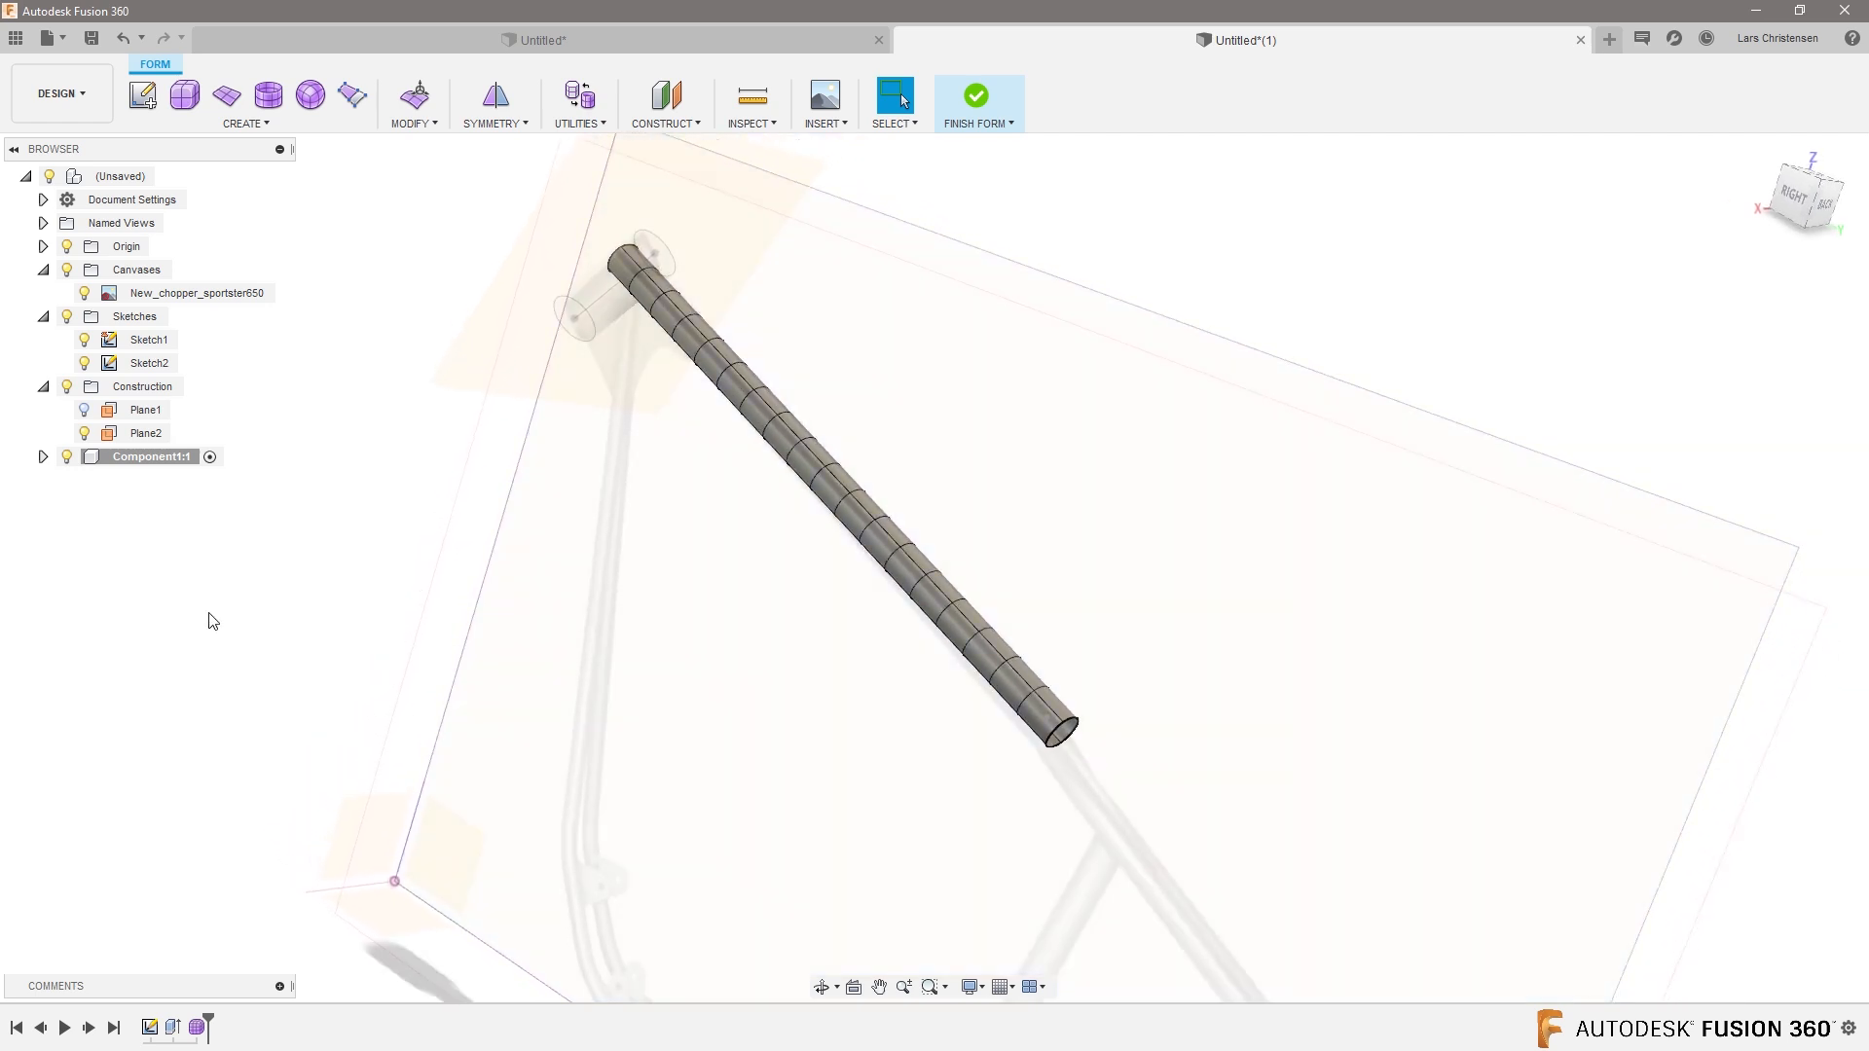
{"action": "mouse_move", "coordinate": [173, 674]}
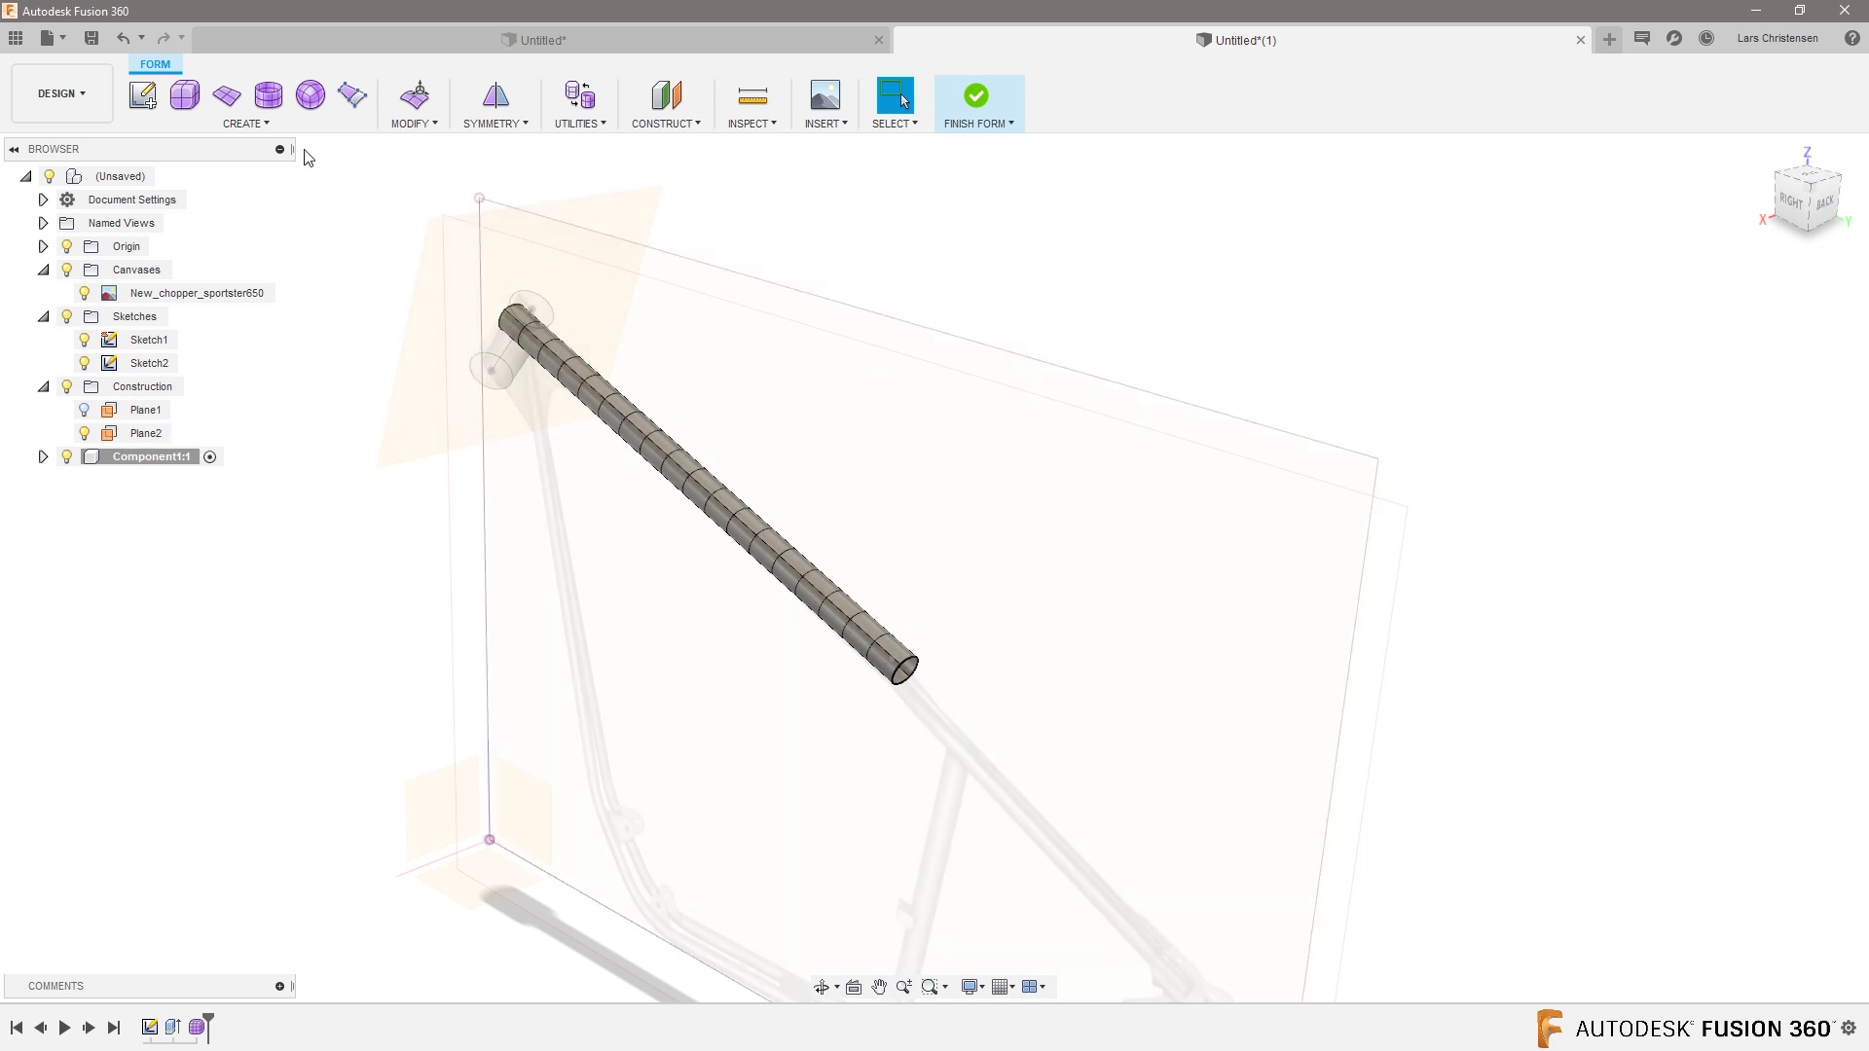
{"action": "mouse_move", "coordinate": [351, 95]}
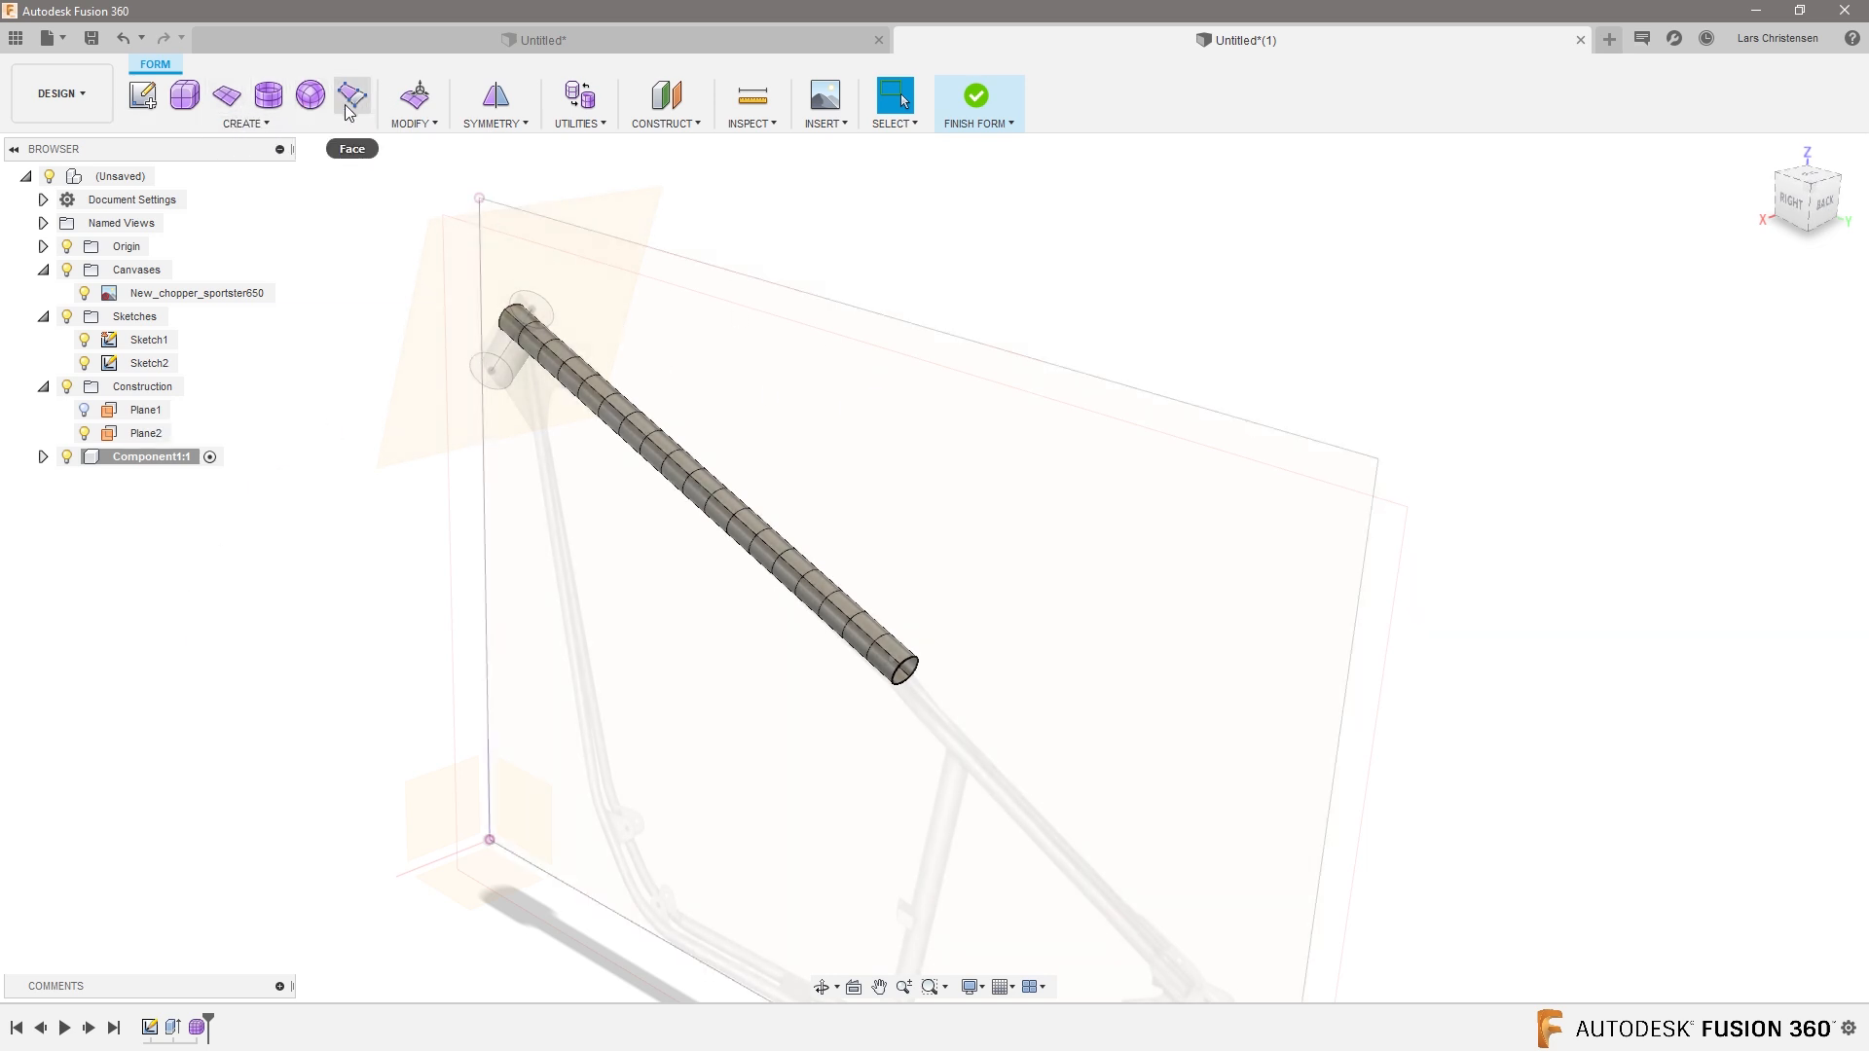
{"action": "mouse_move", "coordinate": [420, 241]}
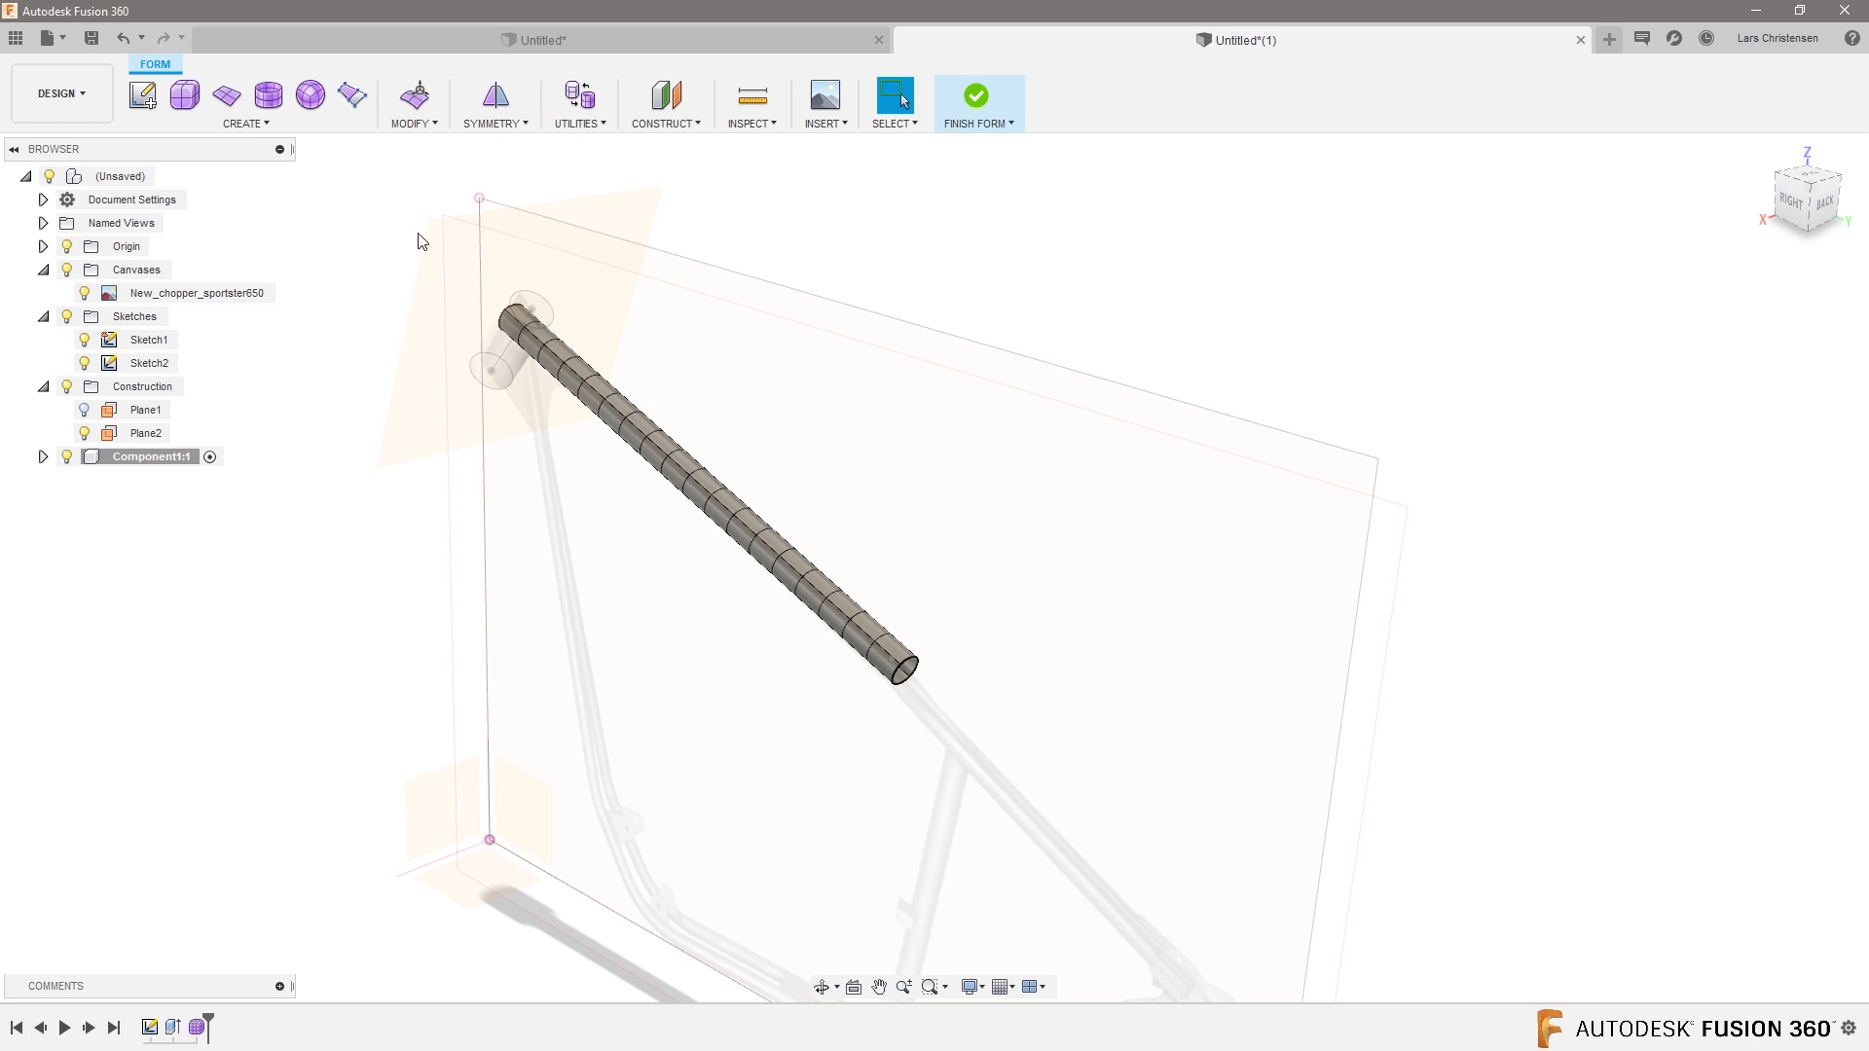
{"action": "mouse_move", "coordinate": [230, 148]}
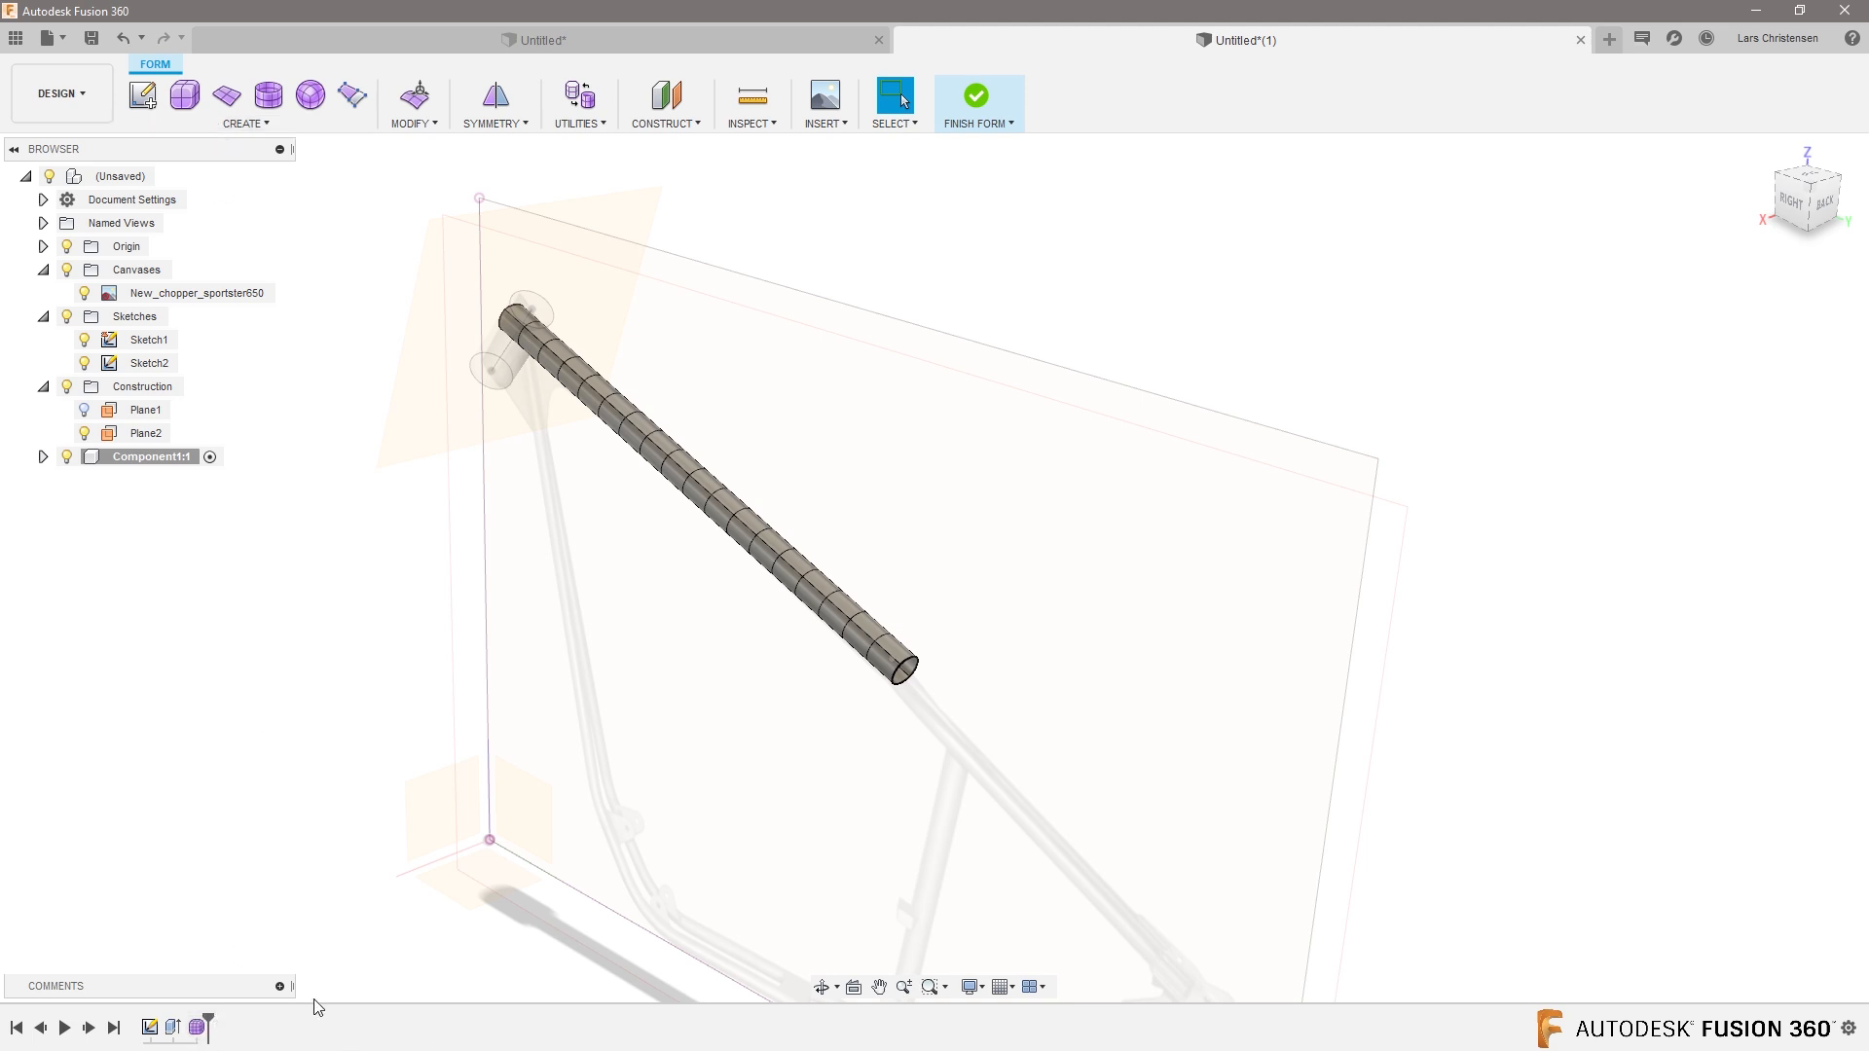
{"action": "mouse_move", "coordinate": [684, 1042]}
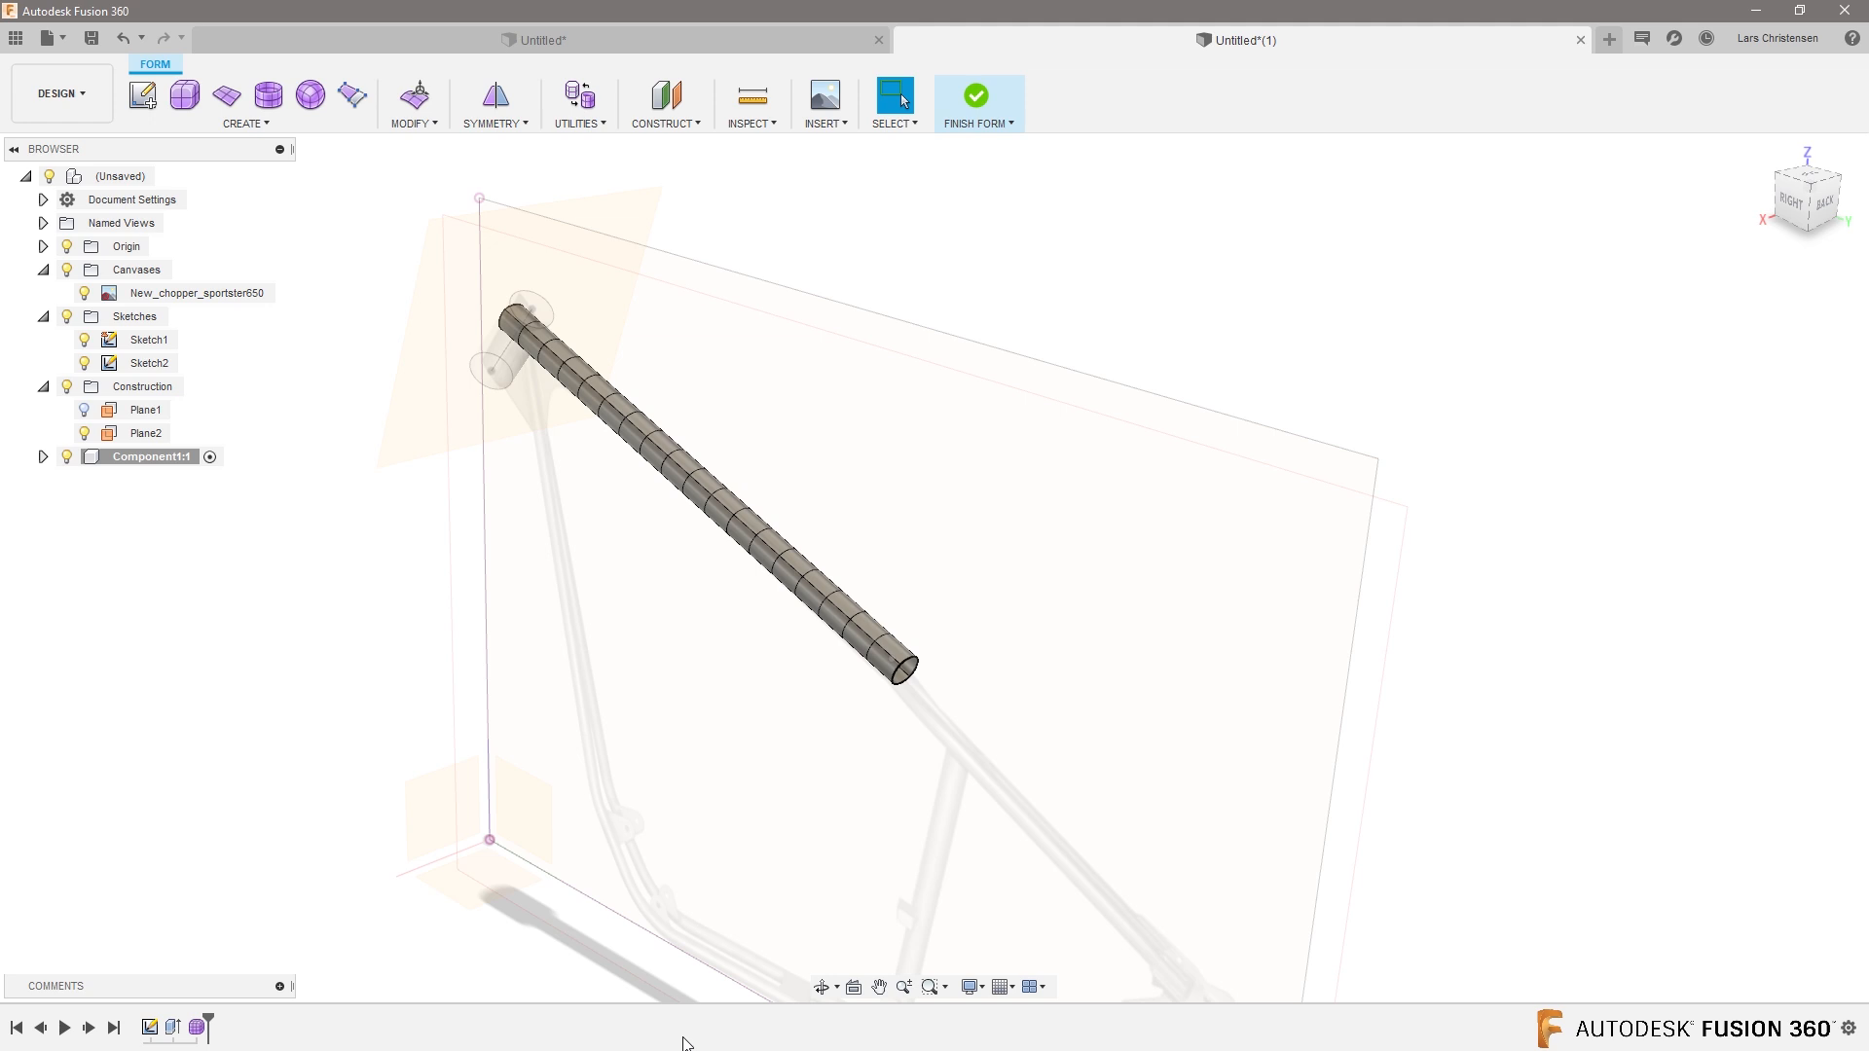
{"action": "mouse_move", "coordinate": [686, 1023]}
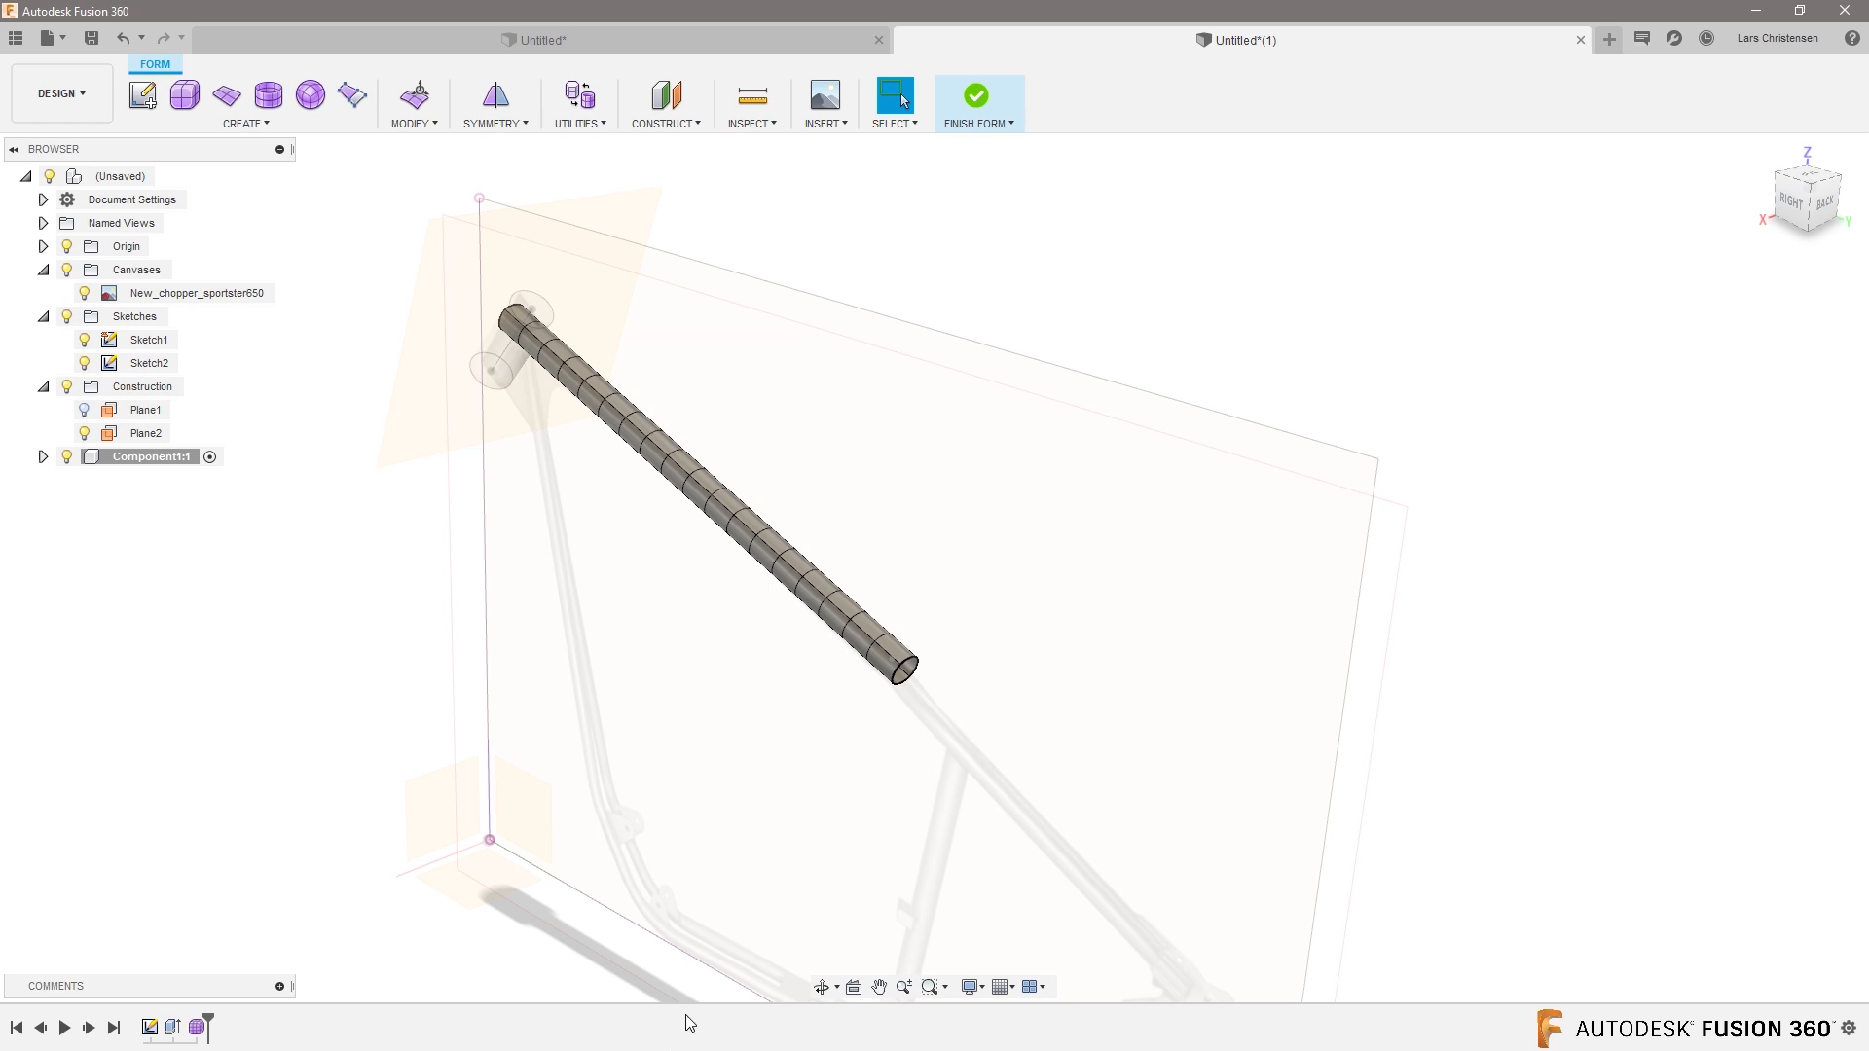
{"action": "mouse_move", "coordinate": [209, 634]}
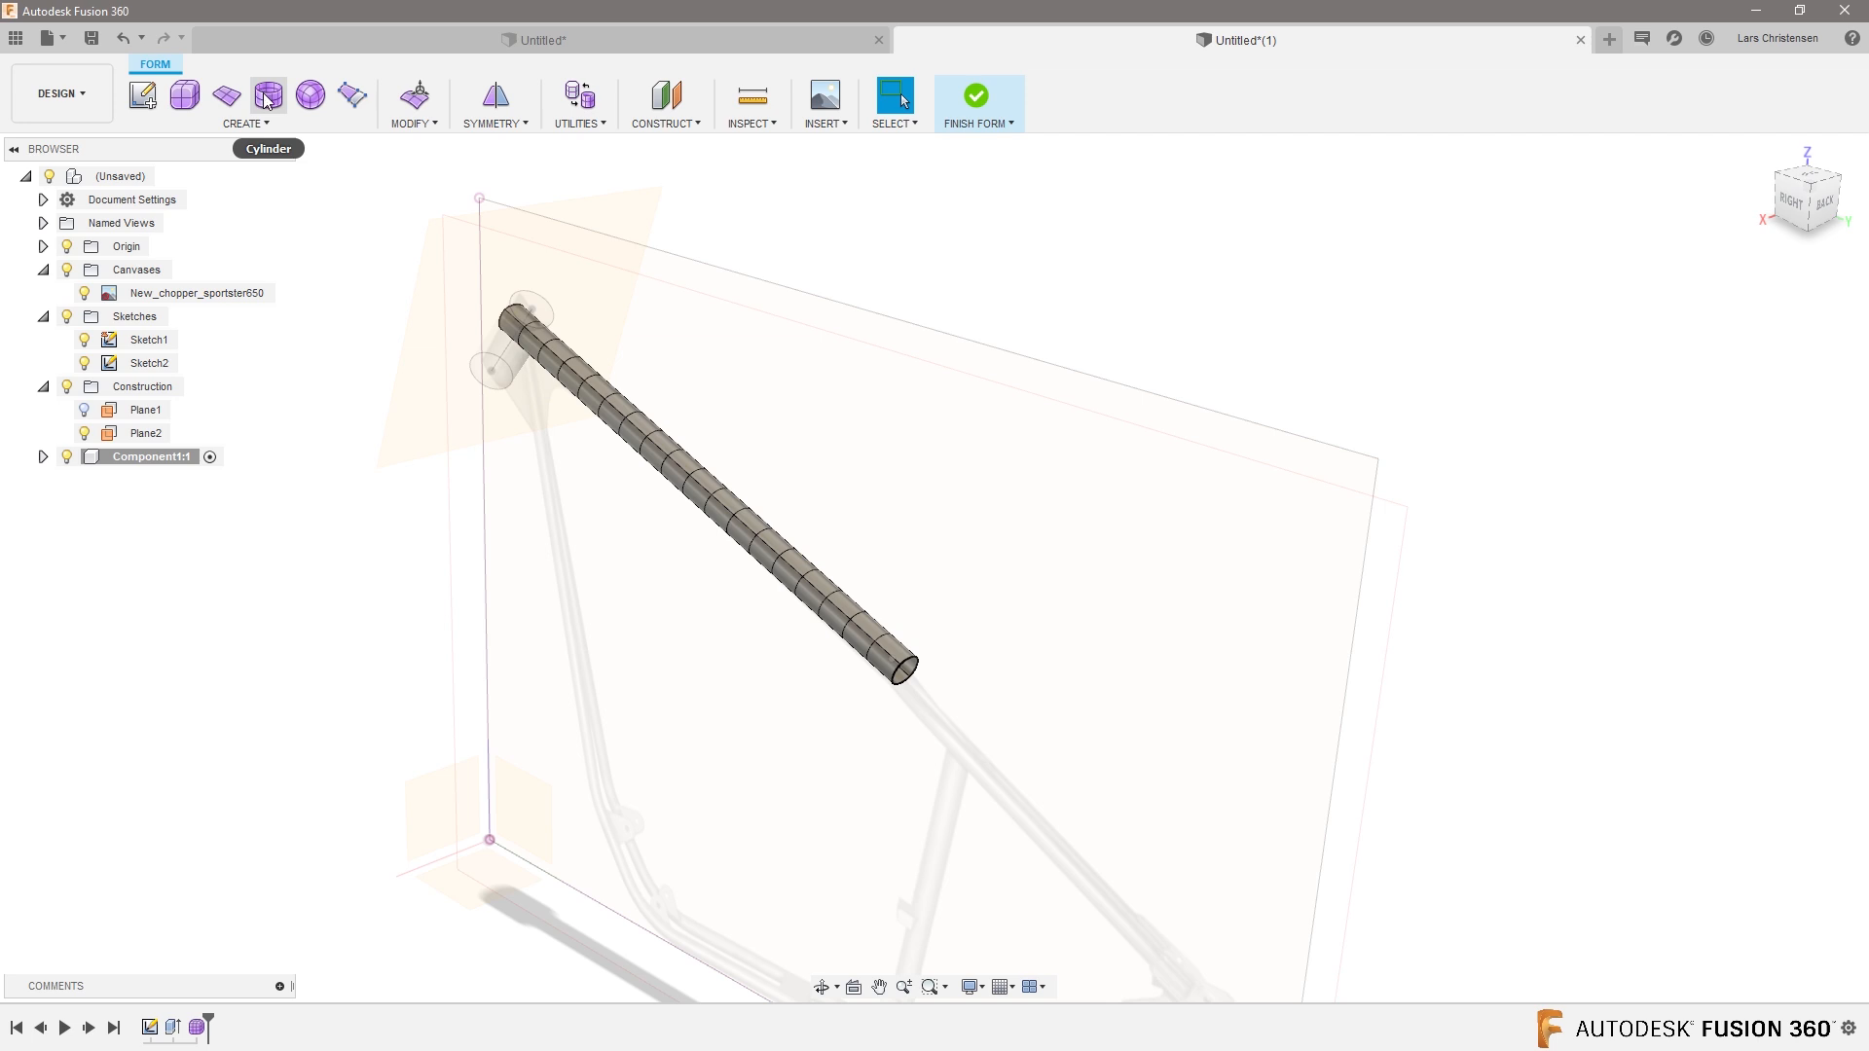
Add a small T-spline cylinder on the sketch plane near the origin.
{"action": "left_click", "coordinate": [267, 96]}
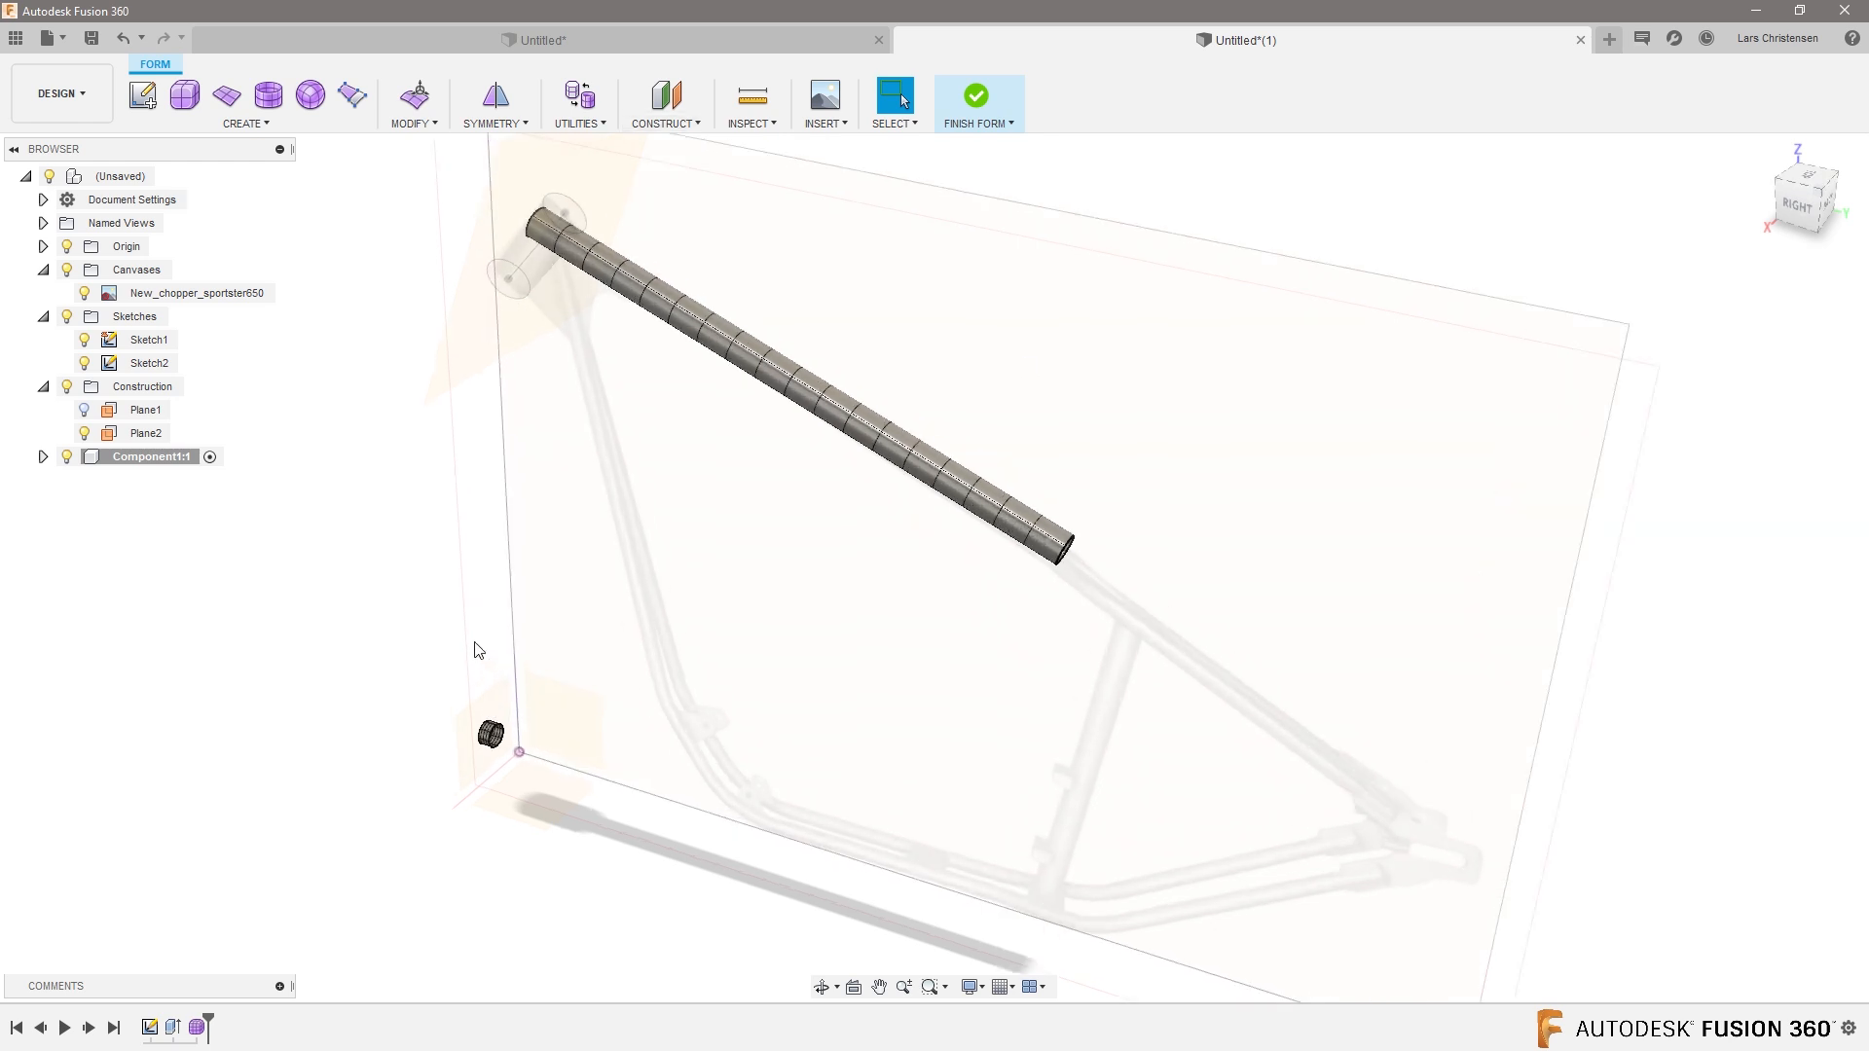
Move the small cylinder with Edit Form to just past the top tube pipe's end.
{"action": "right_click", "coordinate": [476, 650]}
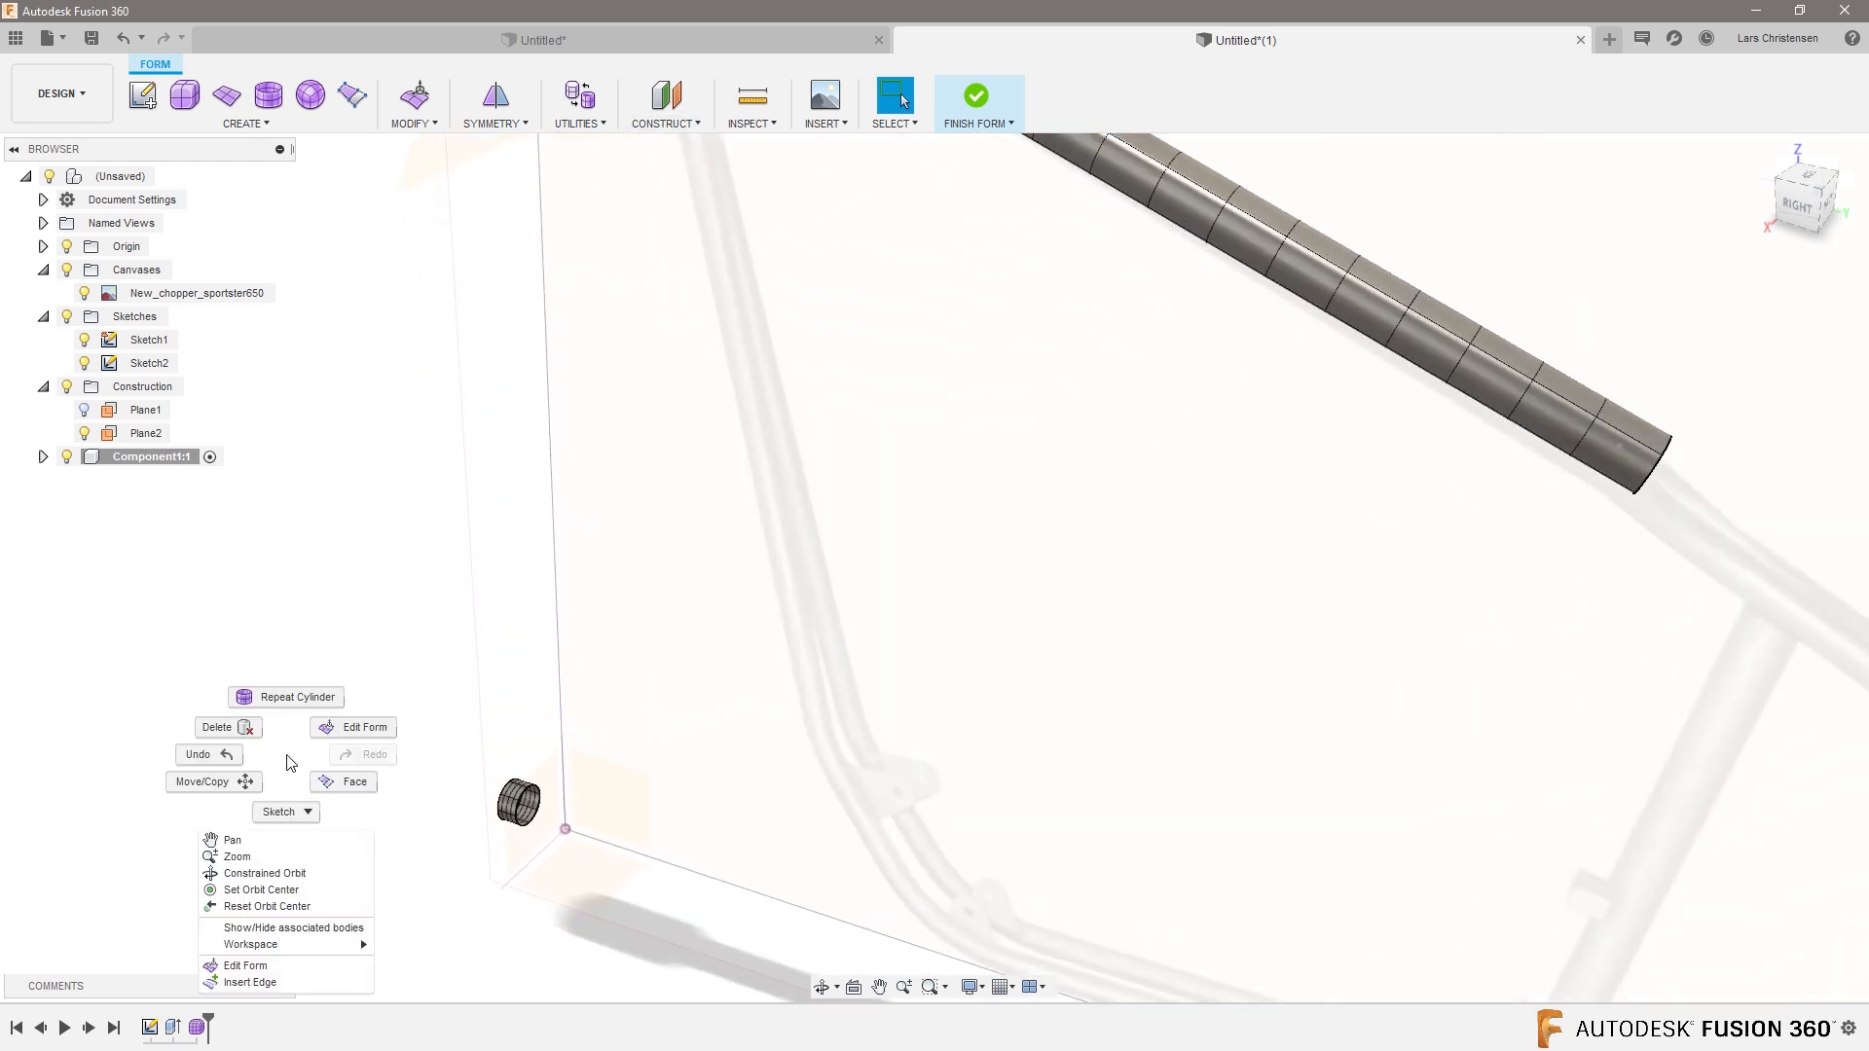
{"action": "left_click", "coordinate": [363, 727]}
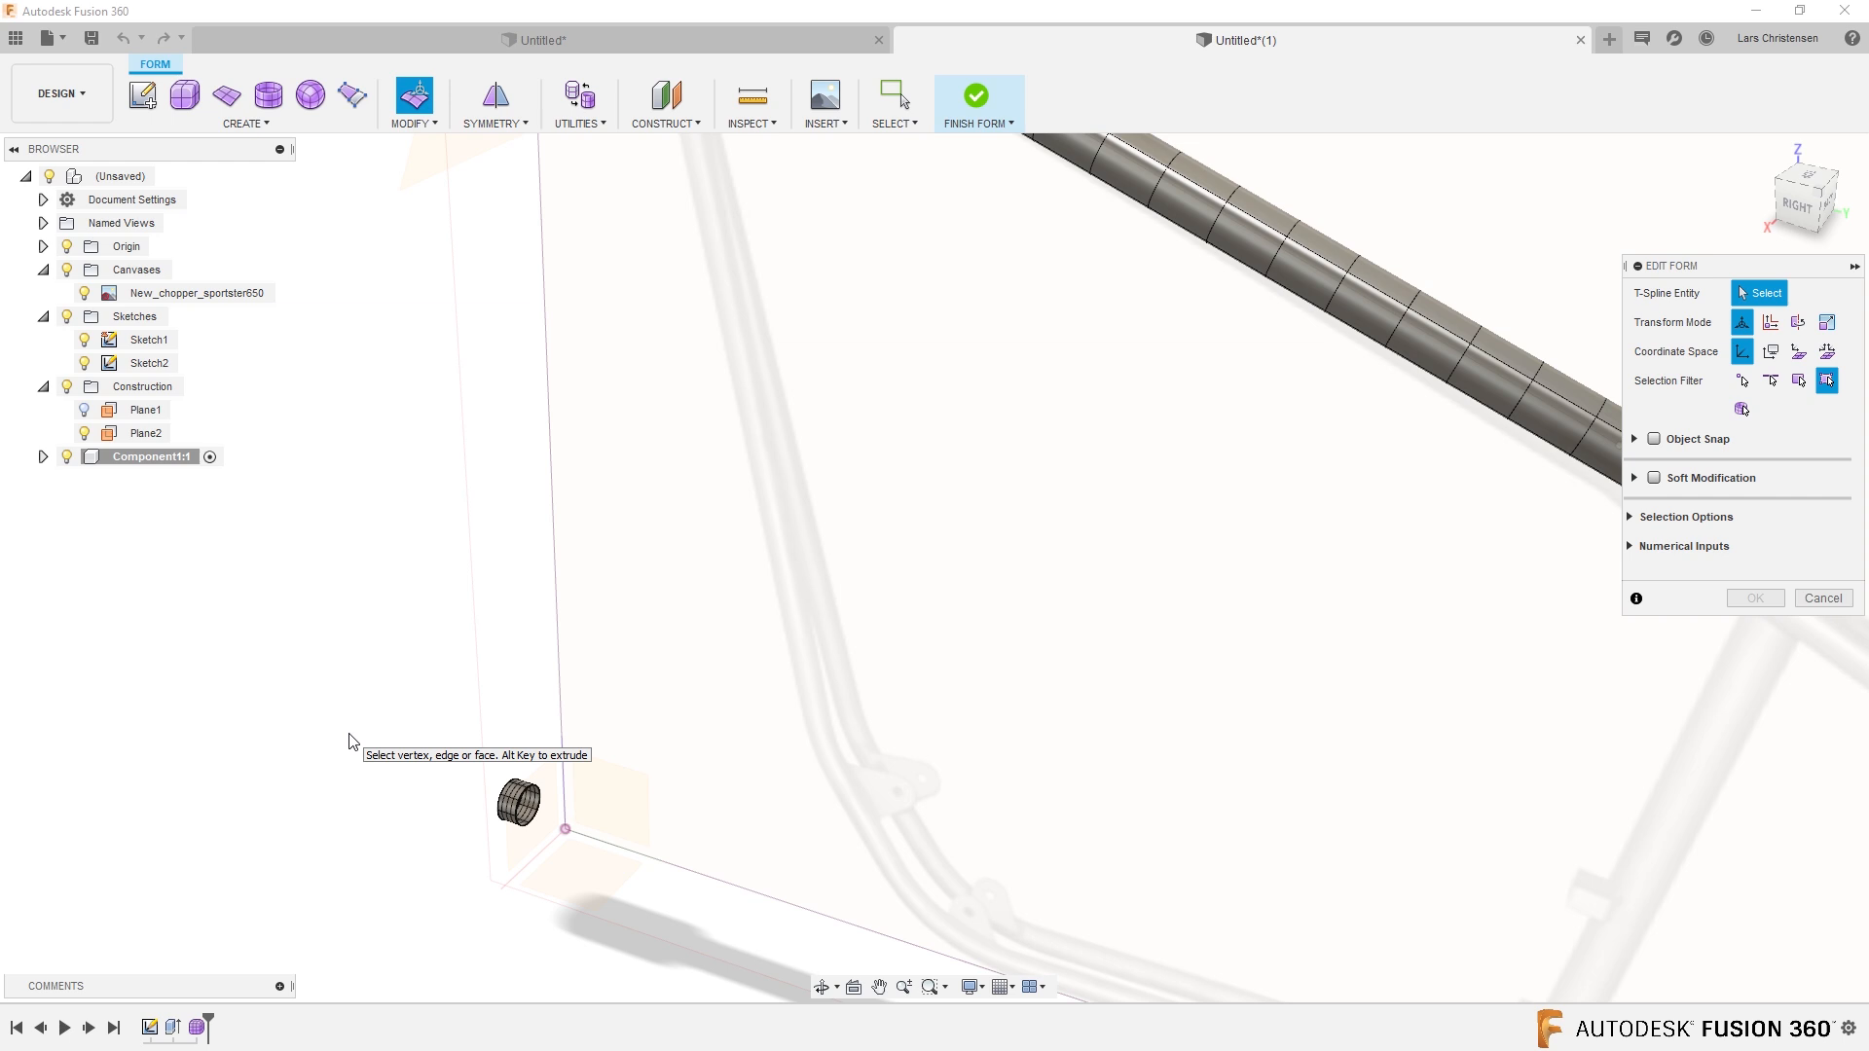
{"action": "mouse_move", "coordinate": [795, 760]}
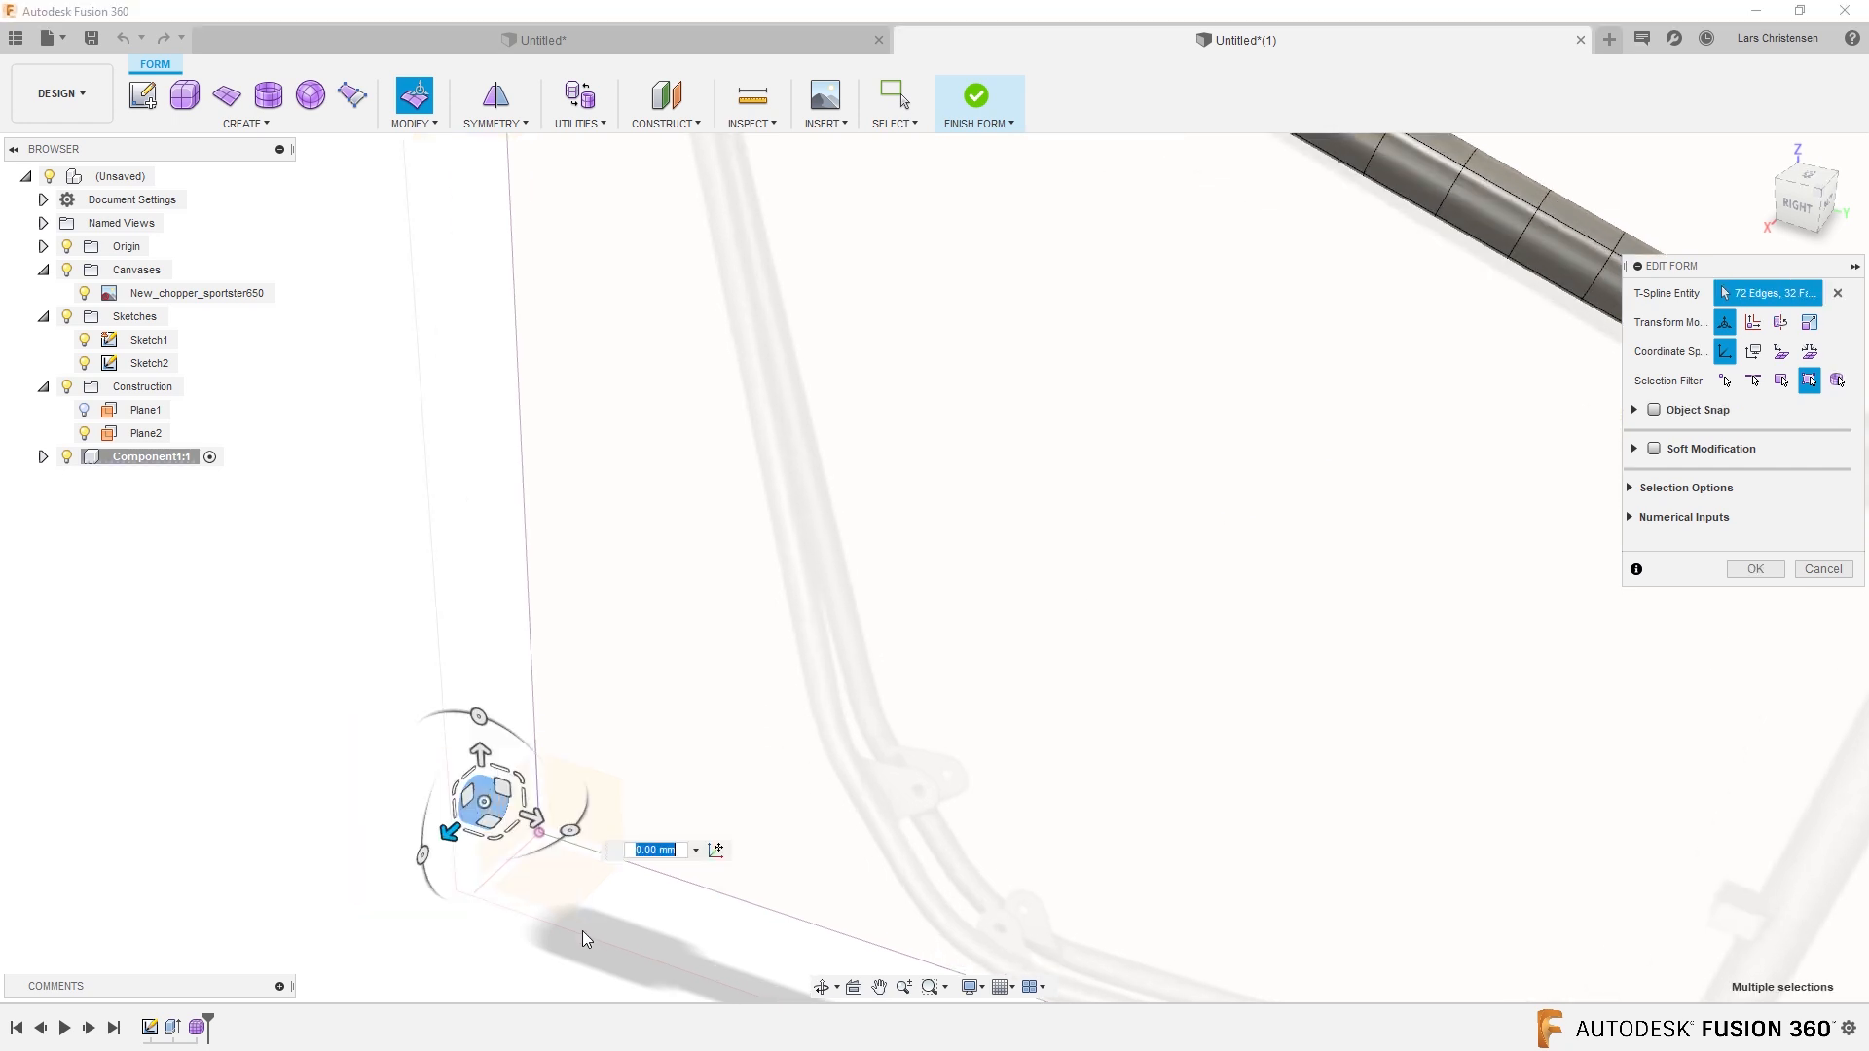
{"action": "mouse_move", "coordinate": [605, 813]}
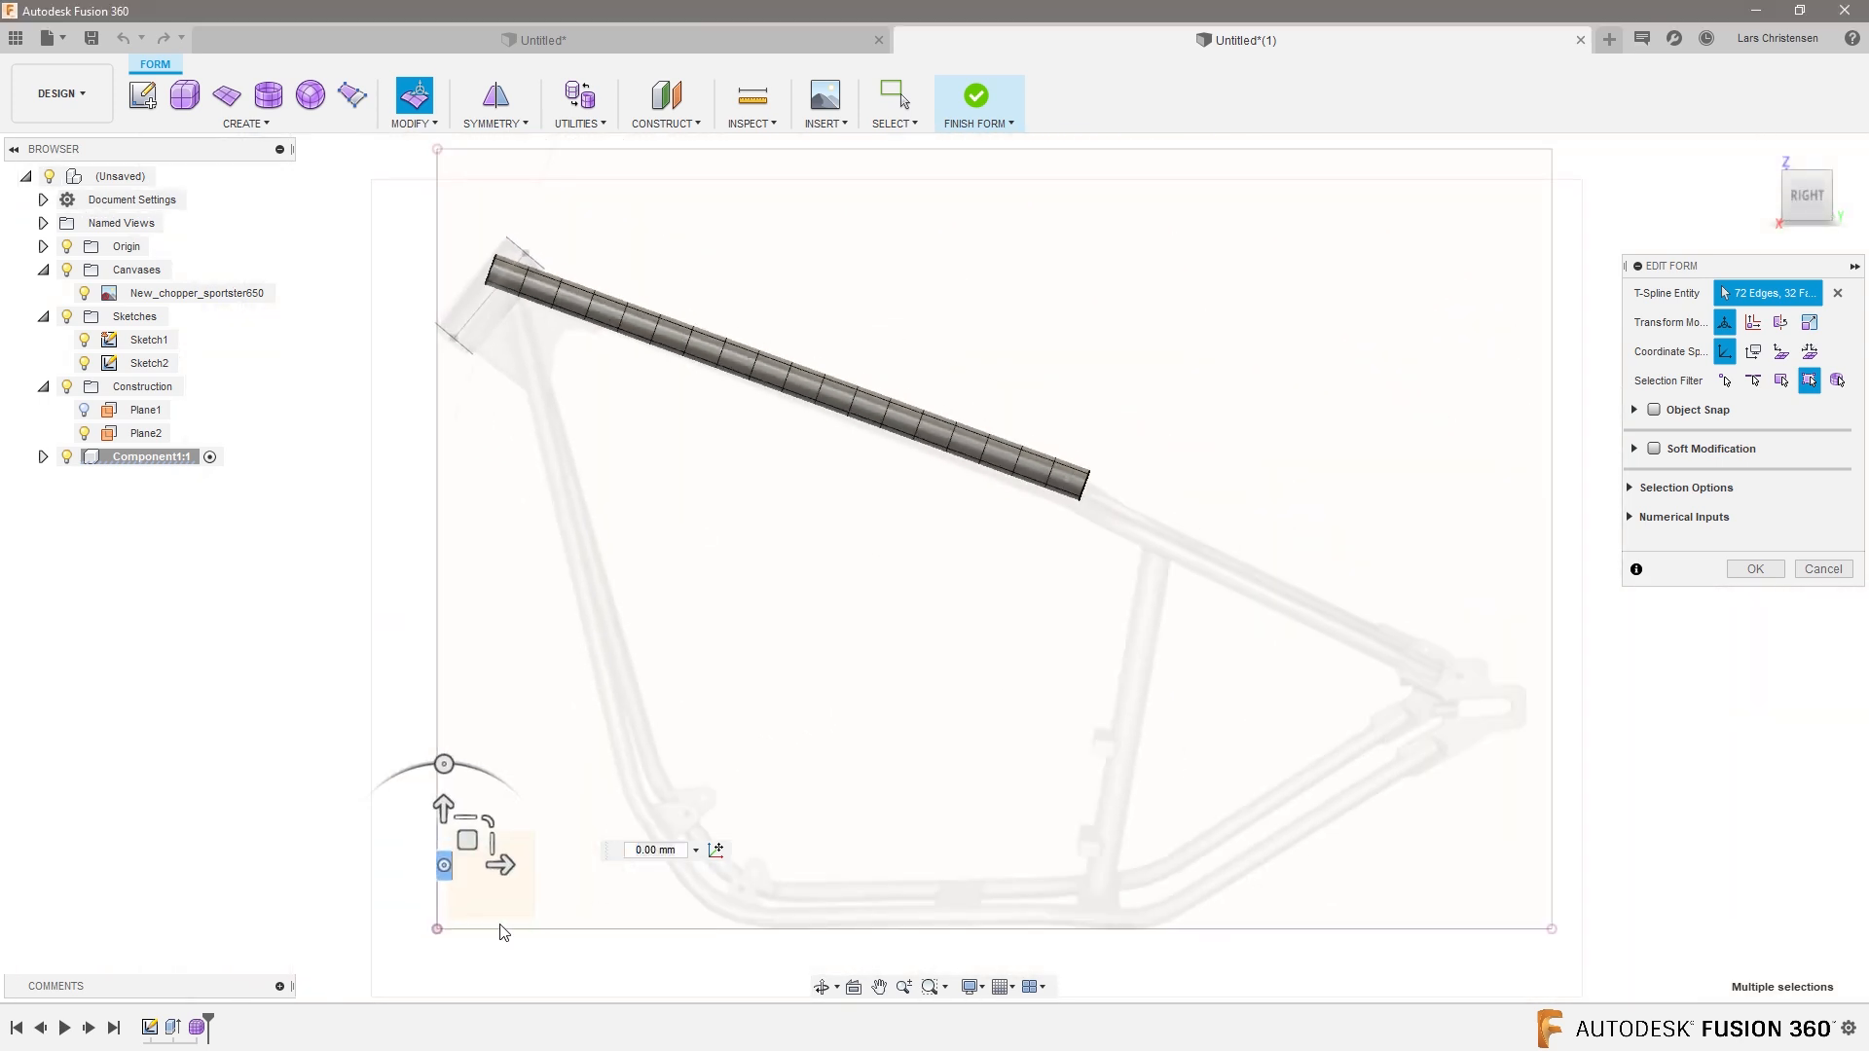
{"action": "left_click_drag", "start_coordinate": [444, 865], "coordinate": [1094, 499]}
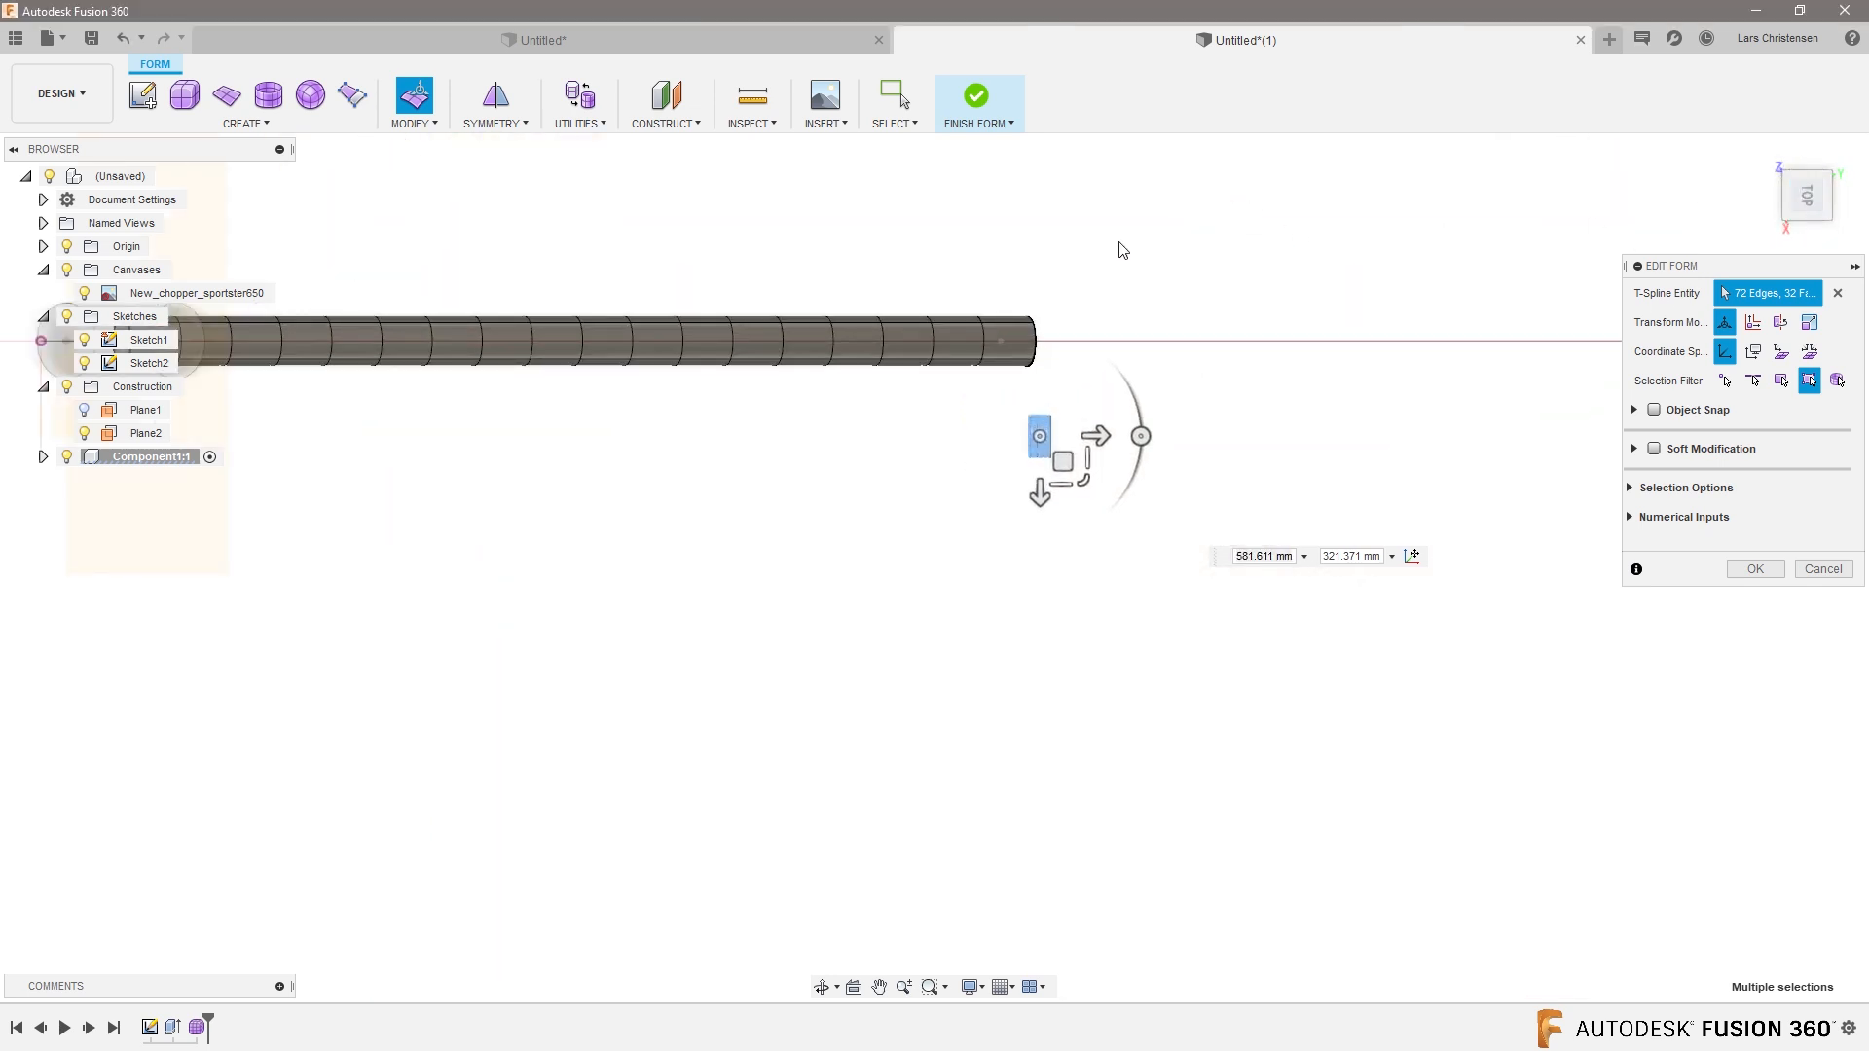
{"action": "left_click_drag", "start_coordinate": [1061, 462], "coordinate": [1031, 519]}
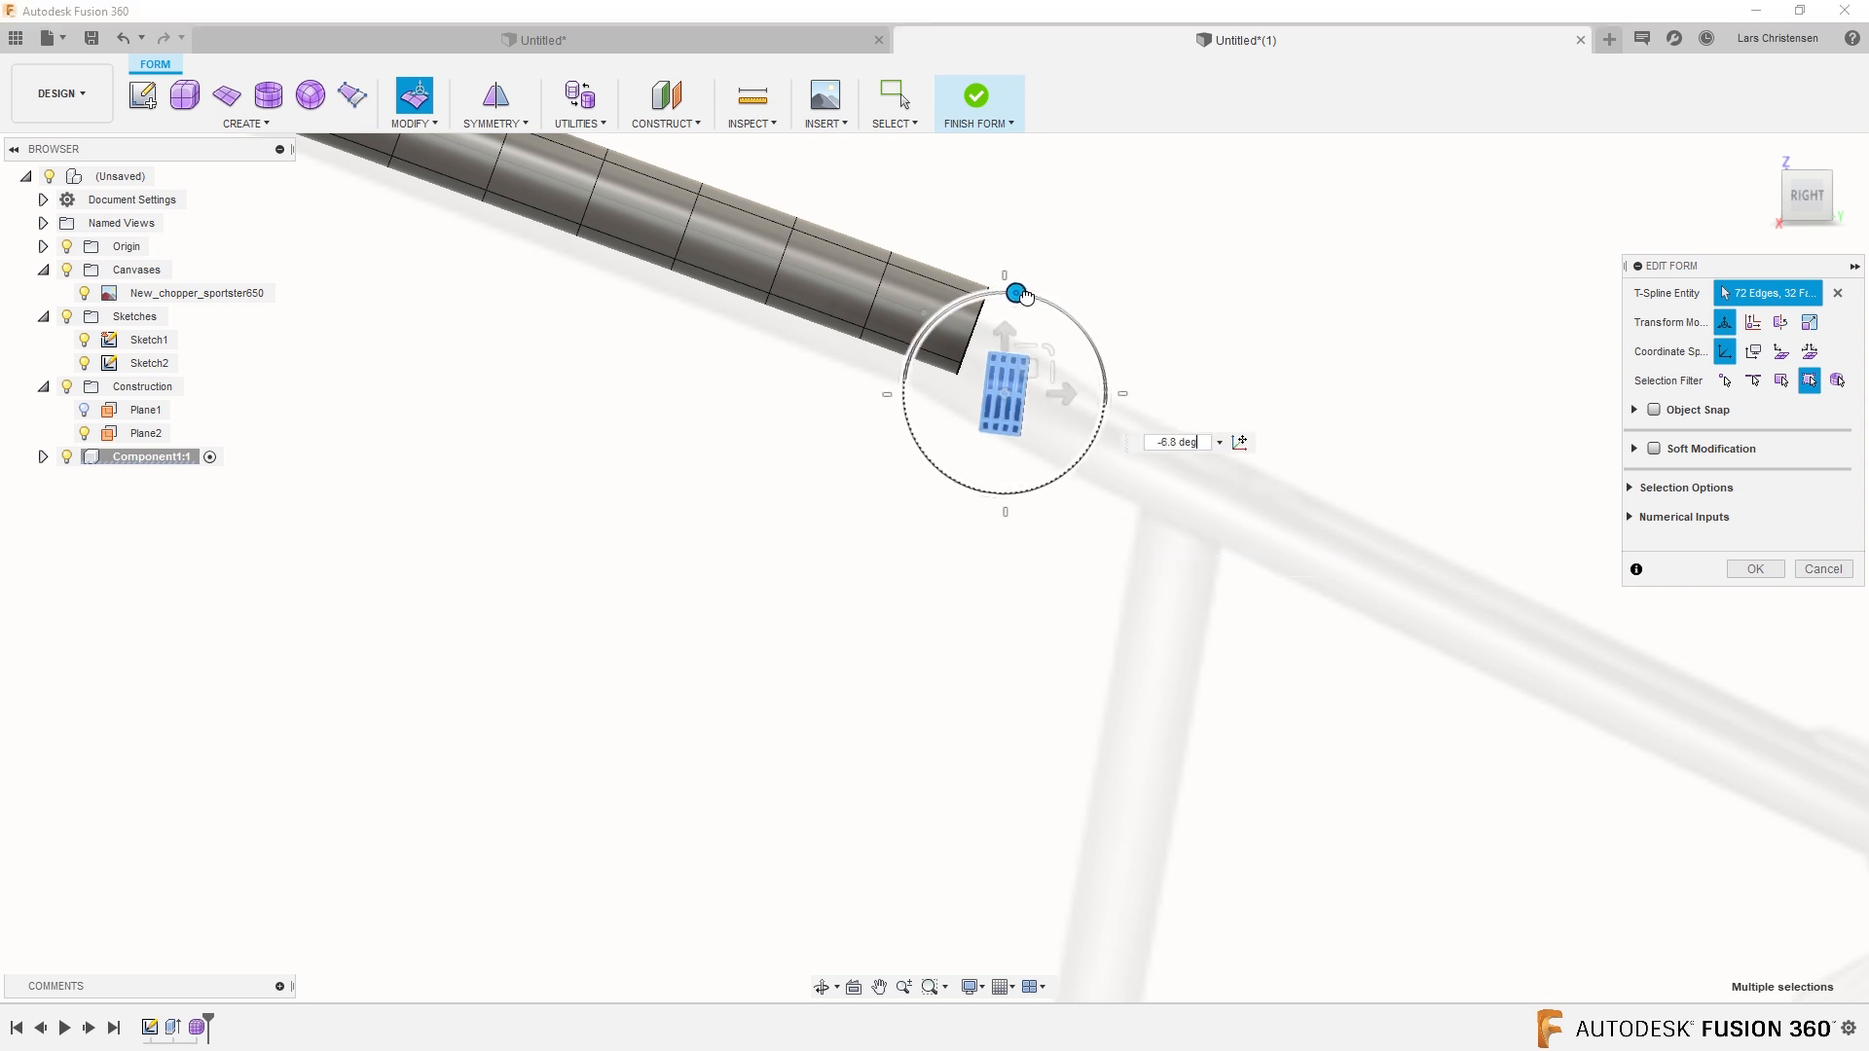
Tilt the cylinder about -26 degrees to follow the frame's slope.
{"action": "left_click_drag", "start_coordinate": [1016, 293], "coordinate": [1053, 305]}
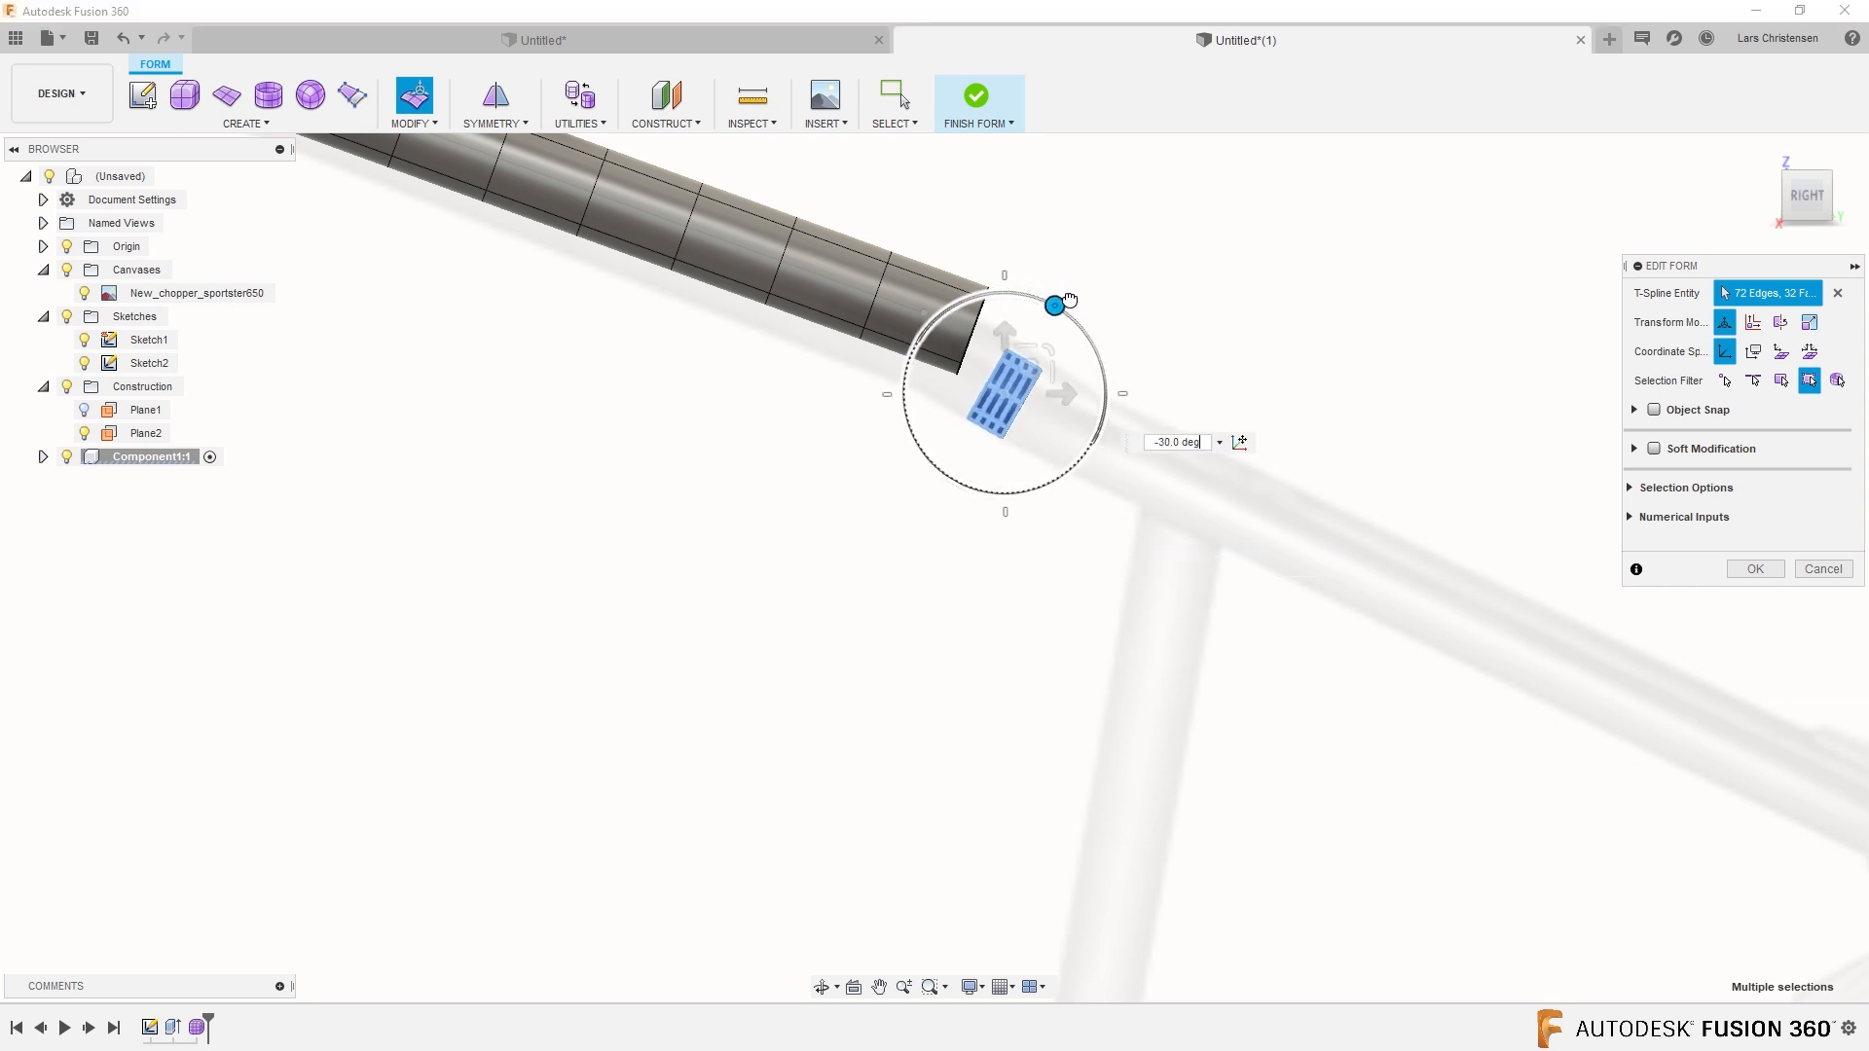
{"action": "left_click_drag", "start_coordinate": [1054, 304], "coordinate": [1050, 302]}
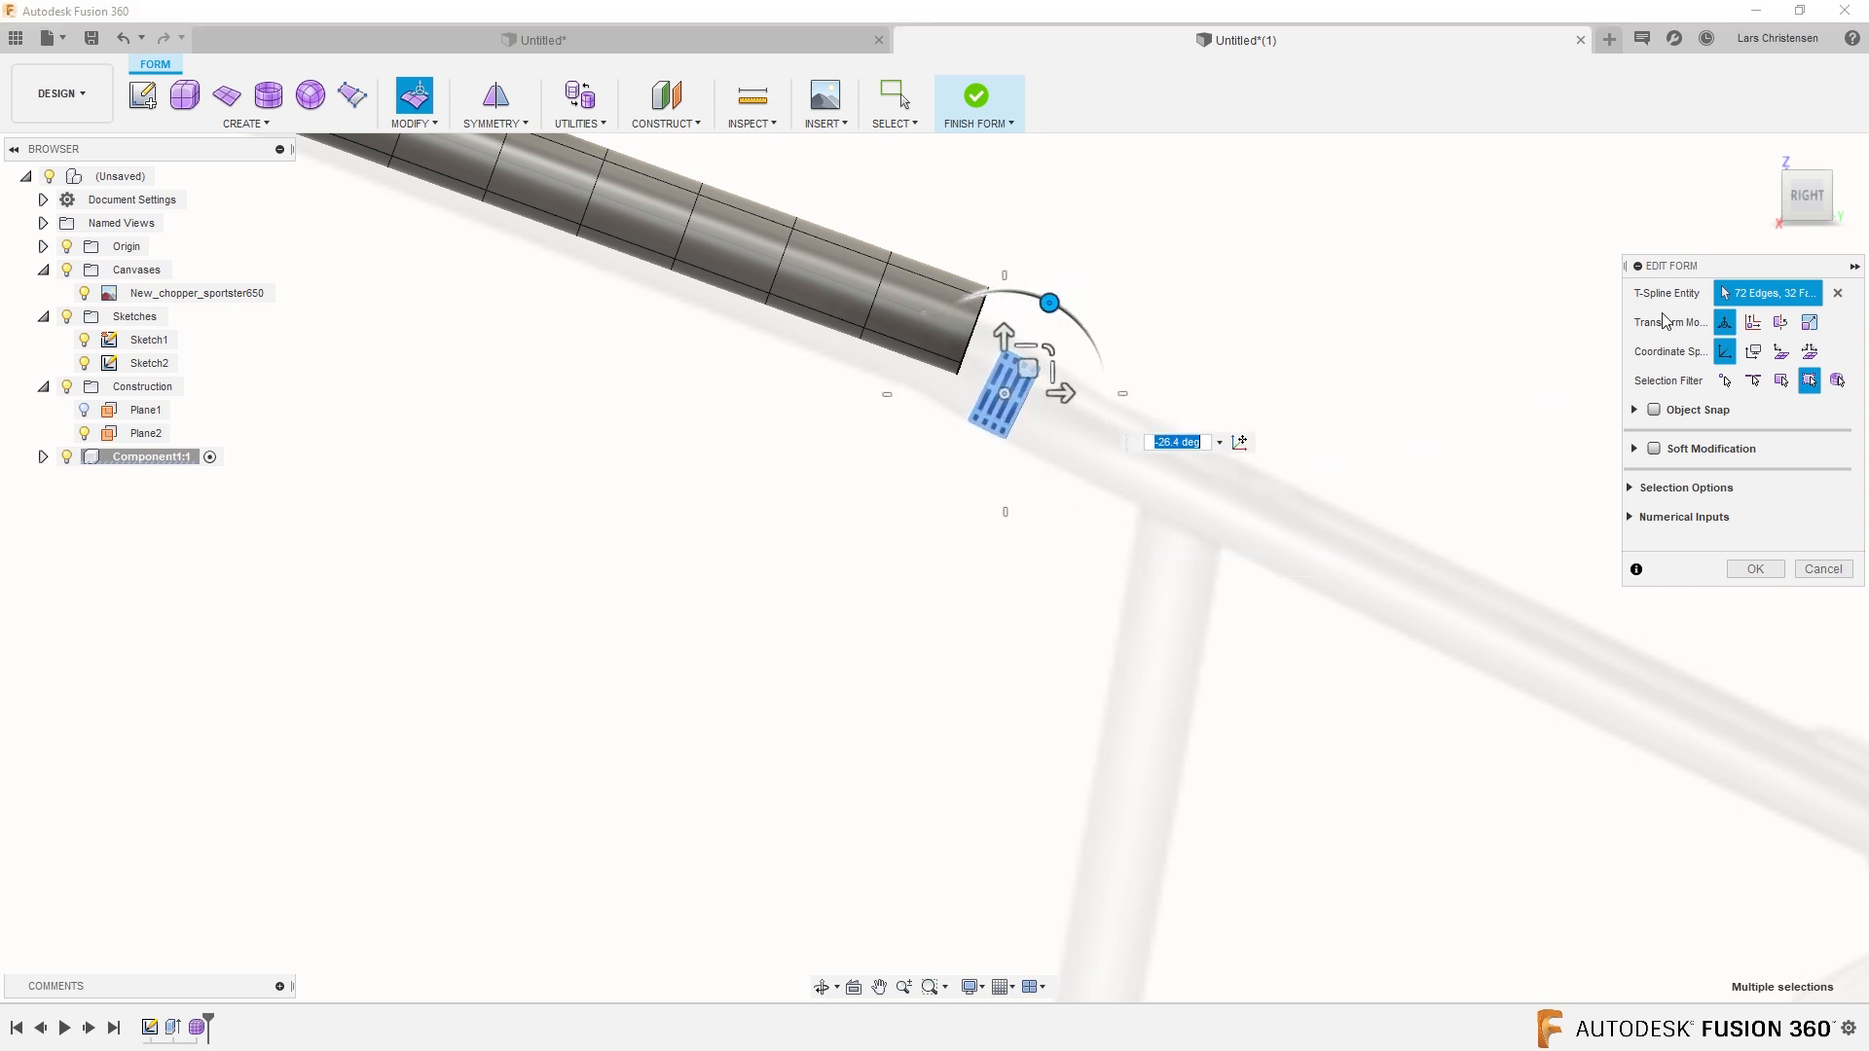
{"action": "left_click", "coordinate": [1807, 195]}
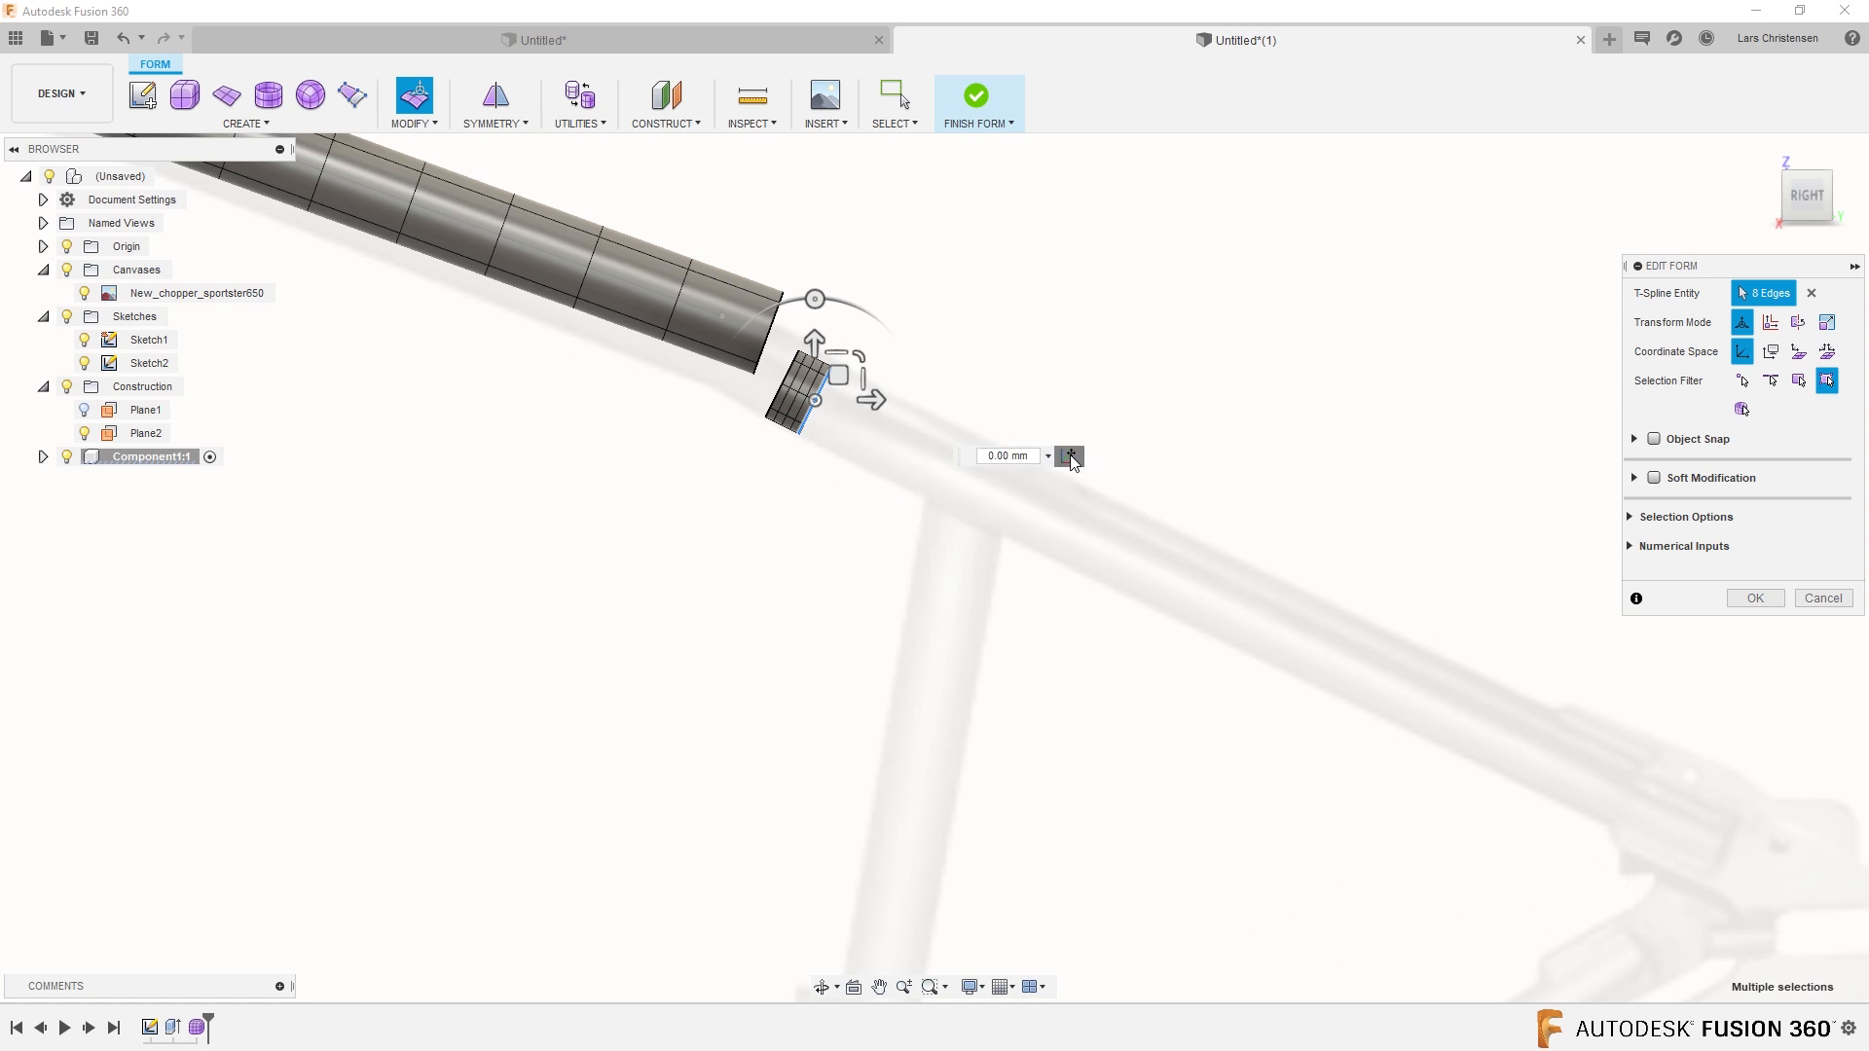
Stretch the lower tube's end ring far down the frame slope, below the upper tube gap.
{"action": "left_click", "coordinate": [1068, 455]}
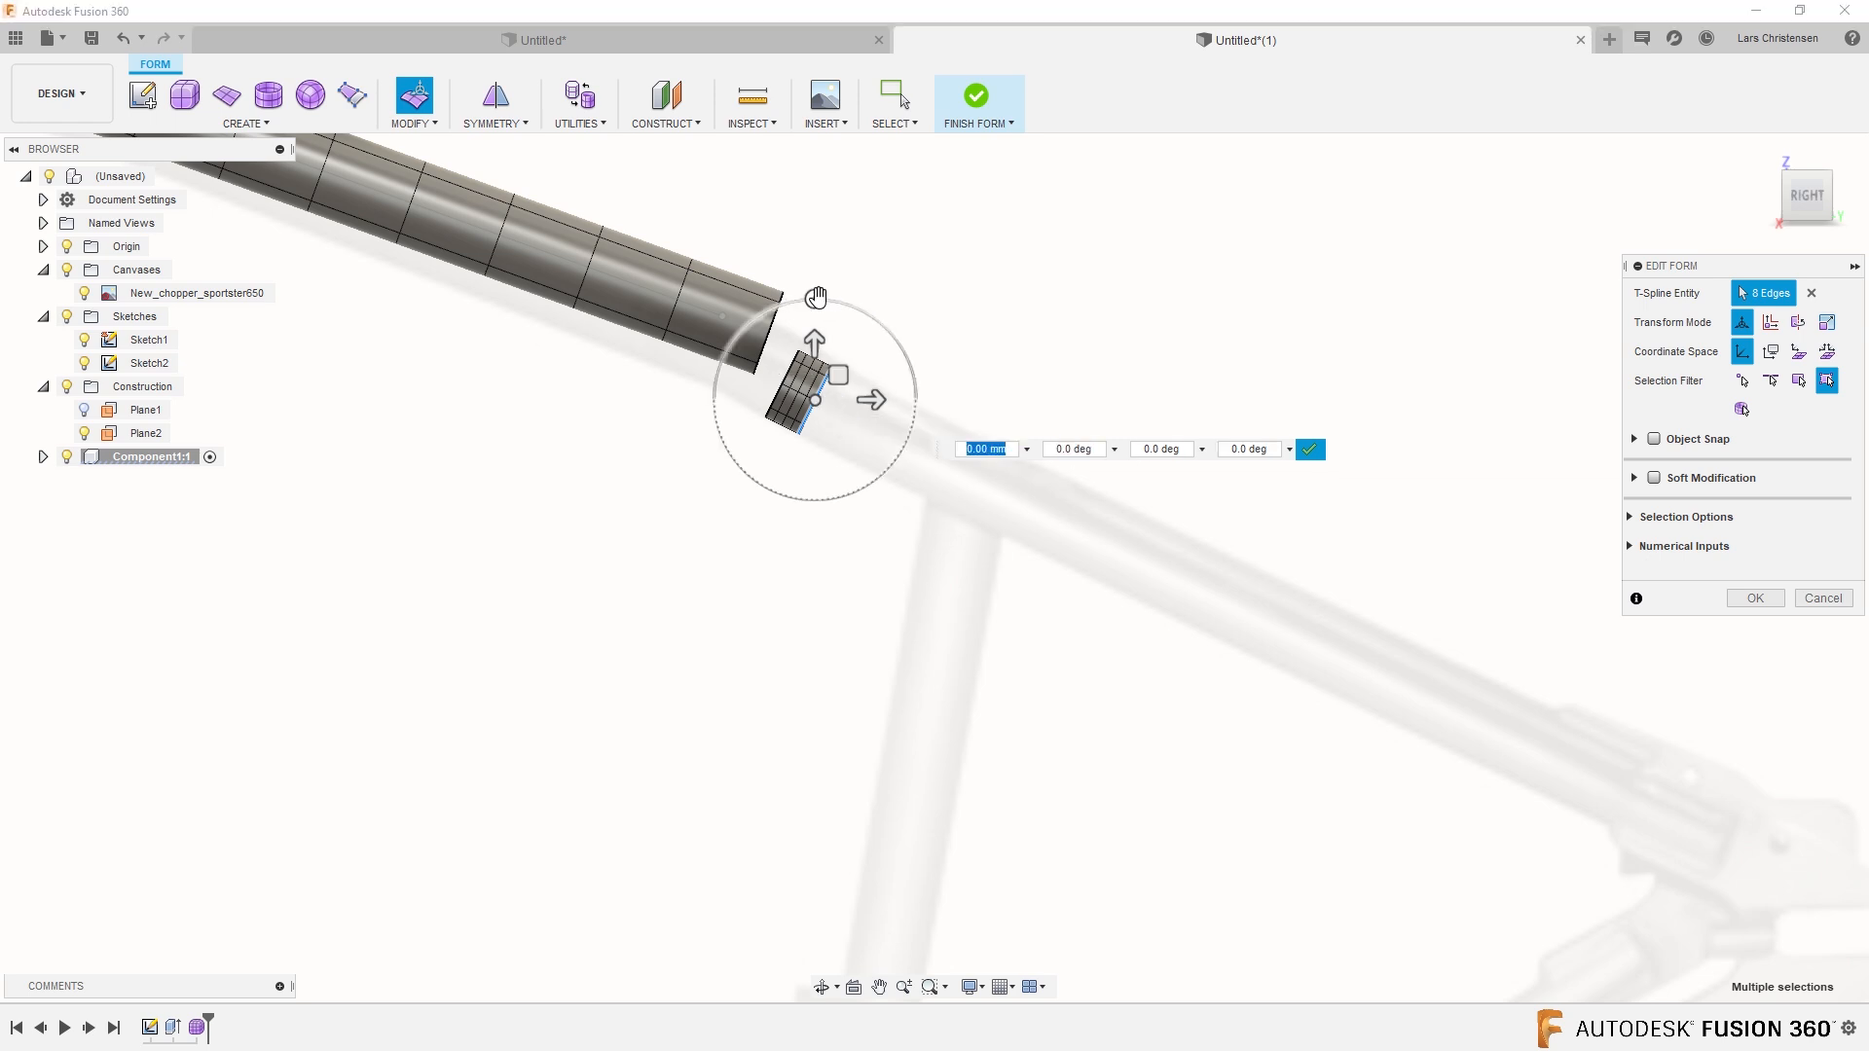
{"action": "left_click_drag", "start_coordinate": [814, 297], "coordinate": [859, 309]}
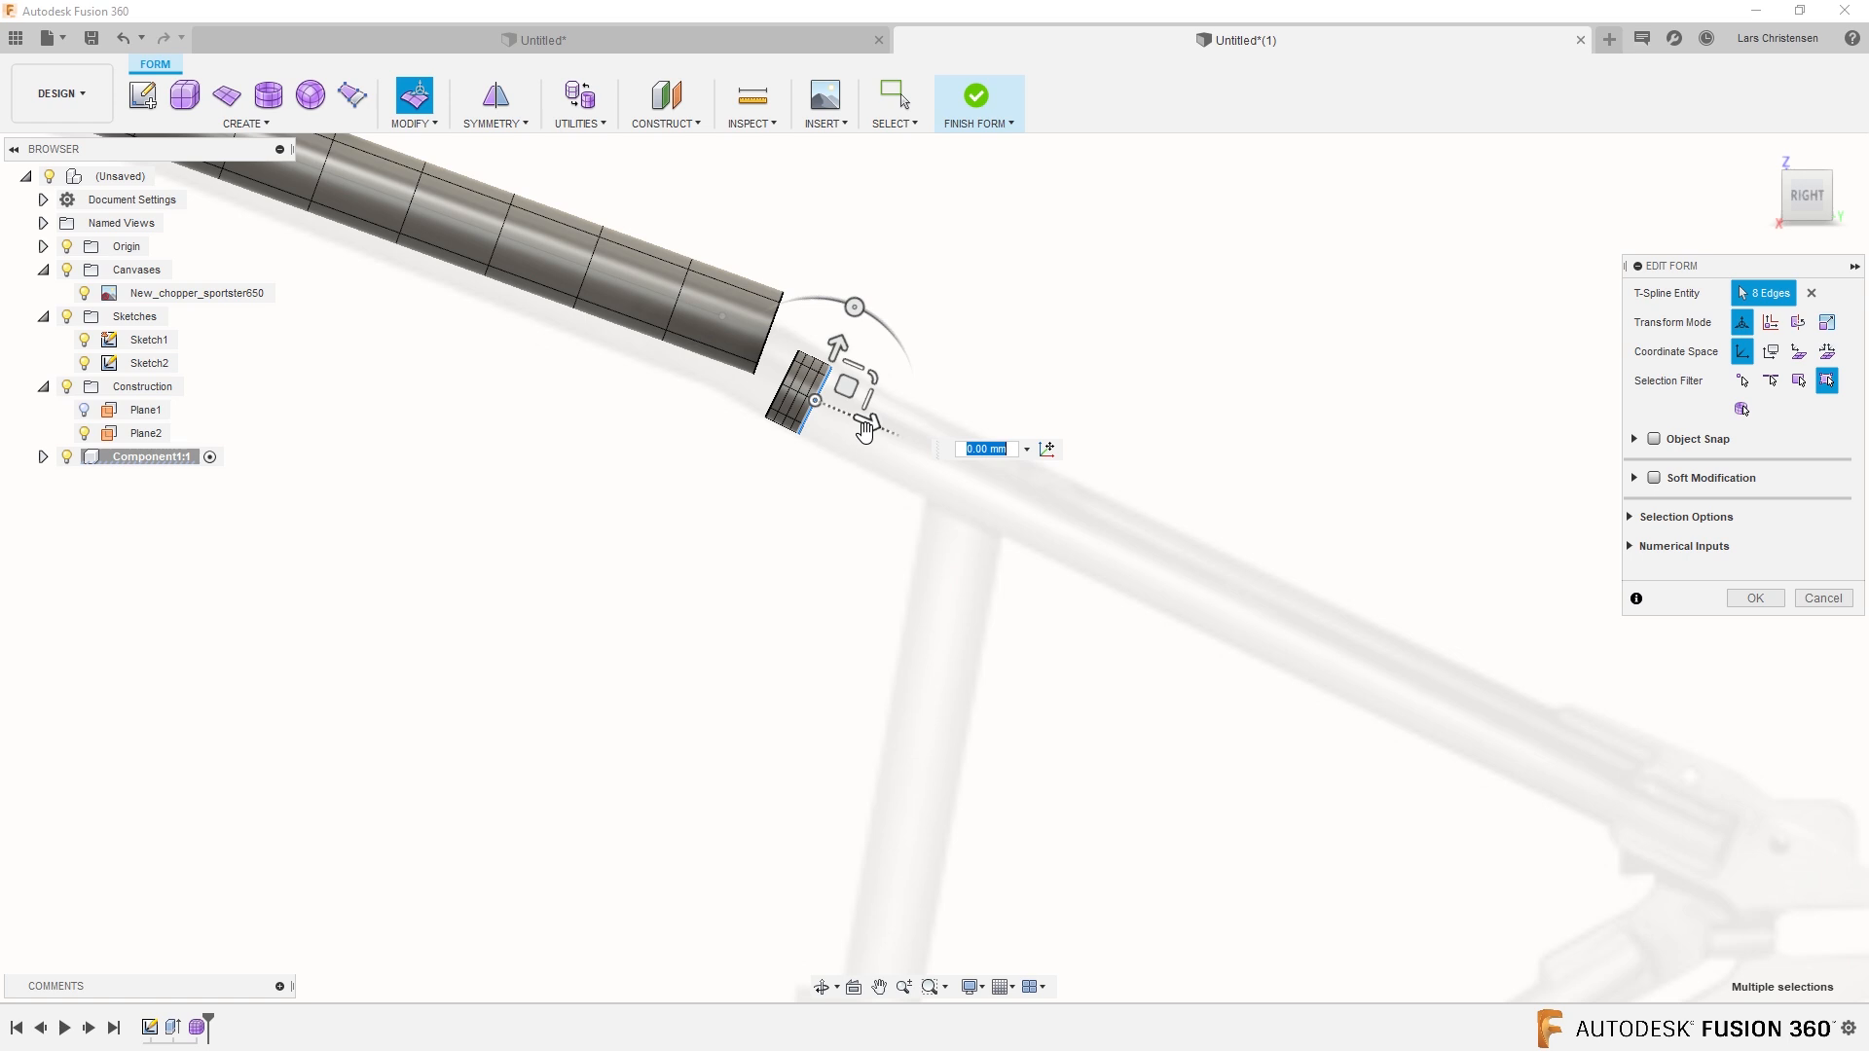
{"action": "left_click_drag", "start_coordinate": [870, 429], "coordinate": [1222, 572]}
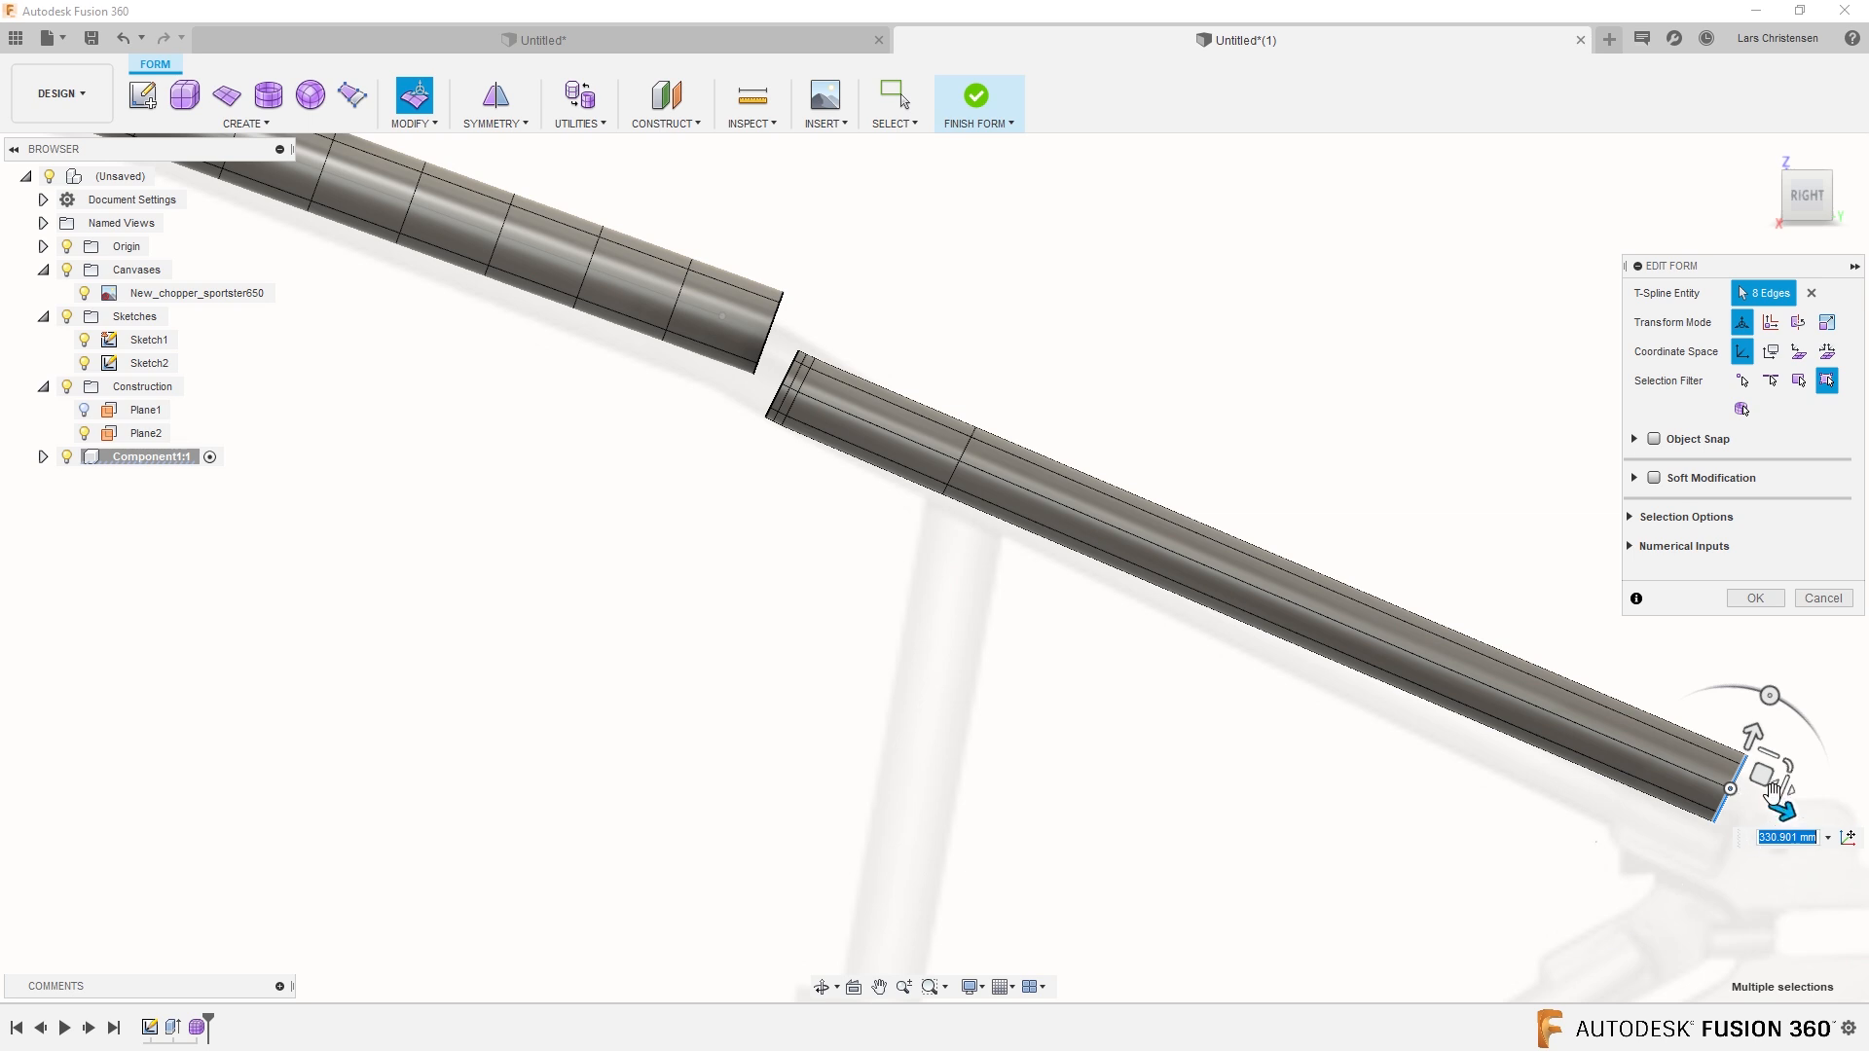
{"action": "left_click_drag", "start_coordinate": [1776, 792], "coordinate": [1758, 789]}
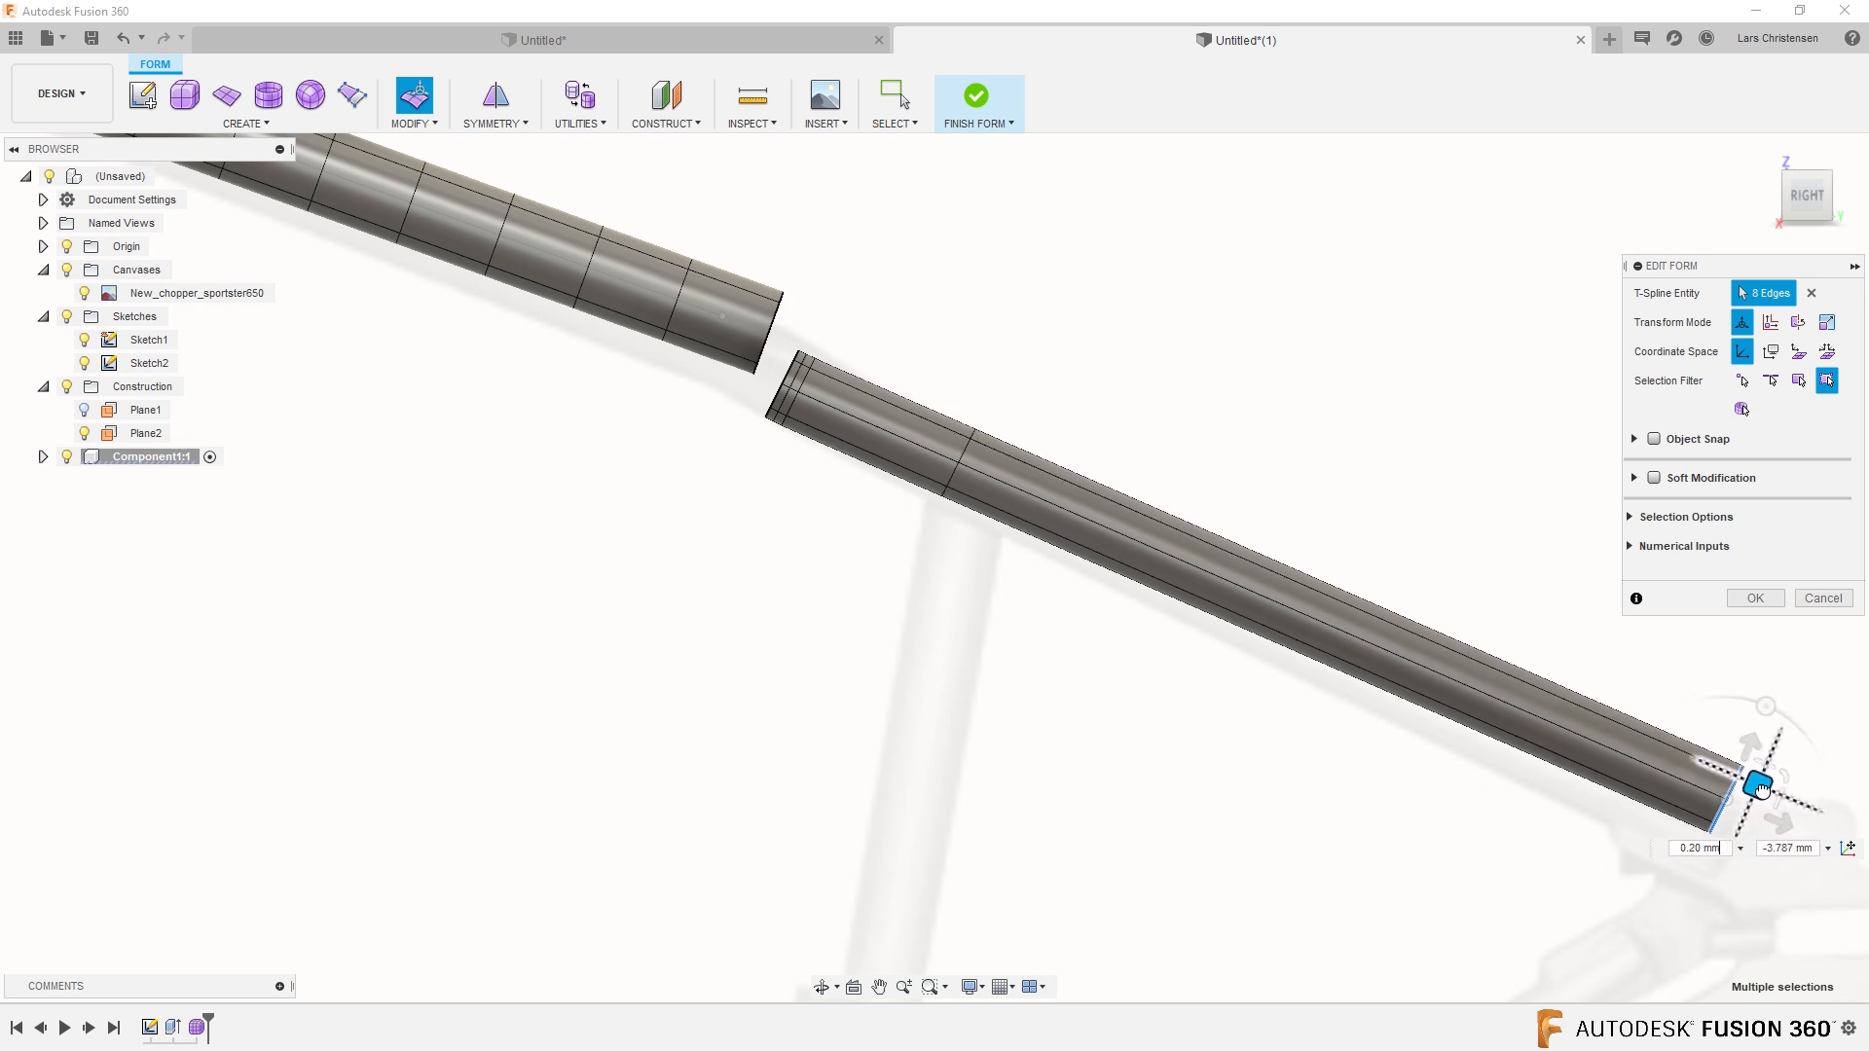
{"action": "left_click_drag", "start_coordinate": [1759, 789], "coordinate": [1758, 808]}
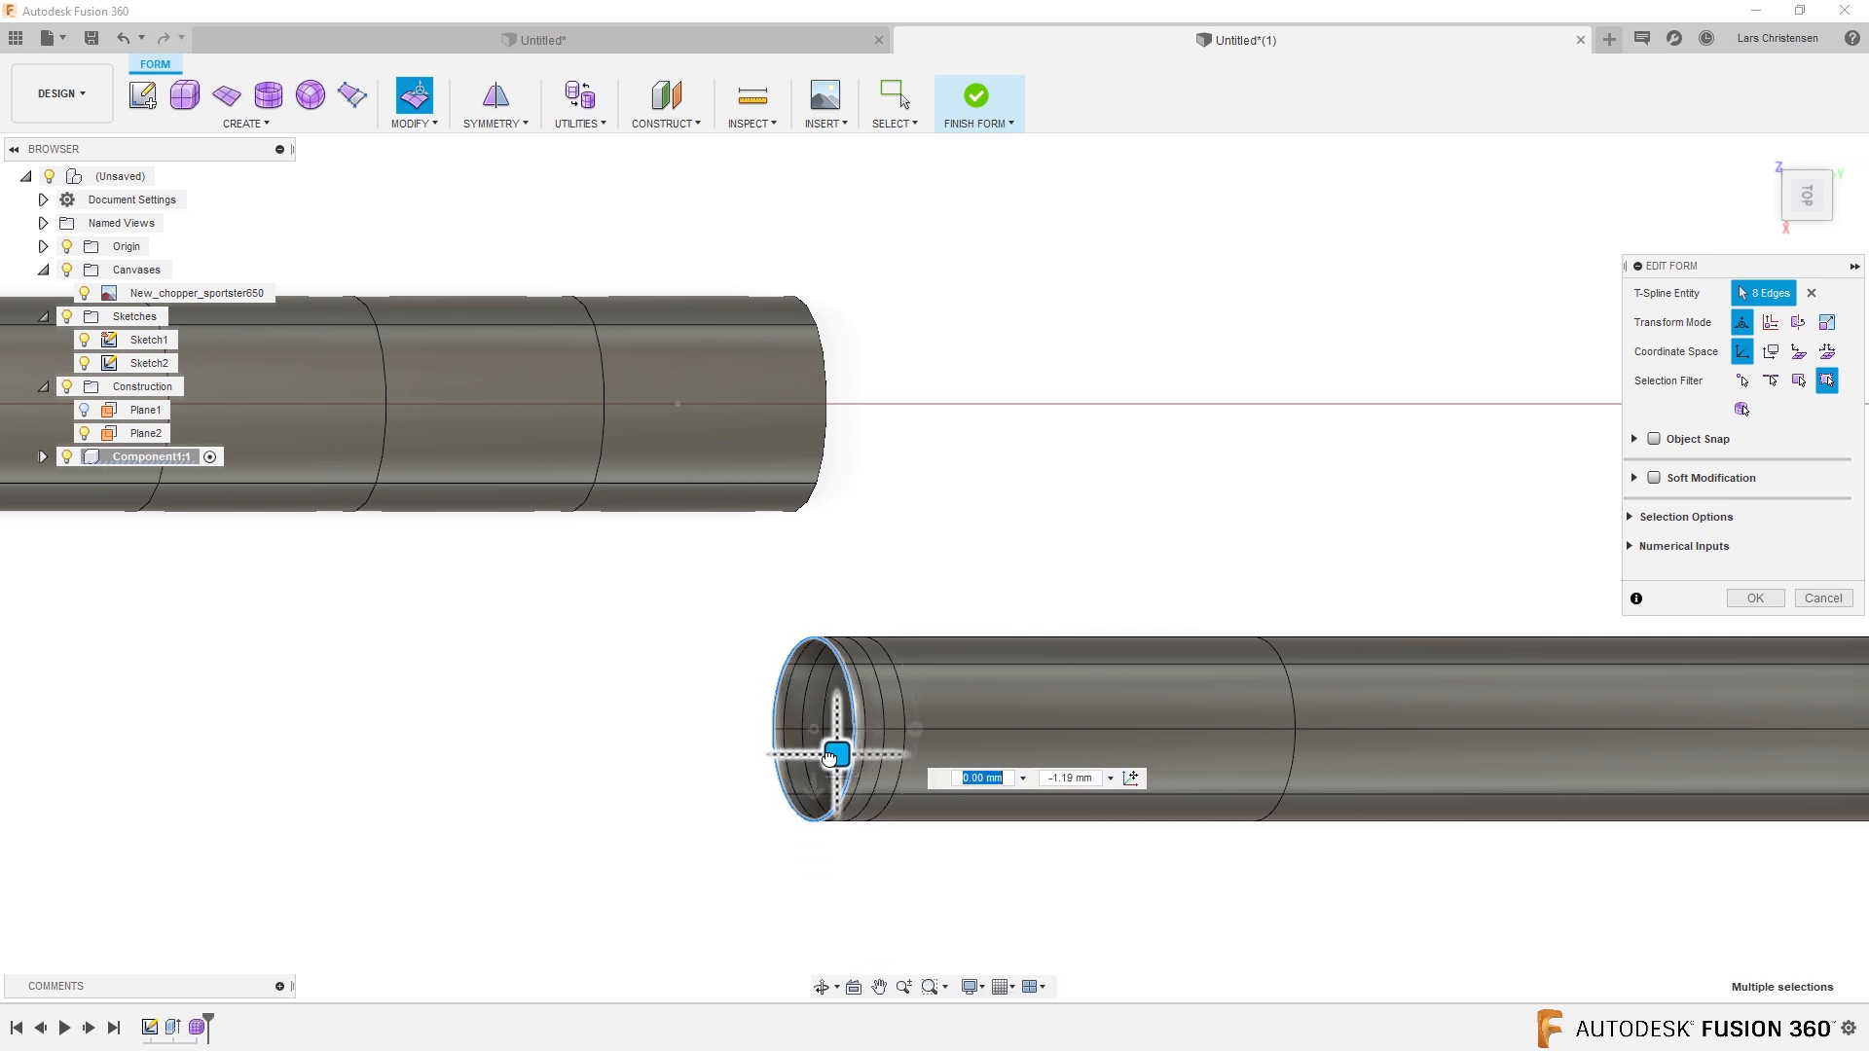
Extend the lower tube's end outward with new segments.
{"action": "left_click_drag", "start_coordinate": [830, 753], "coordinate": [799, 753]}
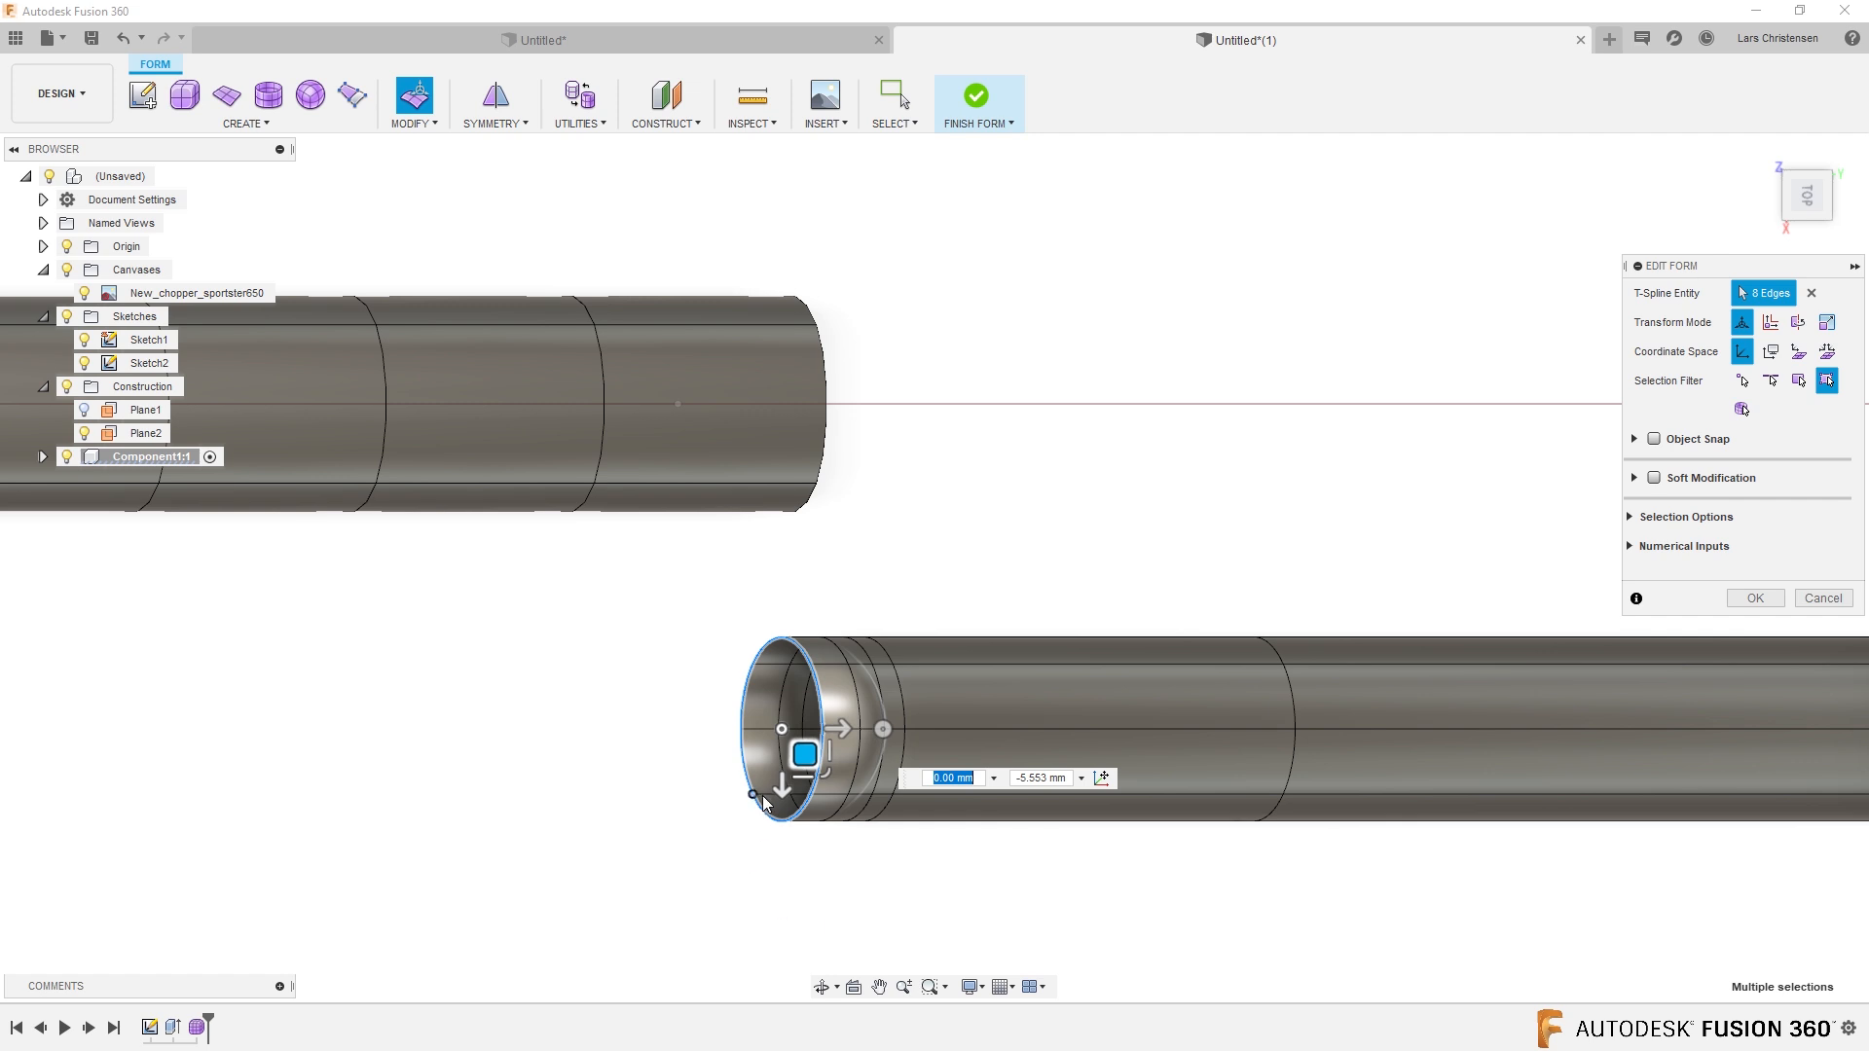
{"action": "left_click_drag", "start_coordinate": [798, 753], "coordinate": [782, 752]}
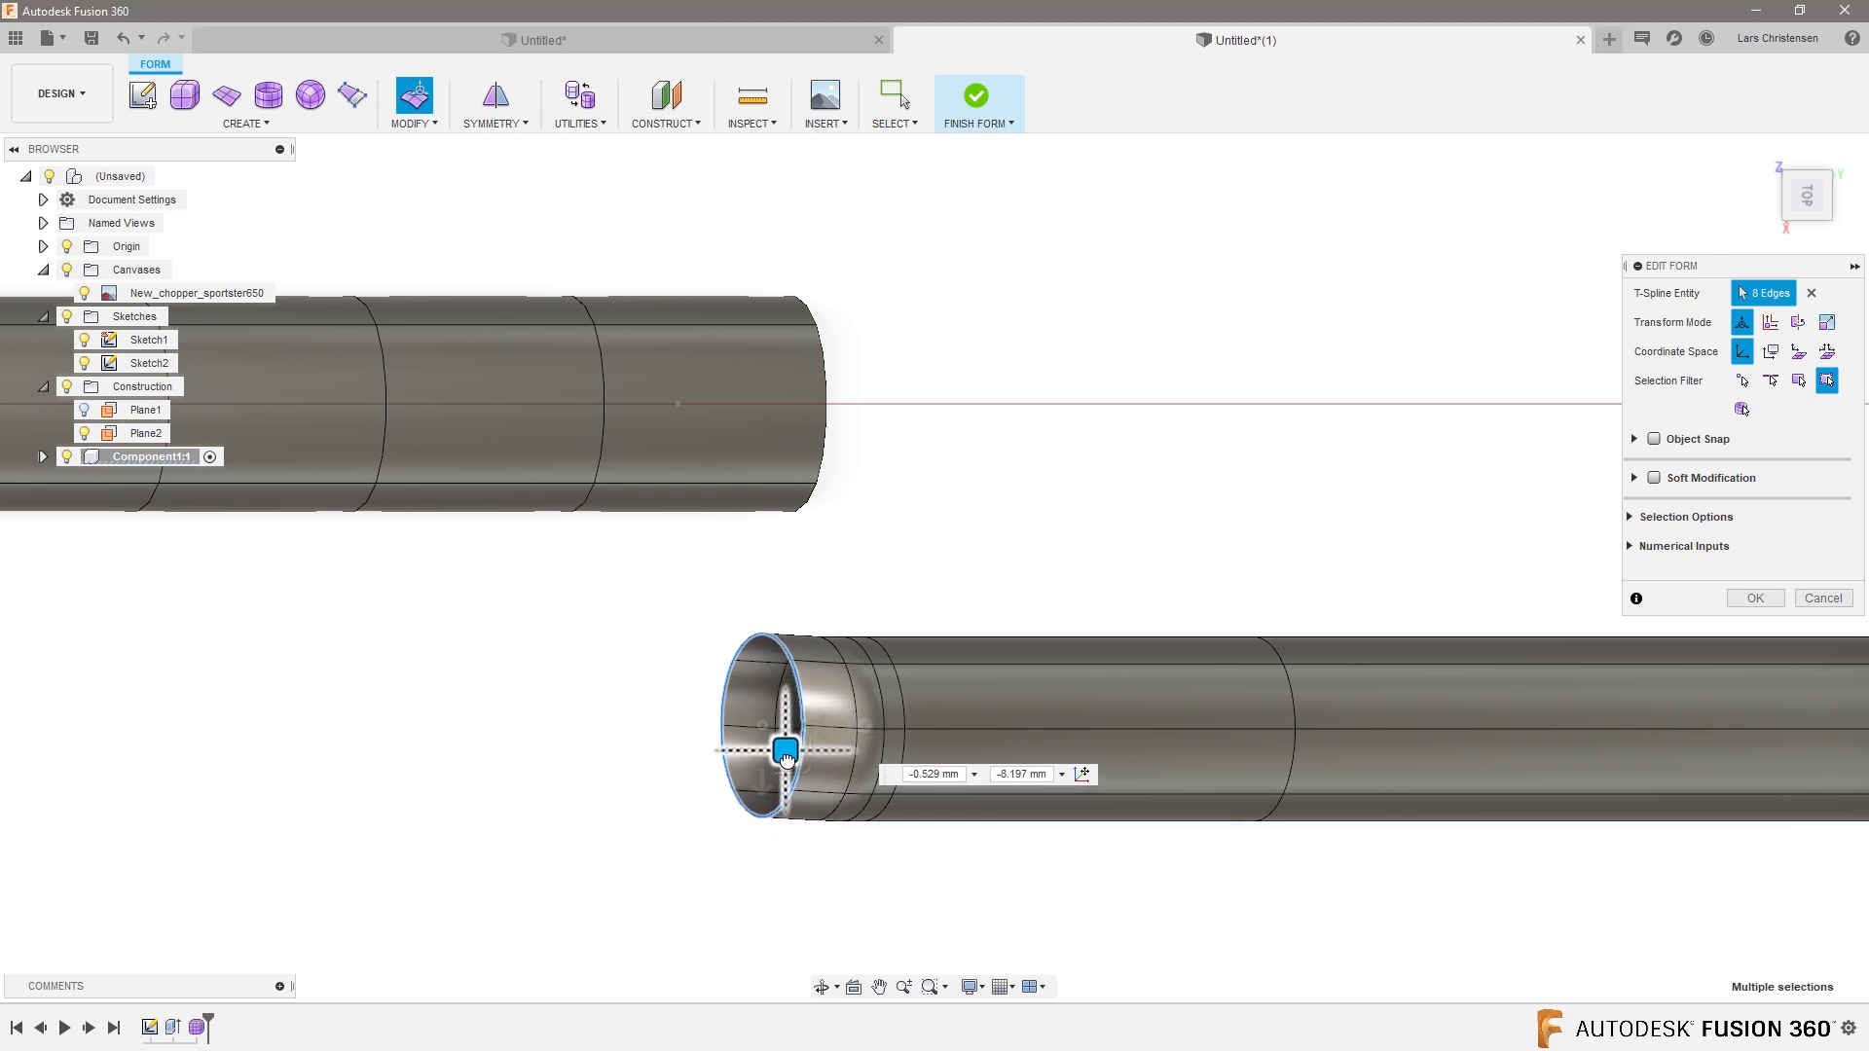
{"action": "left_click_drag", "start_coordinate": [782, 750], "coordinate": [859, 737]}
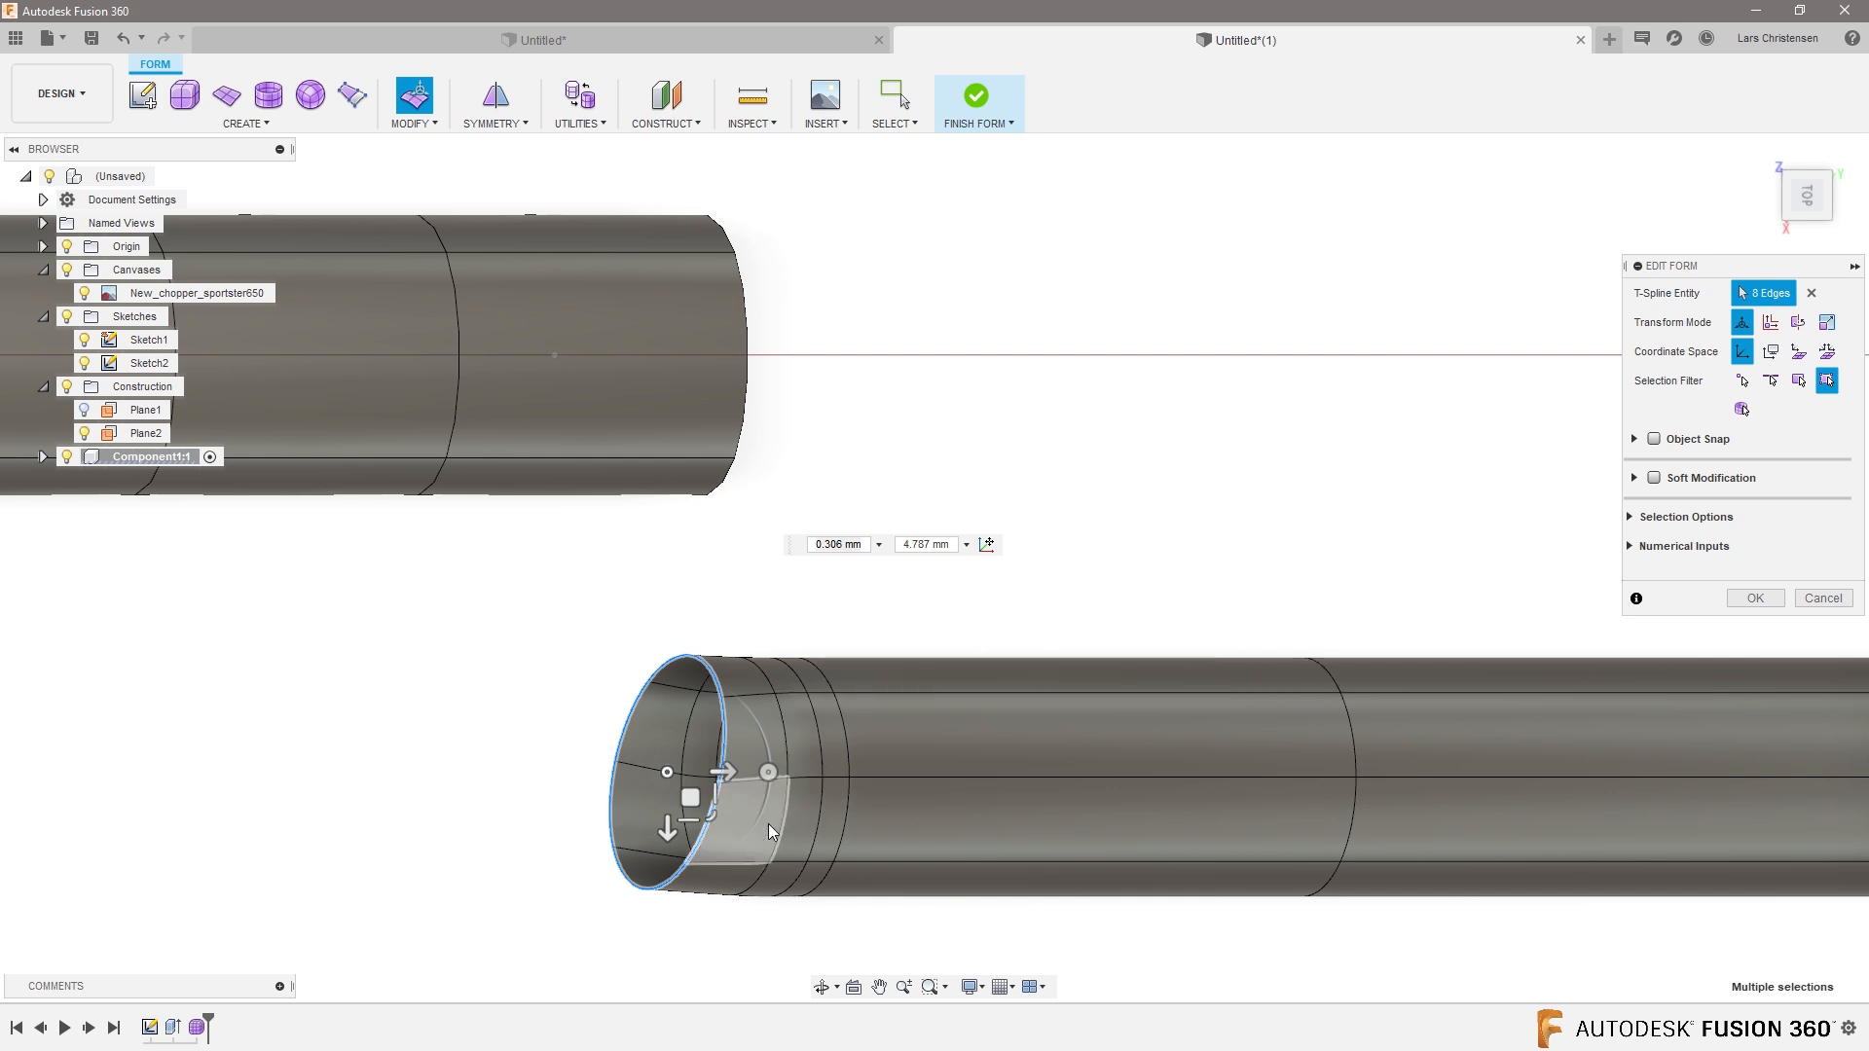
Curve the new segments into an elbow turning back toward the upper tube.
{"action": "left_click_drag", "start_coordinate": [689, 797], "coordinate": [629, 771]}
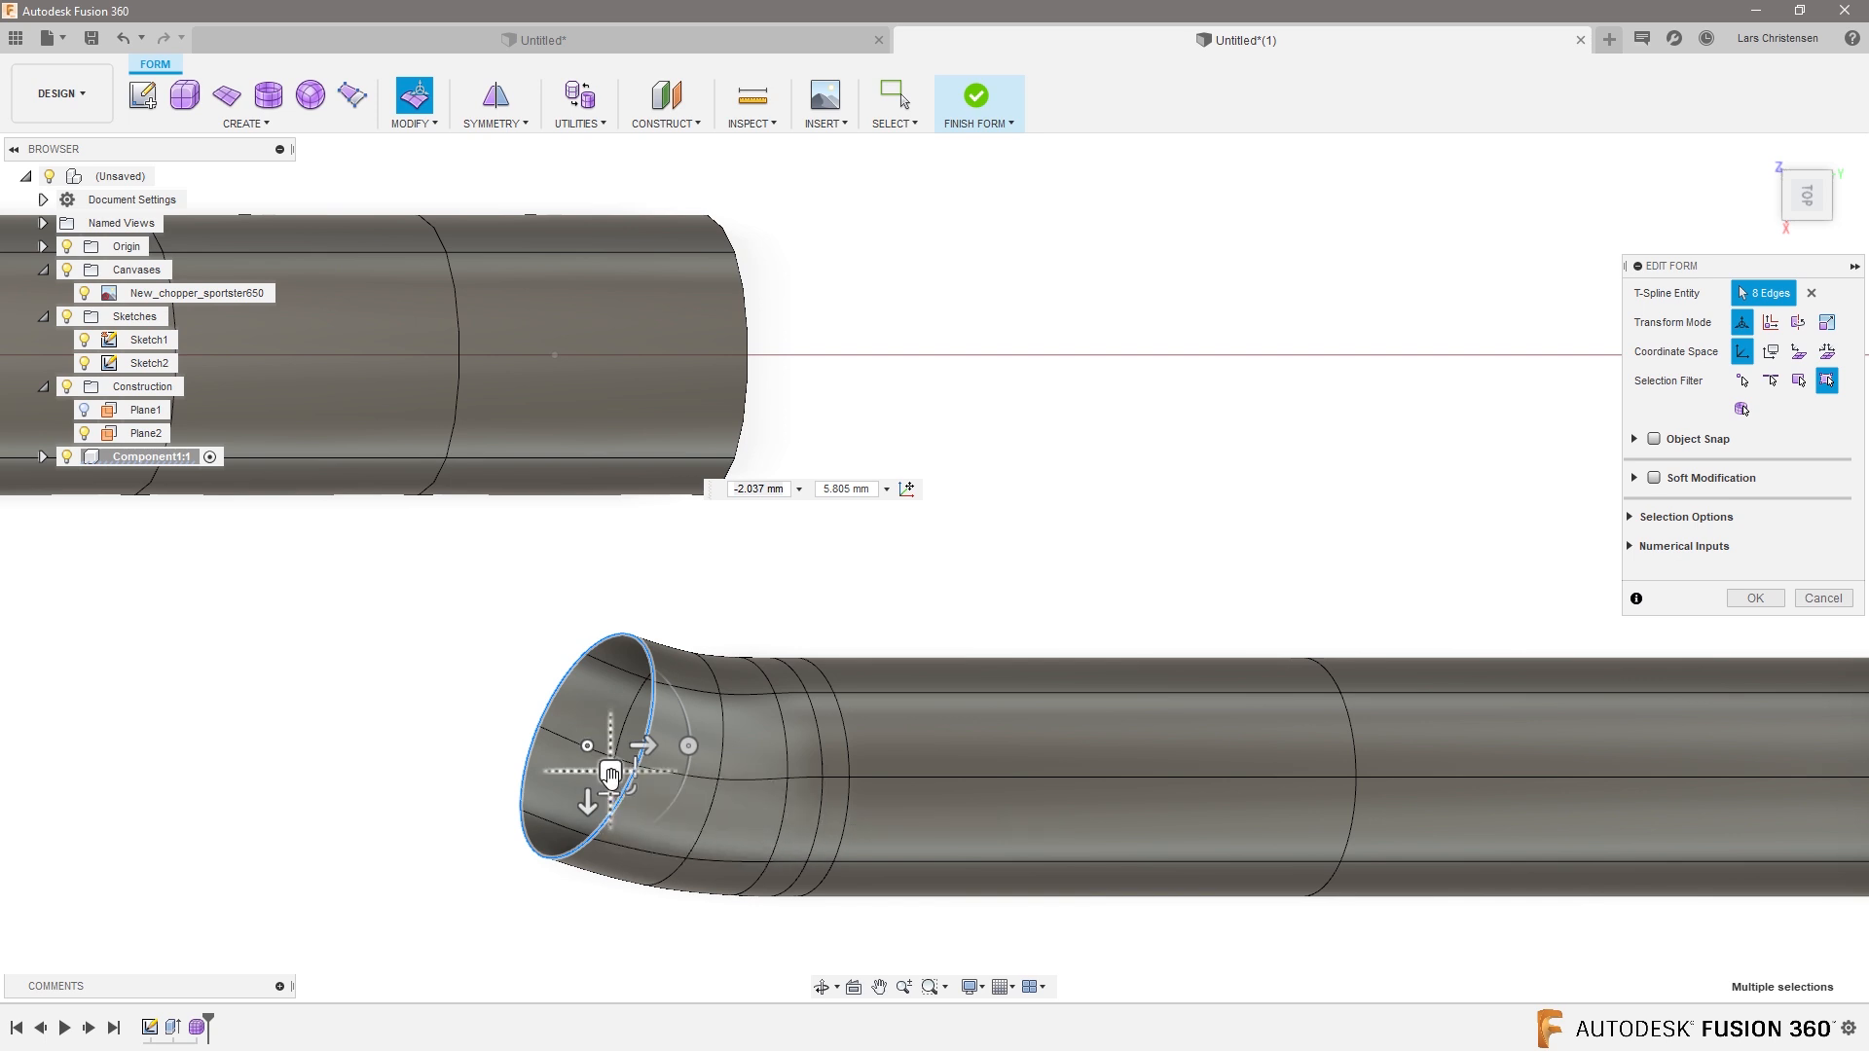
{"action": "left_click_drag", "start_coordinate": [611, 772], "coordinate": [519, 731]}
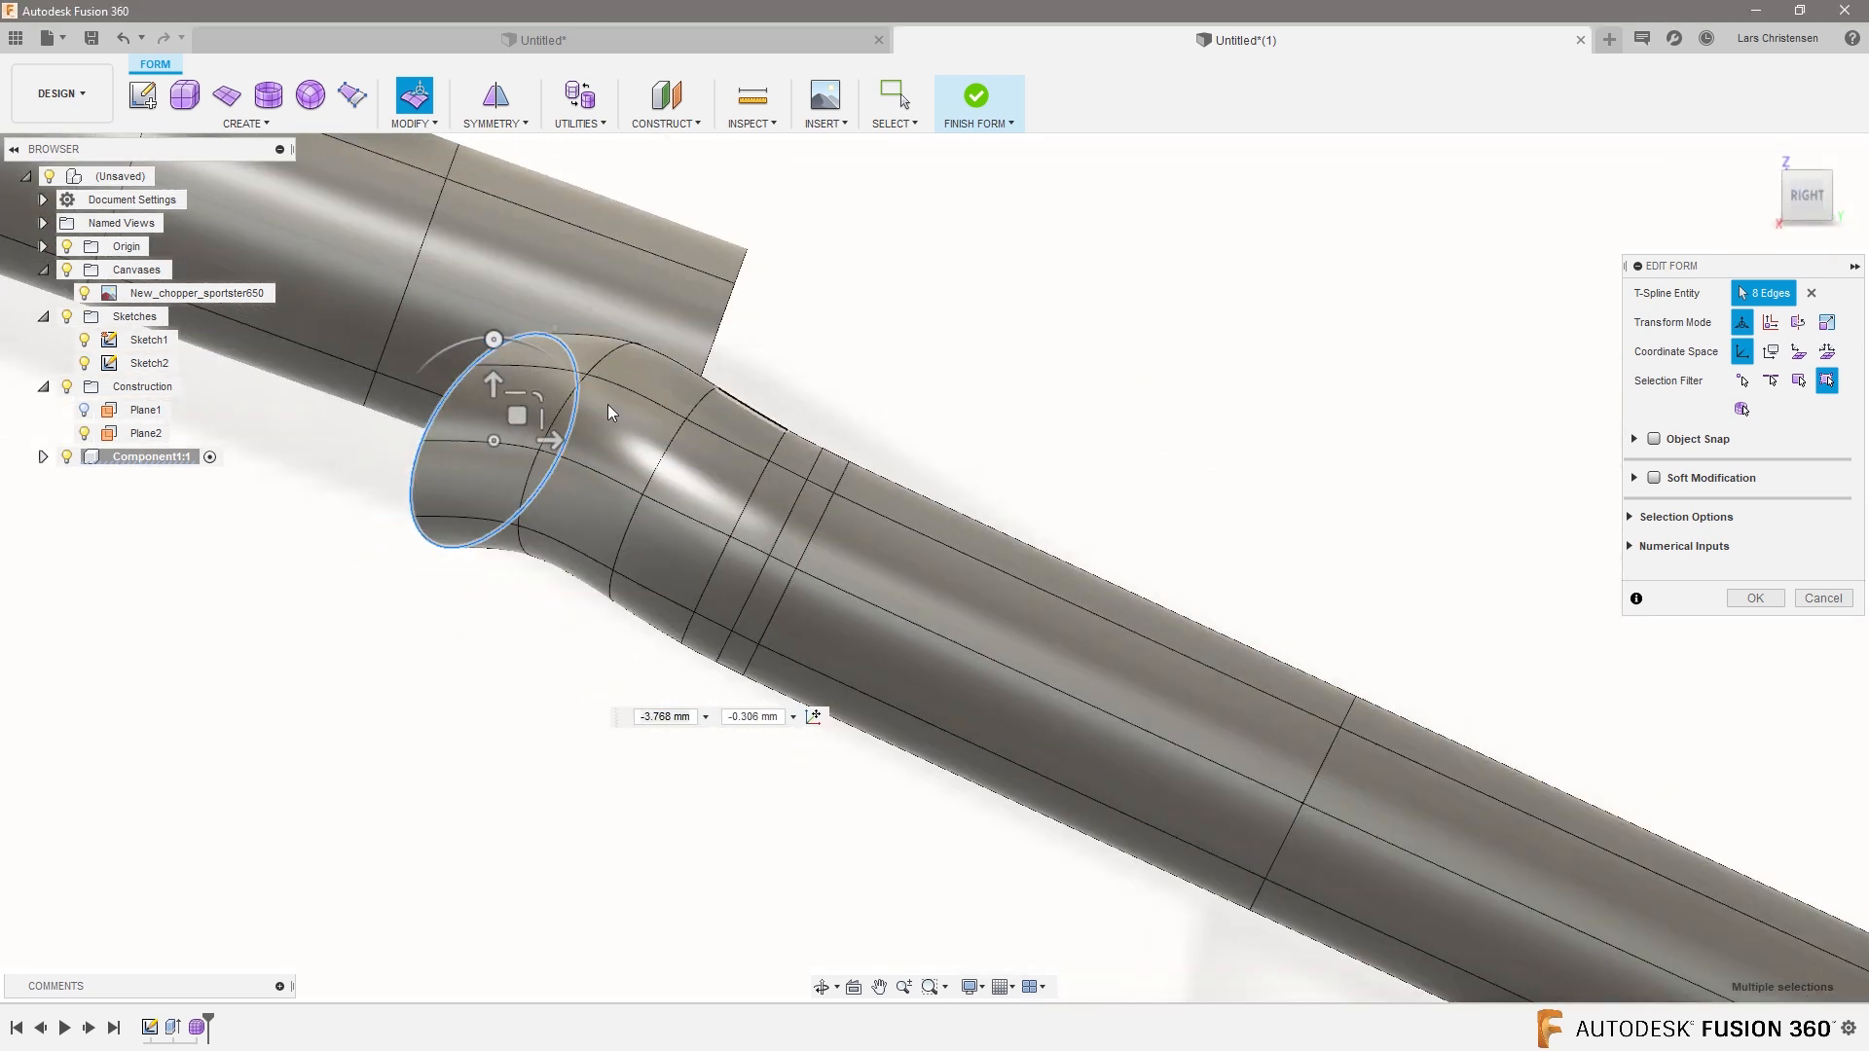
{"action": "left_click_drag", "start_coordinate": [517, 414], "coordinate": [526, 362]}
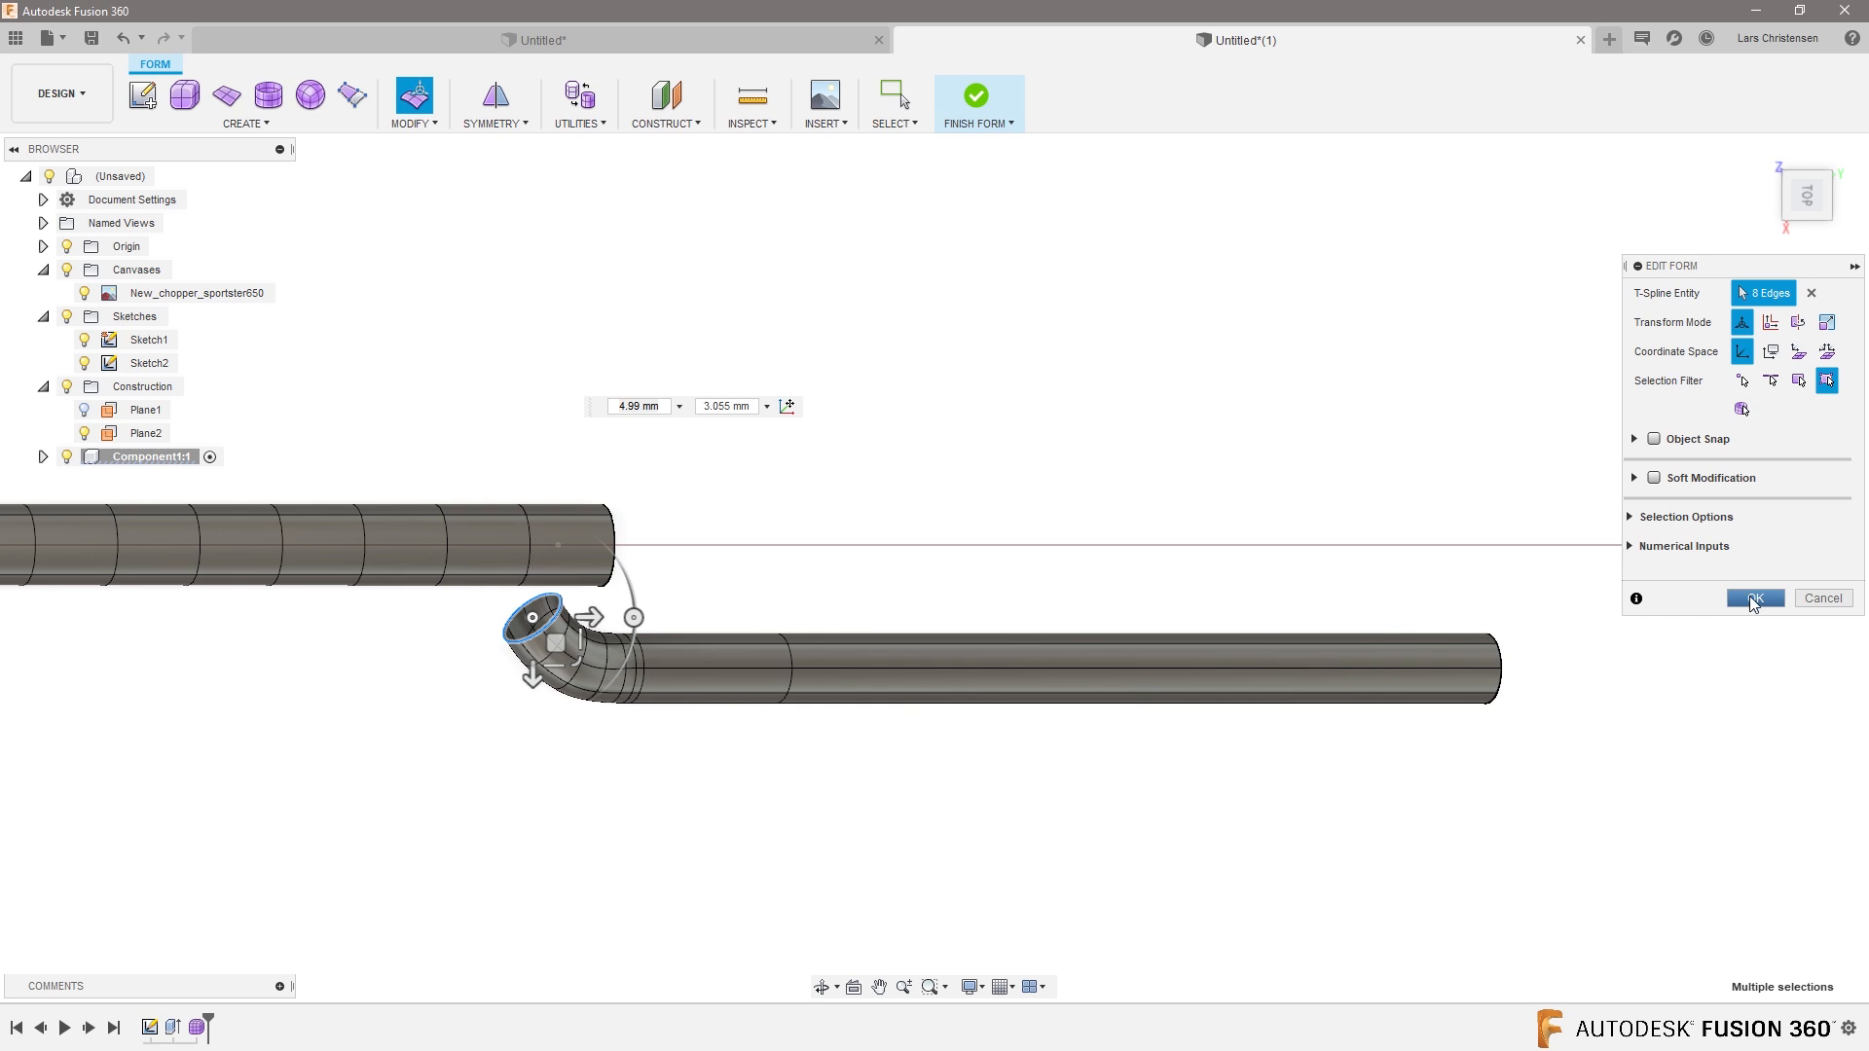
{"action": "left_click", "coordinate": [1753, 596]}
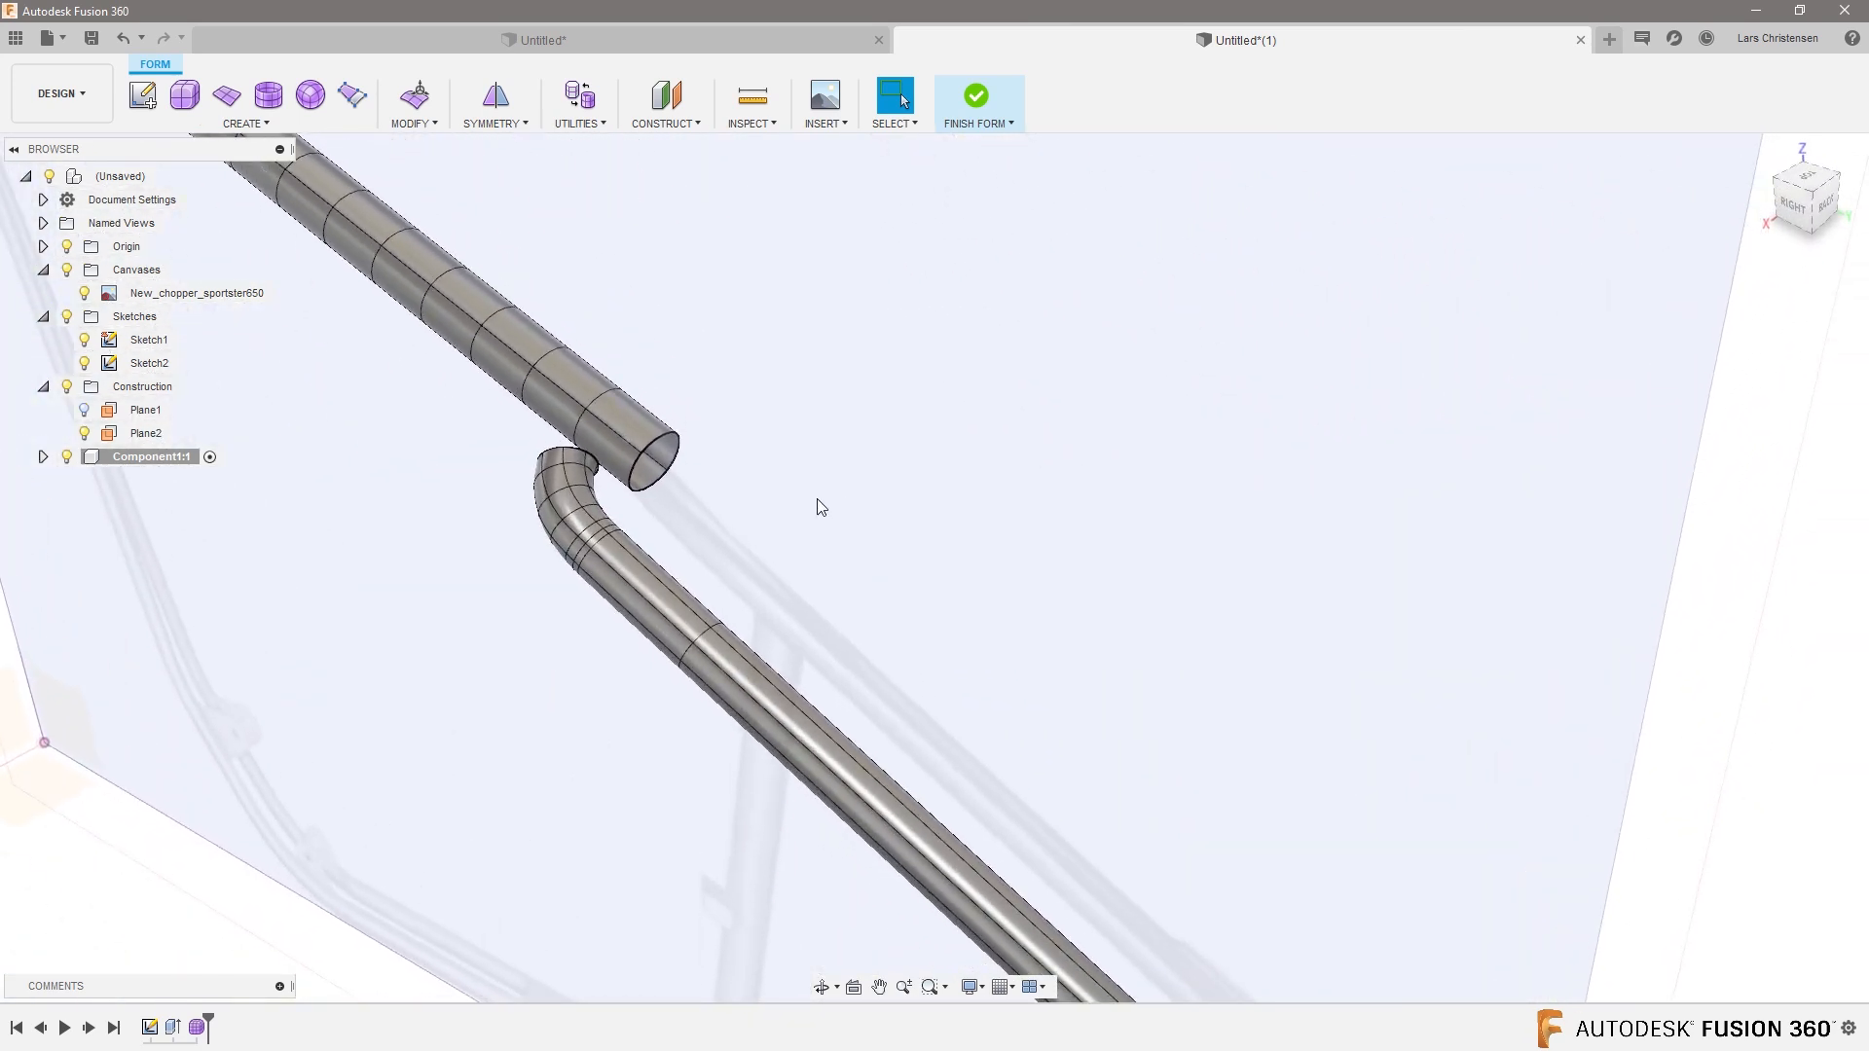
{"action": "mouse_move", "coordinate": [495, 96]}
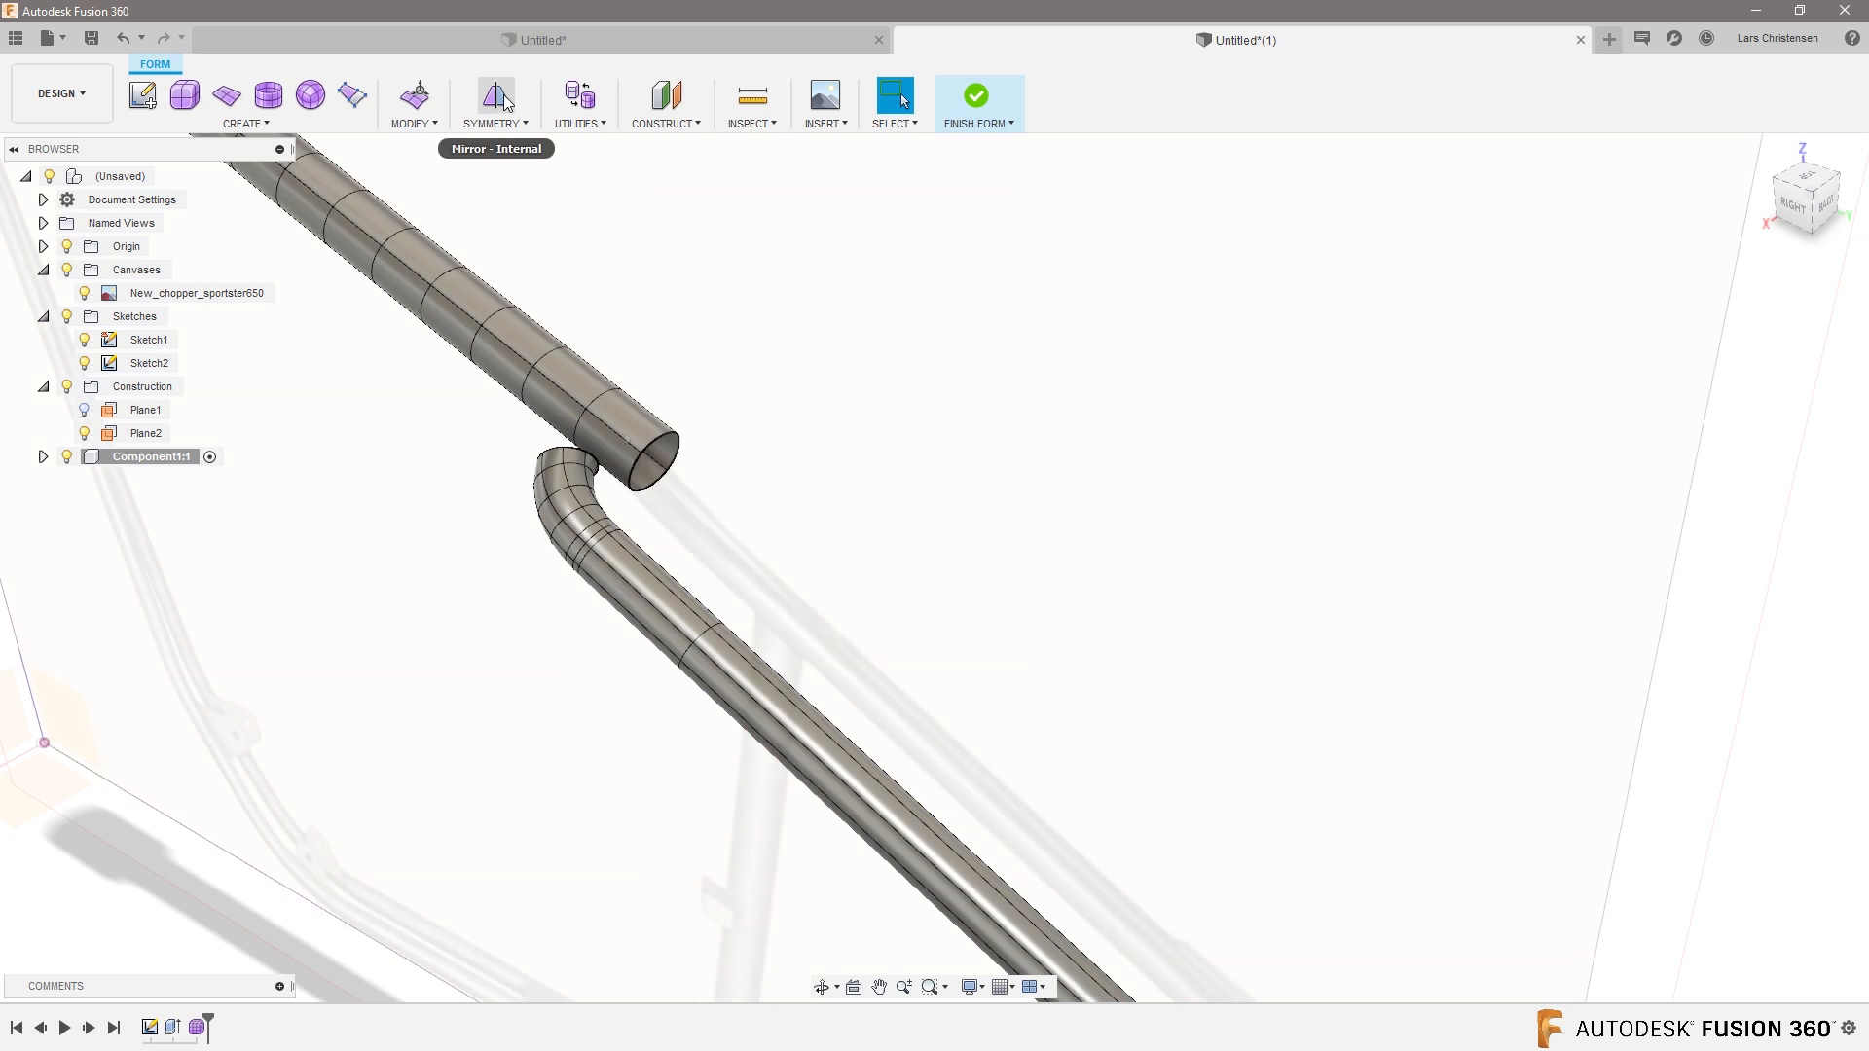
{"action": "mouse_move", "coordinate": [496, 95]}
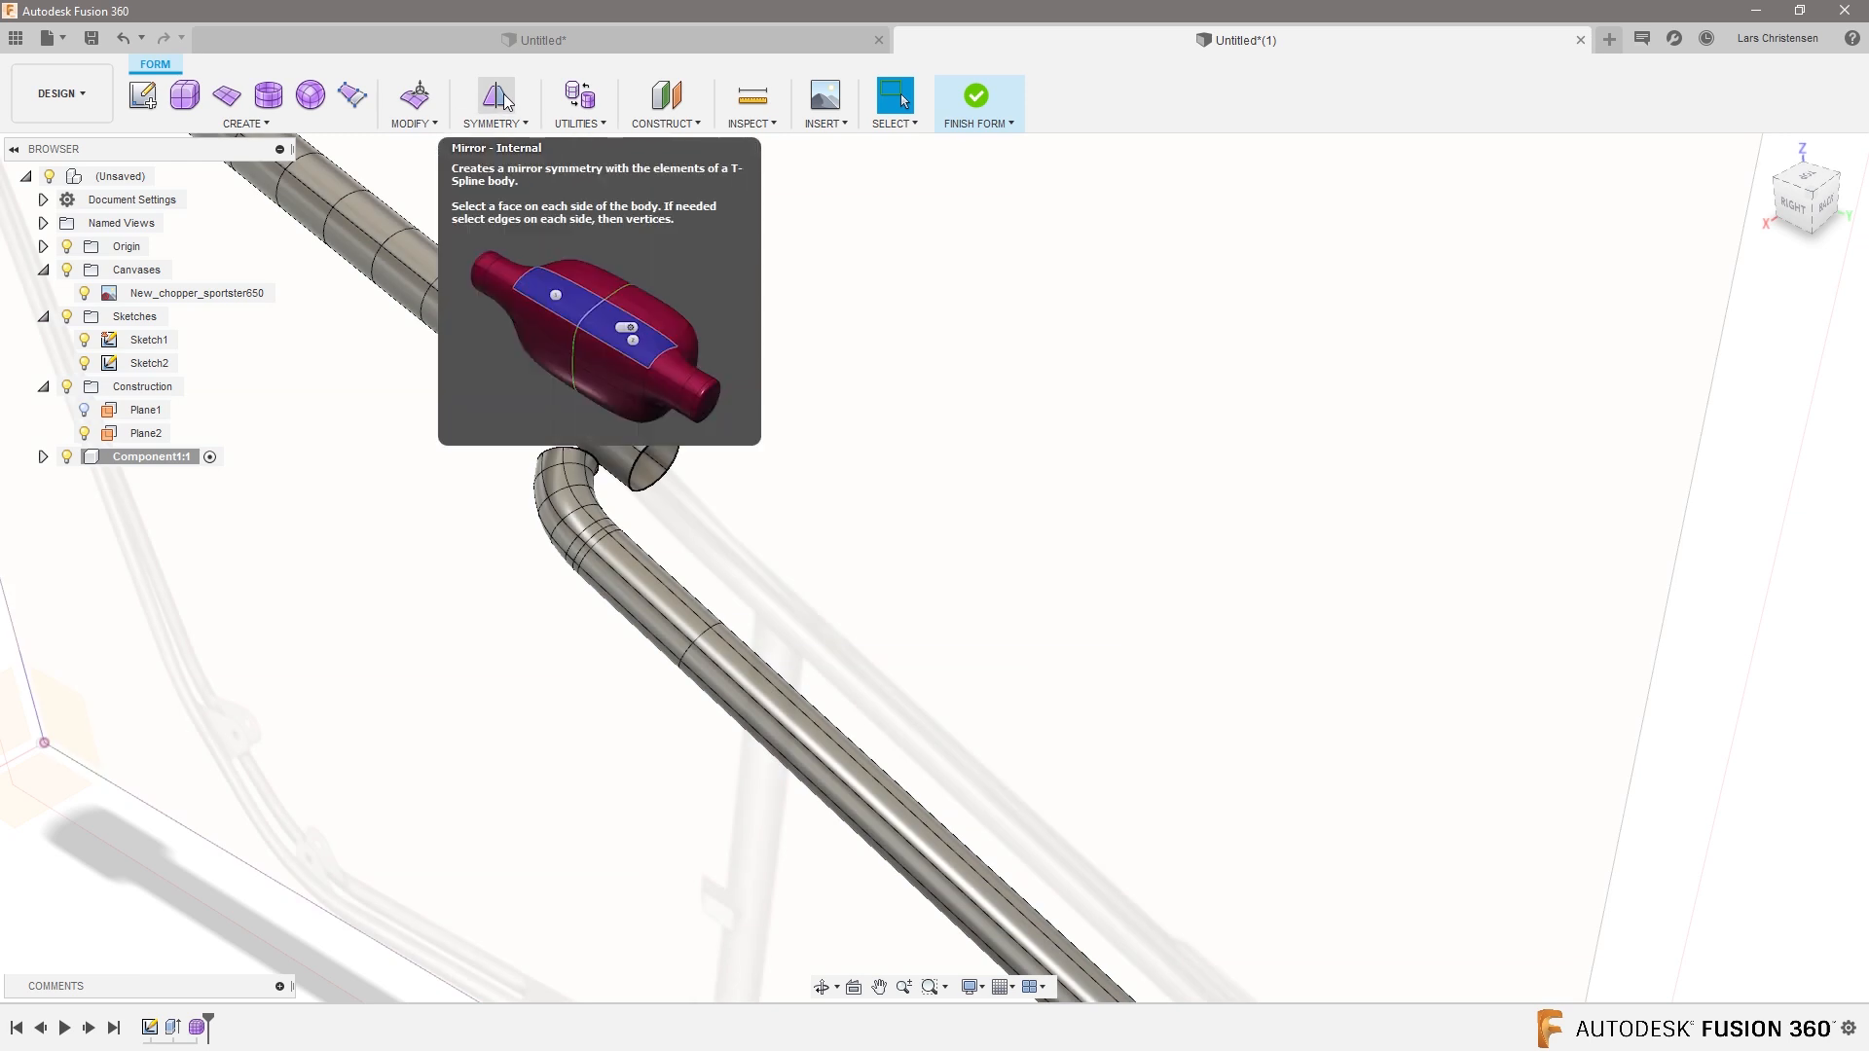
Mirror-duplicate the bent lower tube into a parallel second fork leg.
{"action": "left_click", "coordinate": [494, 104]}
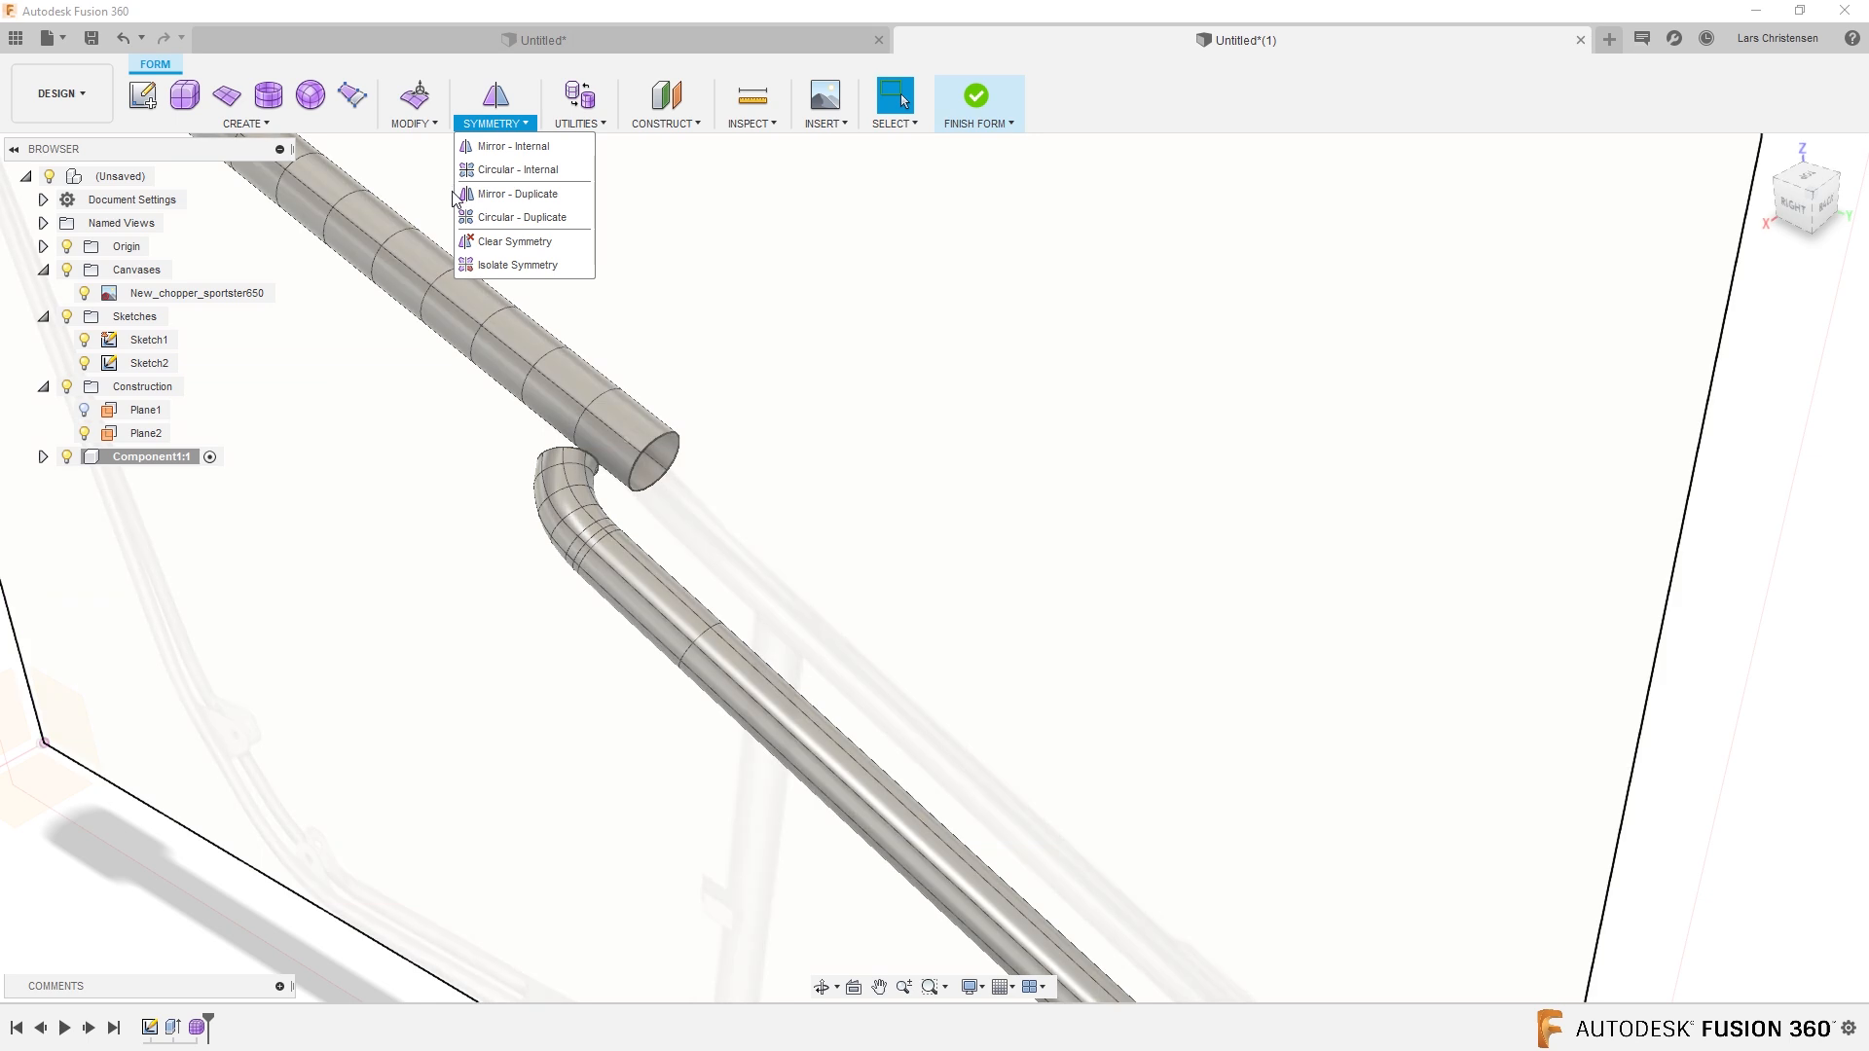
{"action": "mouse_move", "coordinate": [525, 193]}
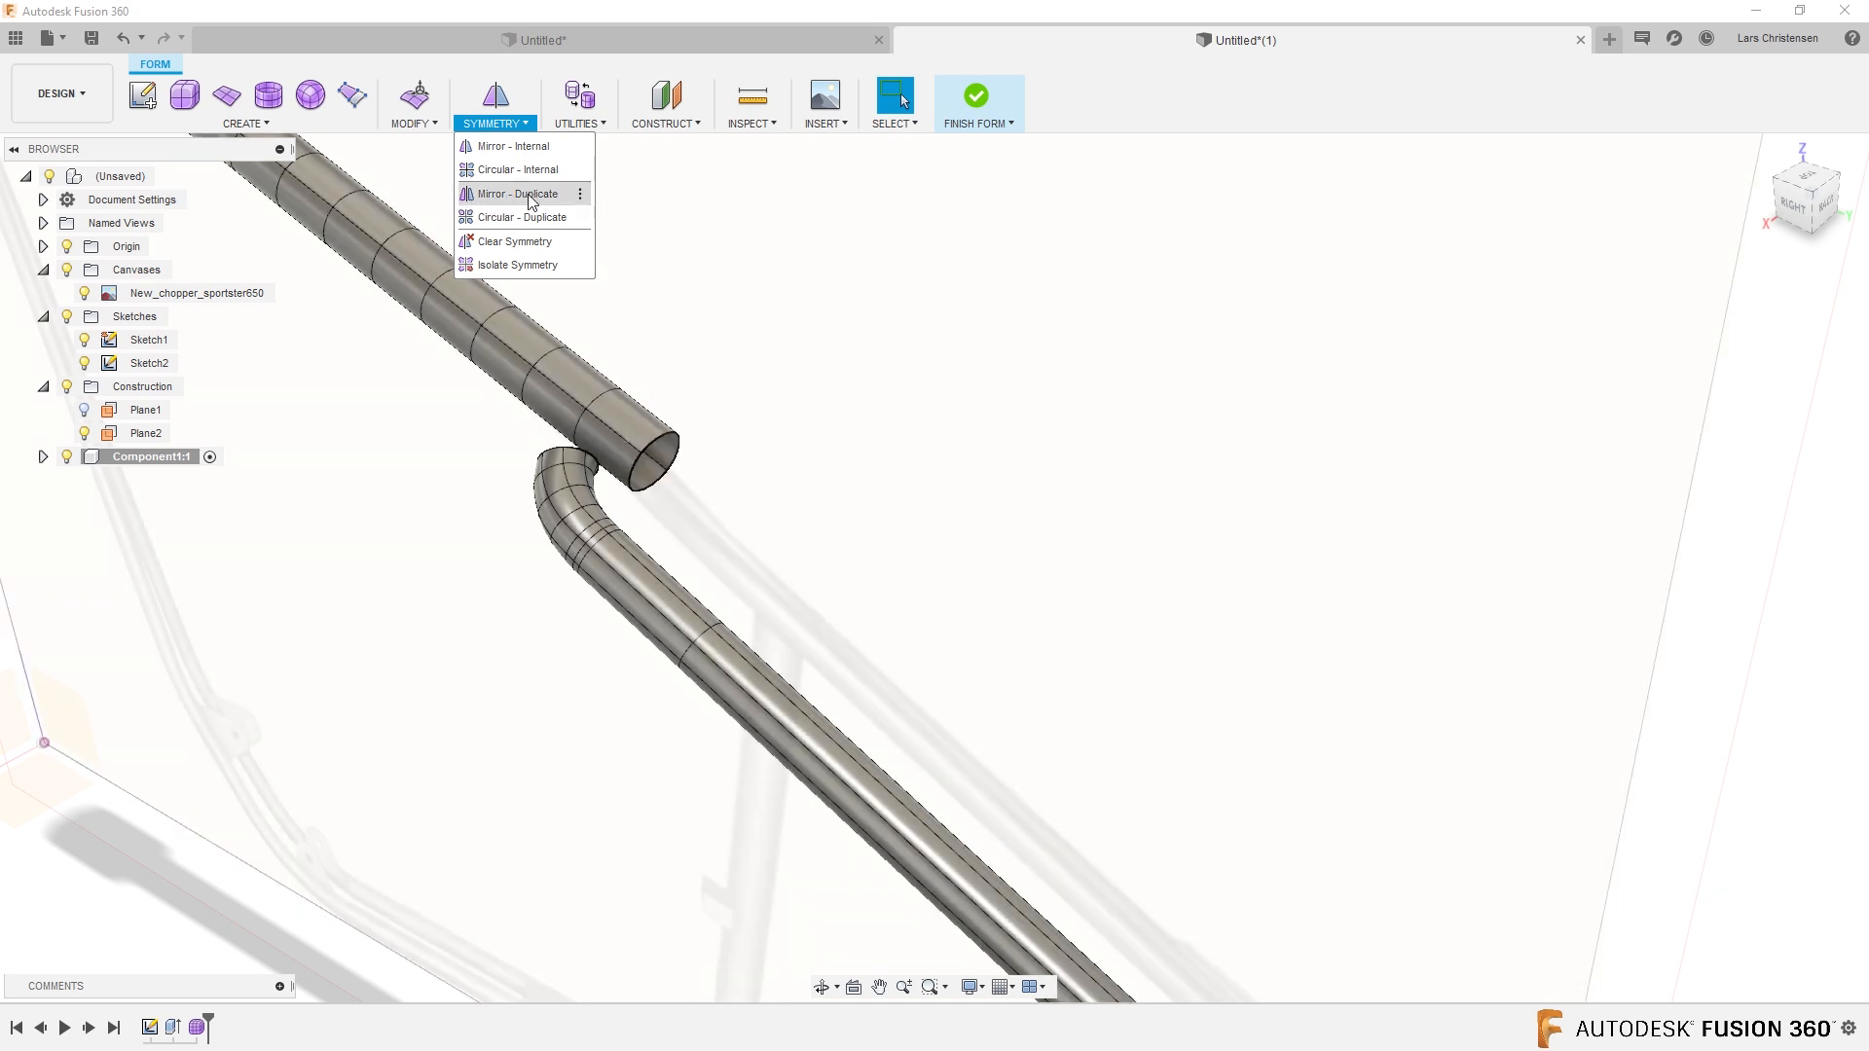
{"action": "left_click", "coordinate": [514, 193]}
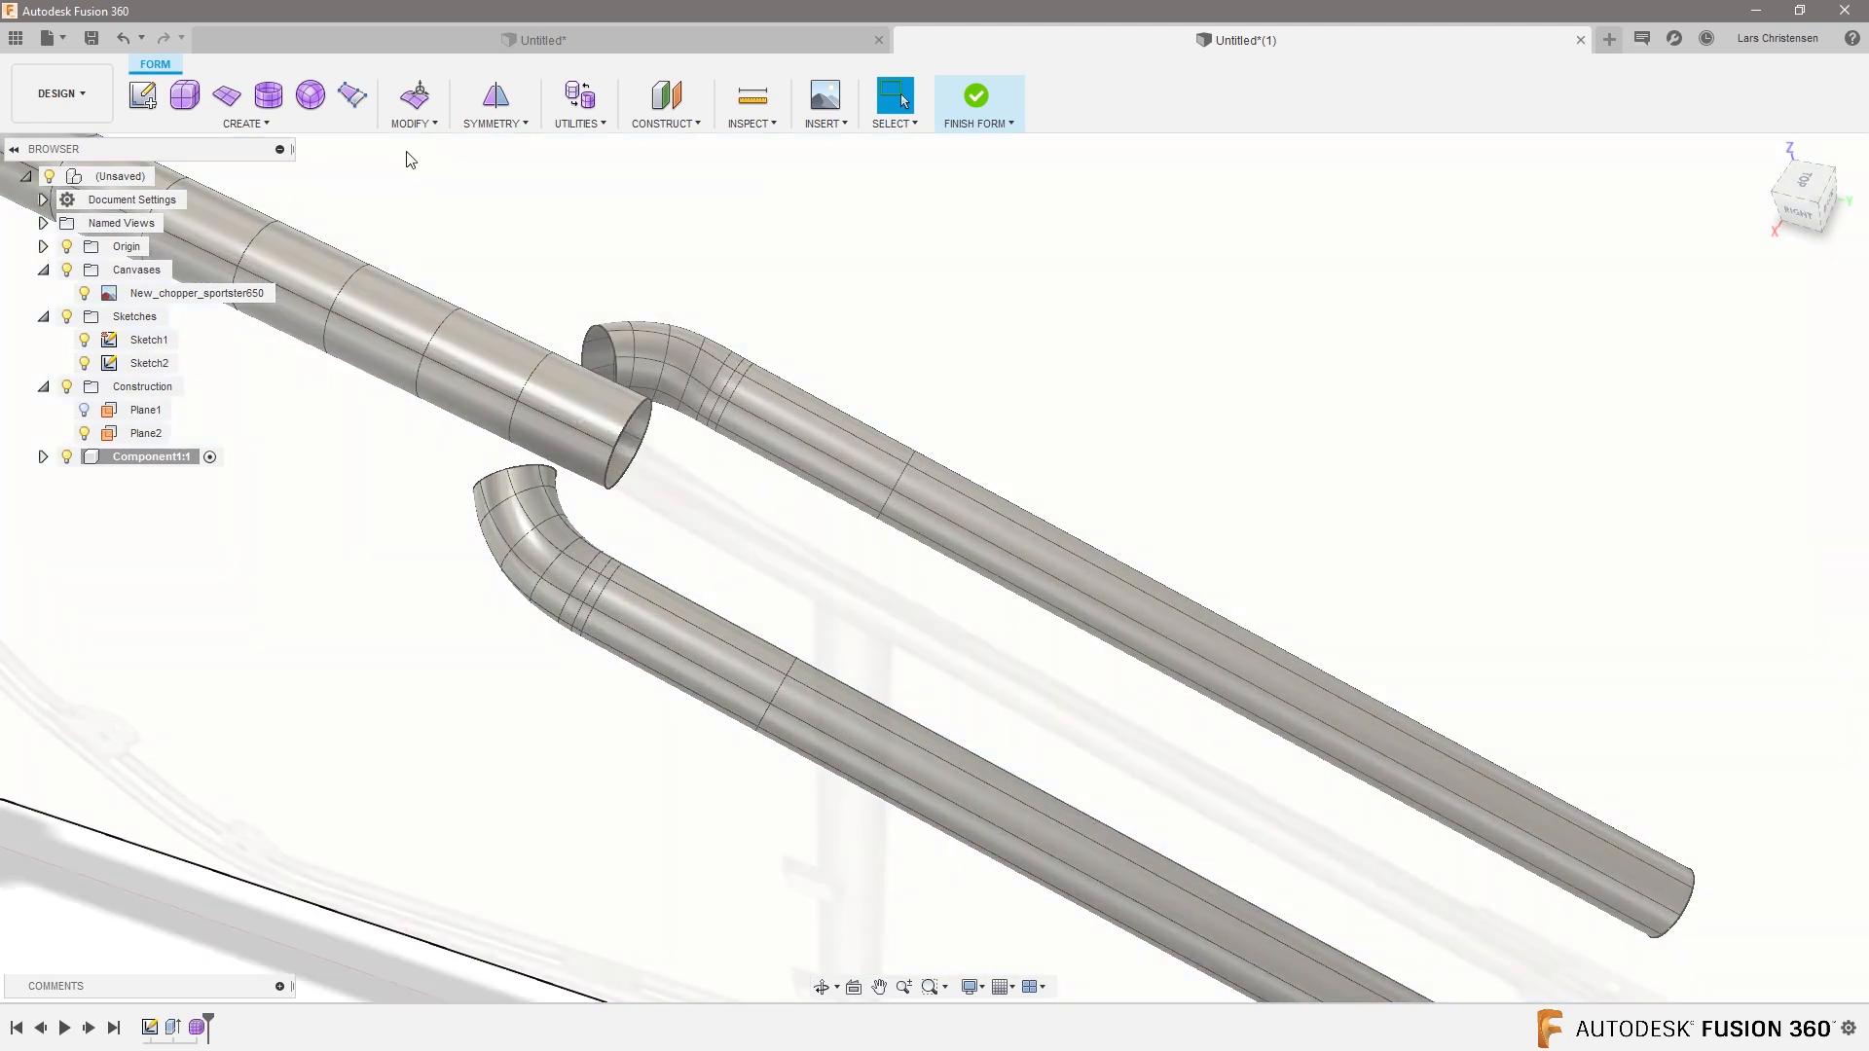
Bridge the two fork leg end rings into one U-shaped junction.
{"action": "left_click", "coordinate": [411, 104]}
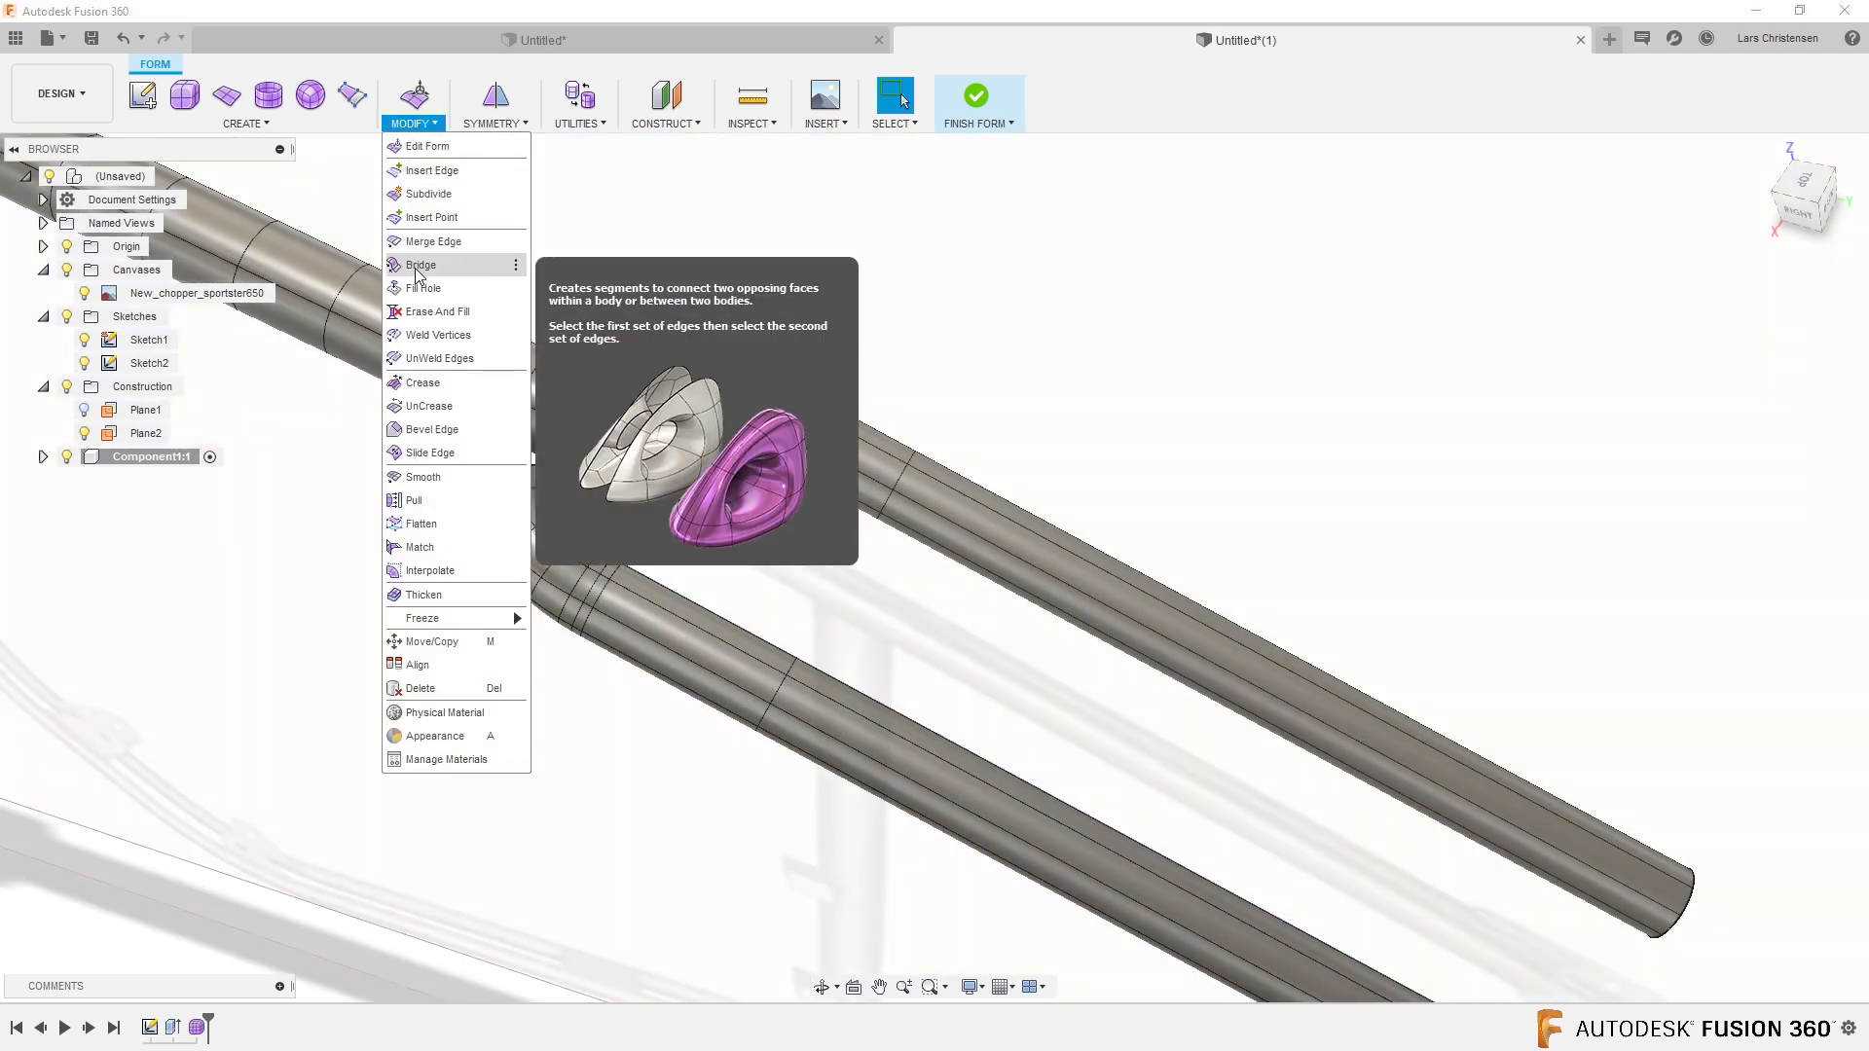
{"action": "left_click", "coordinate": [420, 264]}
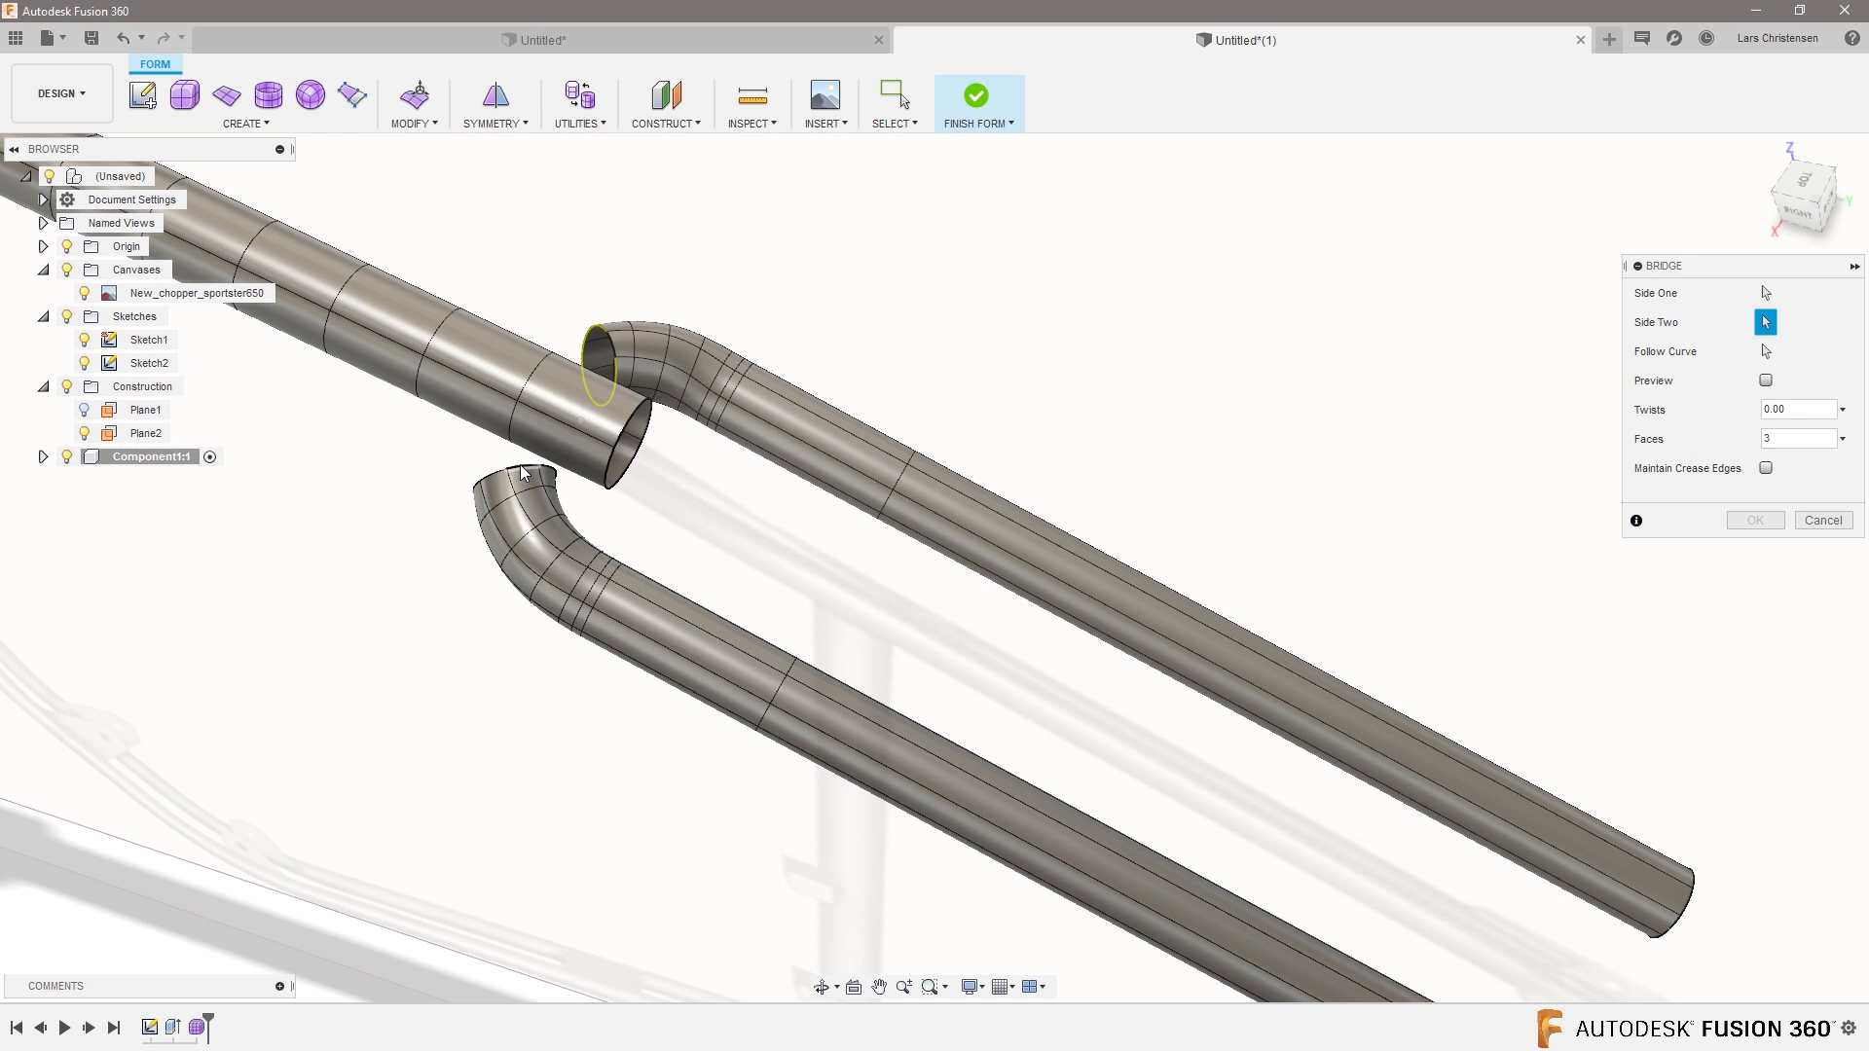
{"action": "left_click", "coordinate": [521, 474]}
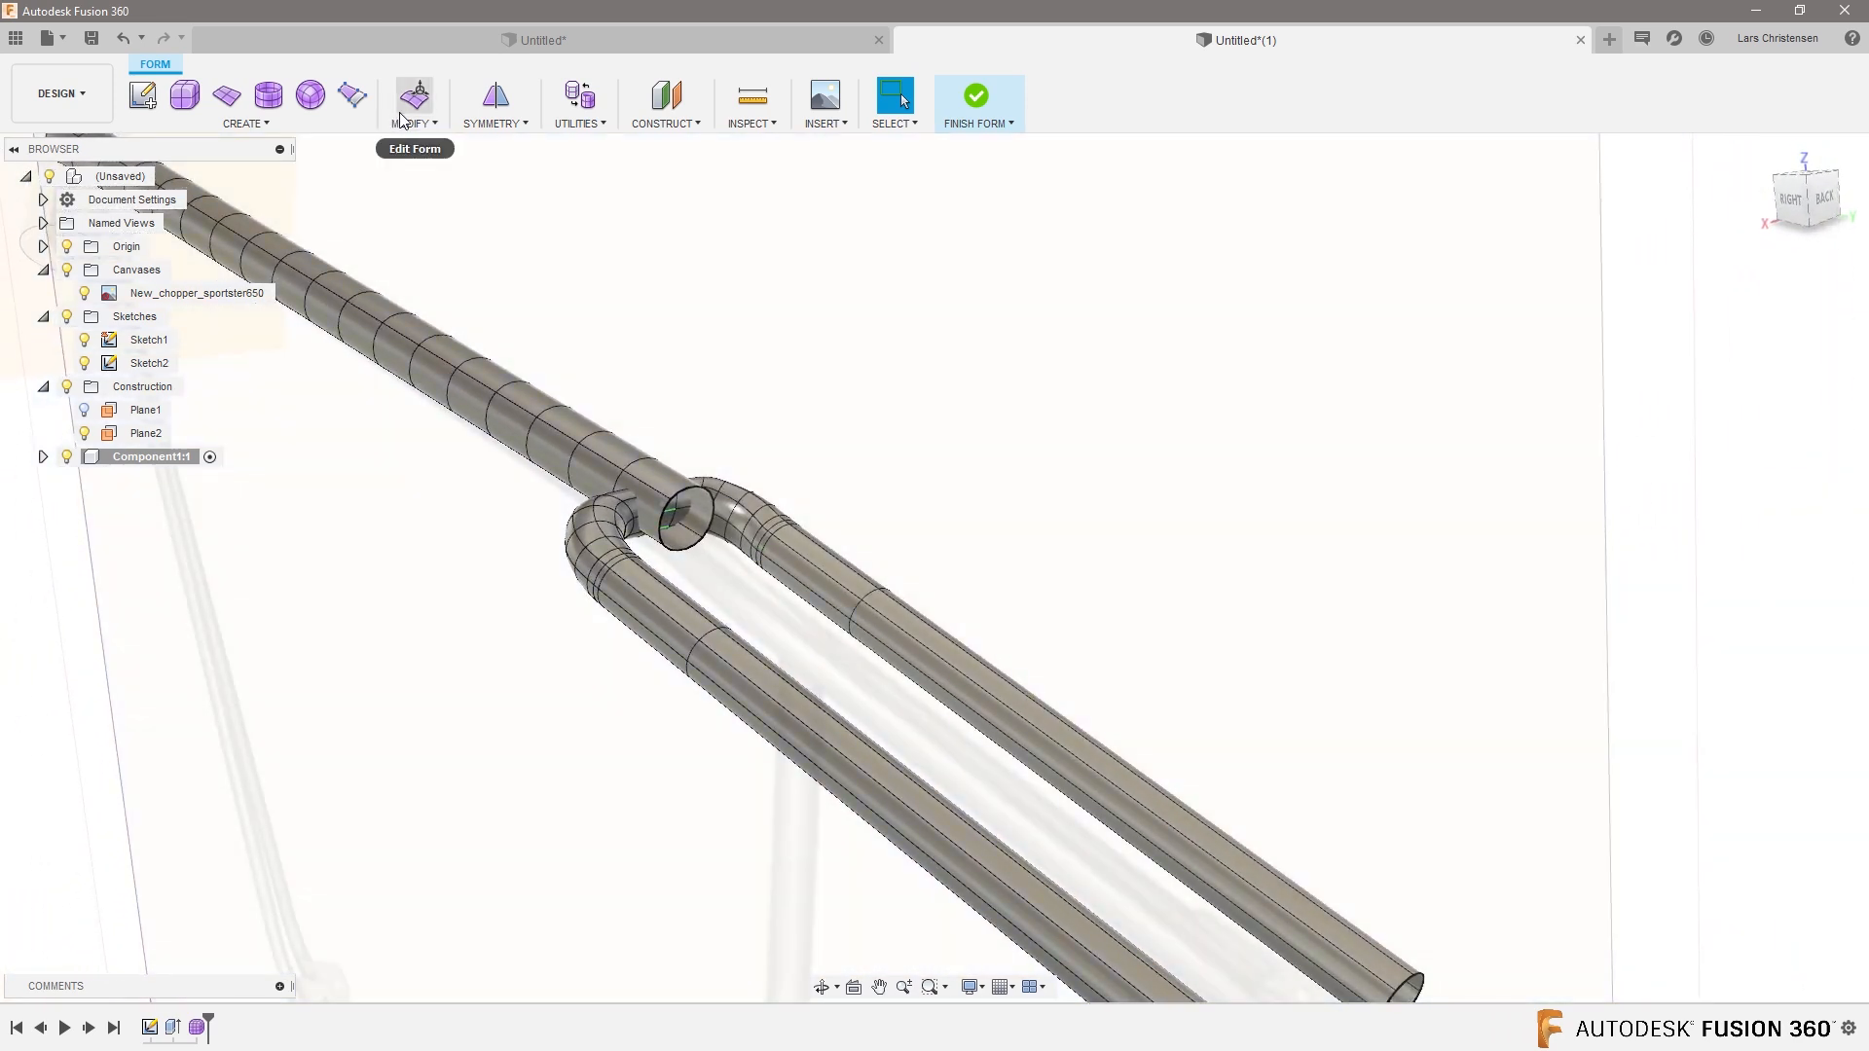
Thicken the fork and the upper tube into hollow walls, then finish the form.
{"action": "left_click", "coordinate": [411, 104]}
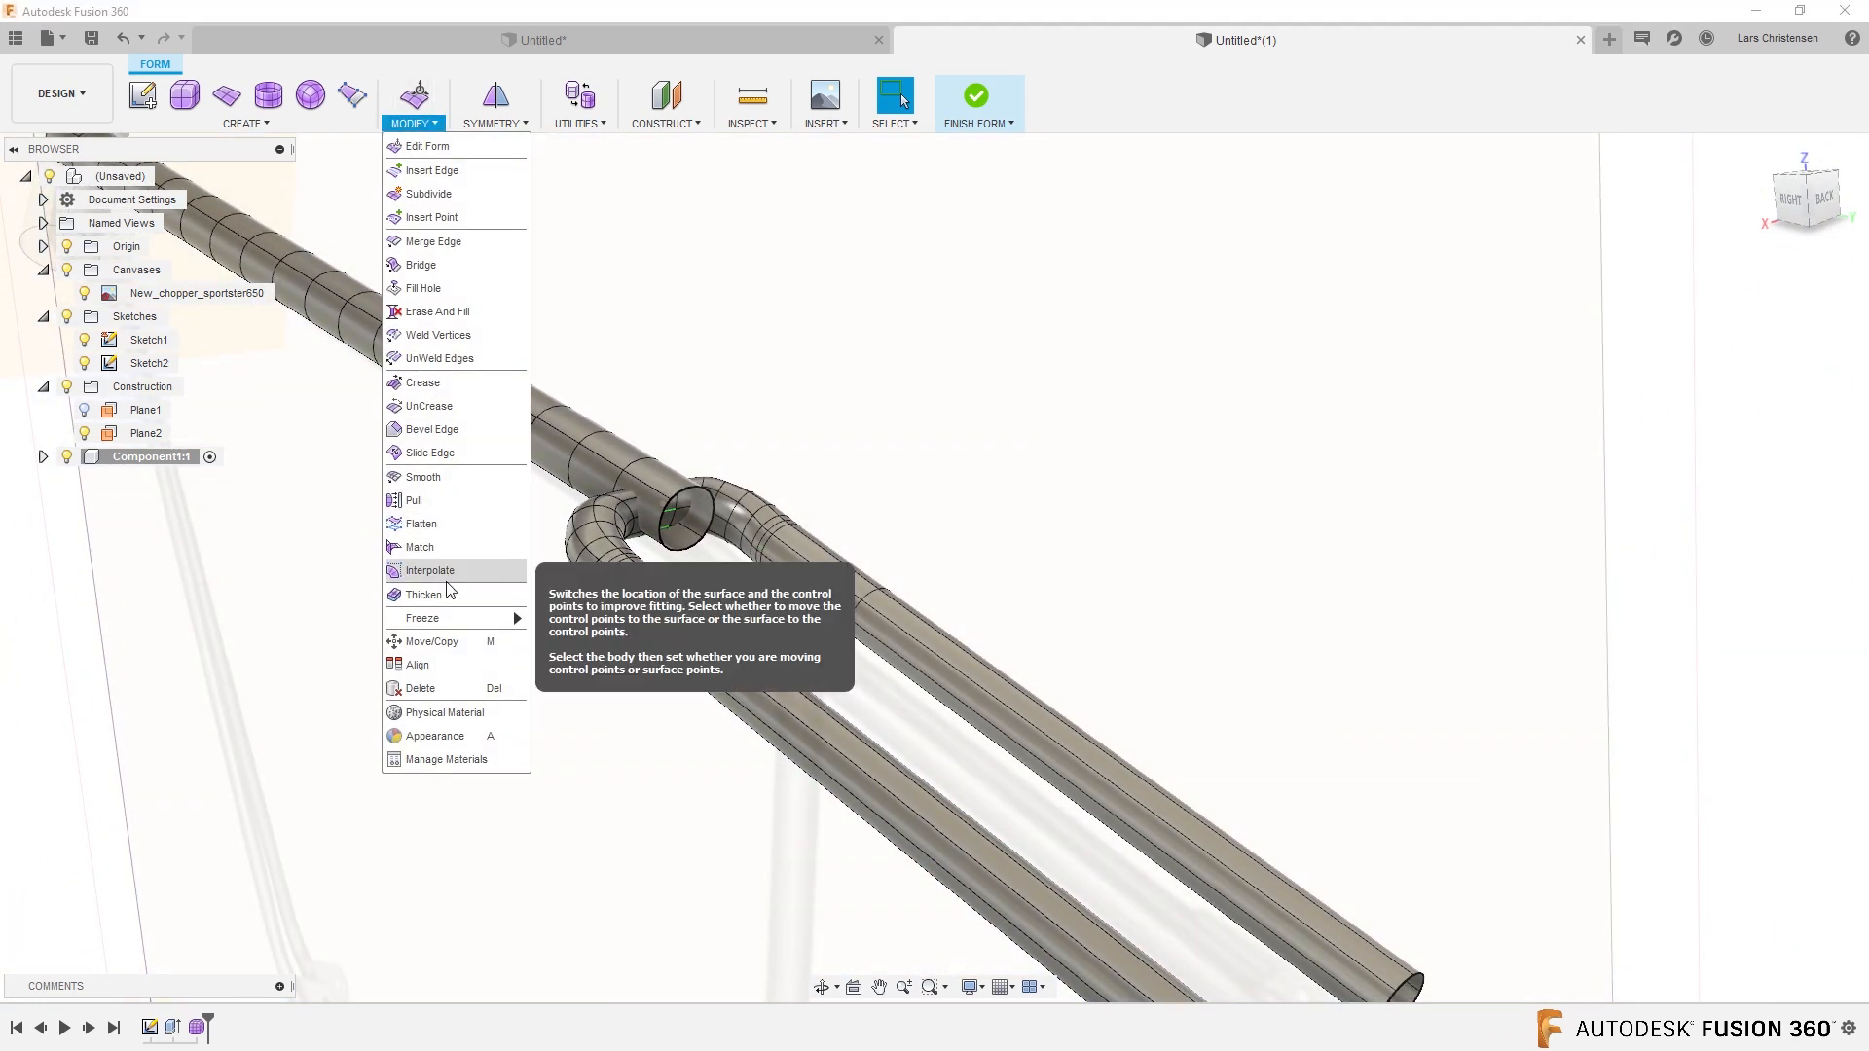
{"action": "left_click", "coordinate": [423, 594]}
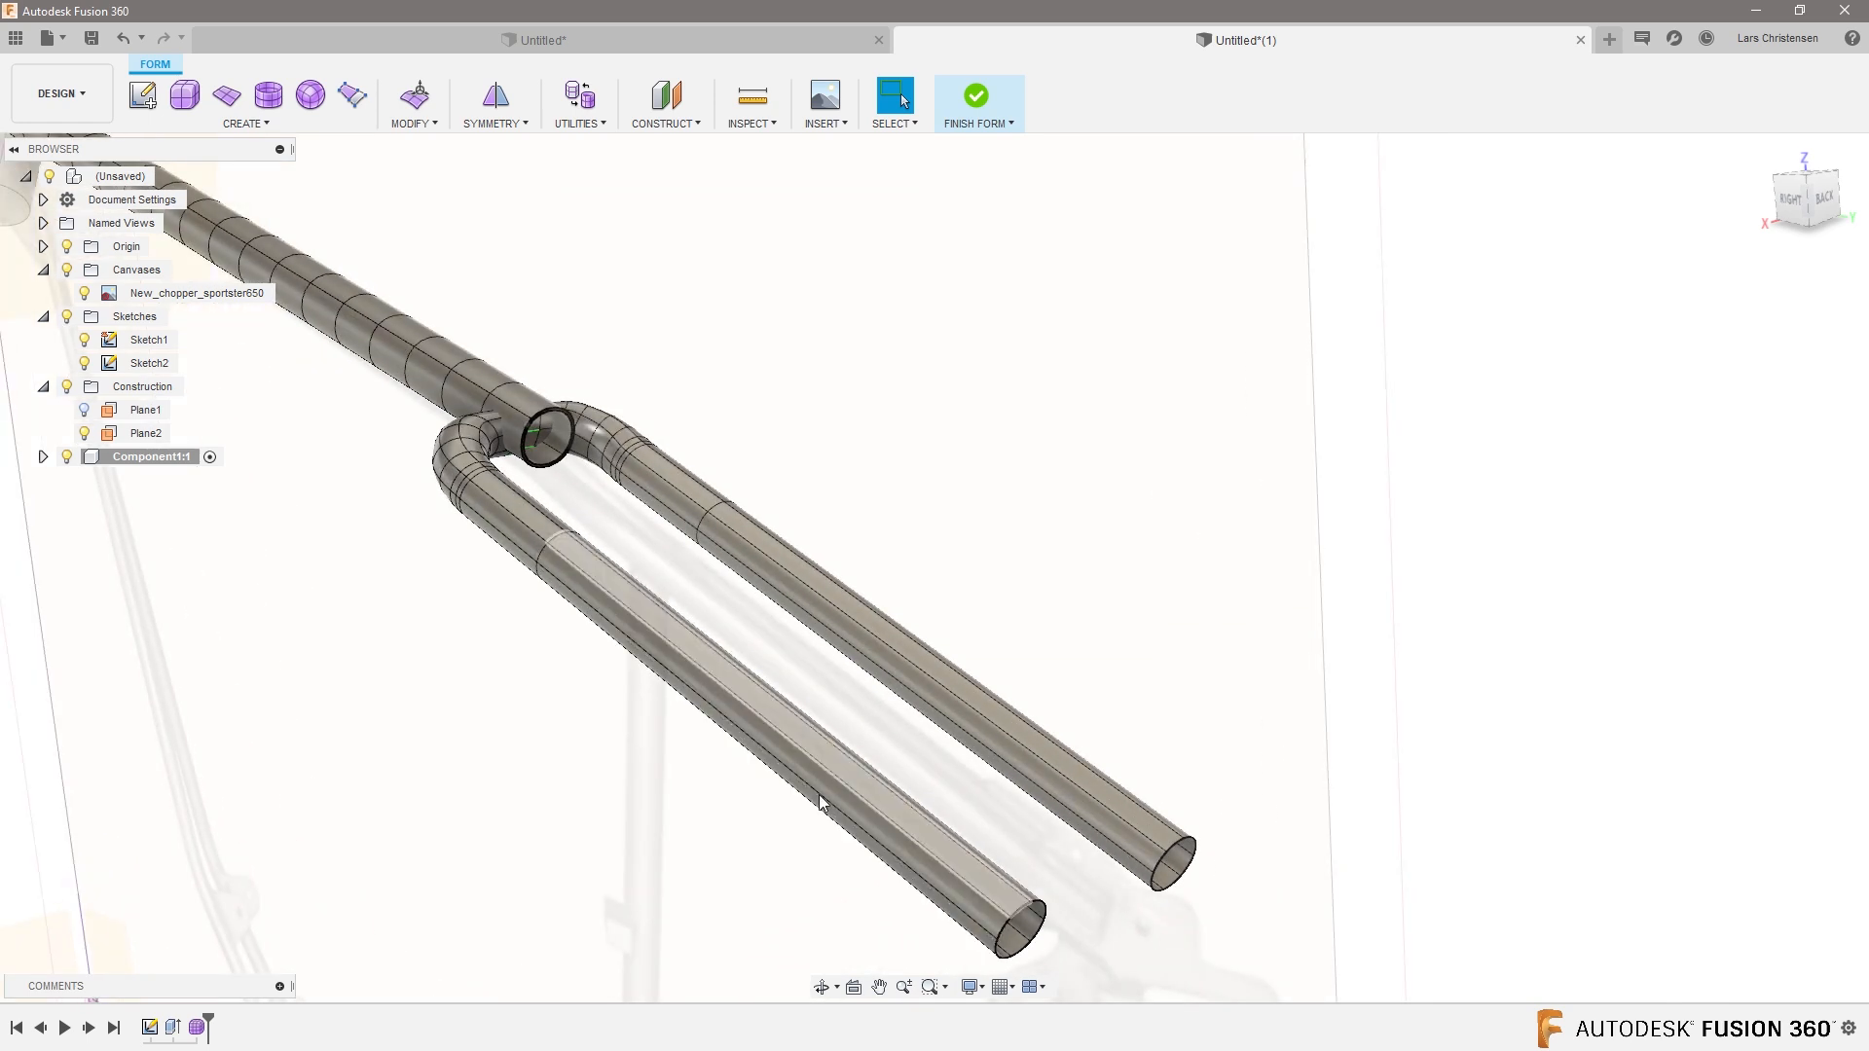
{"action": "right_click", "coordinate": [819, 802]}
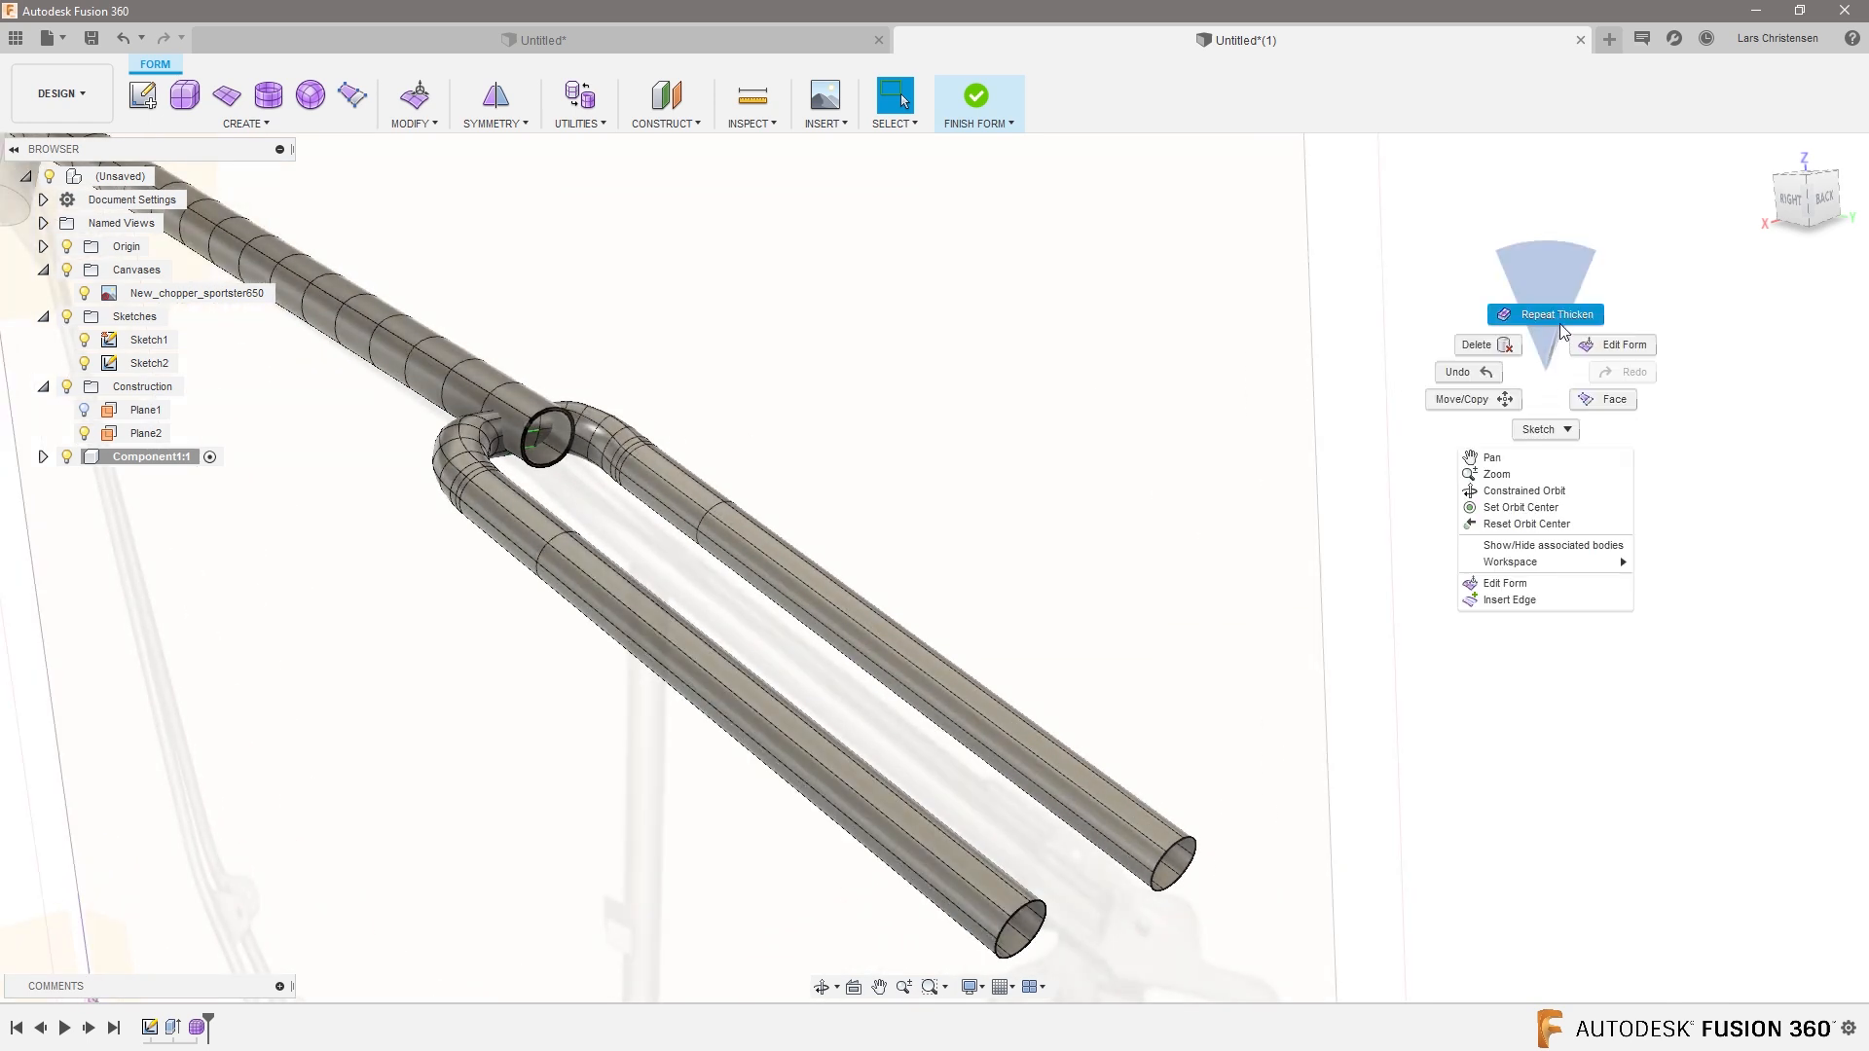
{"action": "left_click", "coordinate": [1555, 313]}
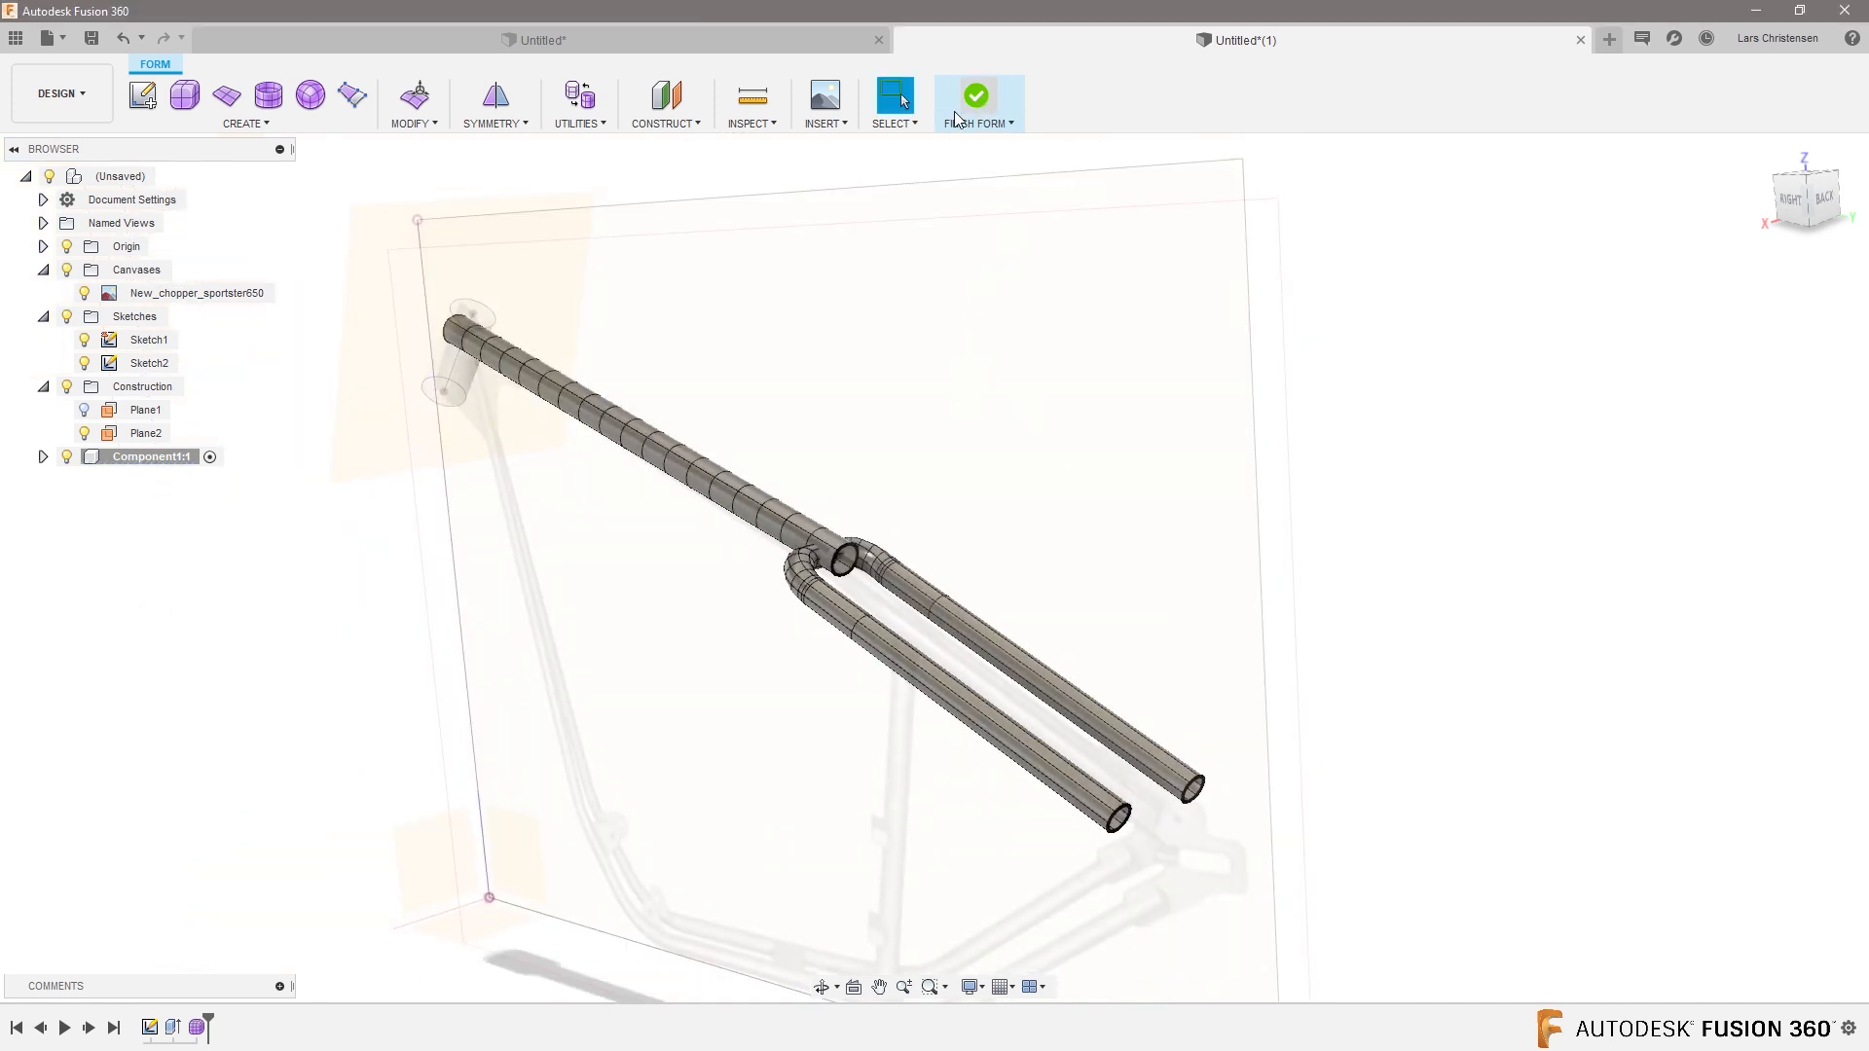
{"action": "left_click", "coordinate": [976, 96]}
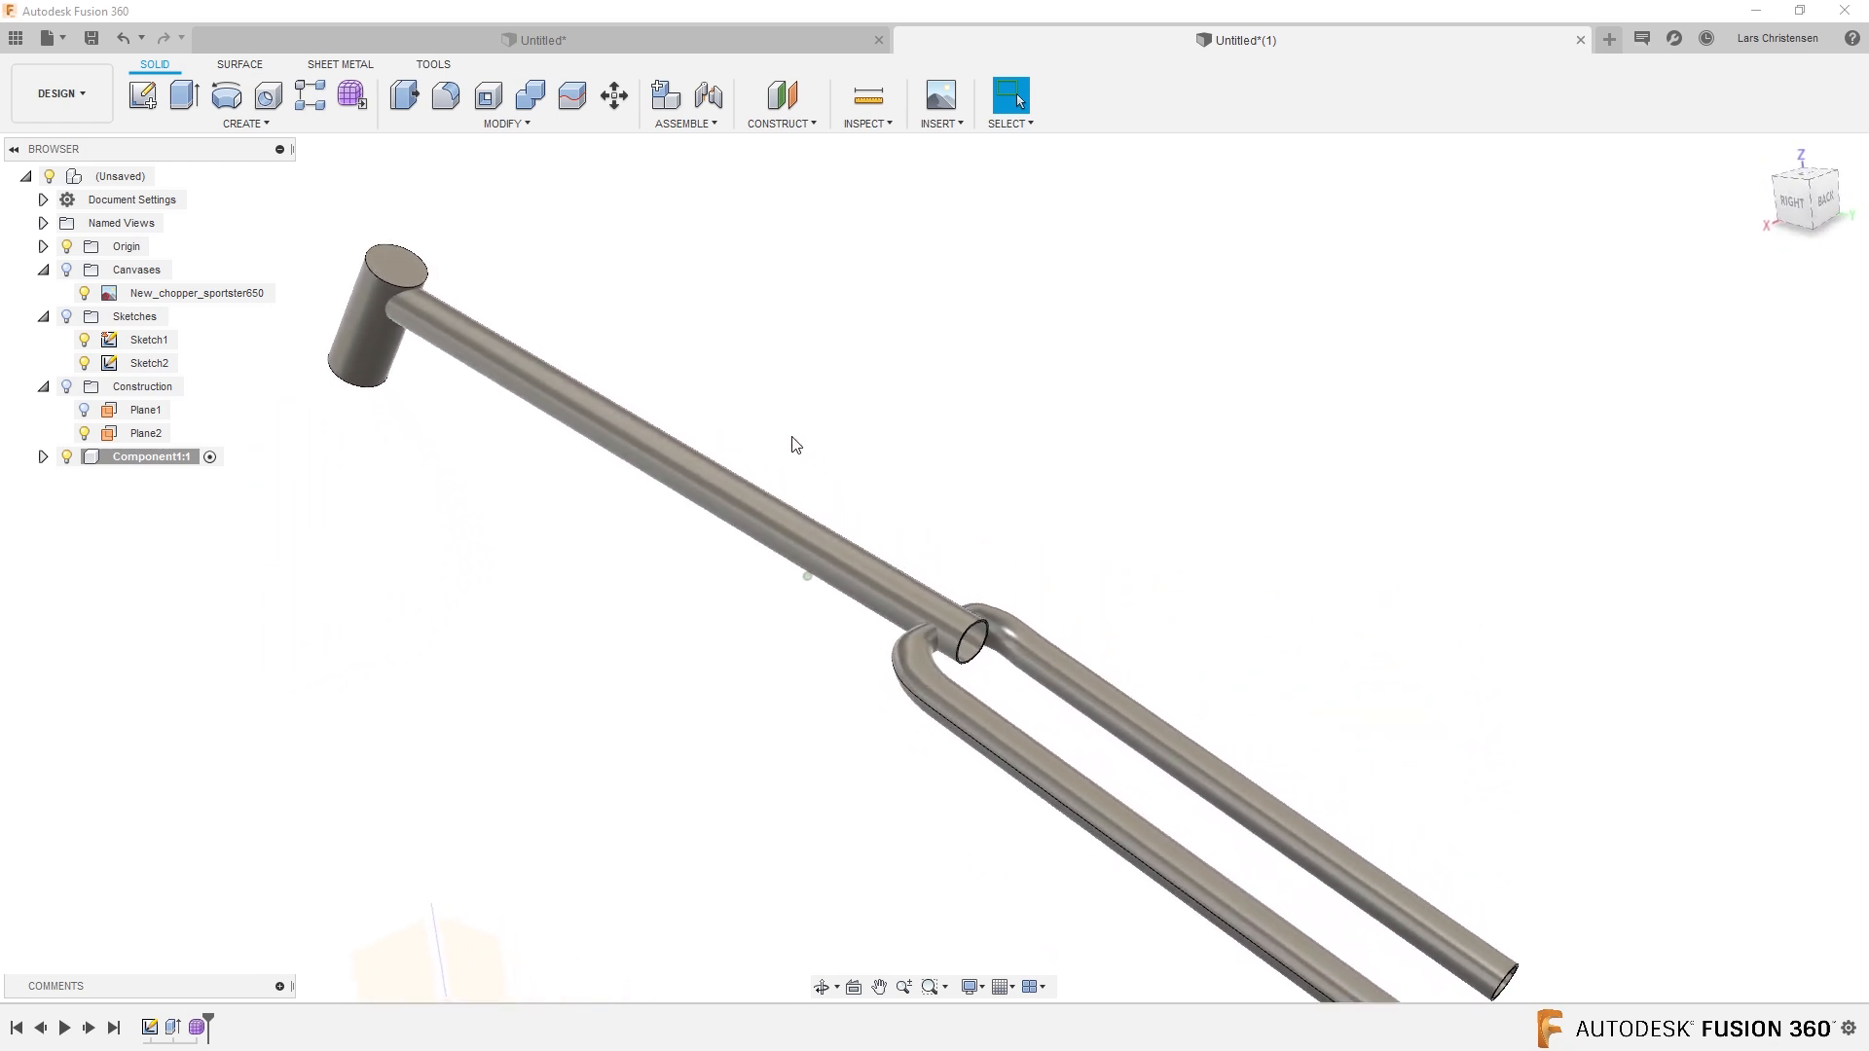
Expand Component1:1 and its Bodies folder to list Body1, Body2 and Body3.
{"action": "left_click", "coordinate": [43, 457]}
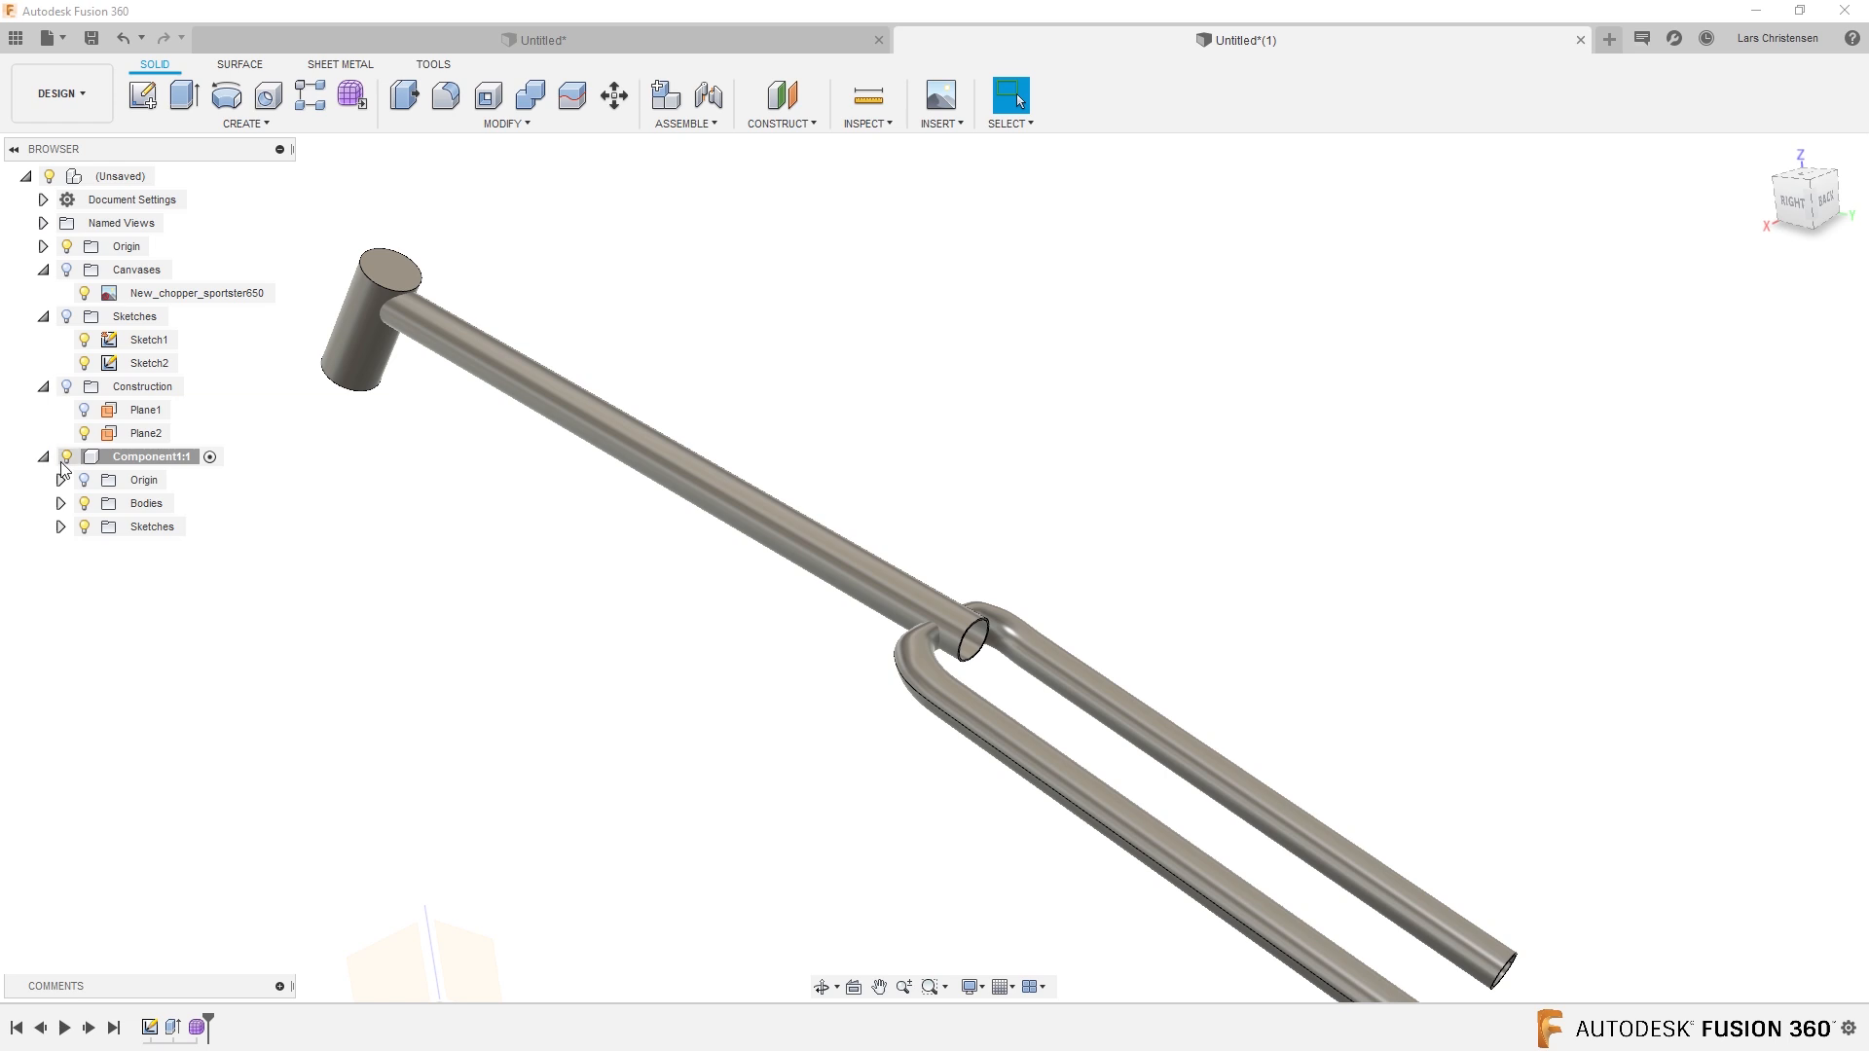
{"action": "left_click", "coordinate": [59, 504]}
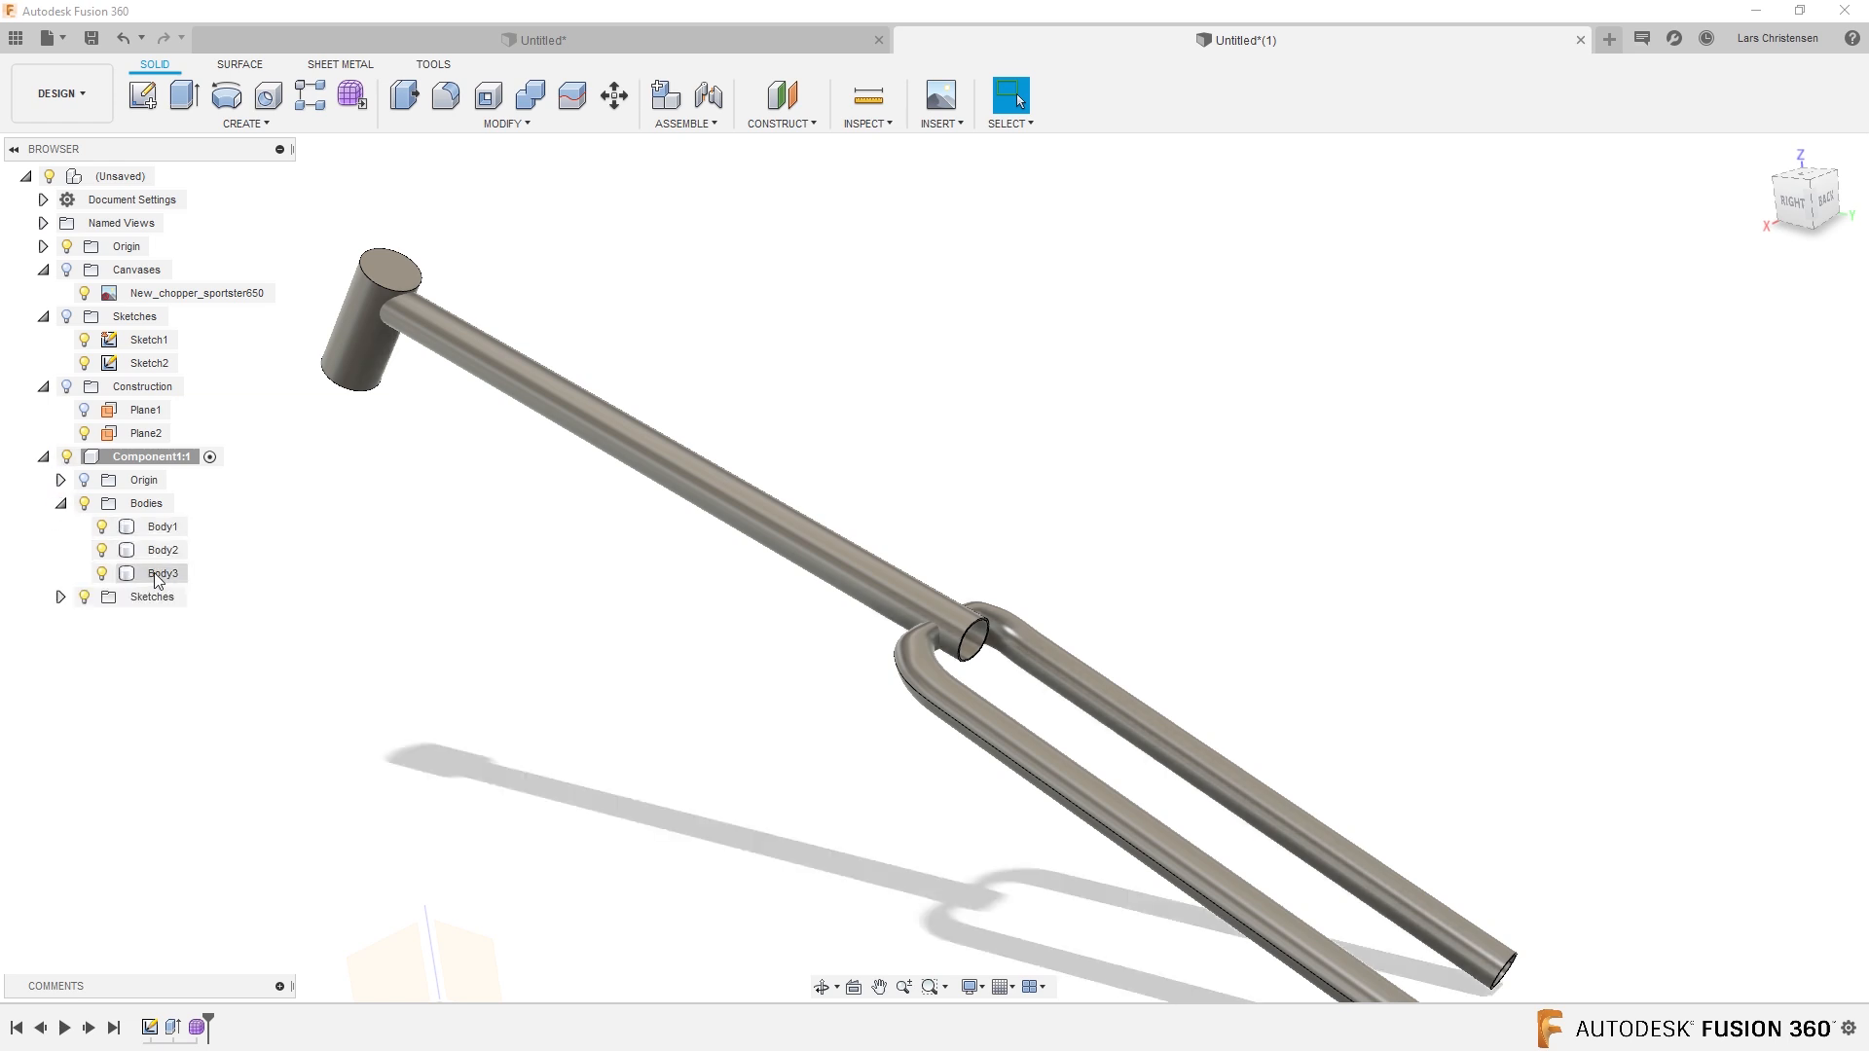
{"action": "left_click", "coordinate": [530, 97]}
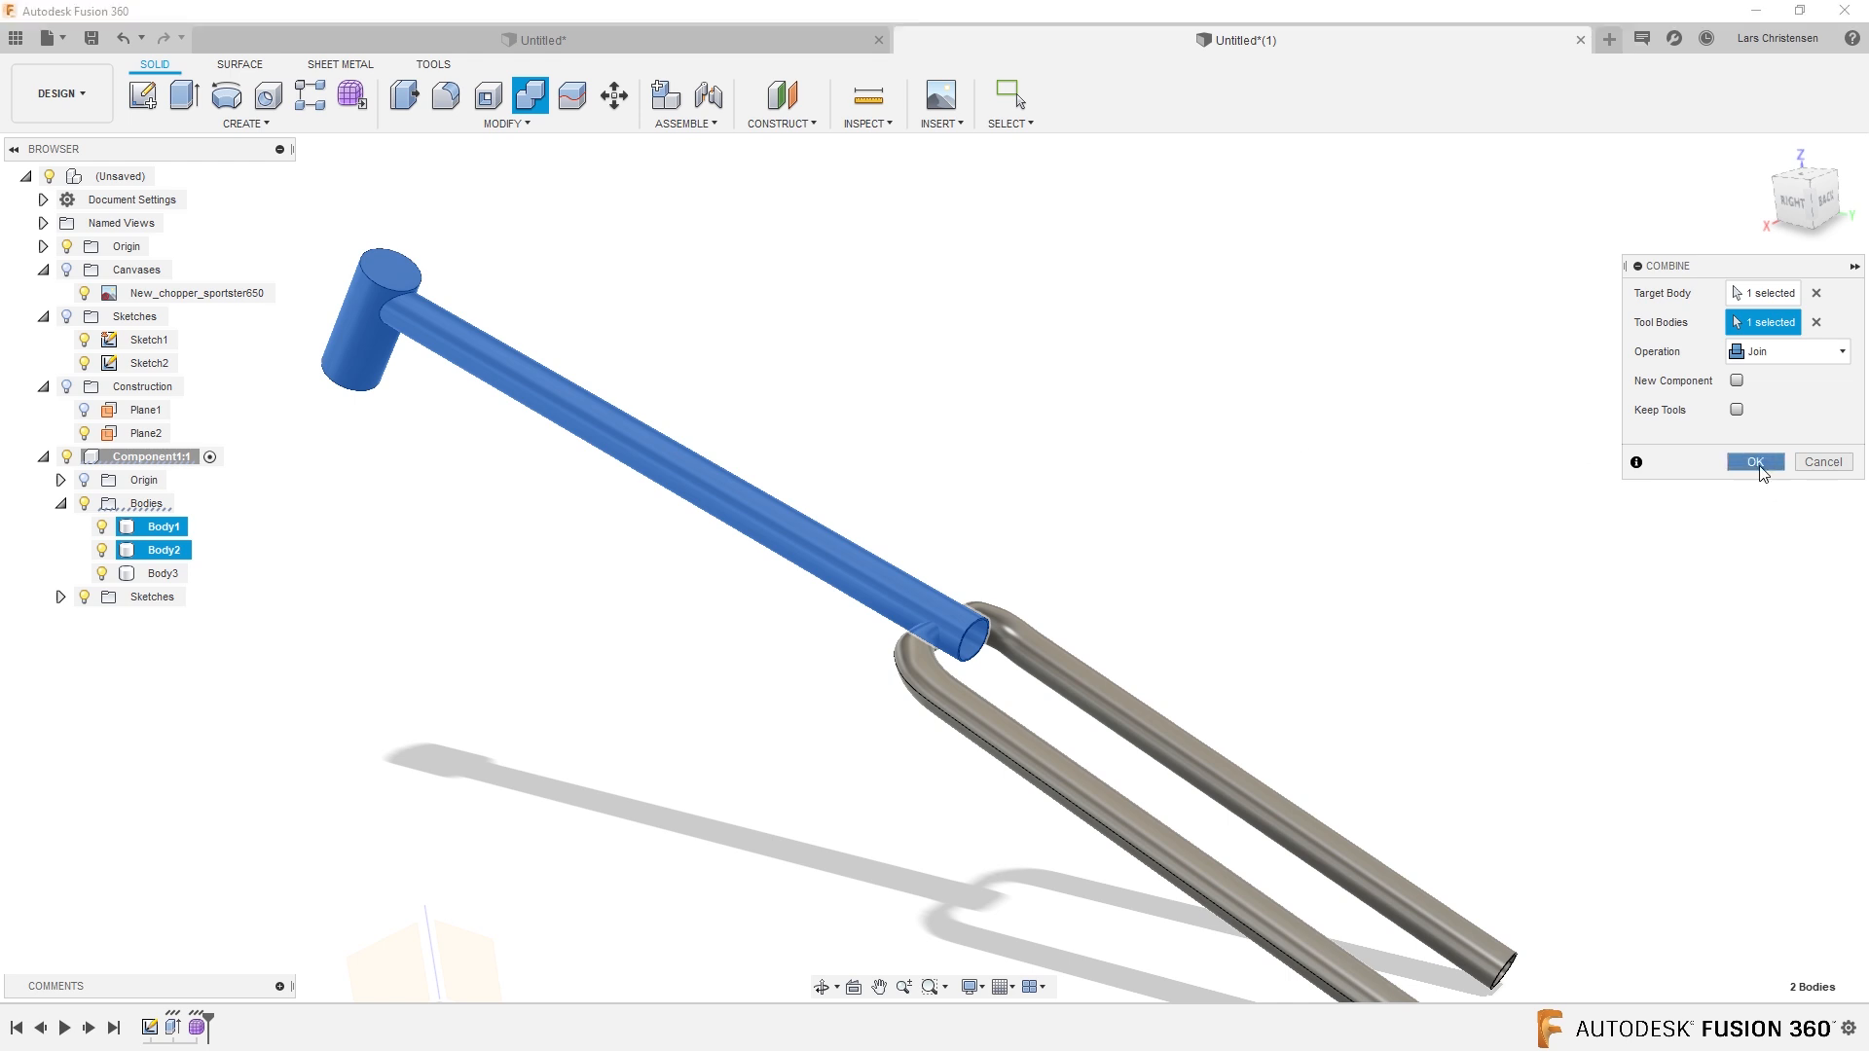
Join Body1 into Body2, then Body3 into Body2, leaving one solid frame.
{"action": "left_click", "coordinate": [1753, 462]}
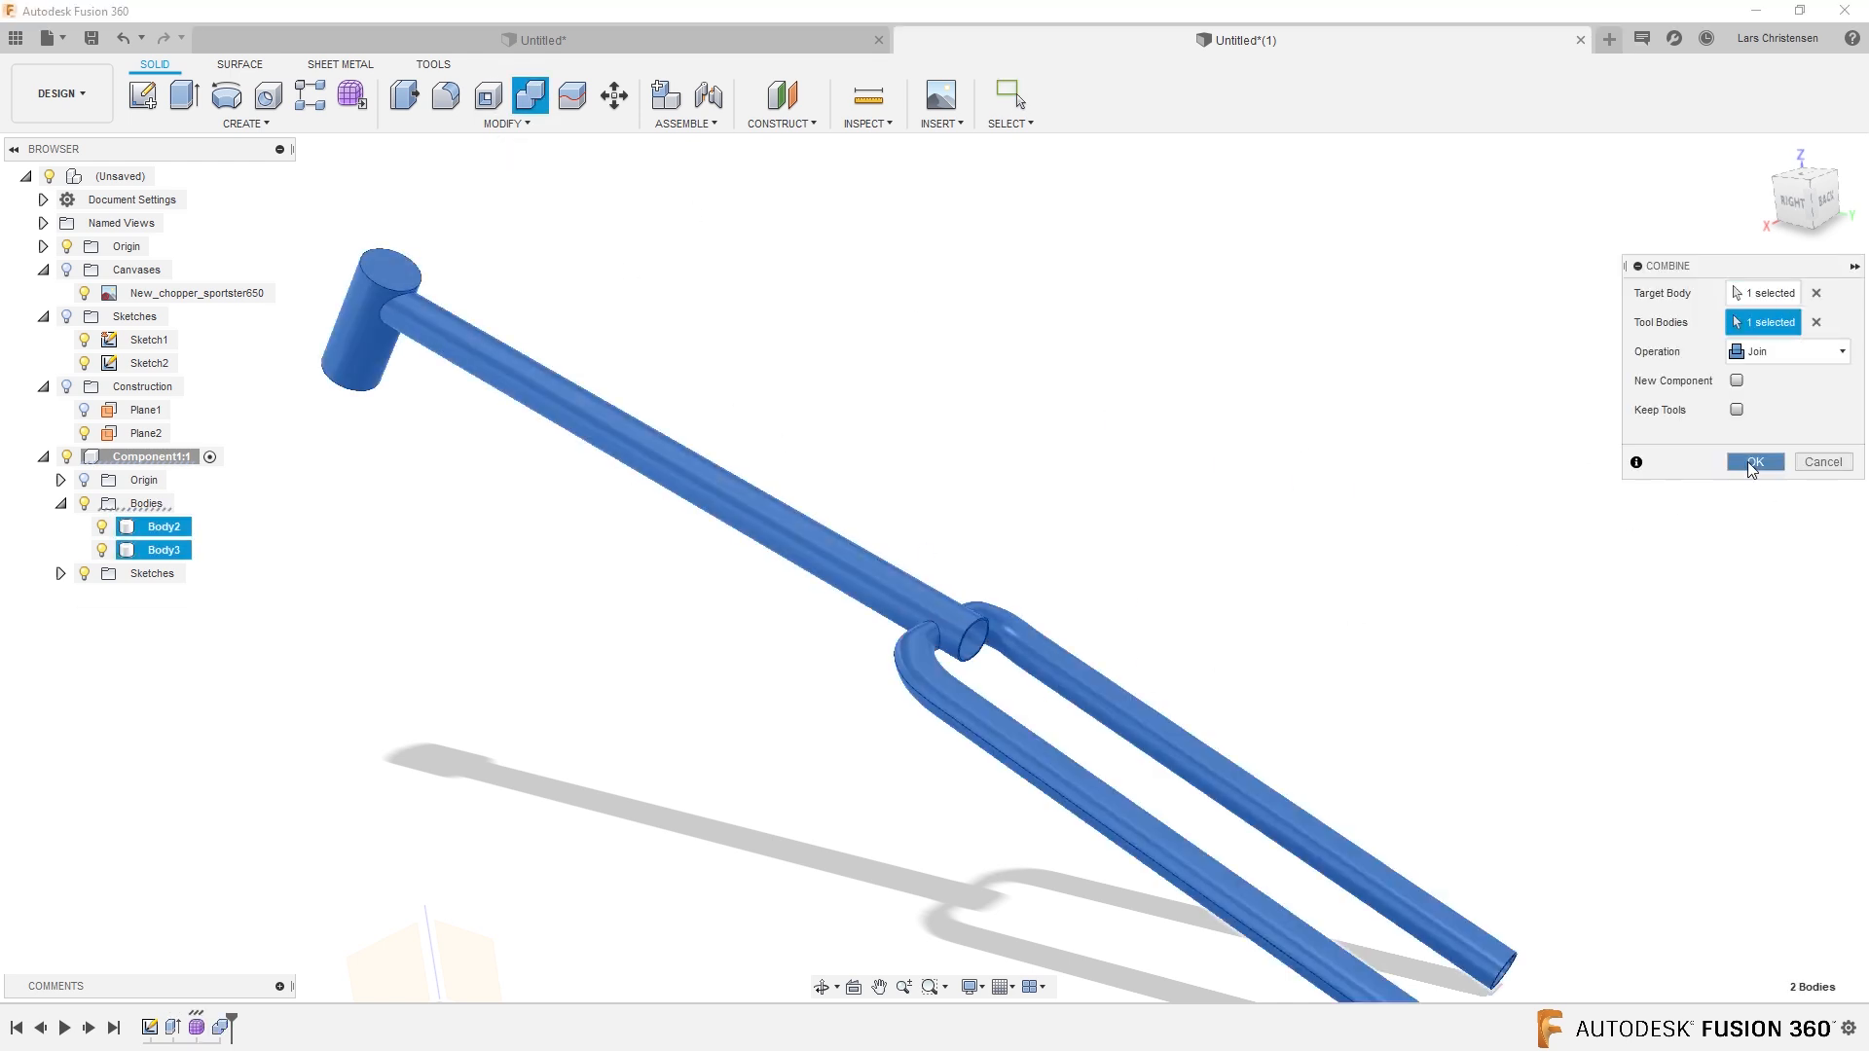
{"action": "left_click", "coordinate": [1753, 463]}
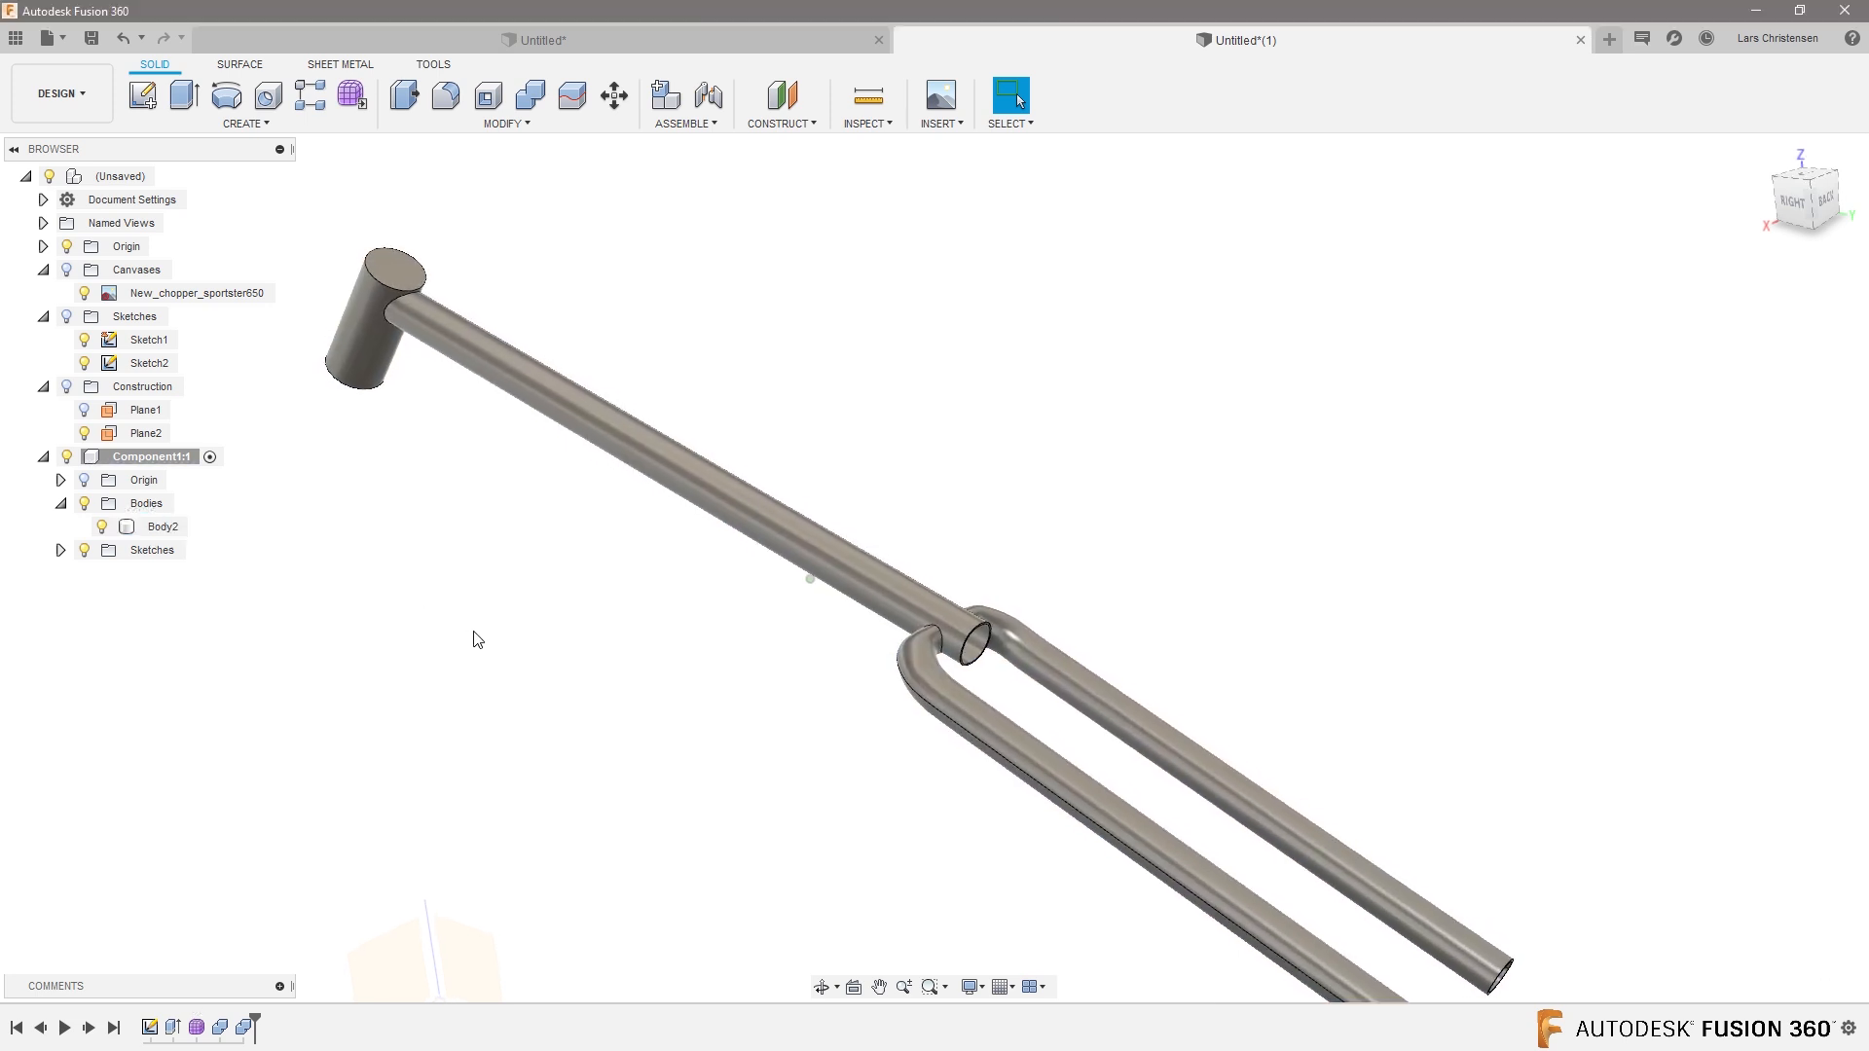